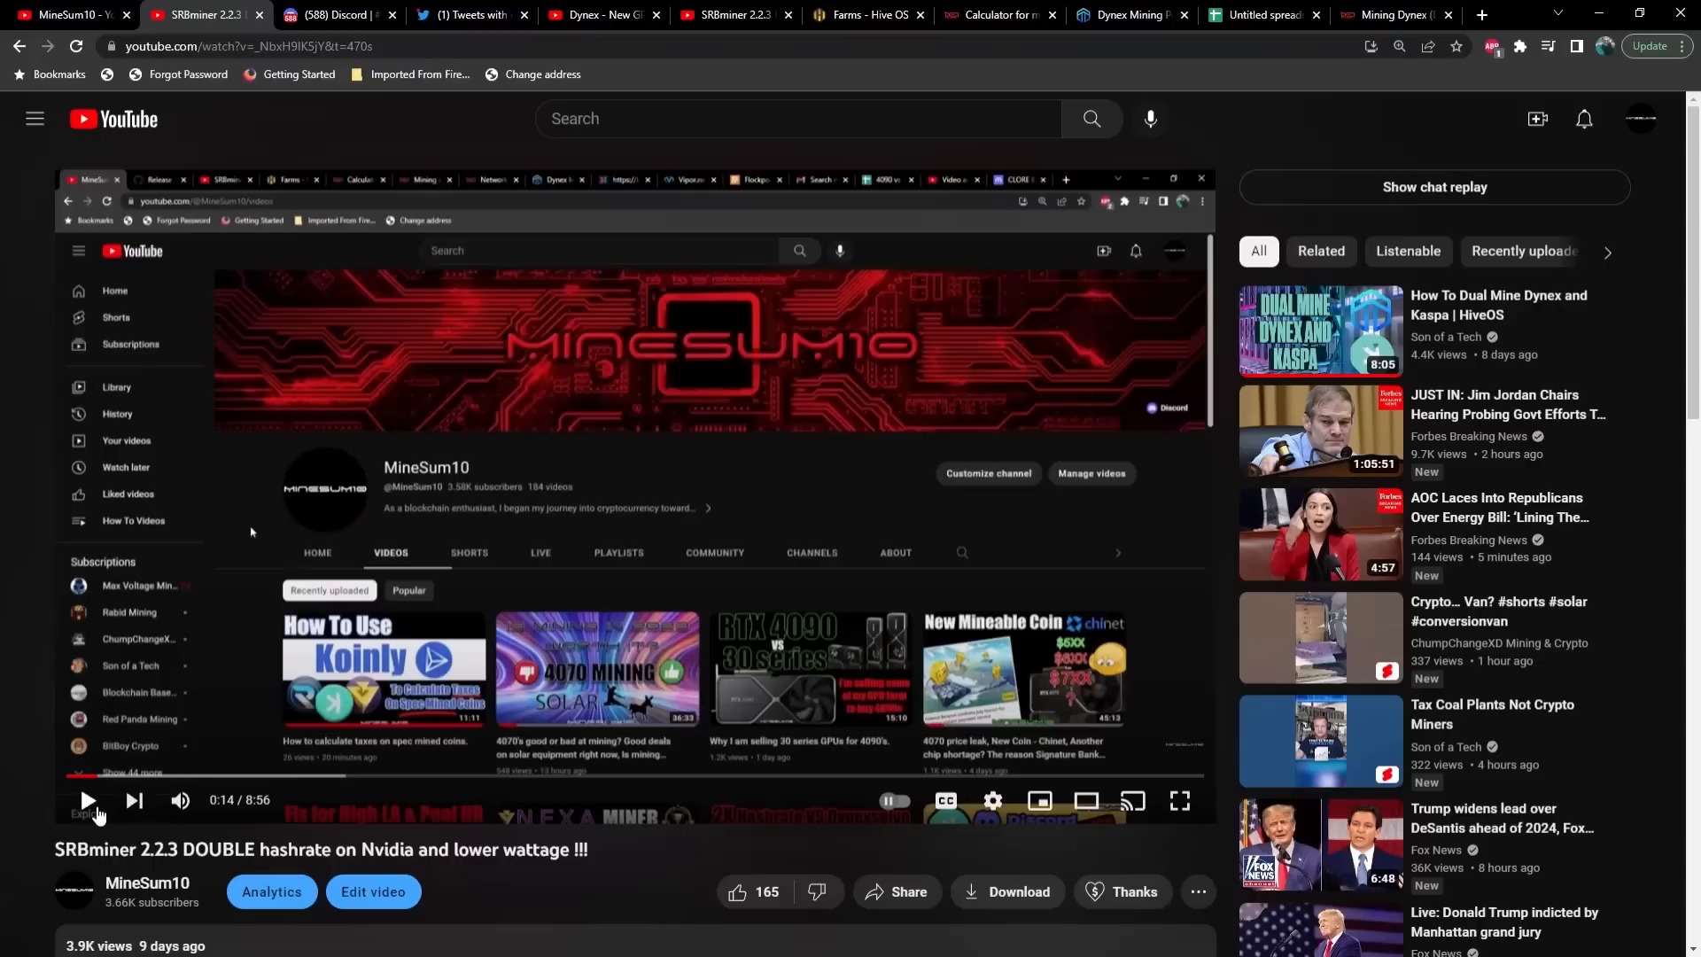
Step: Play the SRBminer 2.2.3 video from 0:14 and pause it at 0:42
left_click(87, 801)
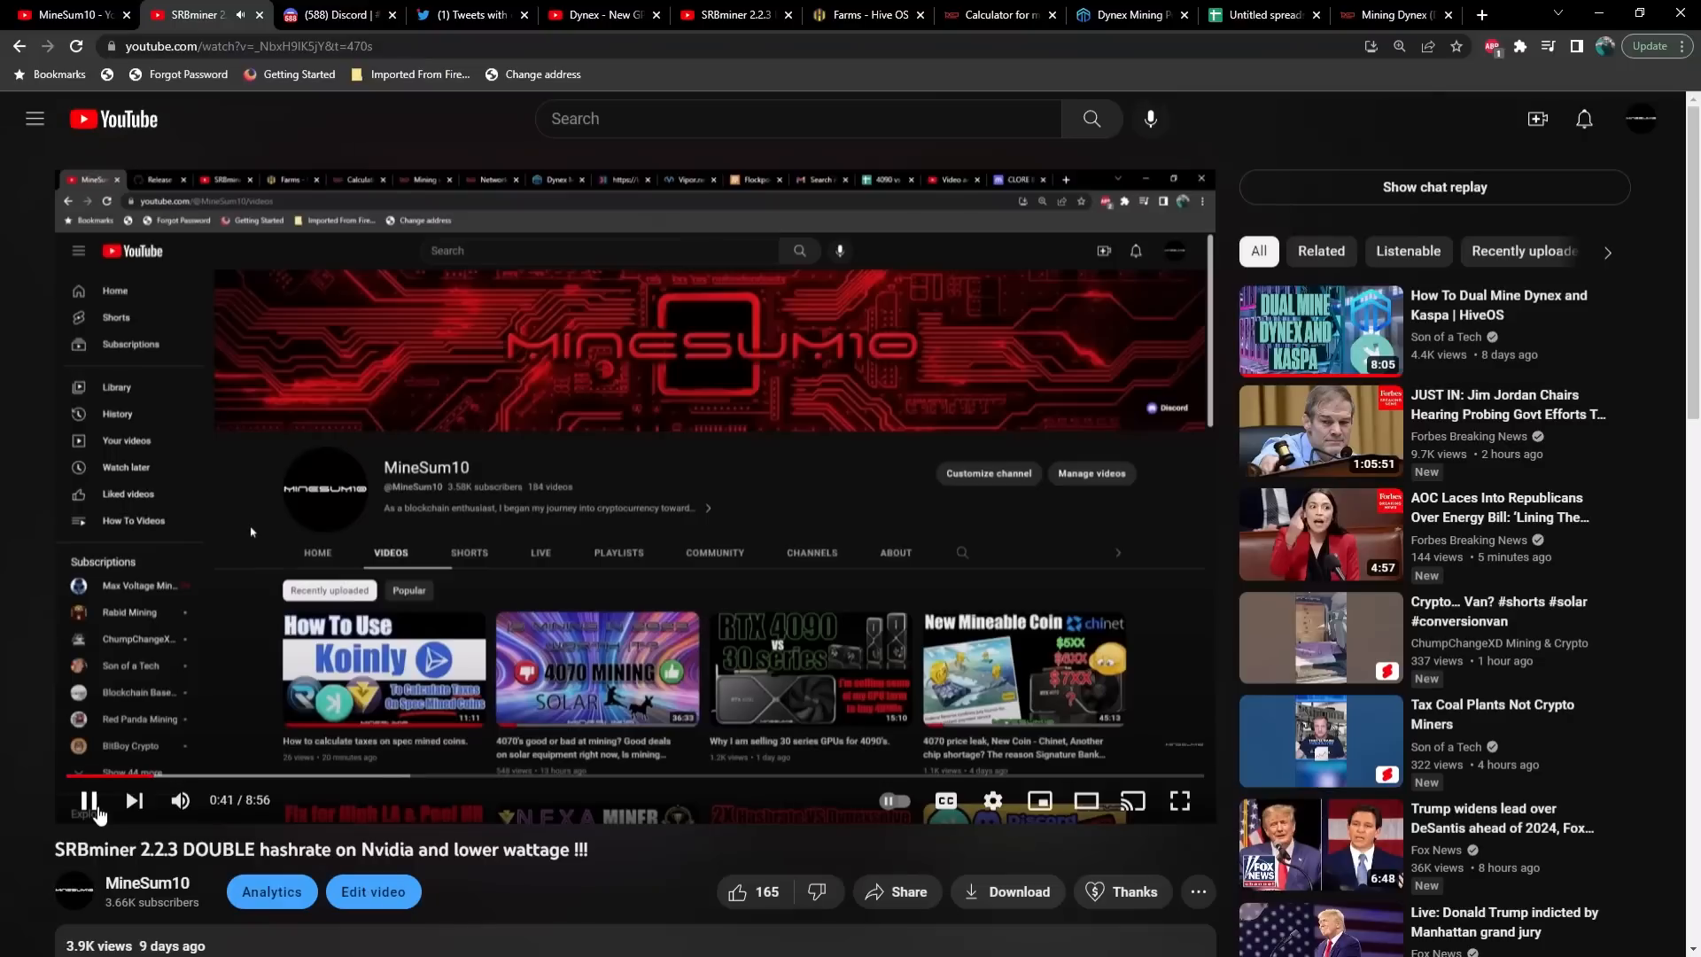
left_click(88, 800)
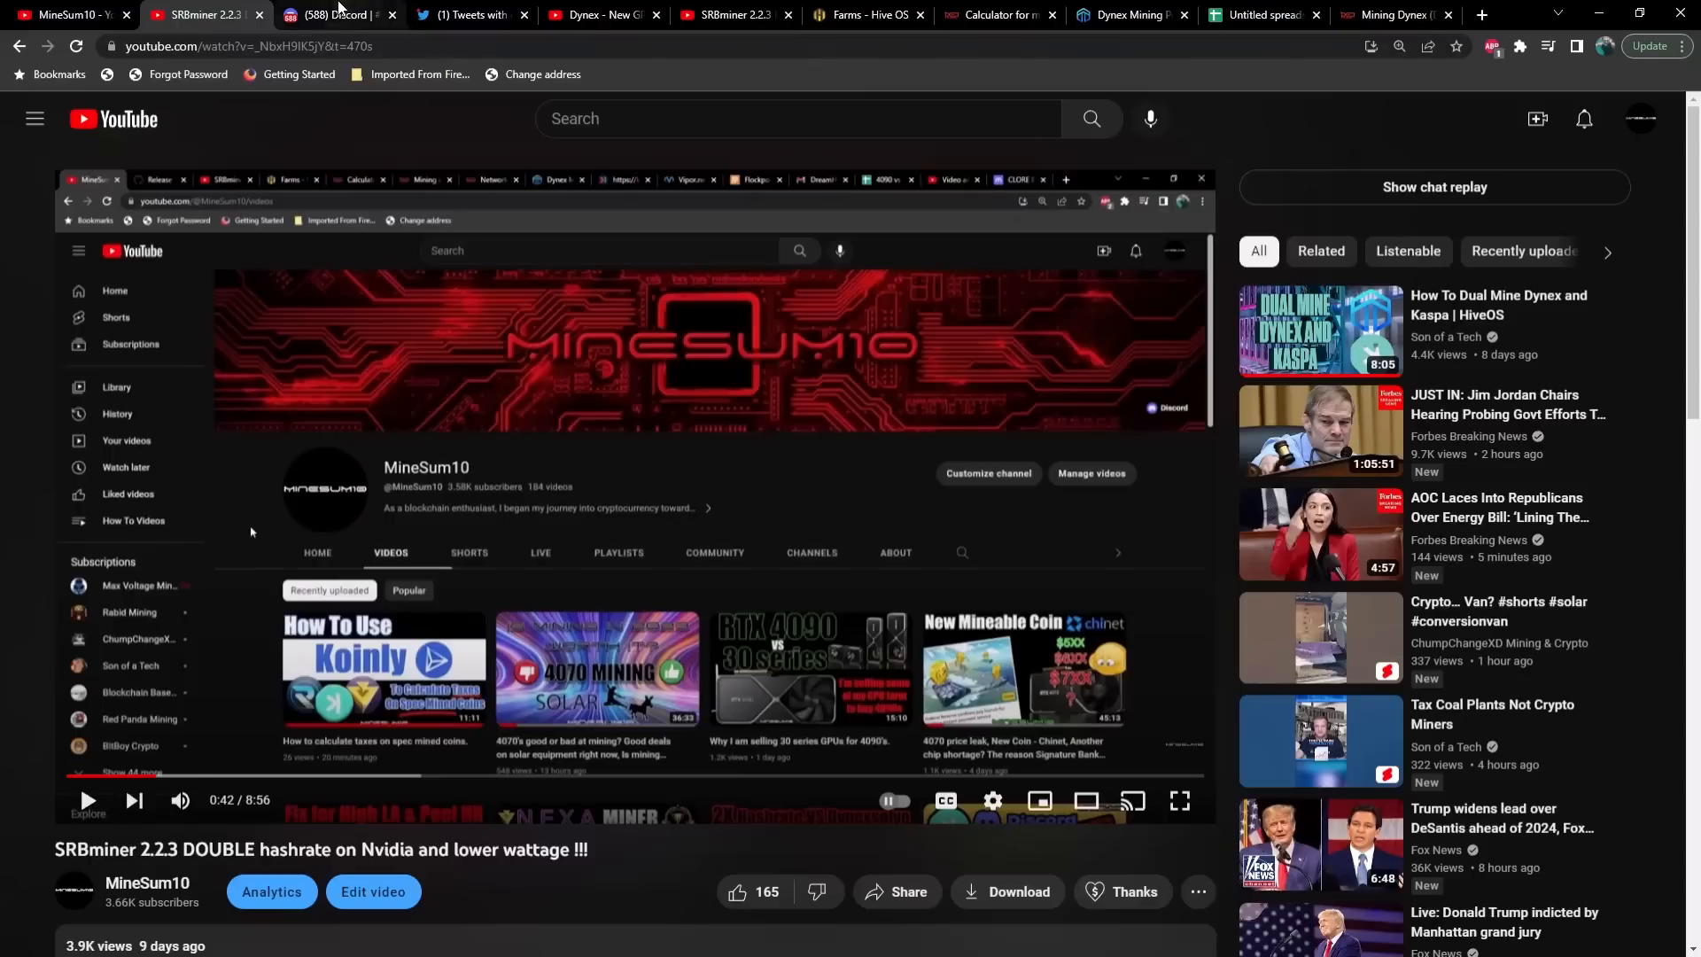
Step: Read the Dynex Discord announcement on OneZeroMiner DynexSolve support, then view Dynex's matching tweet
left_click(326, 14)
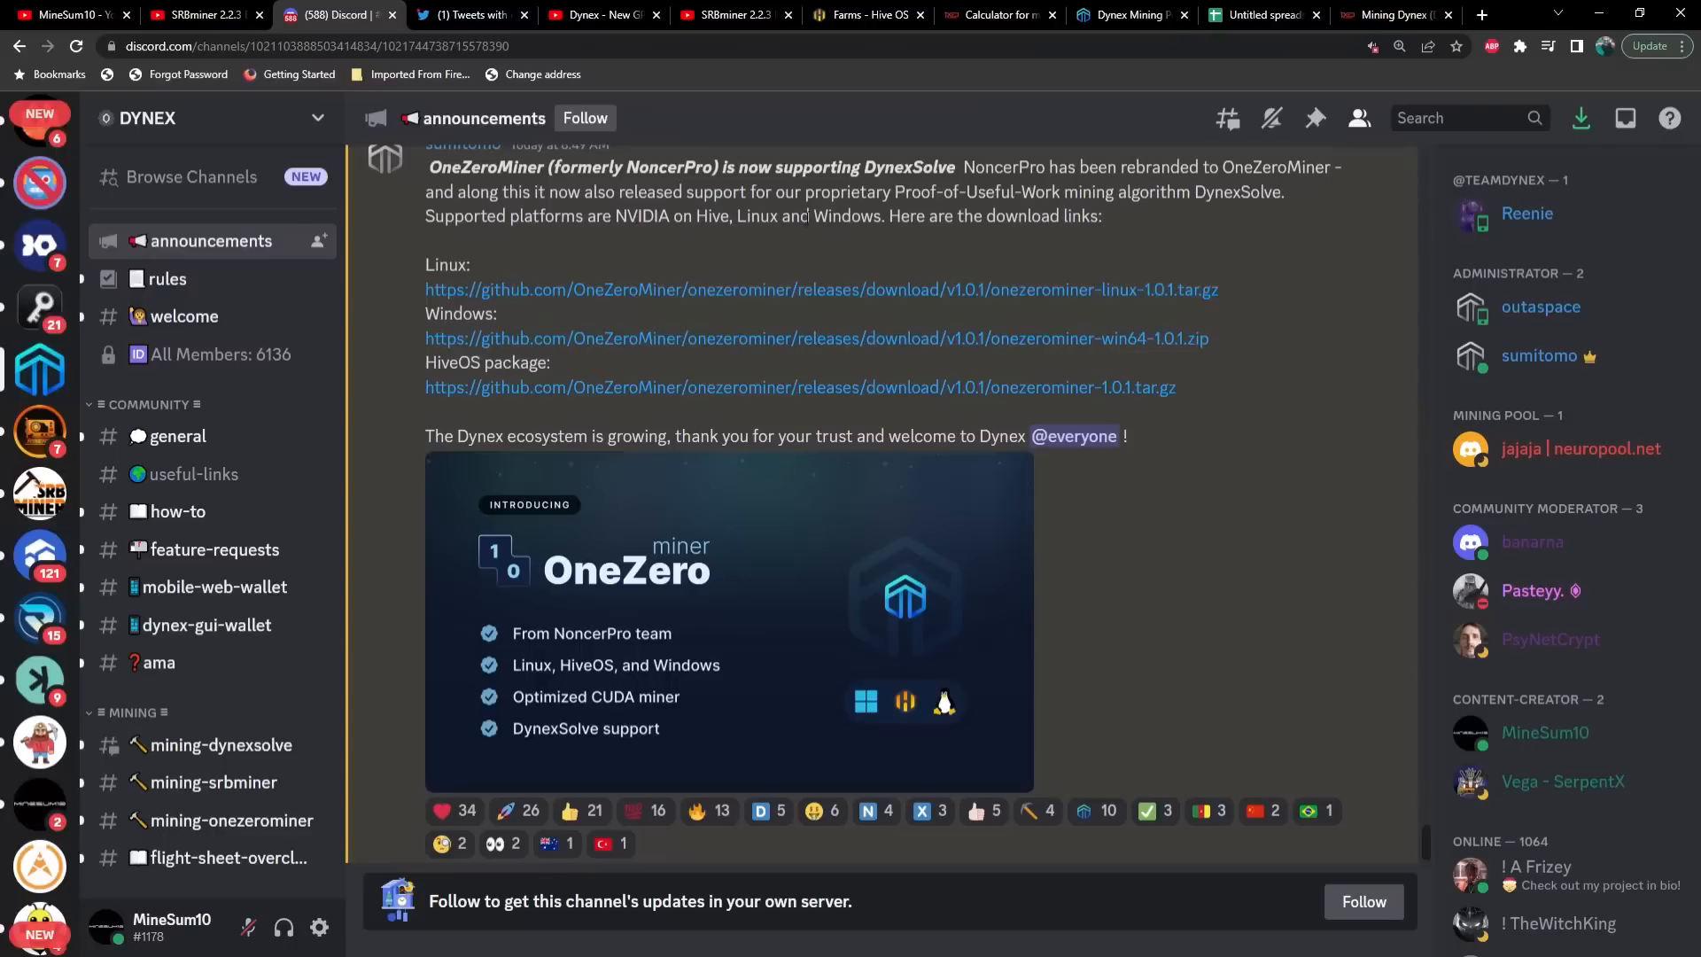
mouse_move(641, 237)
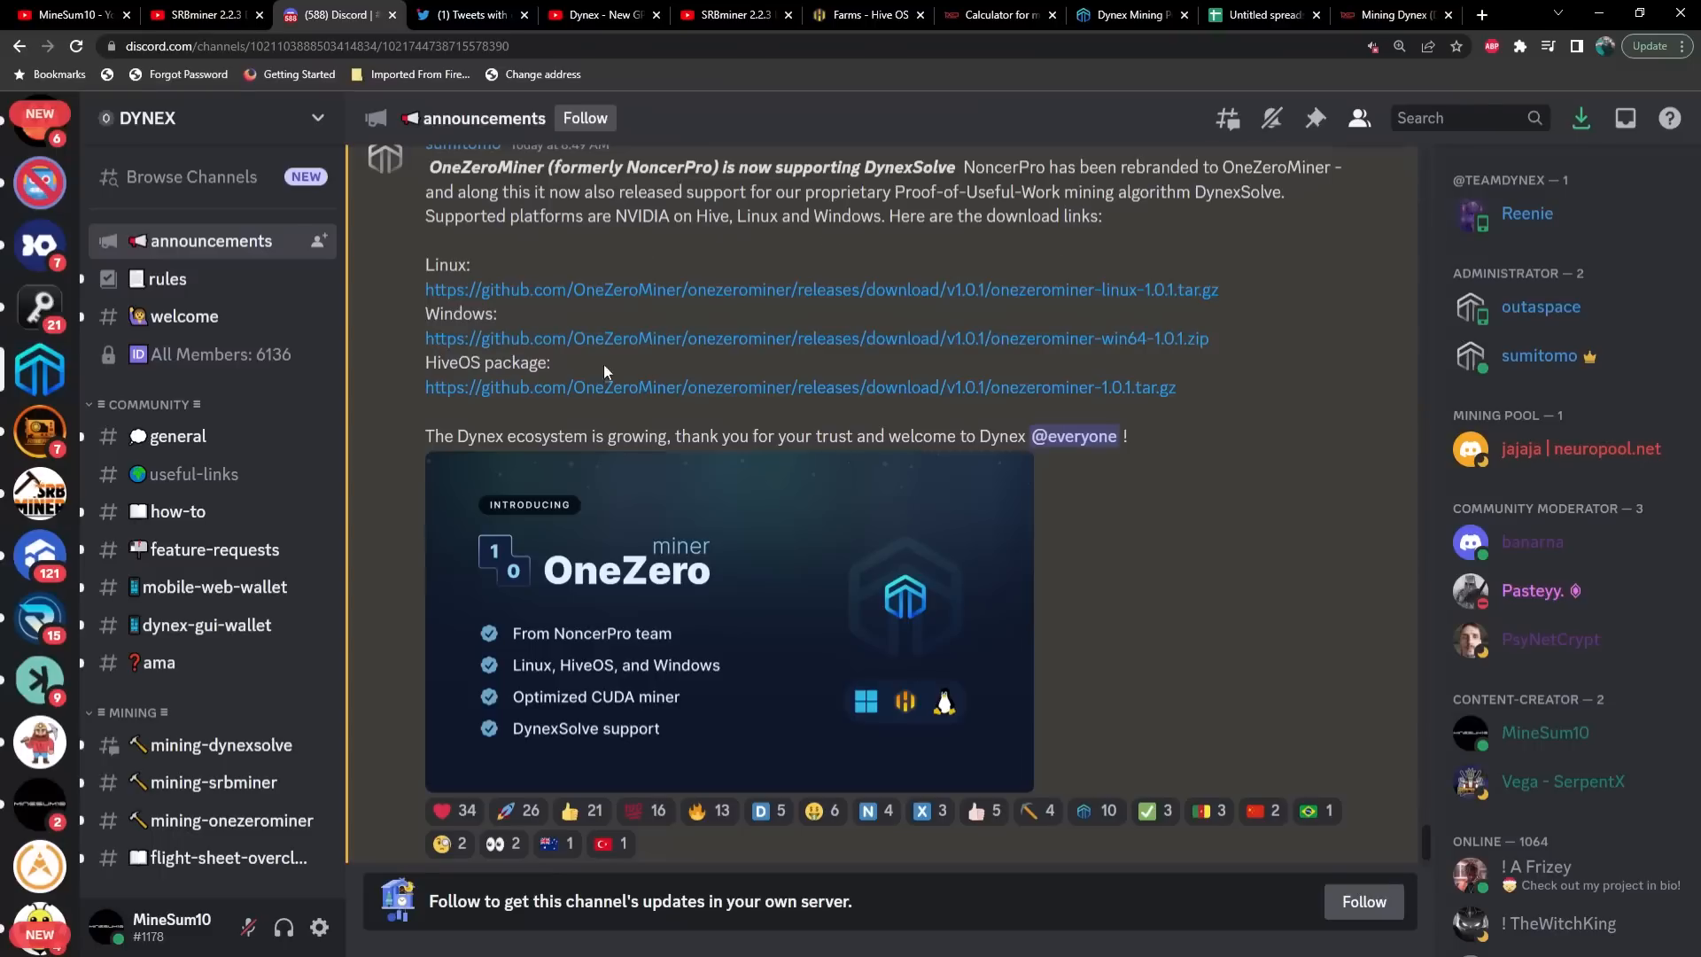
mouse_move(542, 248)
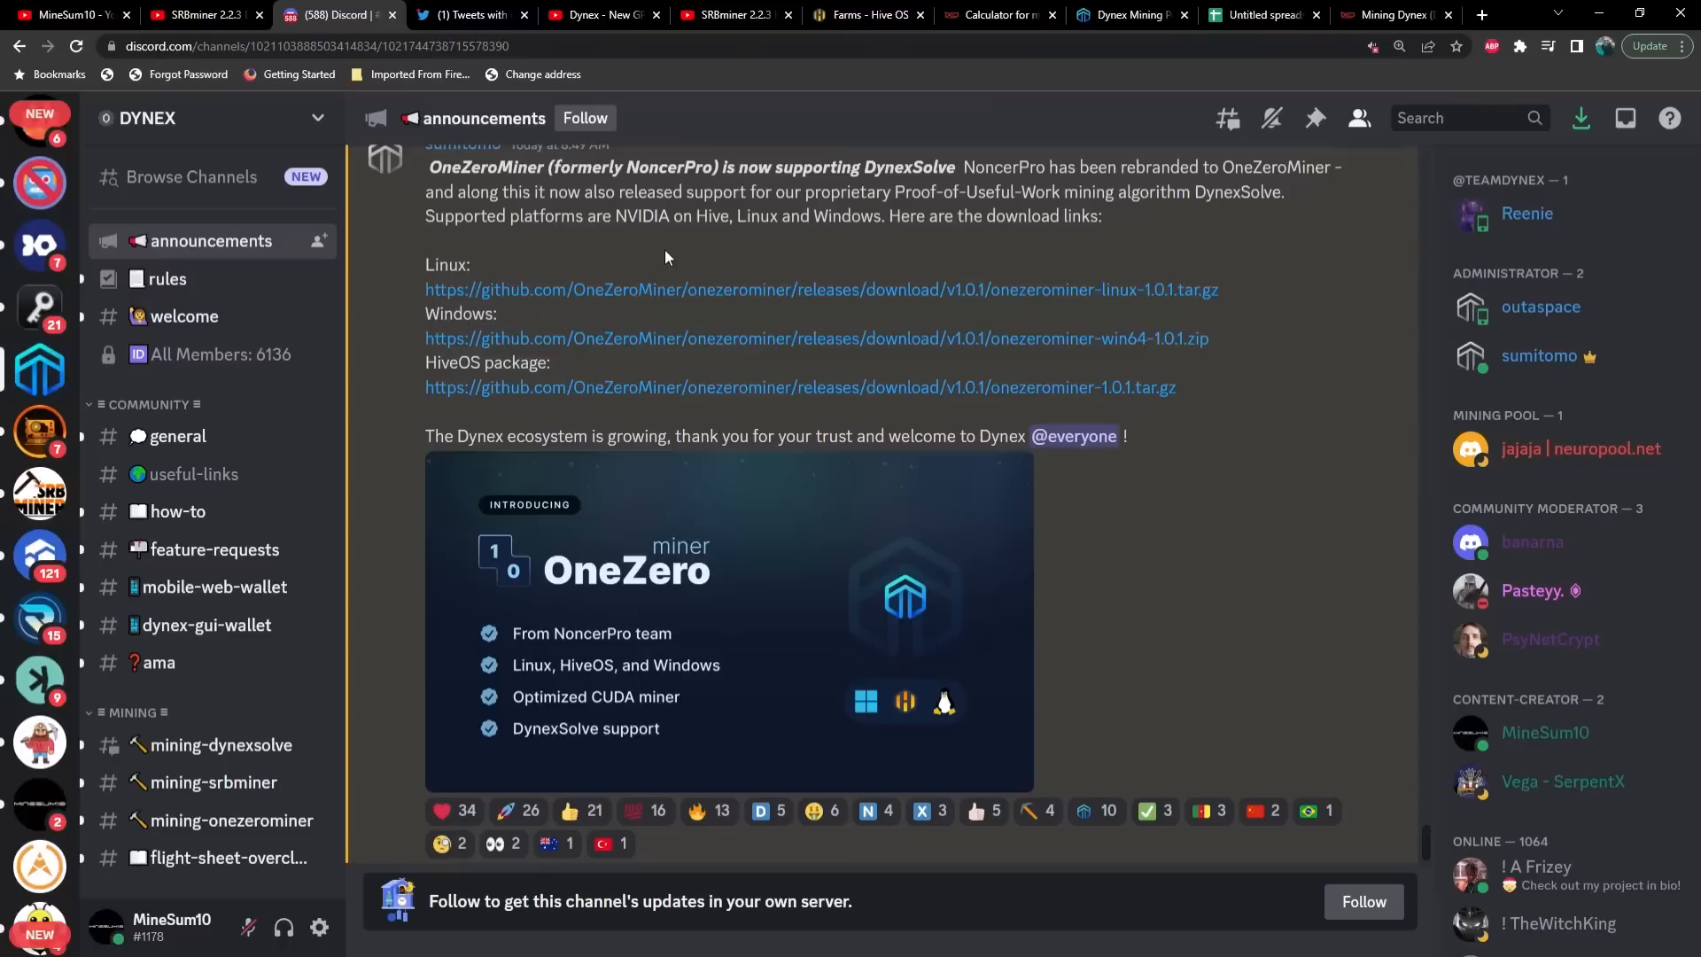
mouse_move(627, 251)
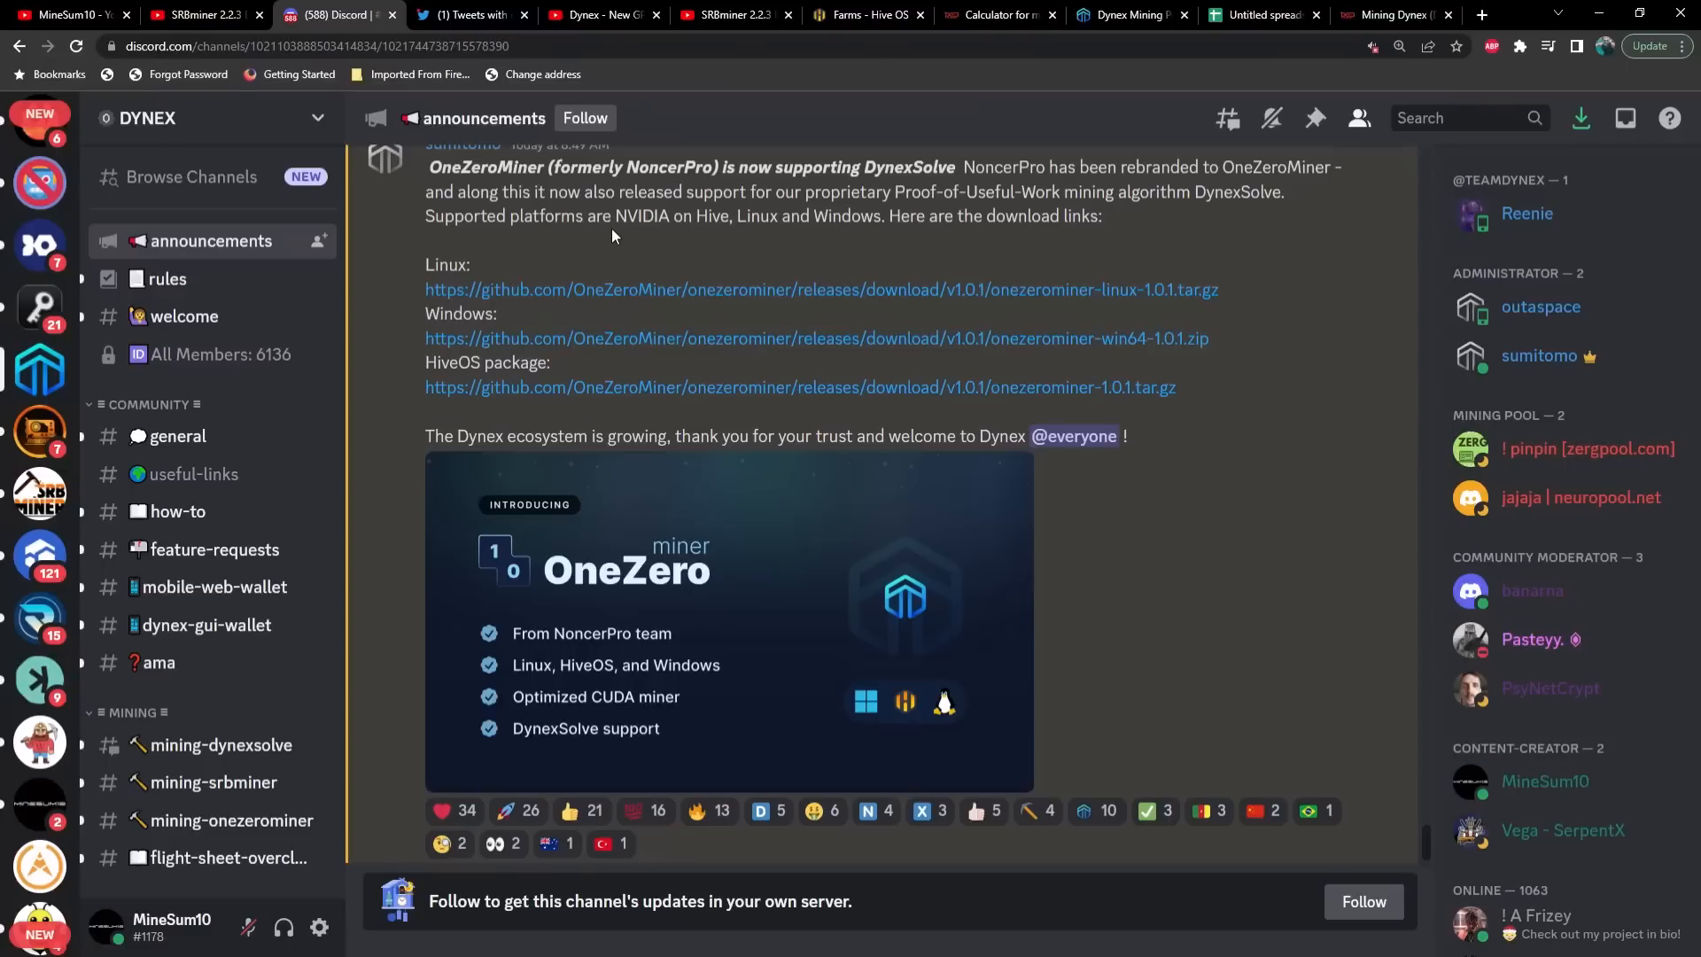
left_click(472, 16)
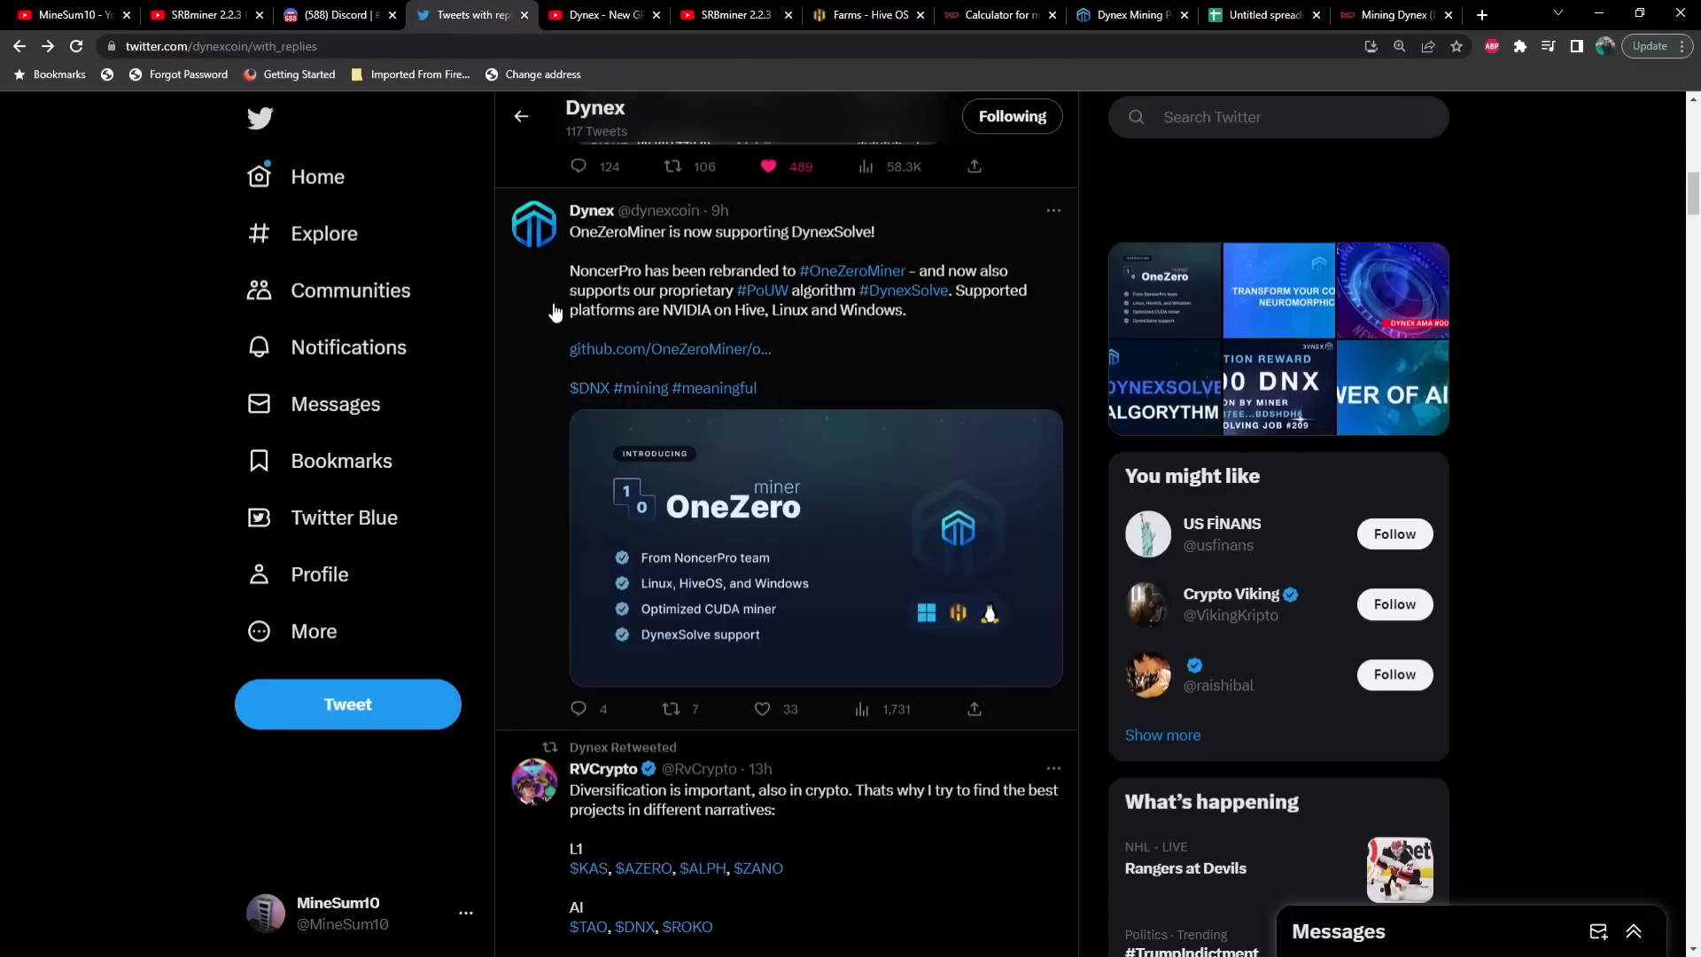
mouse_move(599, 29)
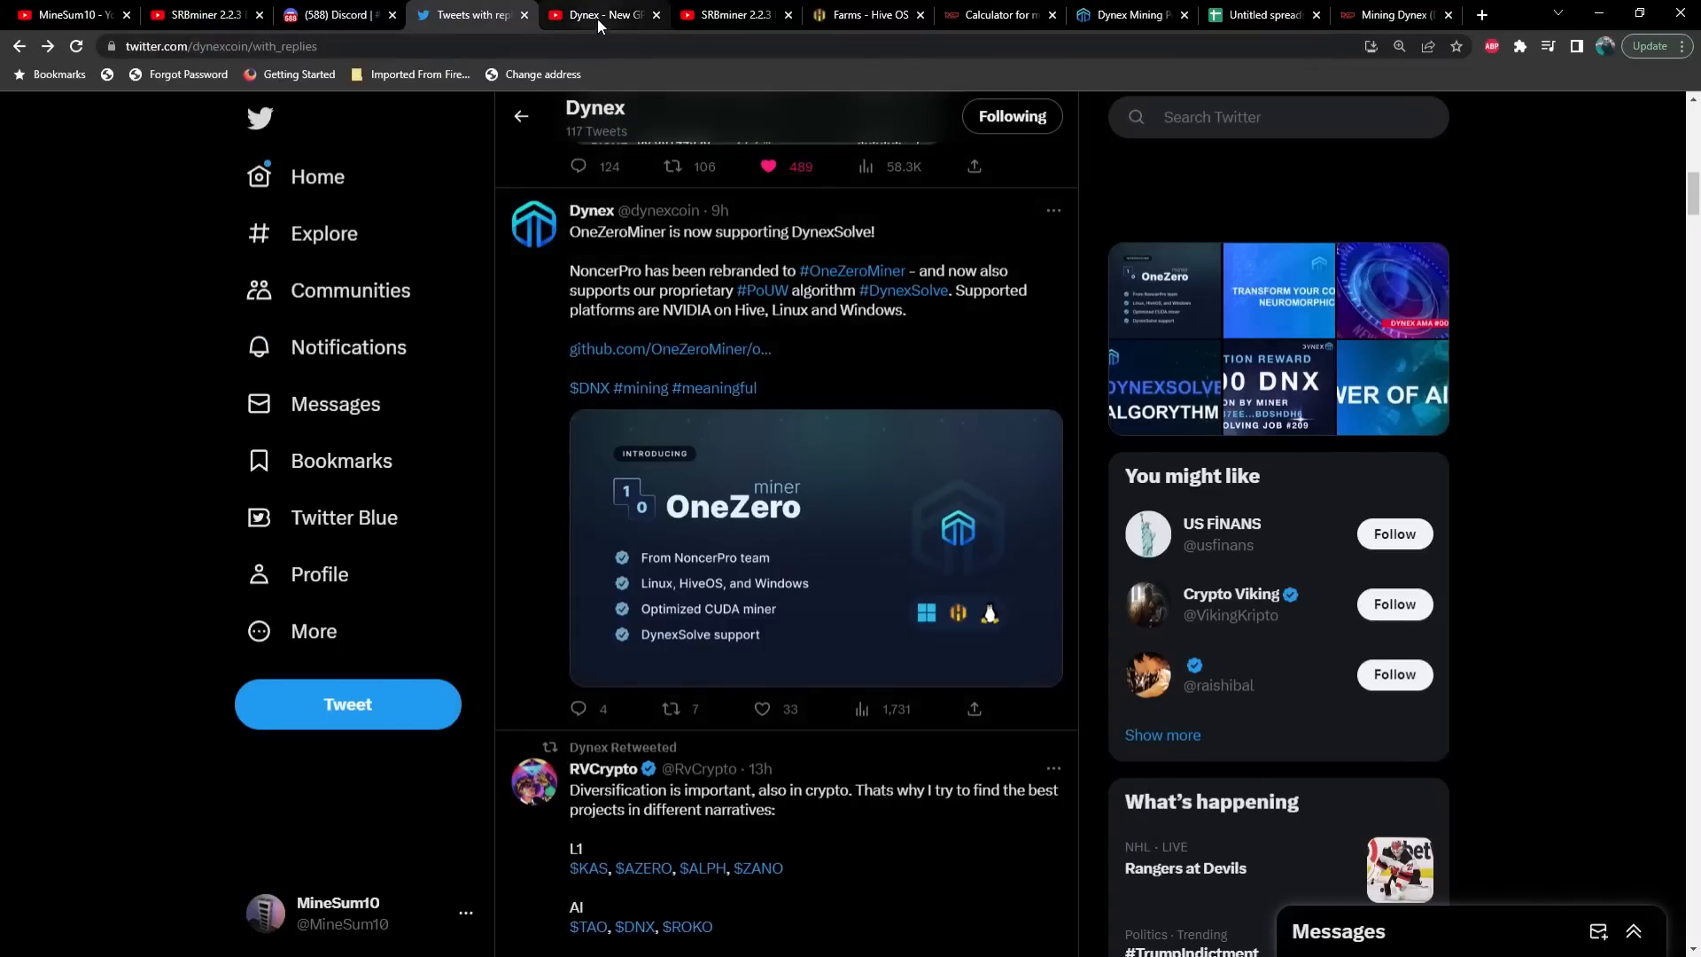
Step: Check the Dynex new GPU coin video's Hive OS stats, then return to the SRBminer 2.2.3 video
left_click(599, 15)
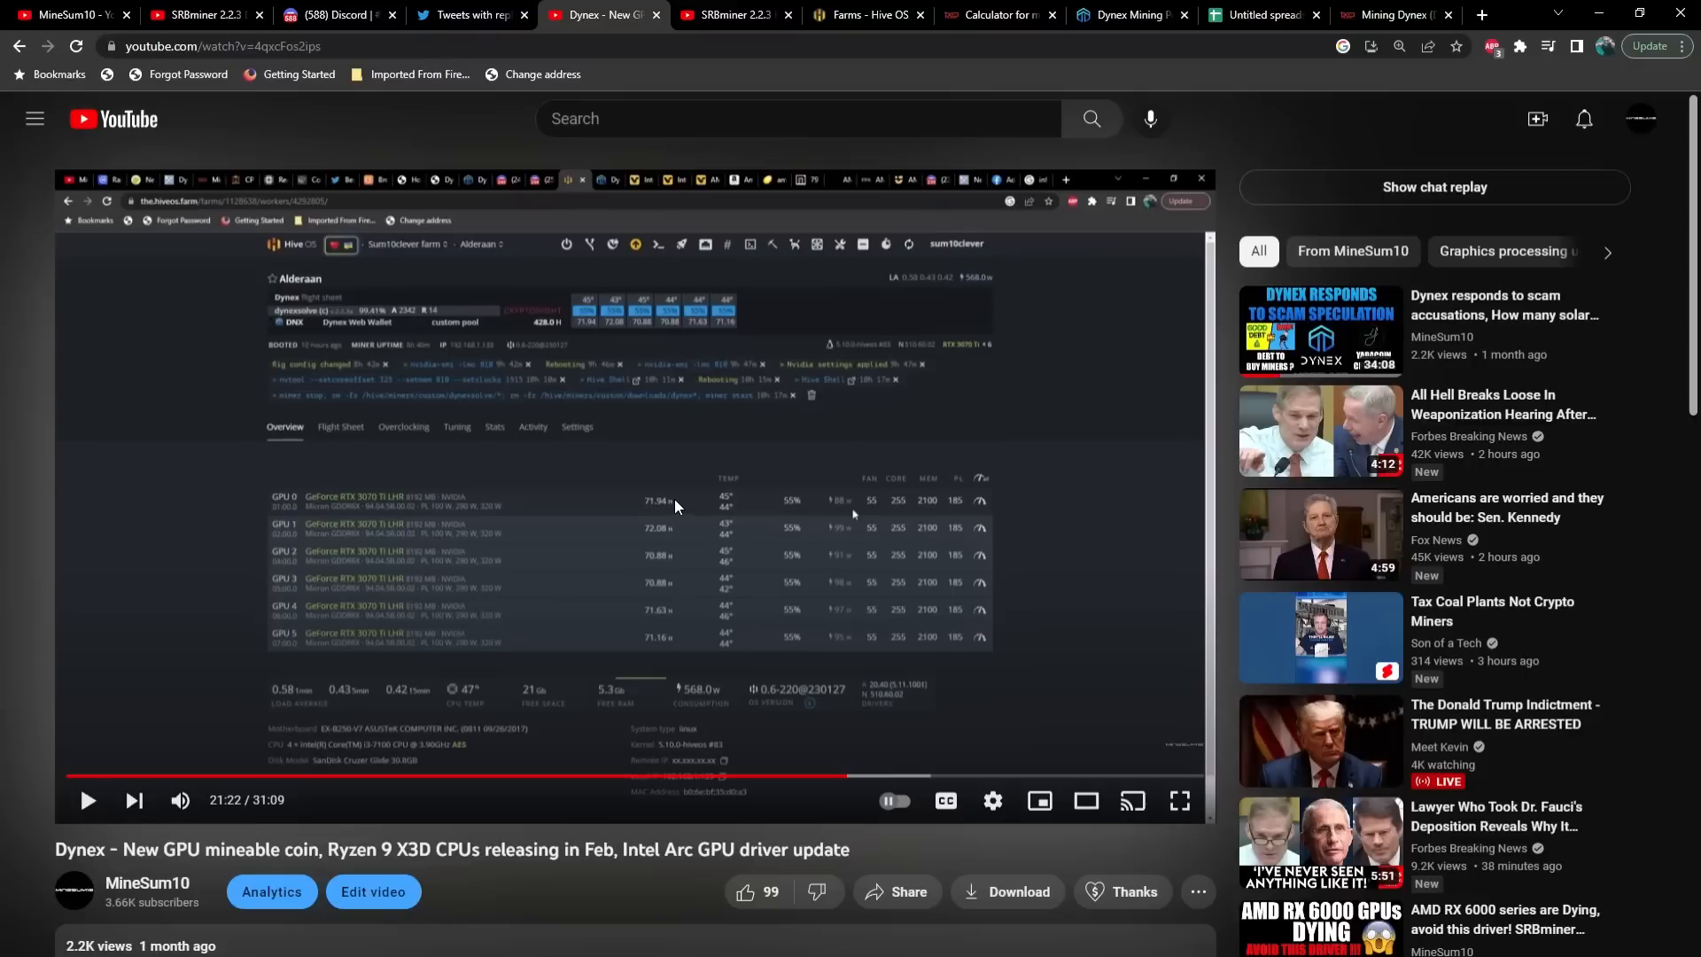
mouse_move(603, 588)
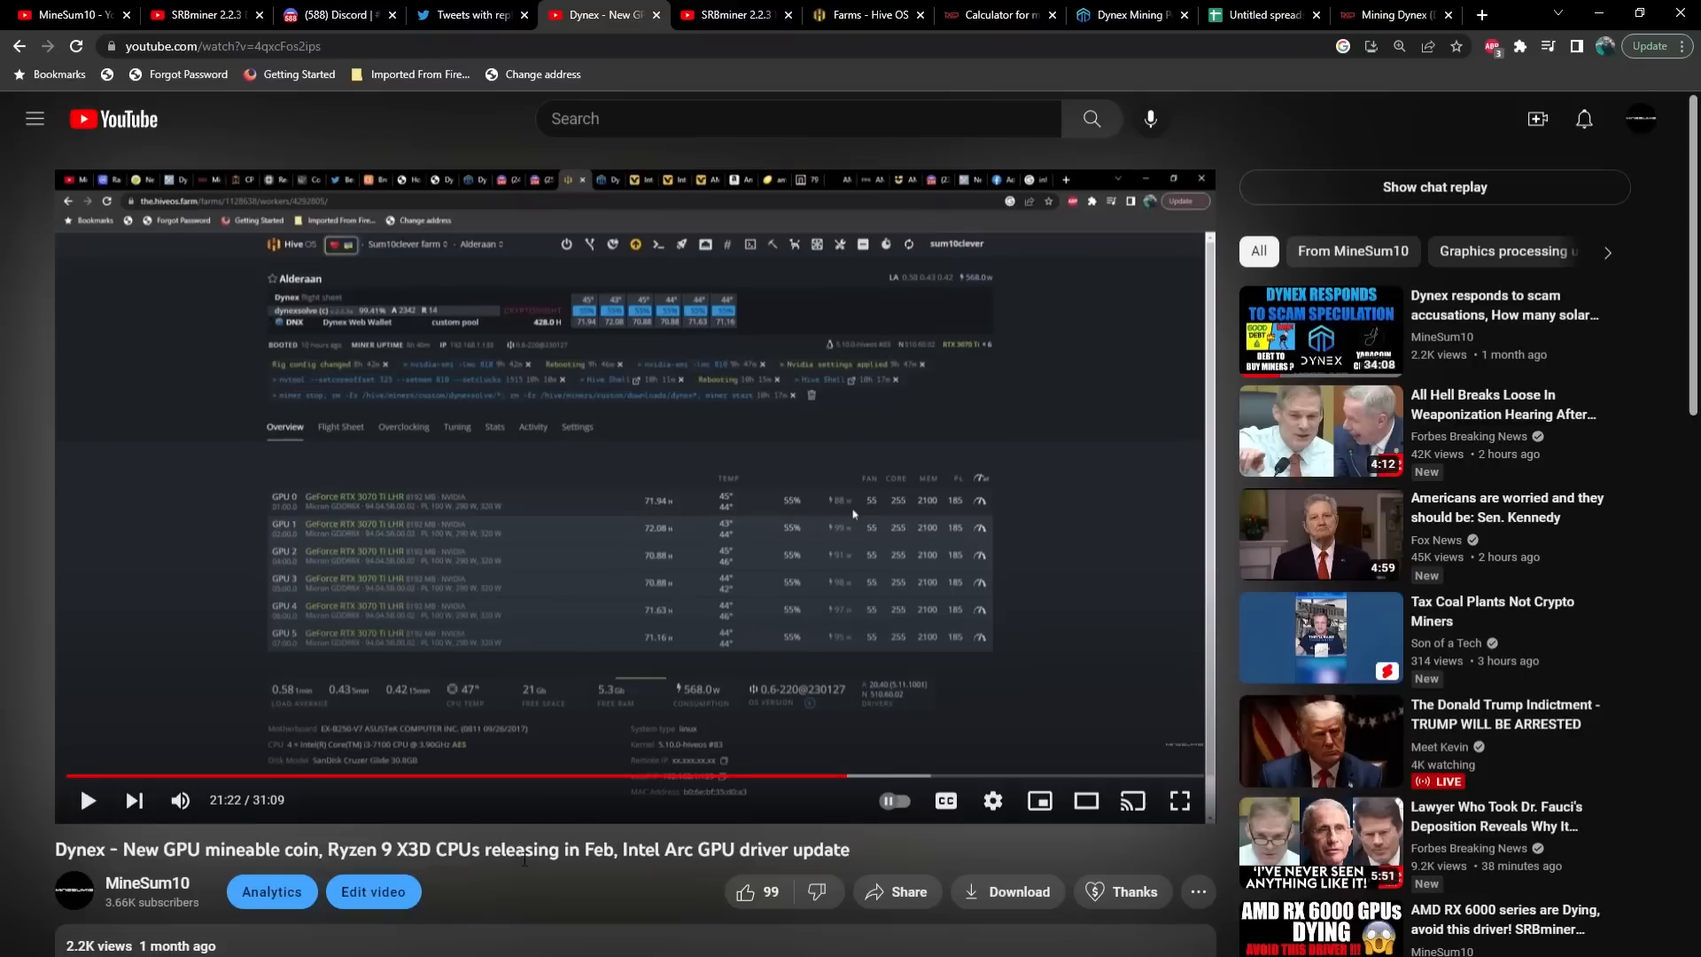
mouse_move(397, 580)
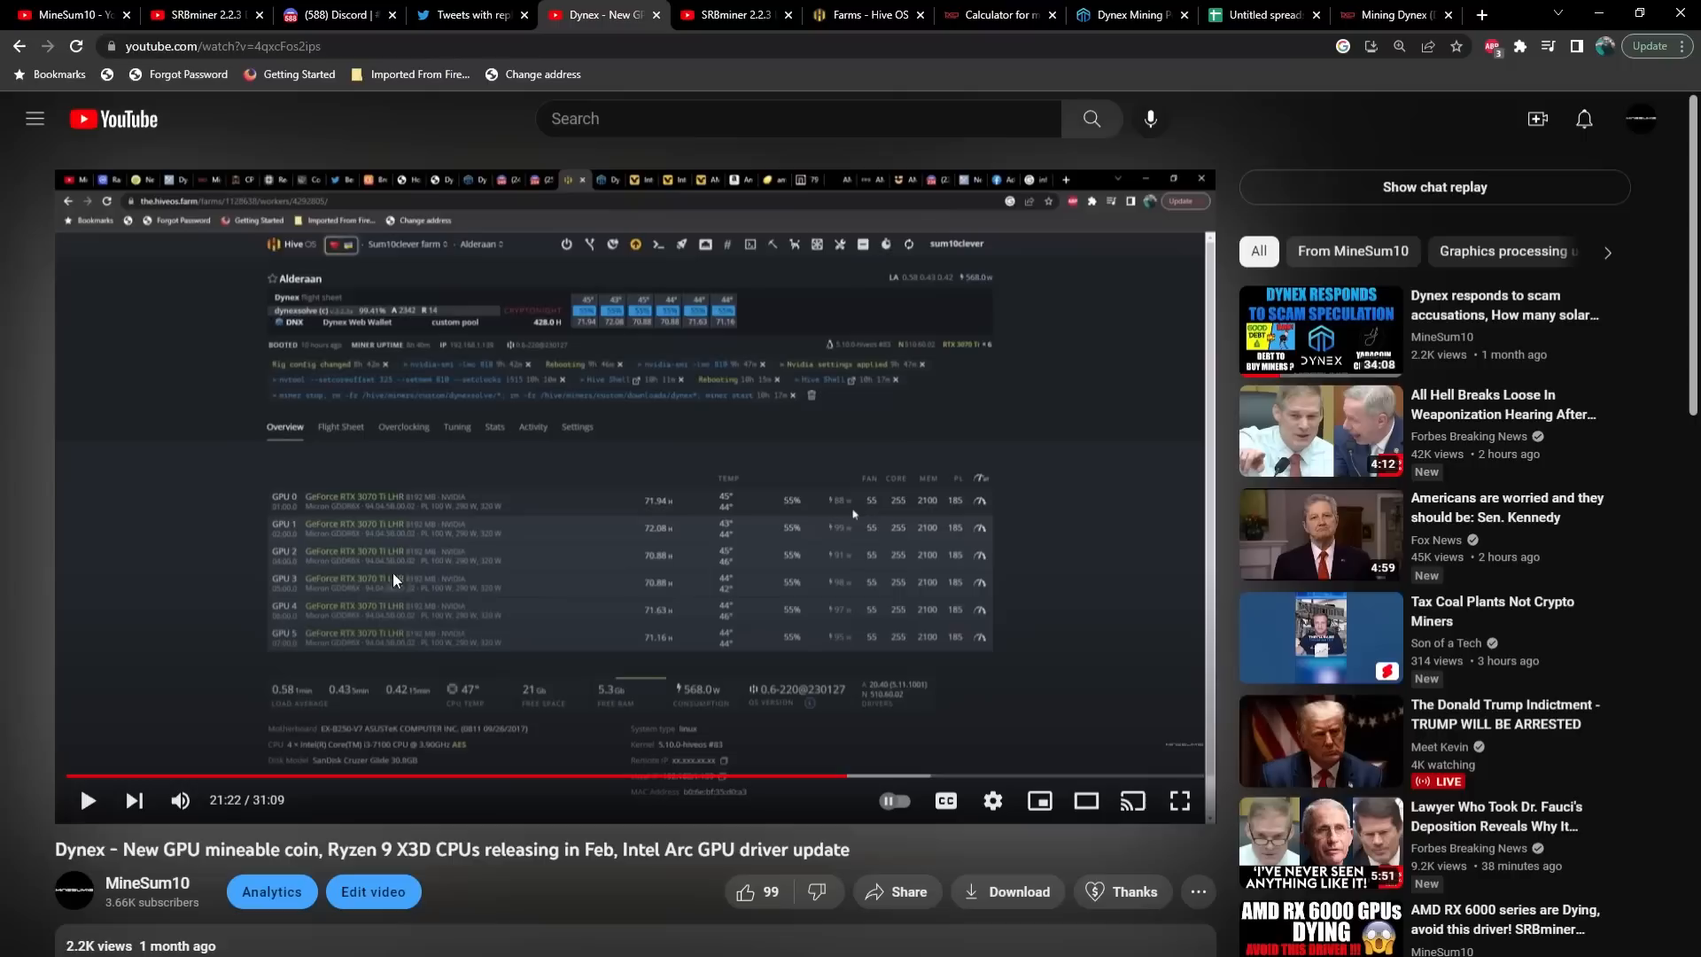
mouse_move(661, 570)
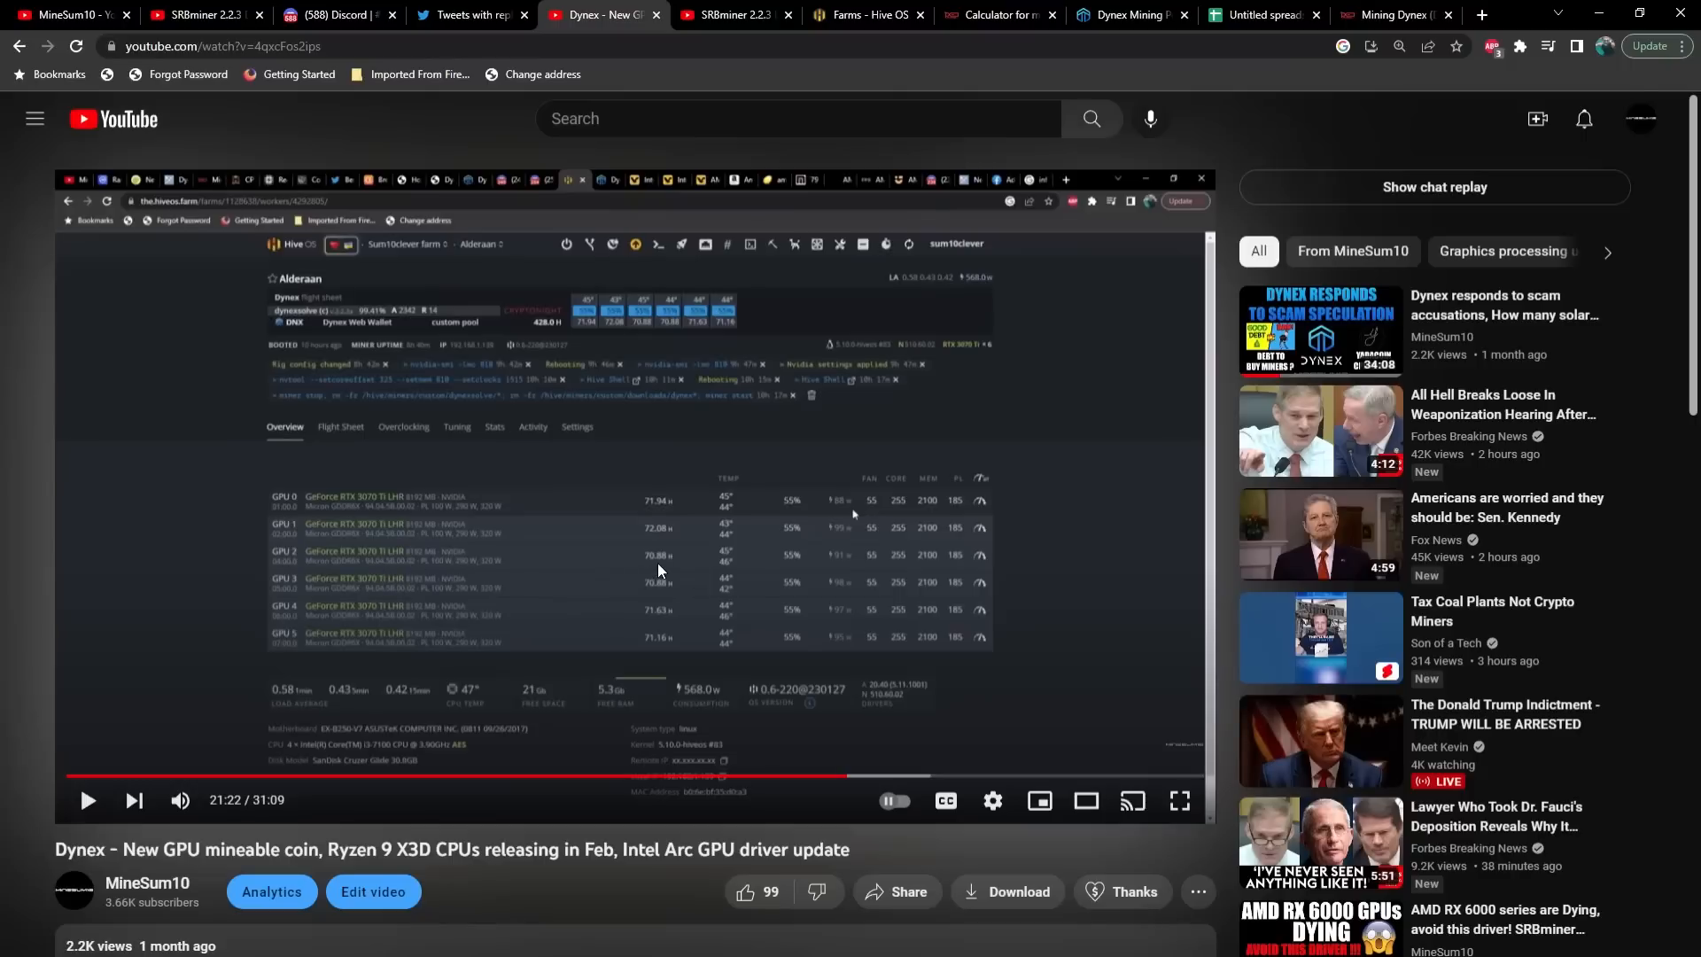
mouse_move(845, 560)
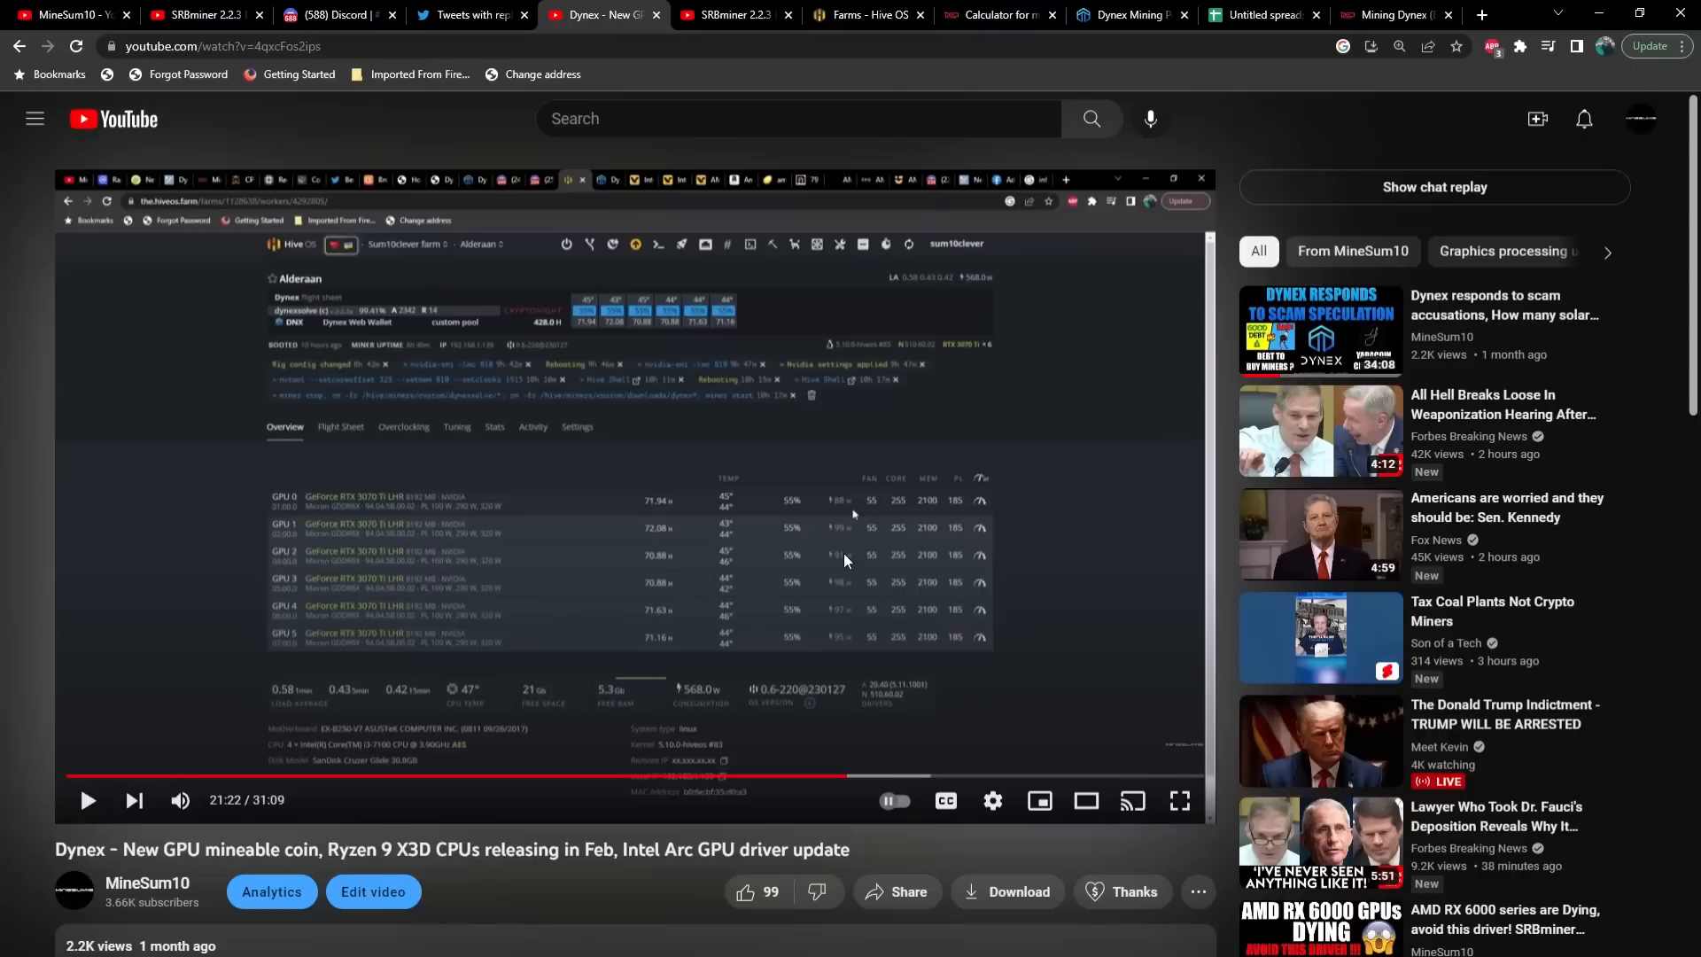
mouse_move(775, 174)
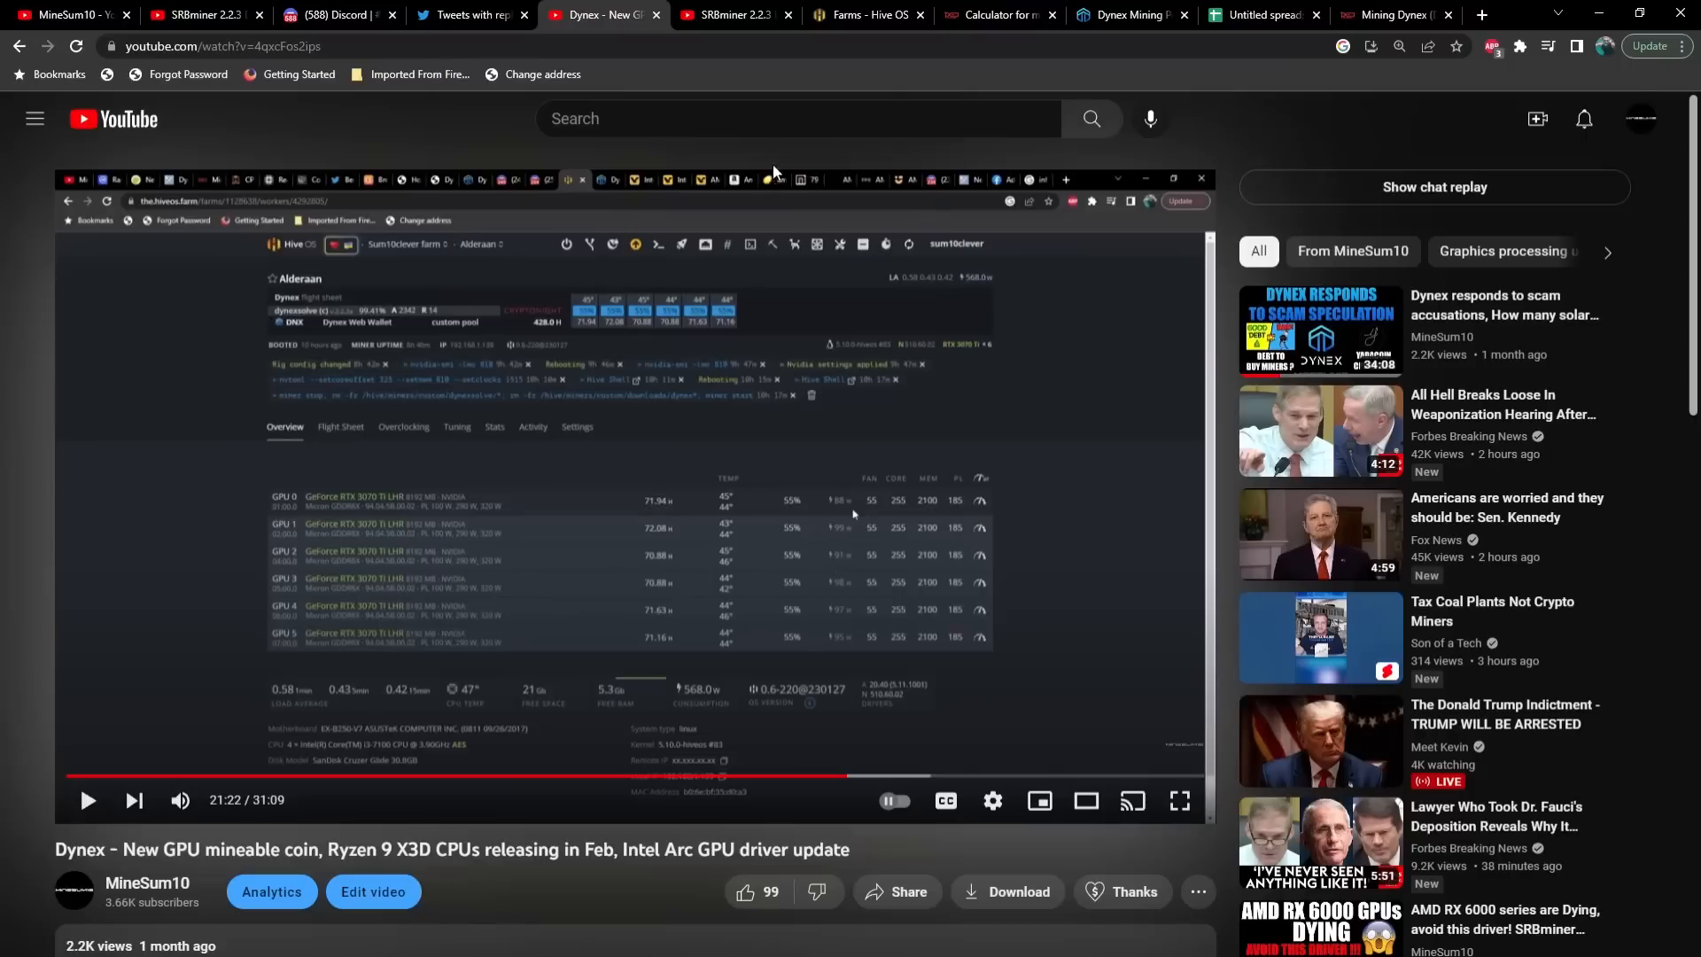
left_click(730, 14)
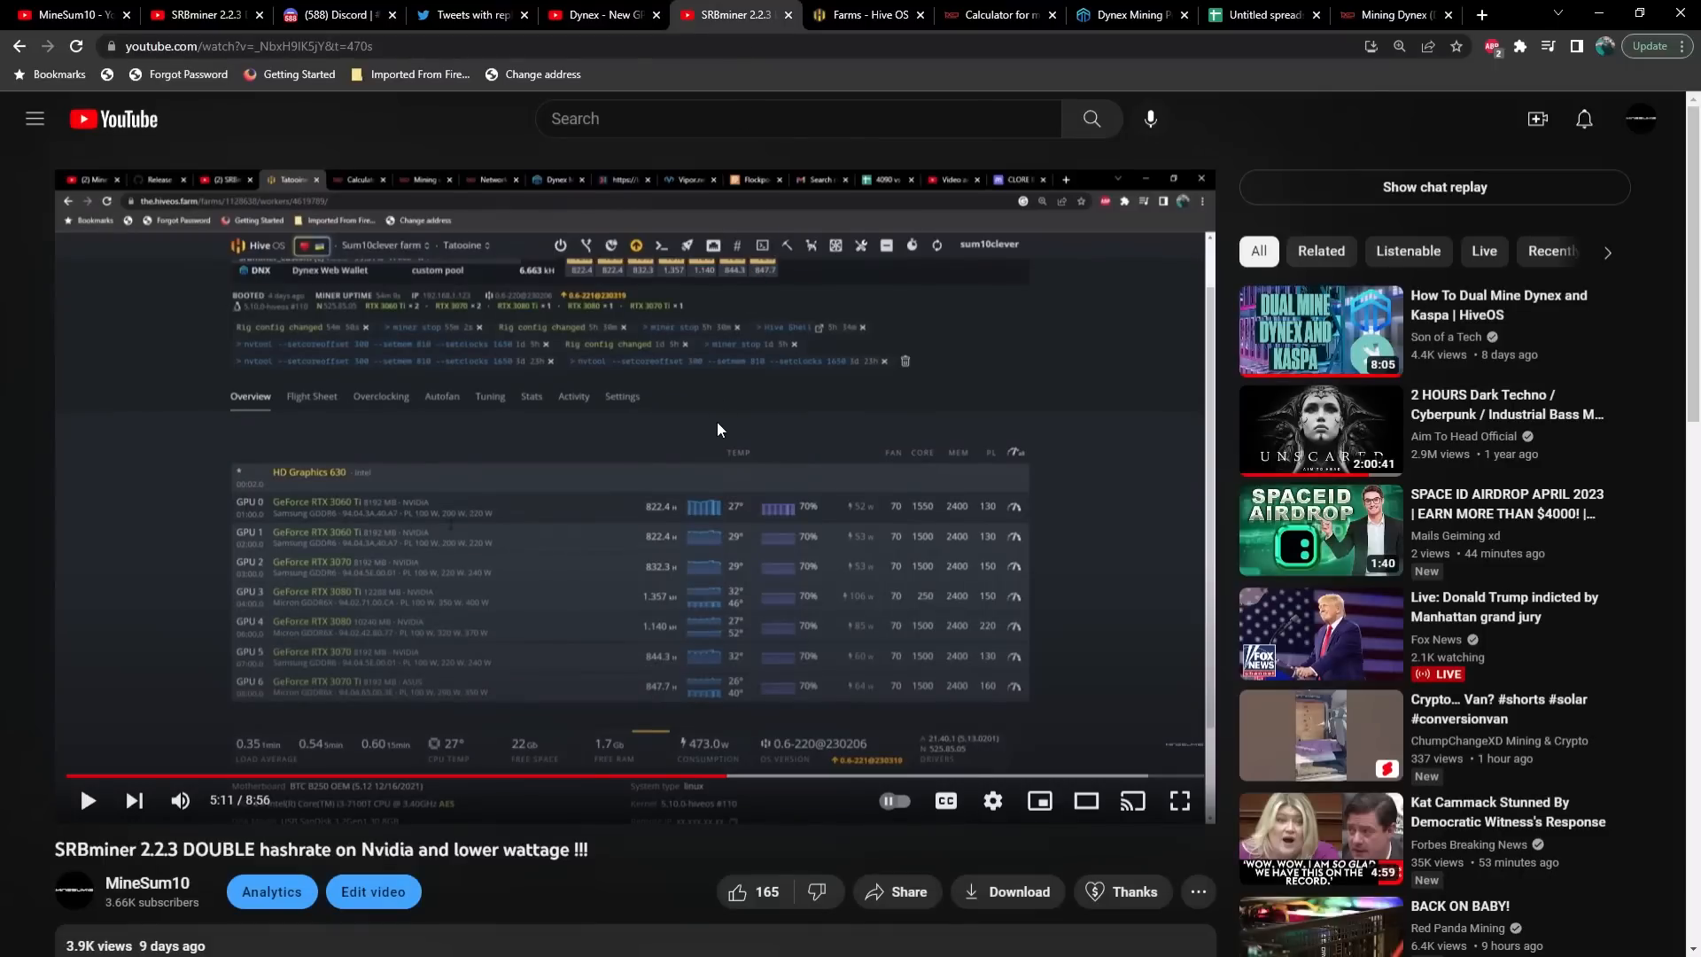
mouse_move(656, 700)
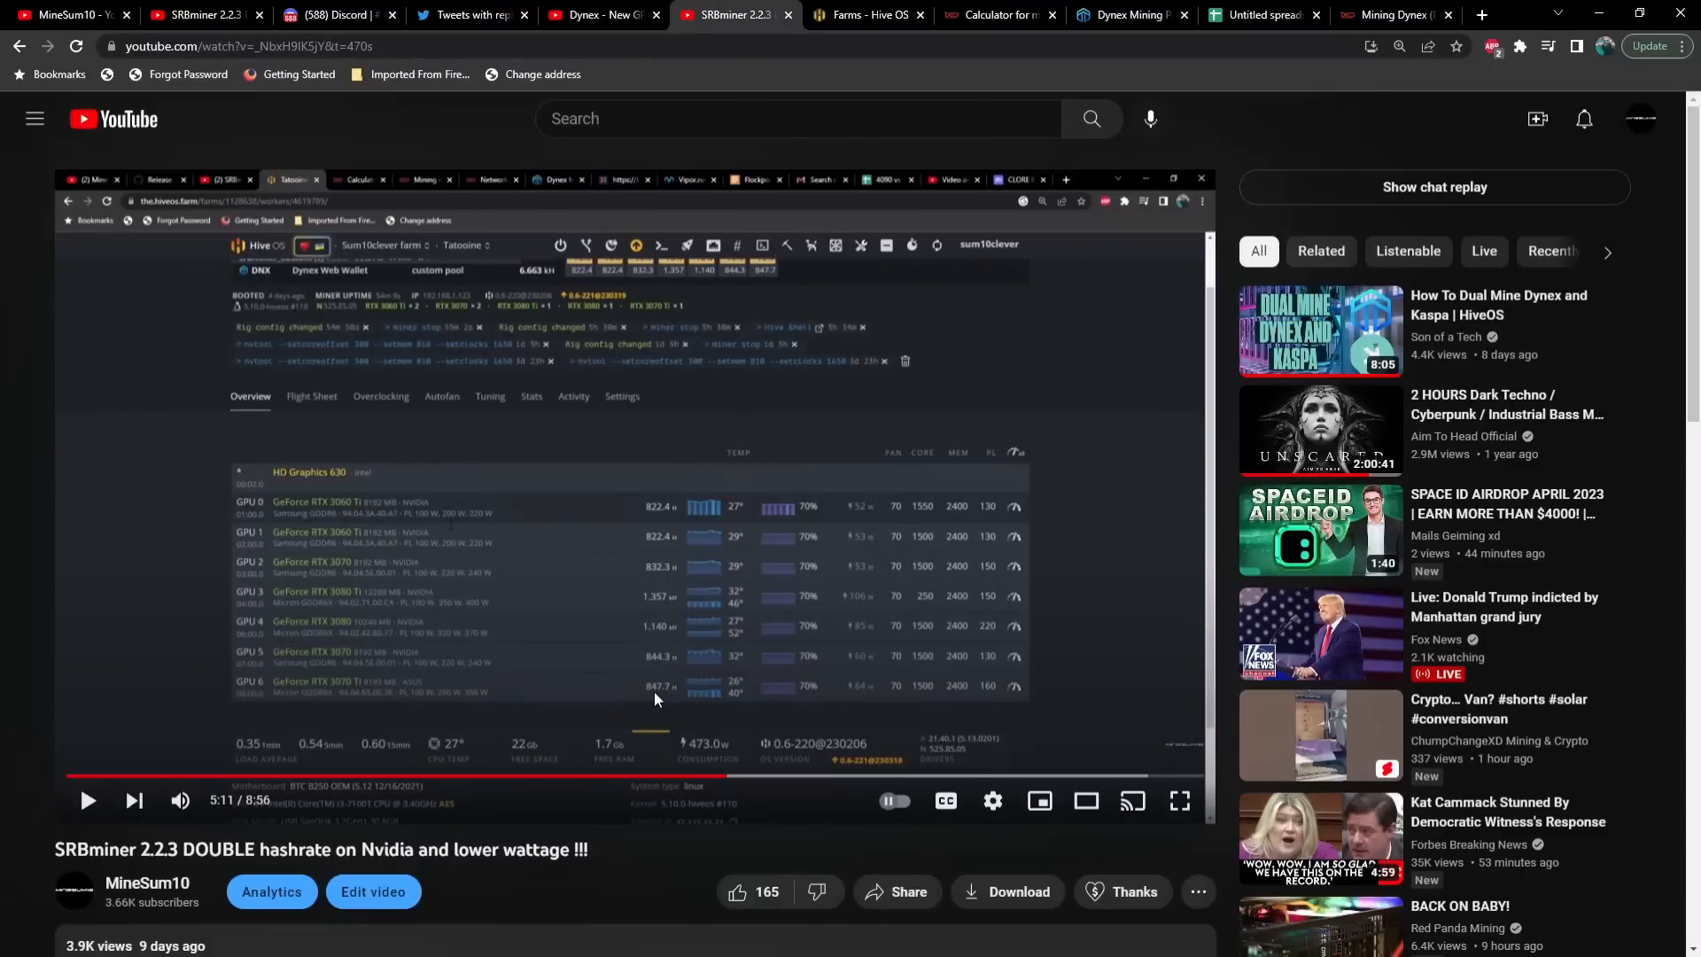
mouse_move(858, 698)
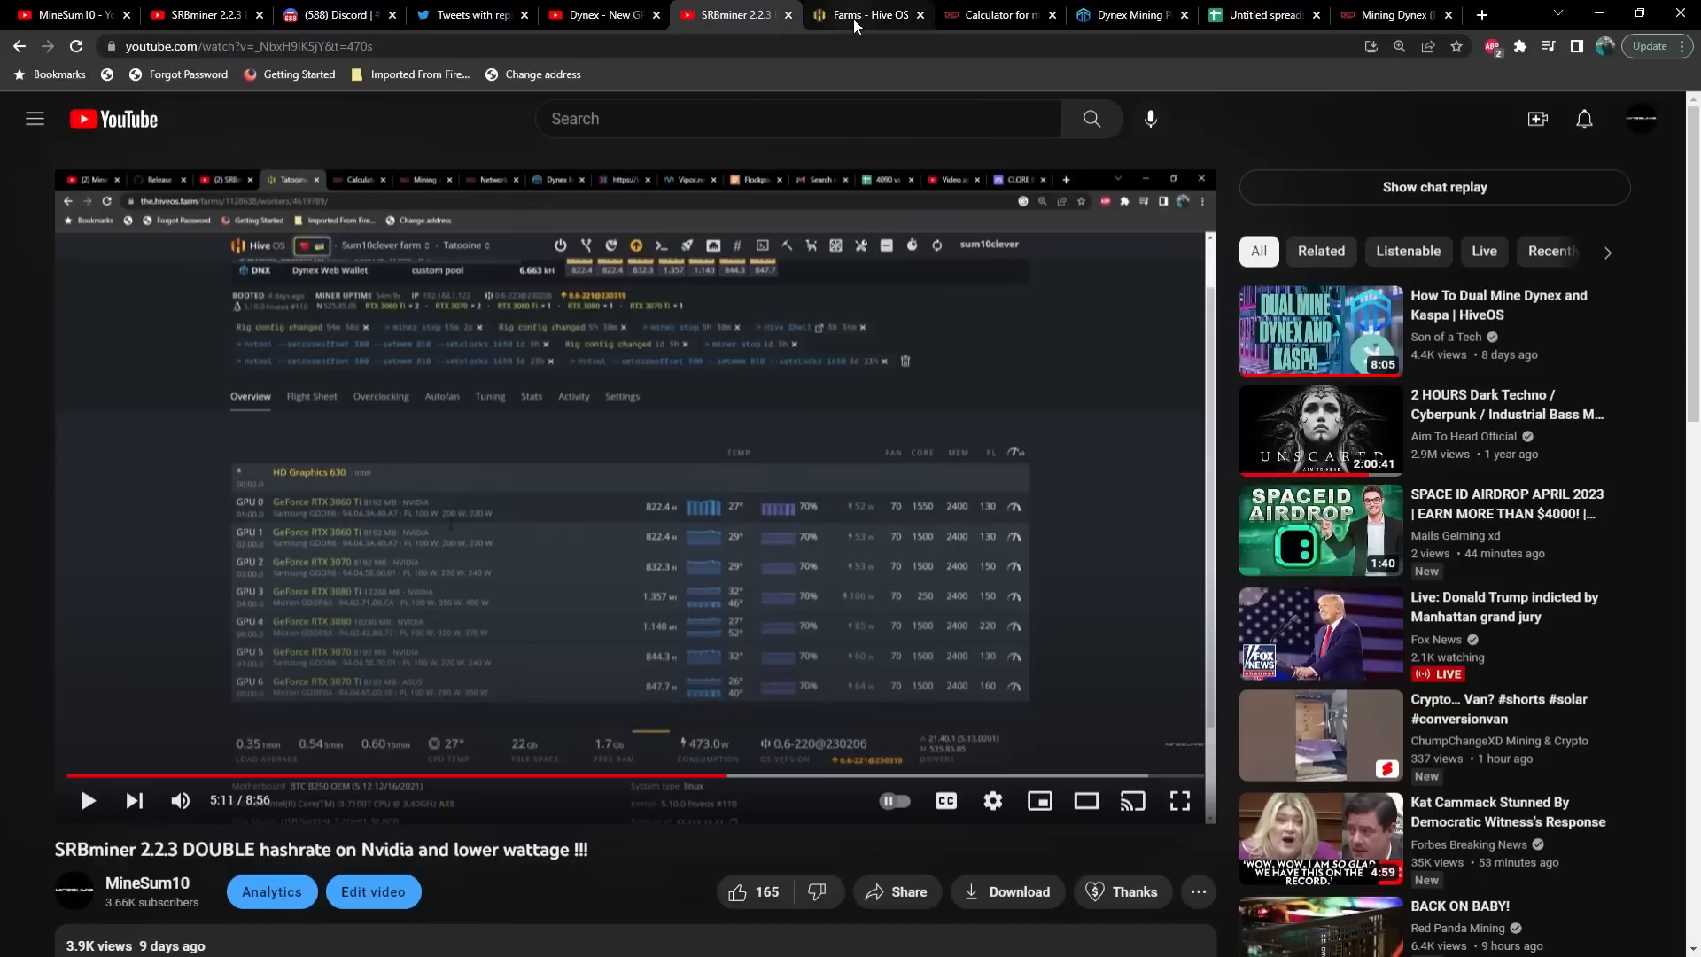
Step: Open the Tatooine rig in the Sum10clever farm, showing seven GPUs mining Kaspa at about 4.093 GH/s
left_click(865, 14)
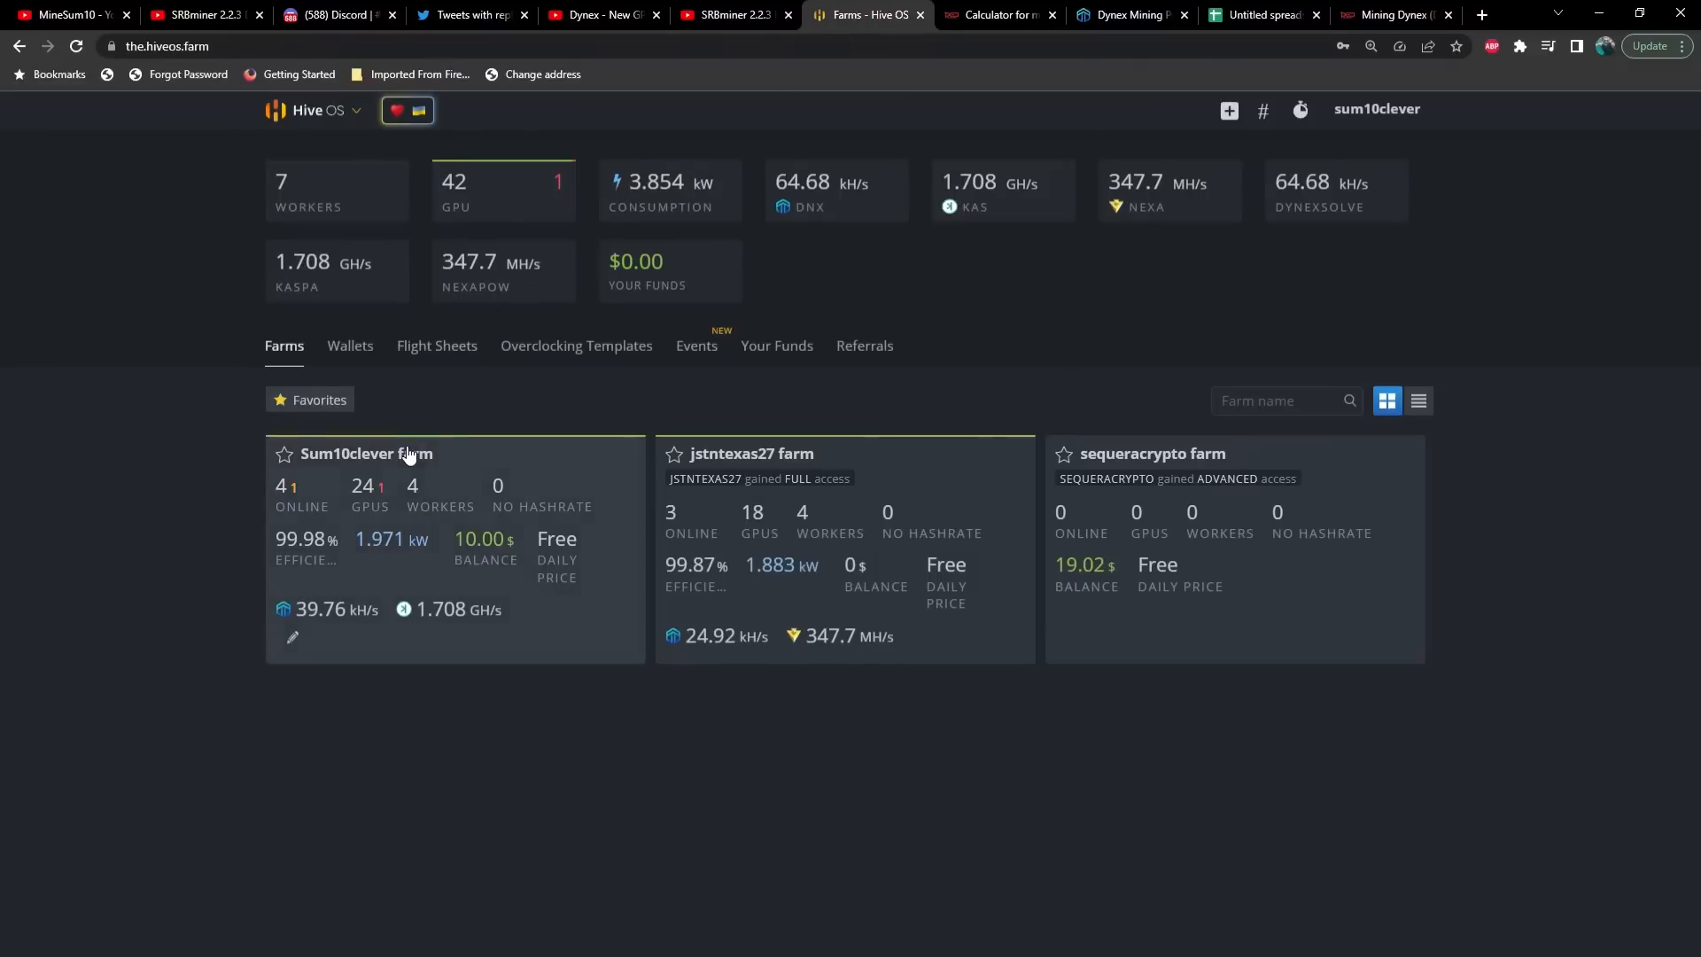
left_click(367, 454)
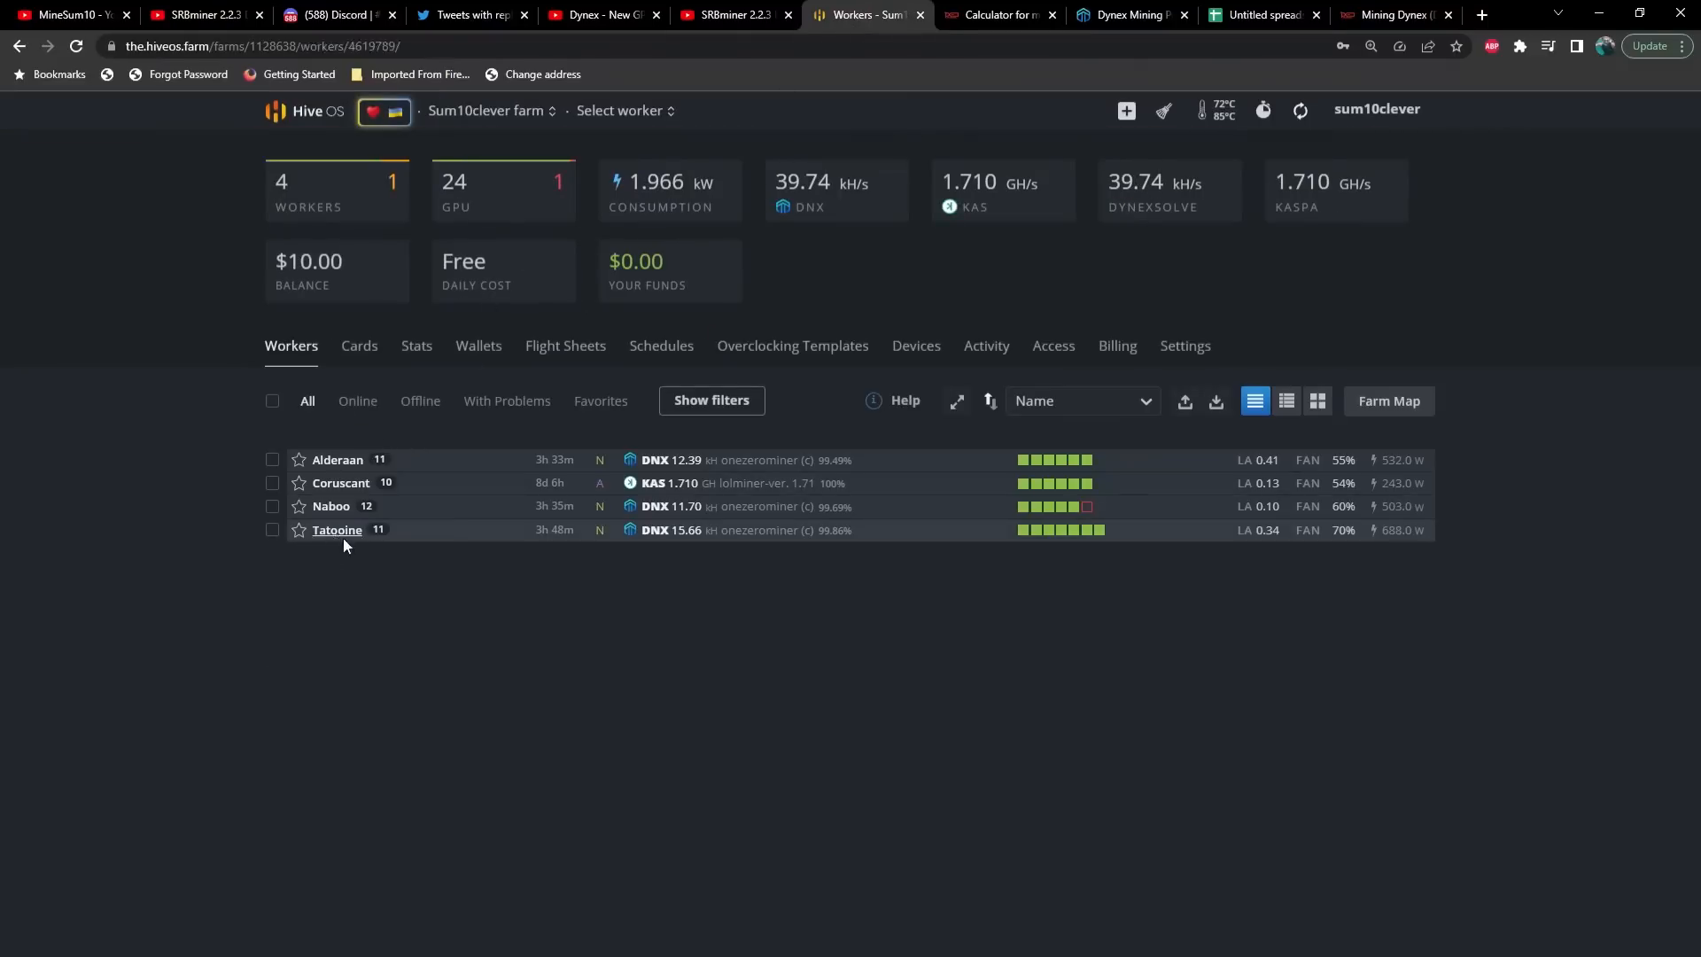
left_click(337, 530)
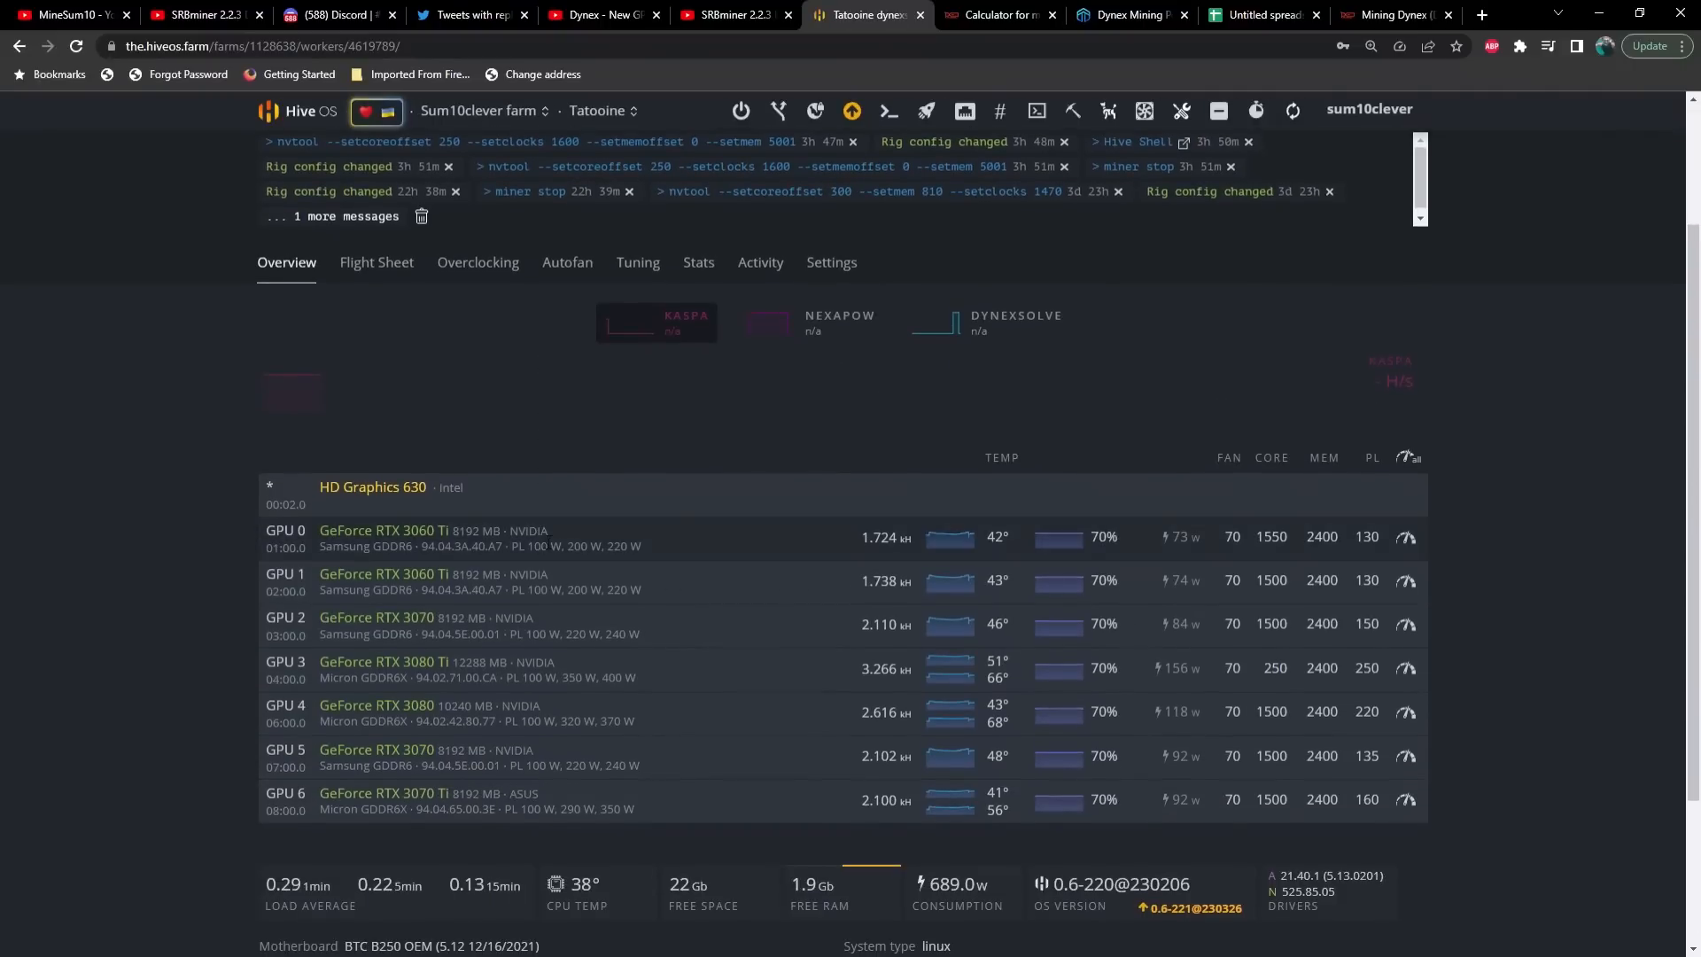
mouse_move(886, 819)
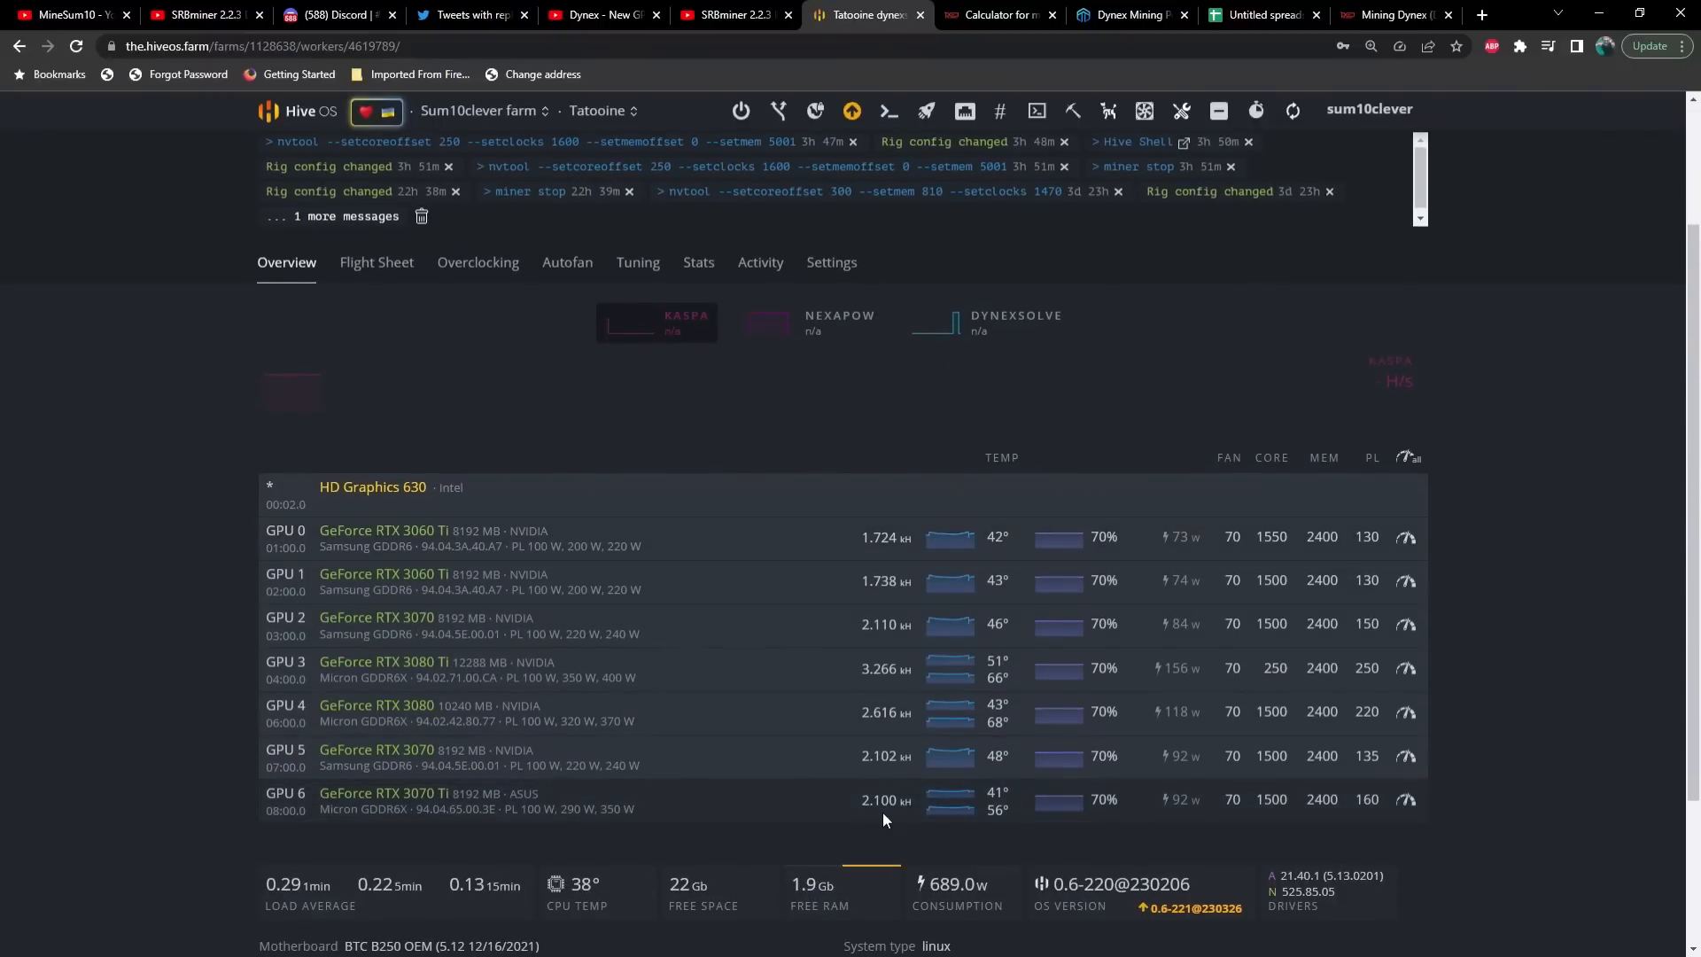
mouse_move(906, 824)
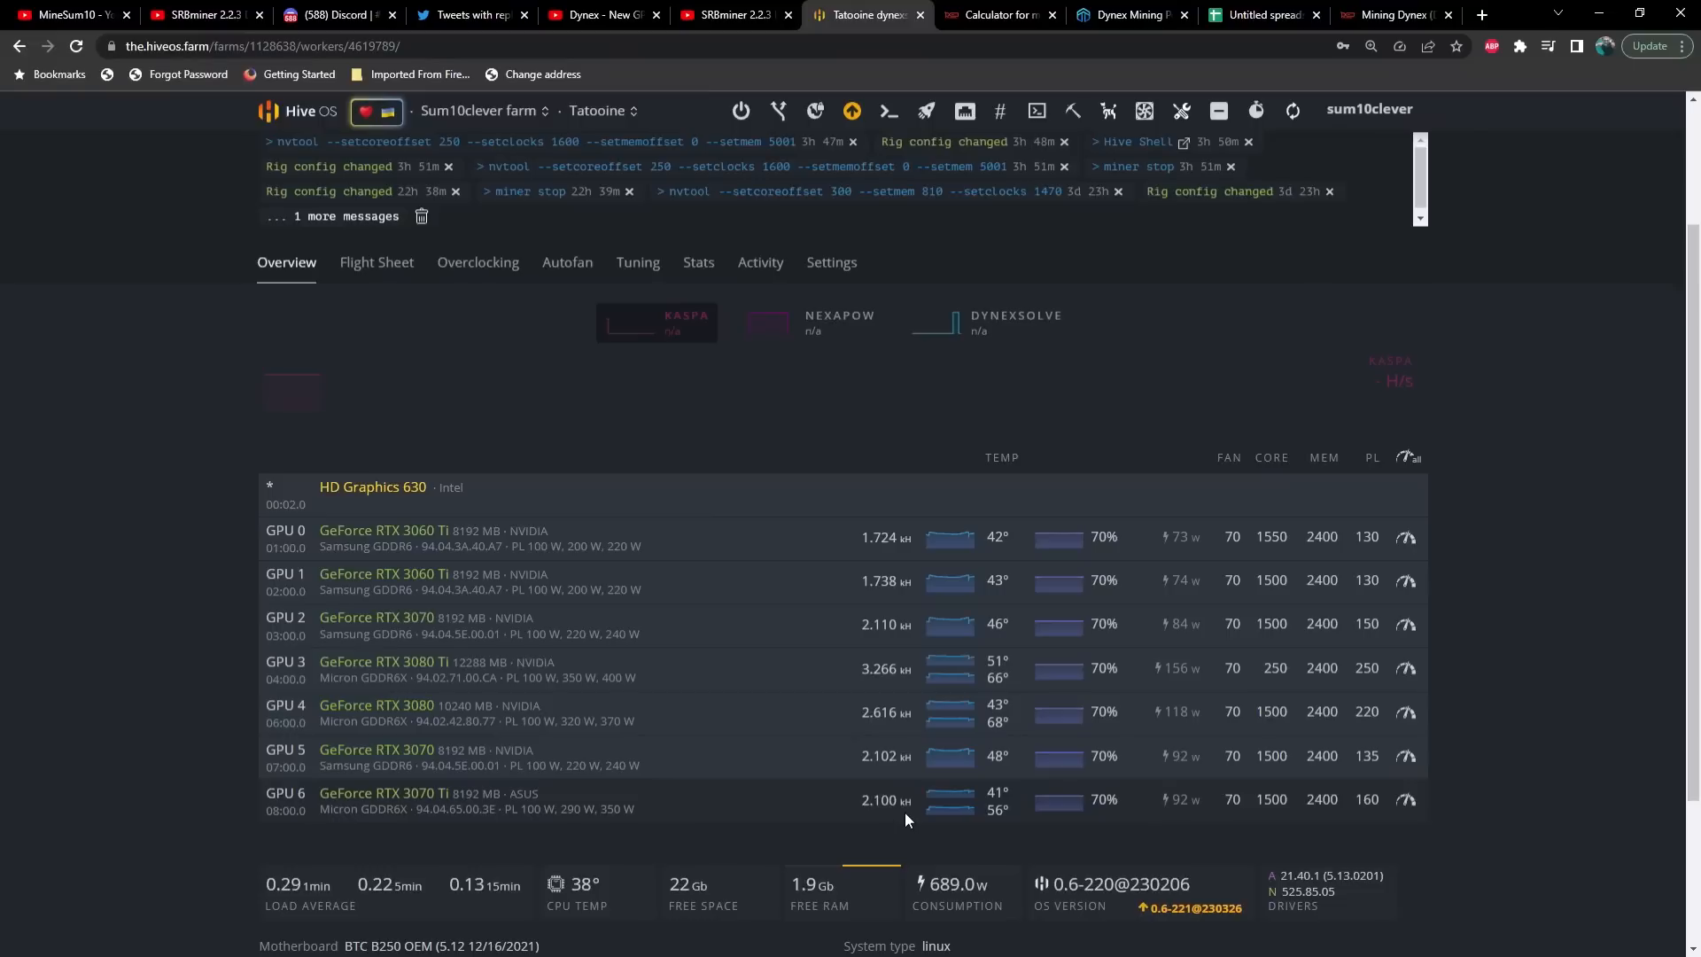
mouse_move(1124, 799)
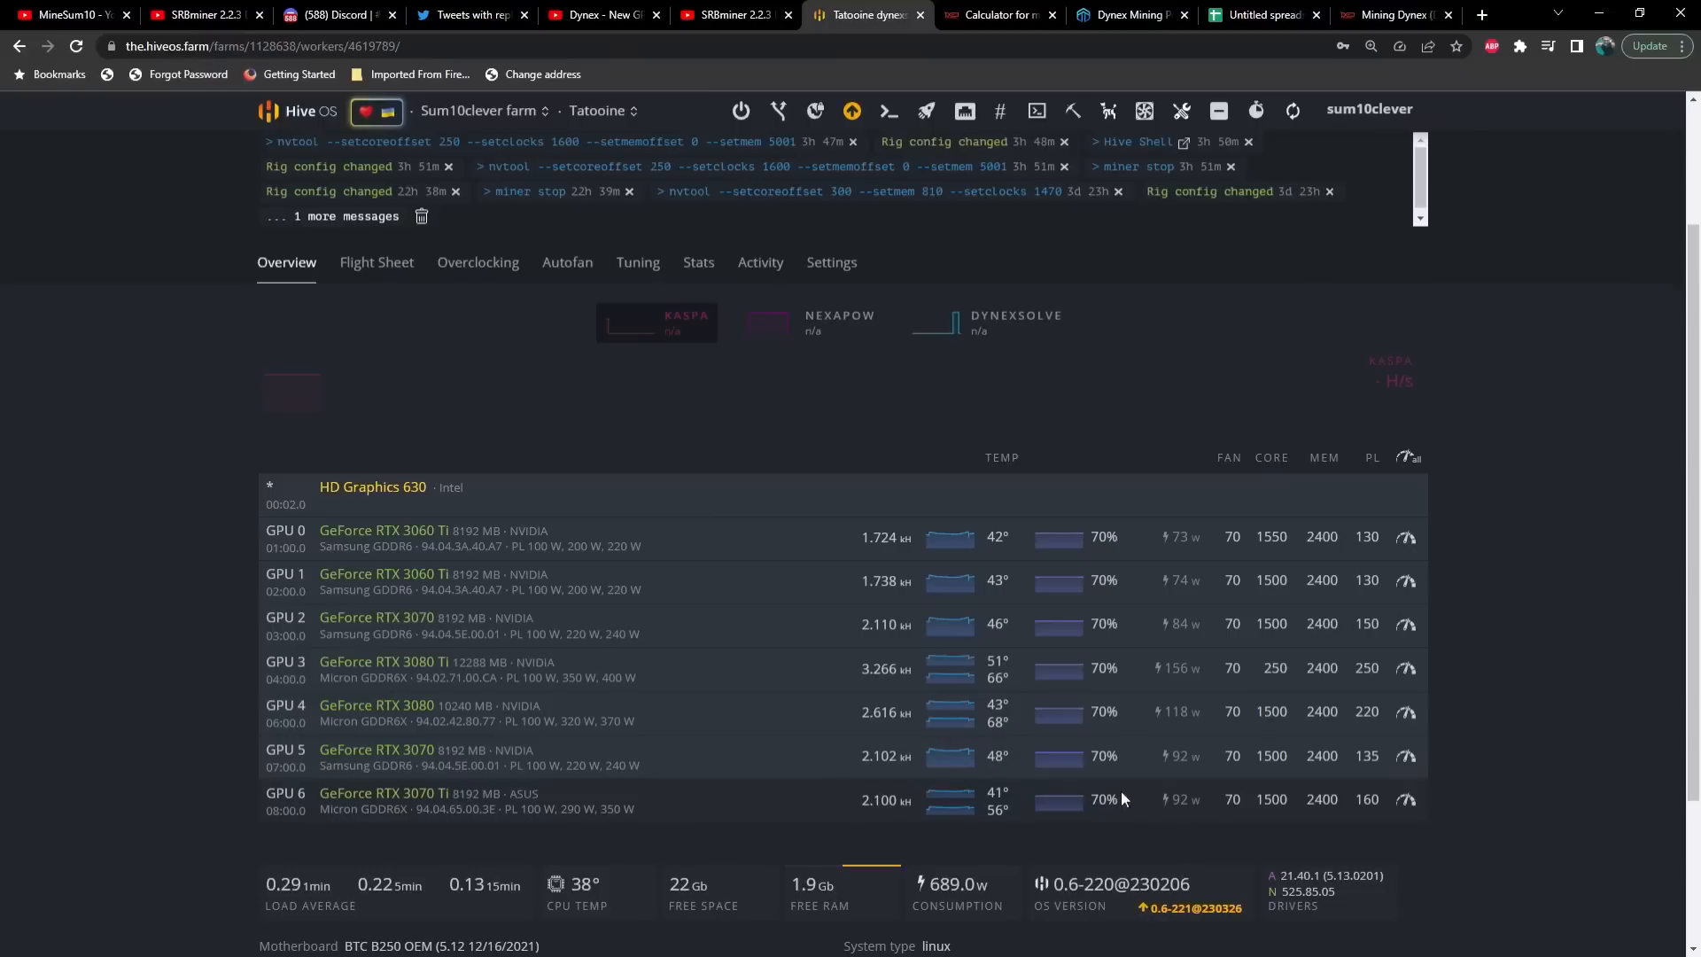
mouse_move(881, 558)
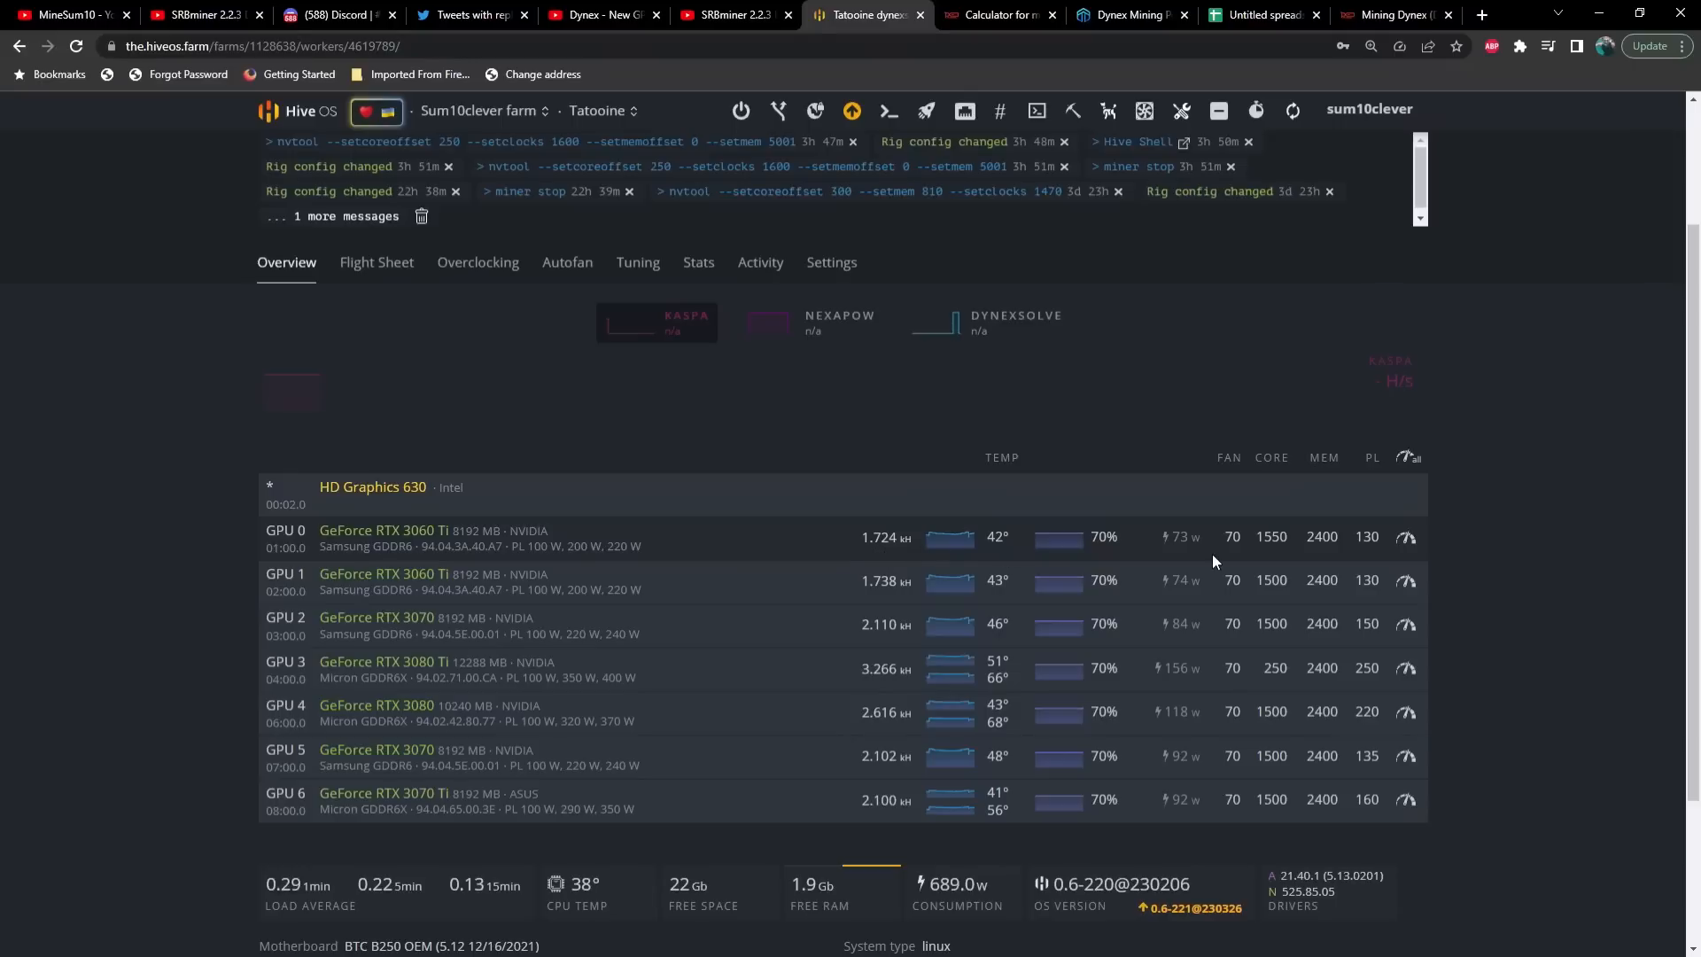
mouse_move(905, 644)
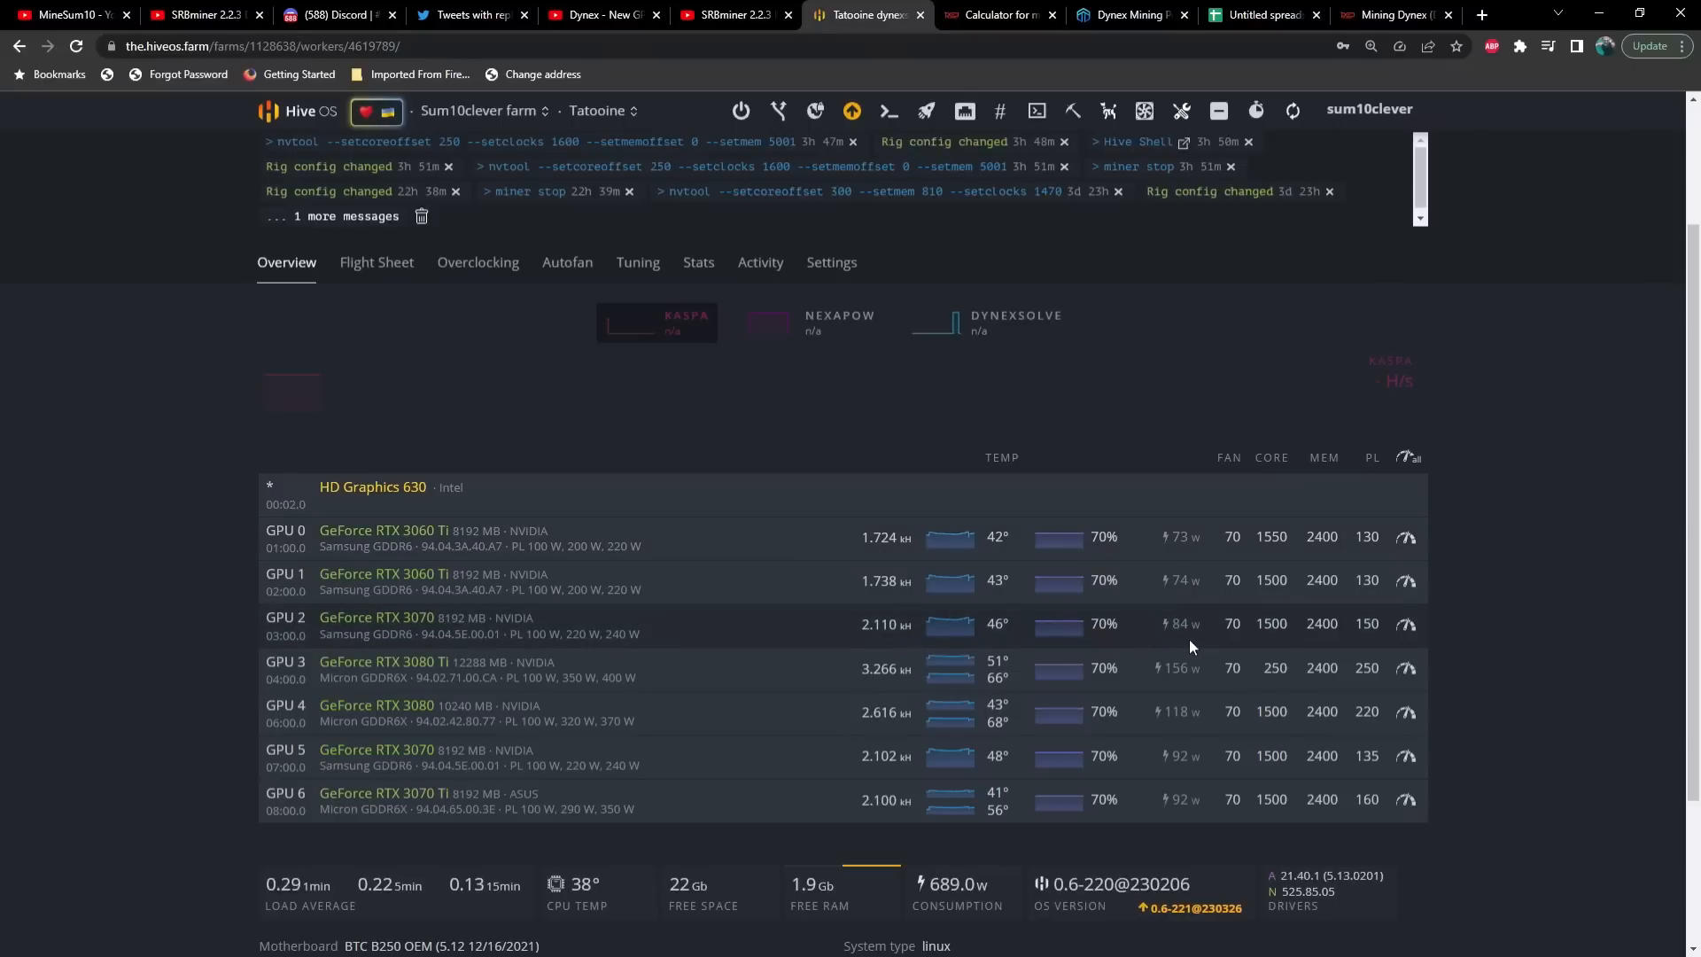
mouse_move(882, 694)
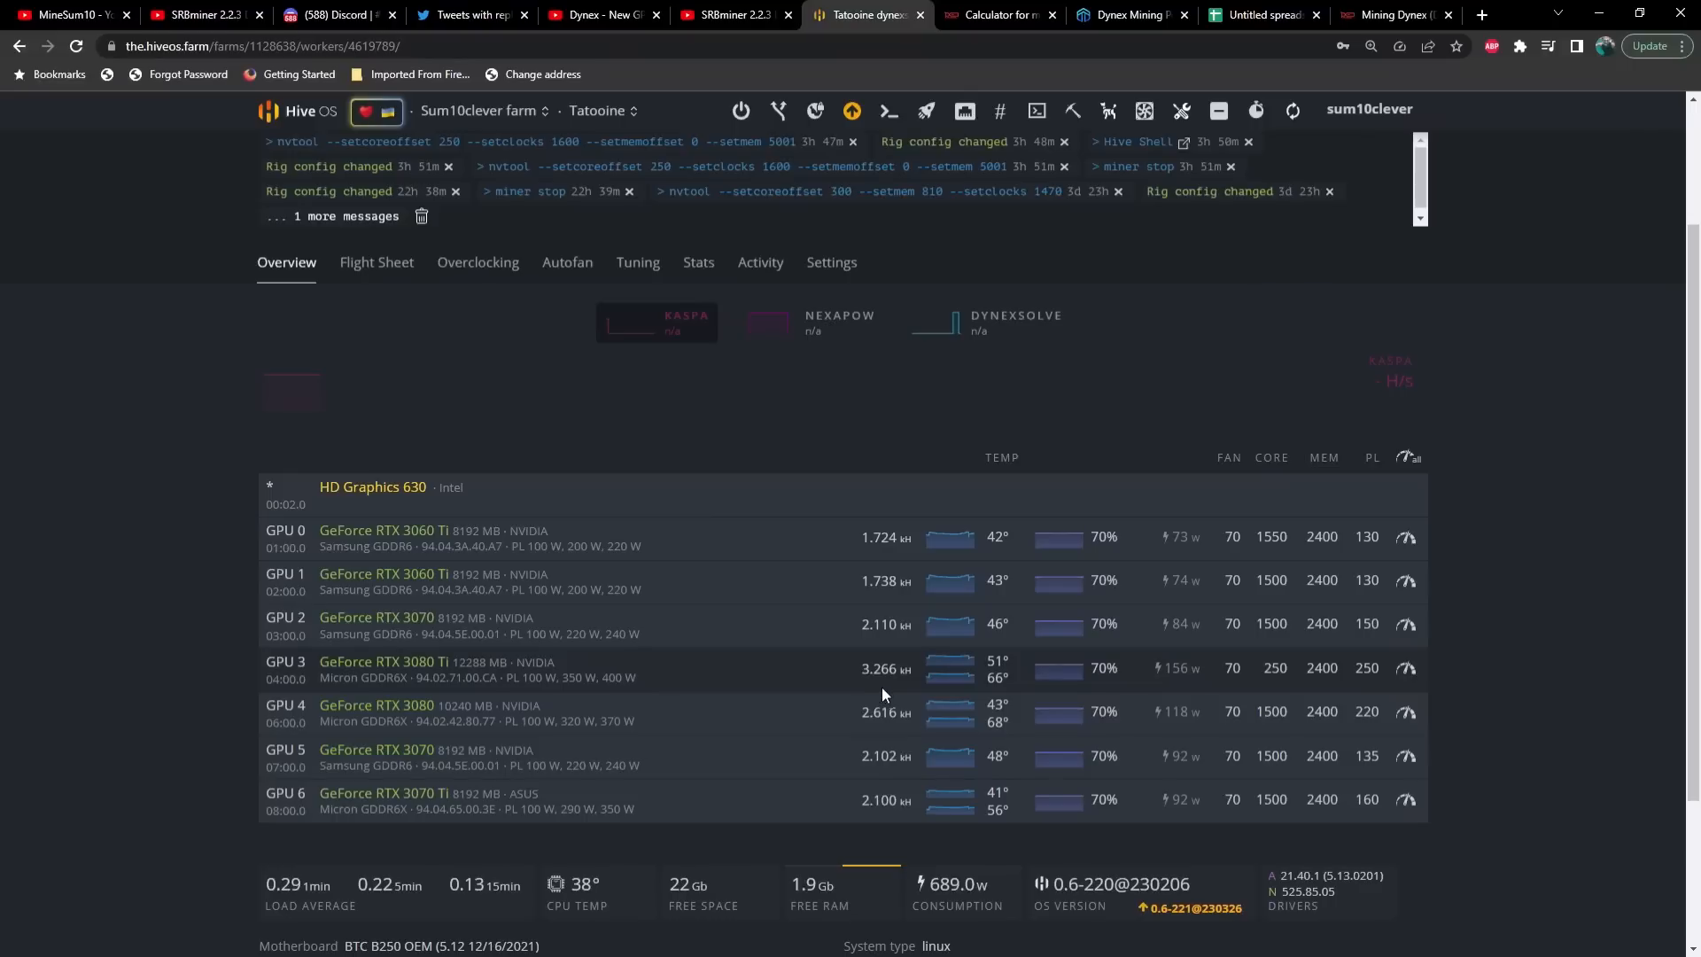
mouse_move(1202, 684)
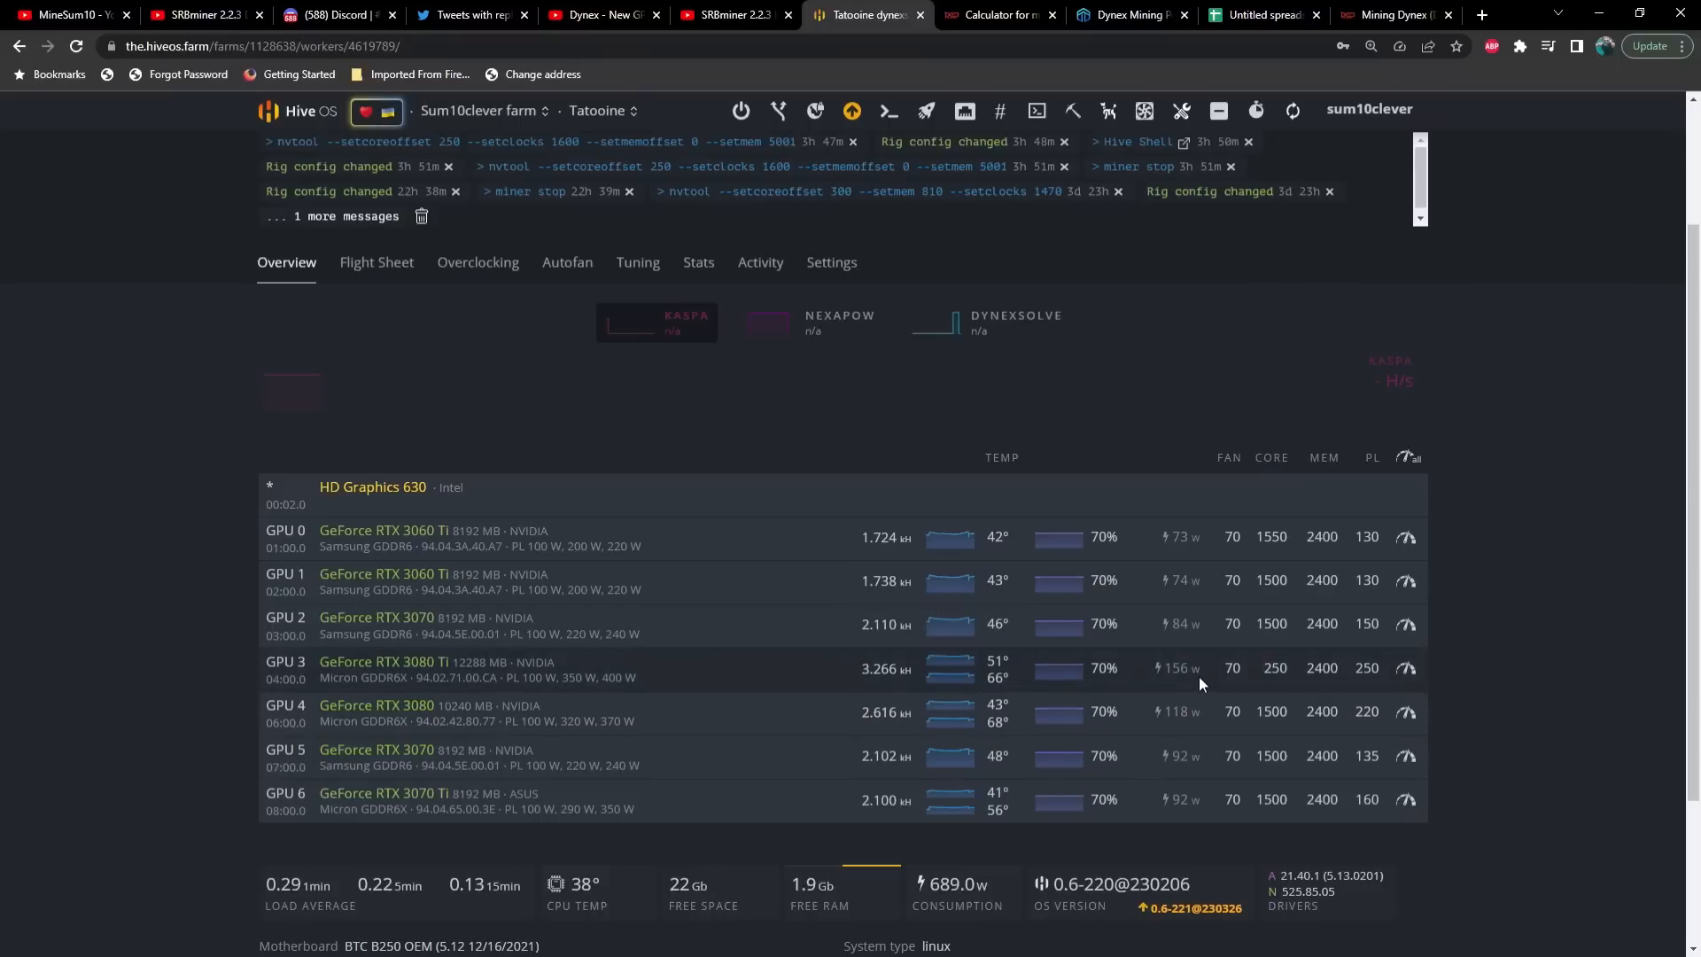
mouse_move(879, 734)
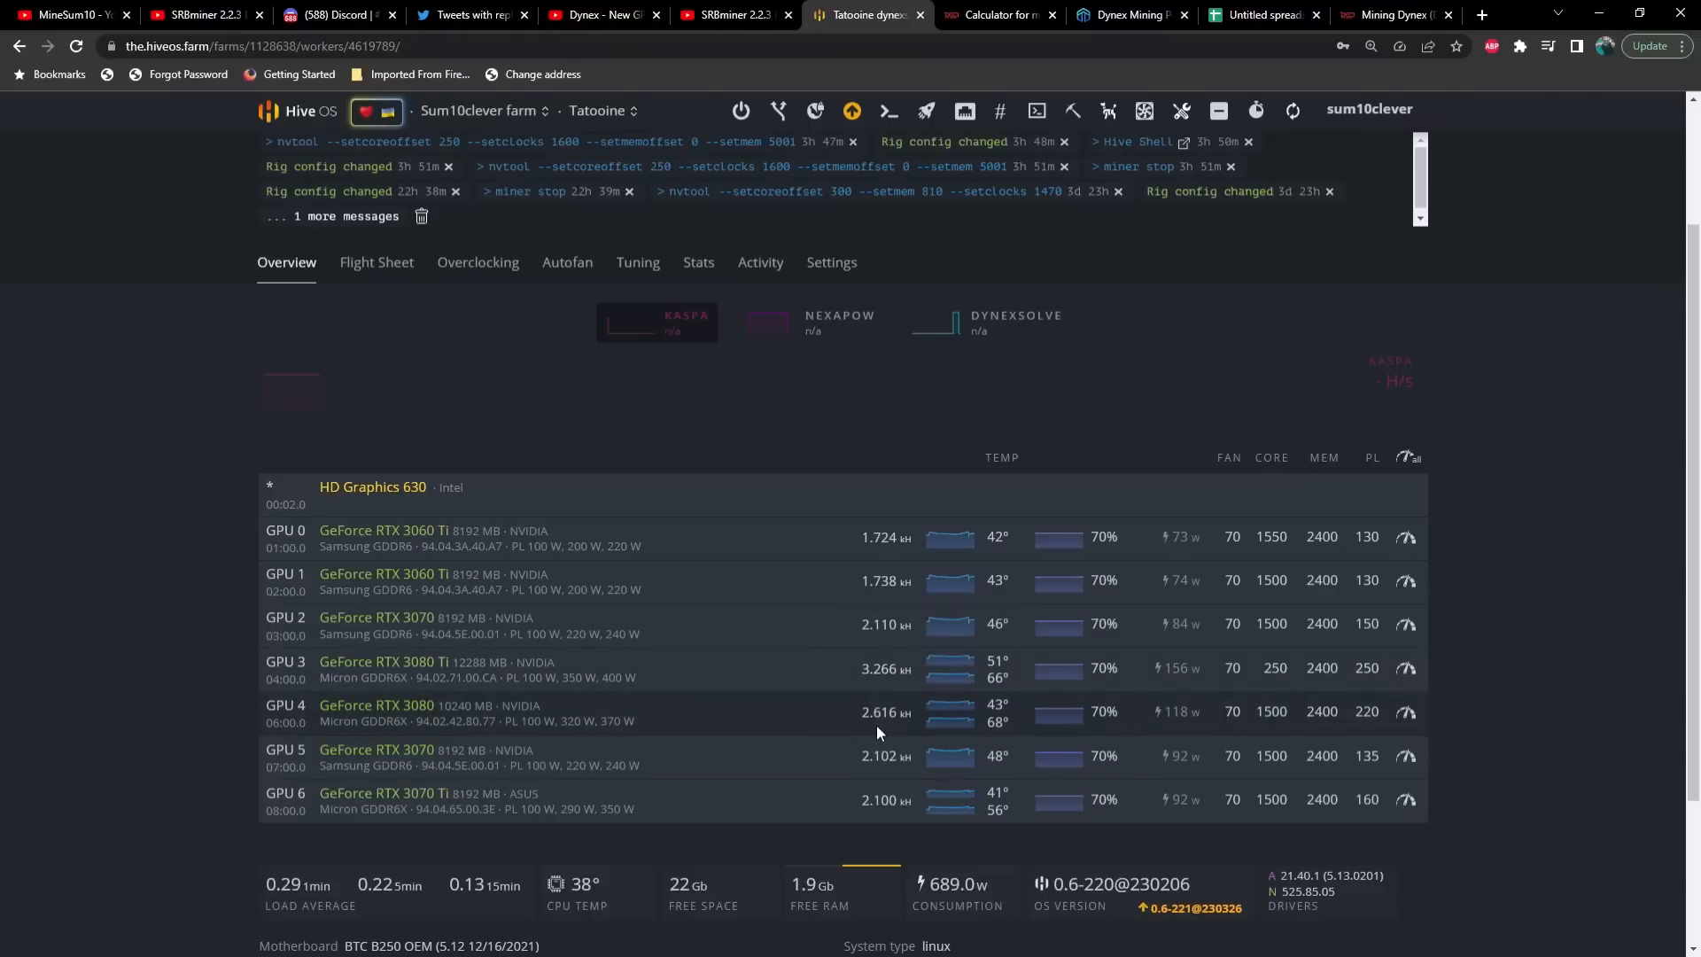
mouse_move(1198, 733)
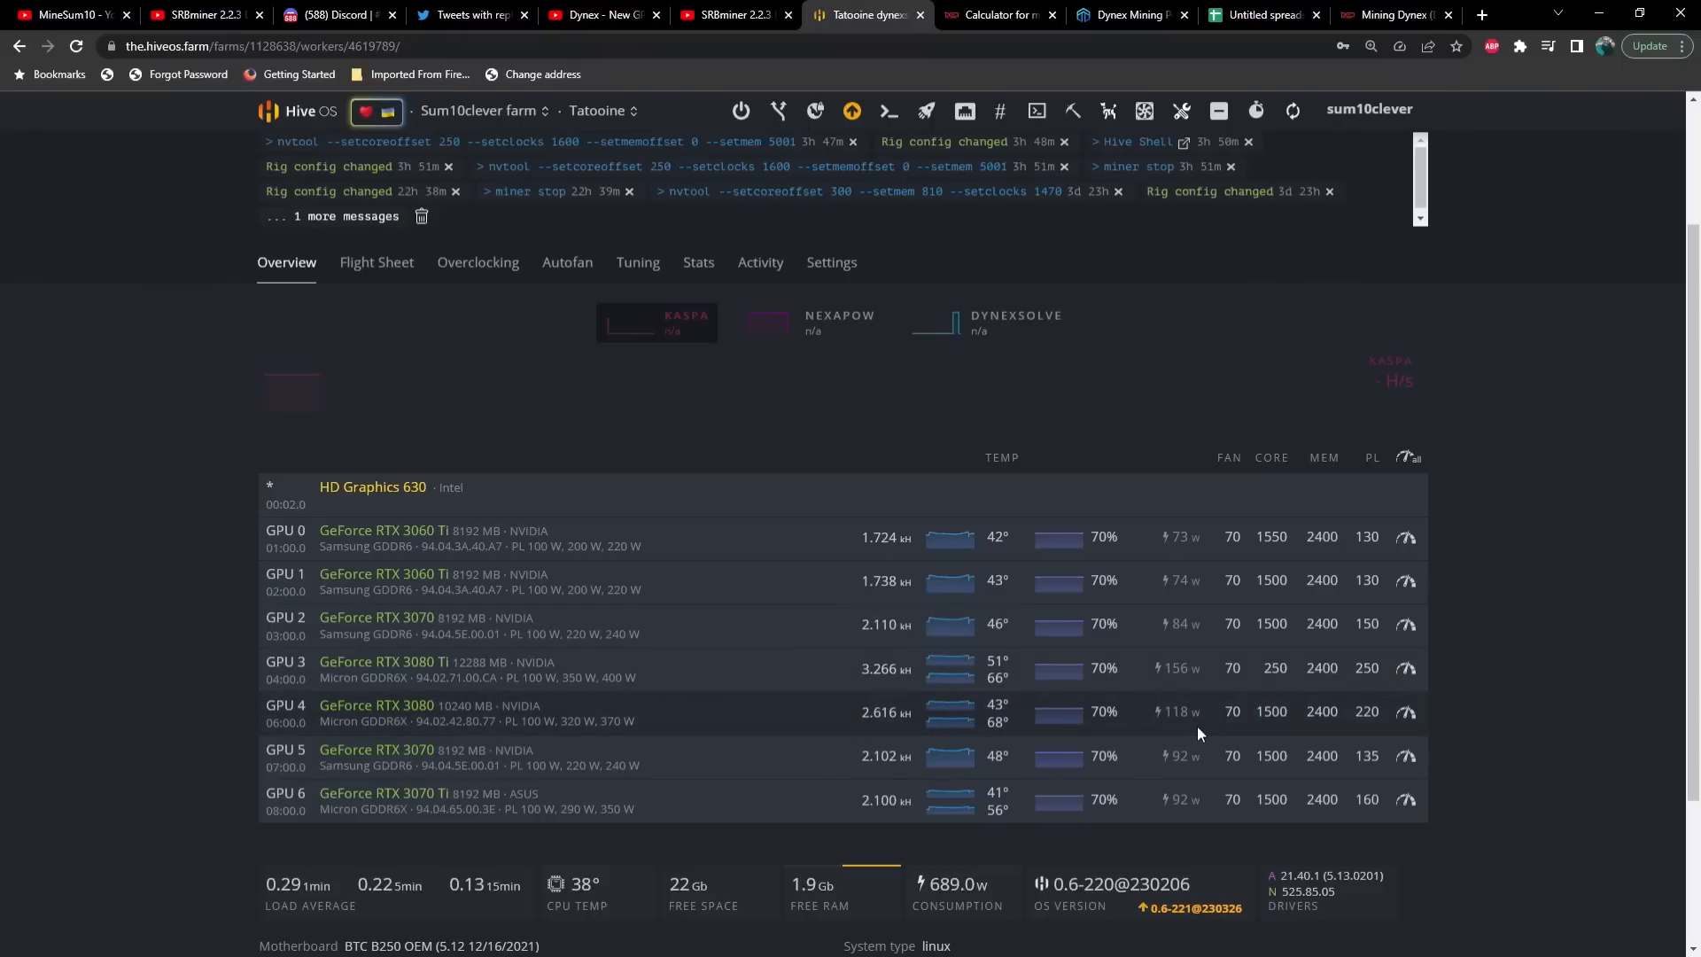
mouse_move(817, 631)
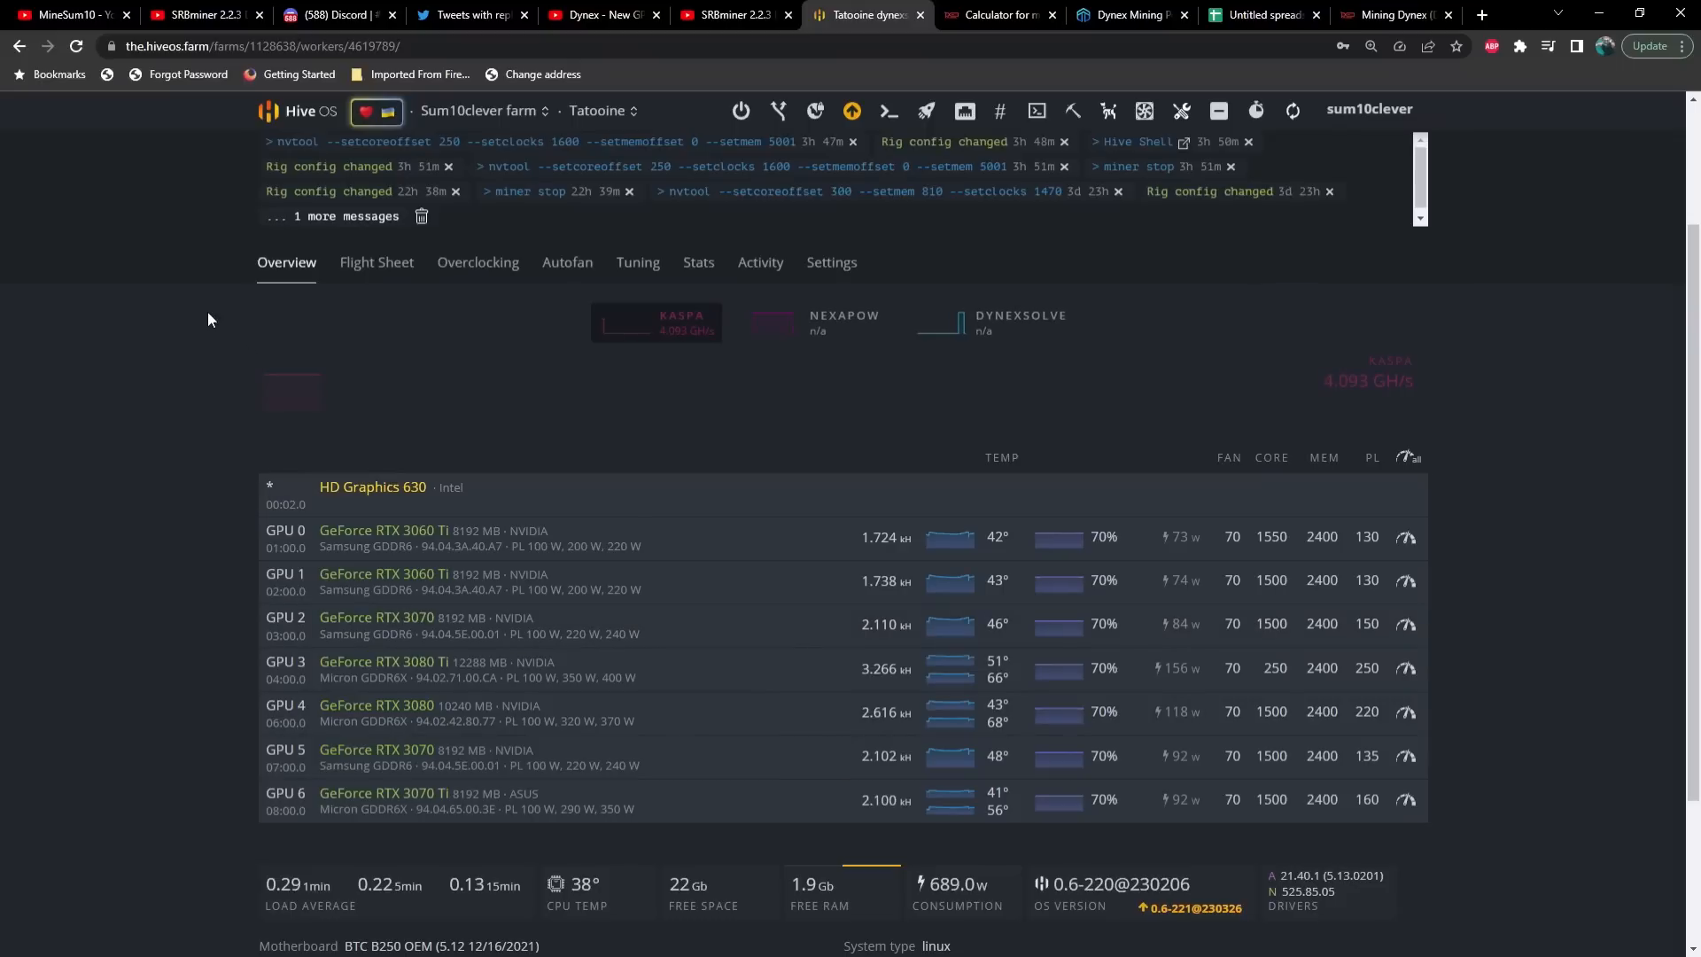
left_click(599, 110)
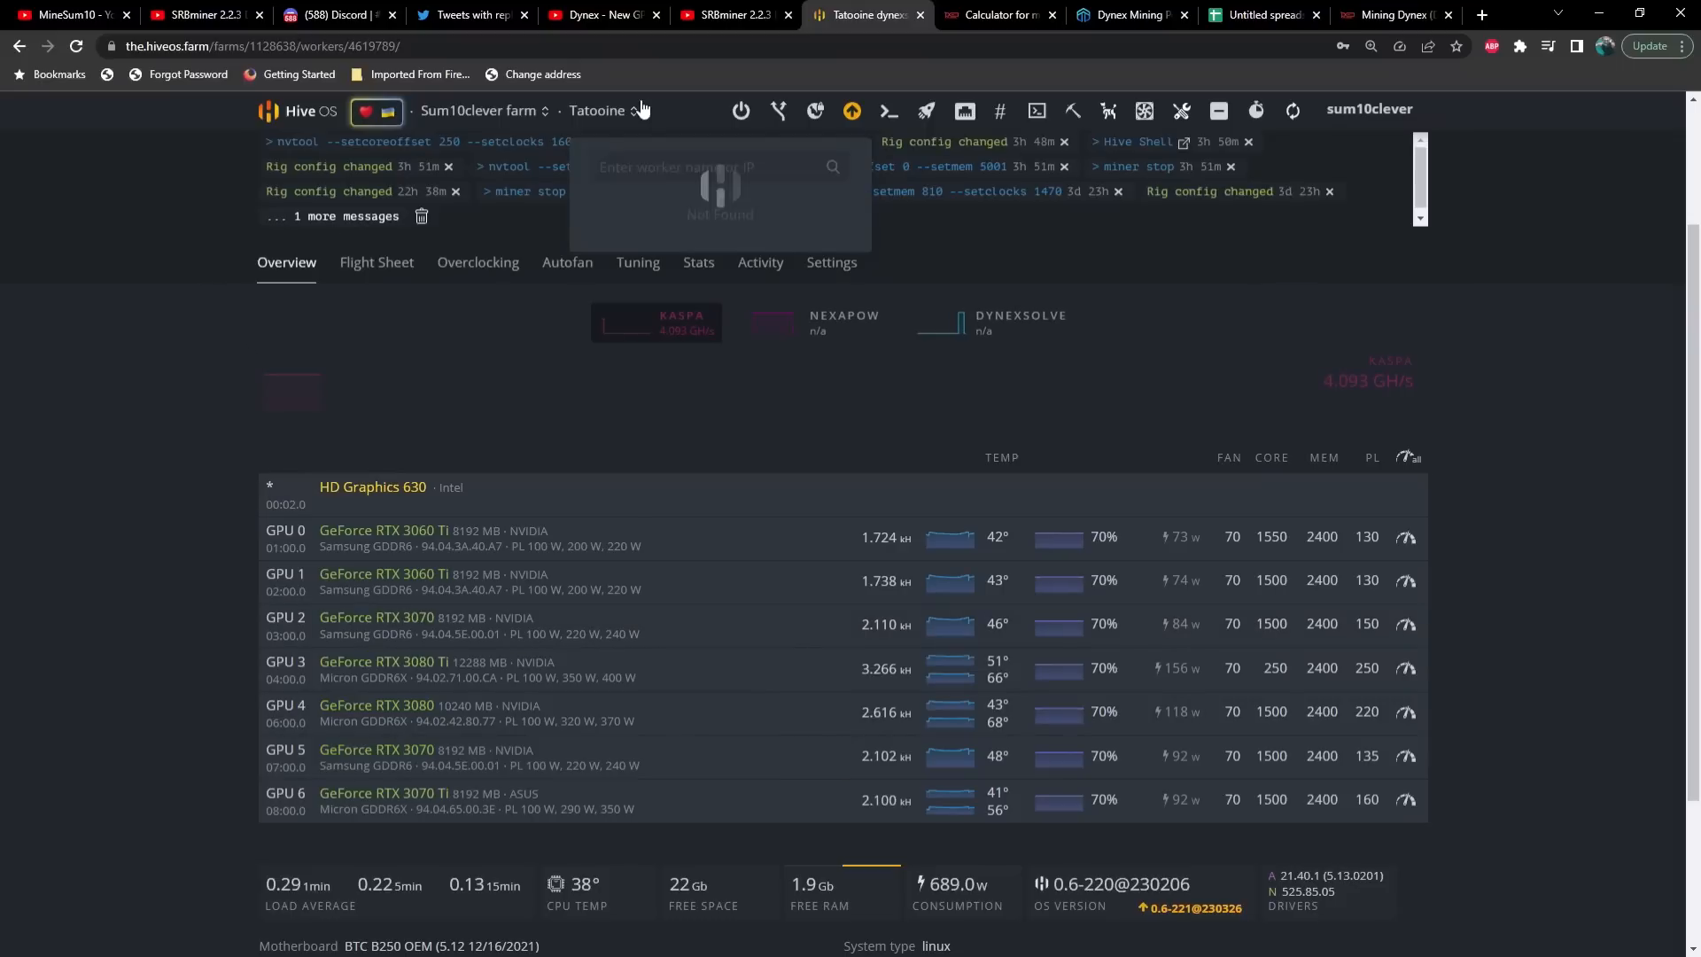
Step: Switch to the hashrate.no calculator showing 64730 H/s DNX at 3258 W for about $29.97 profit
left_click(1002, 15)
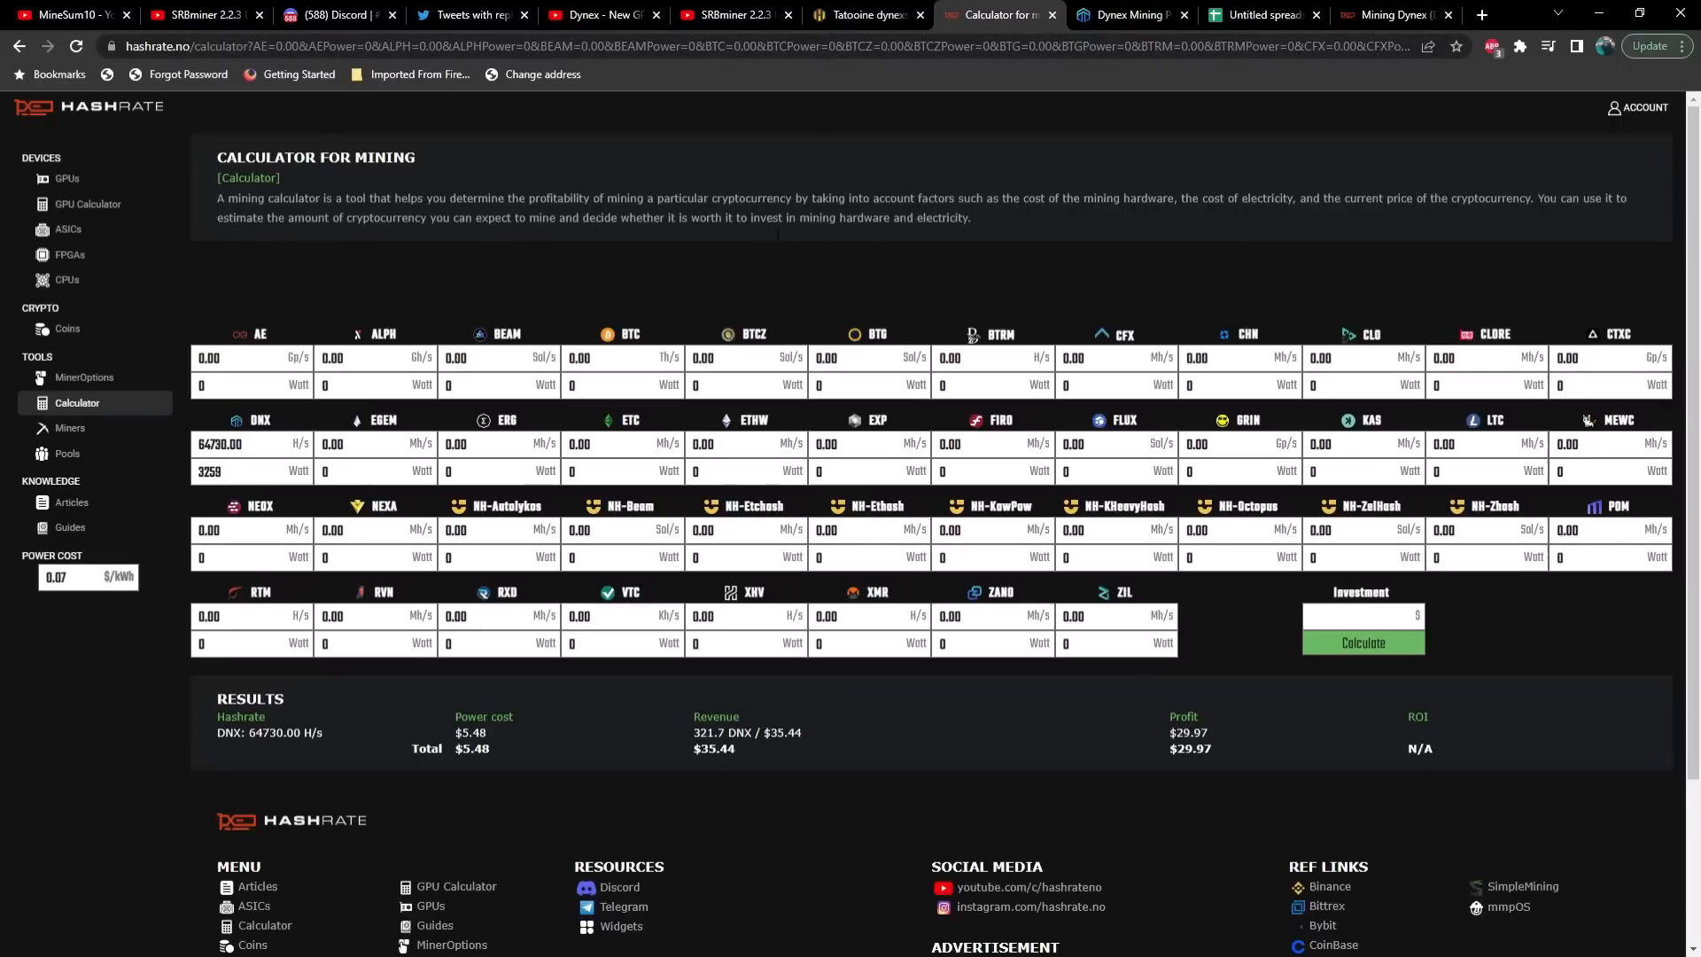
mouse_move(422, 415)
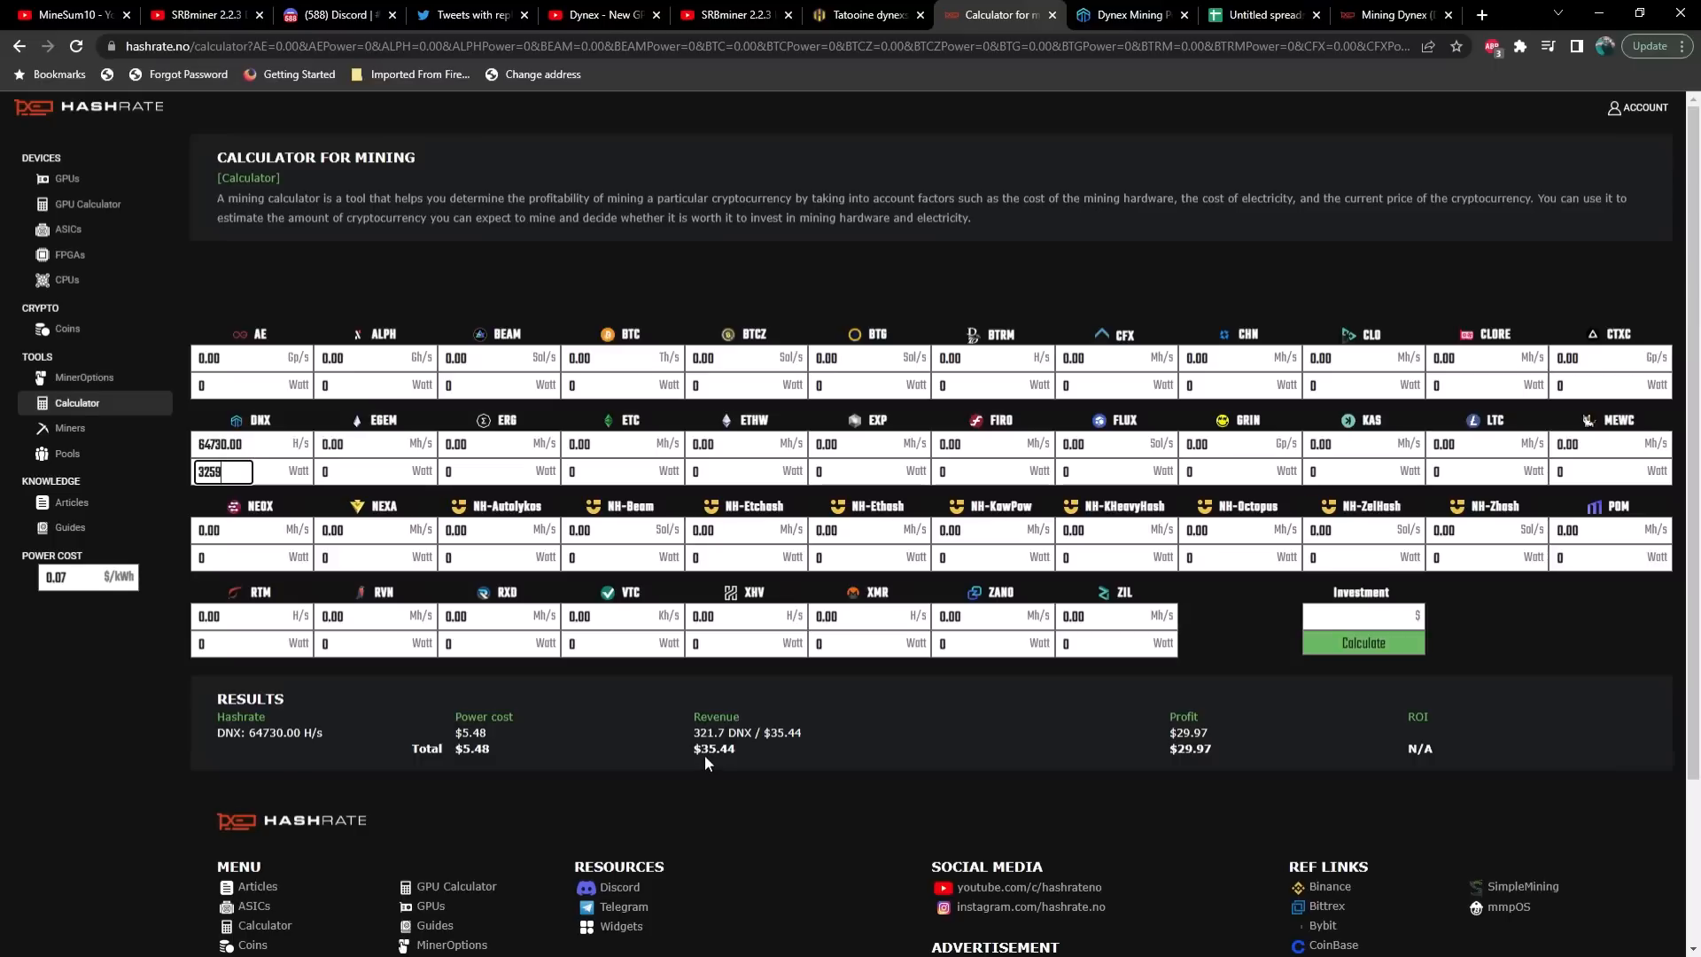
mouse_move(733, 767)
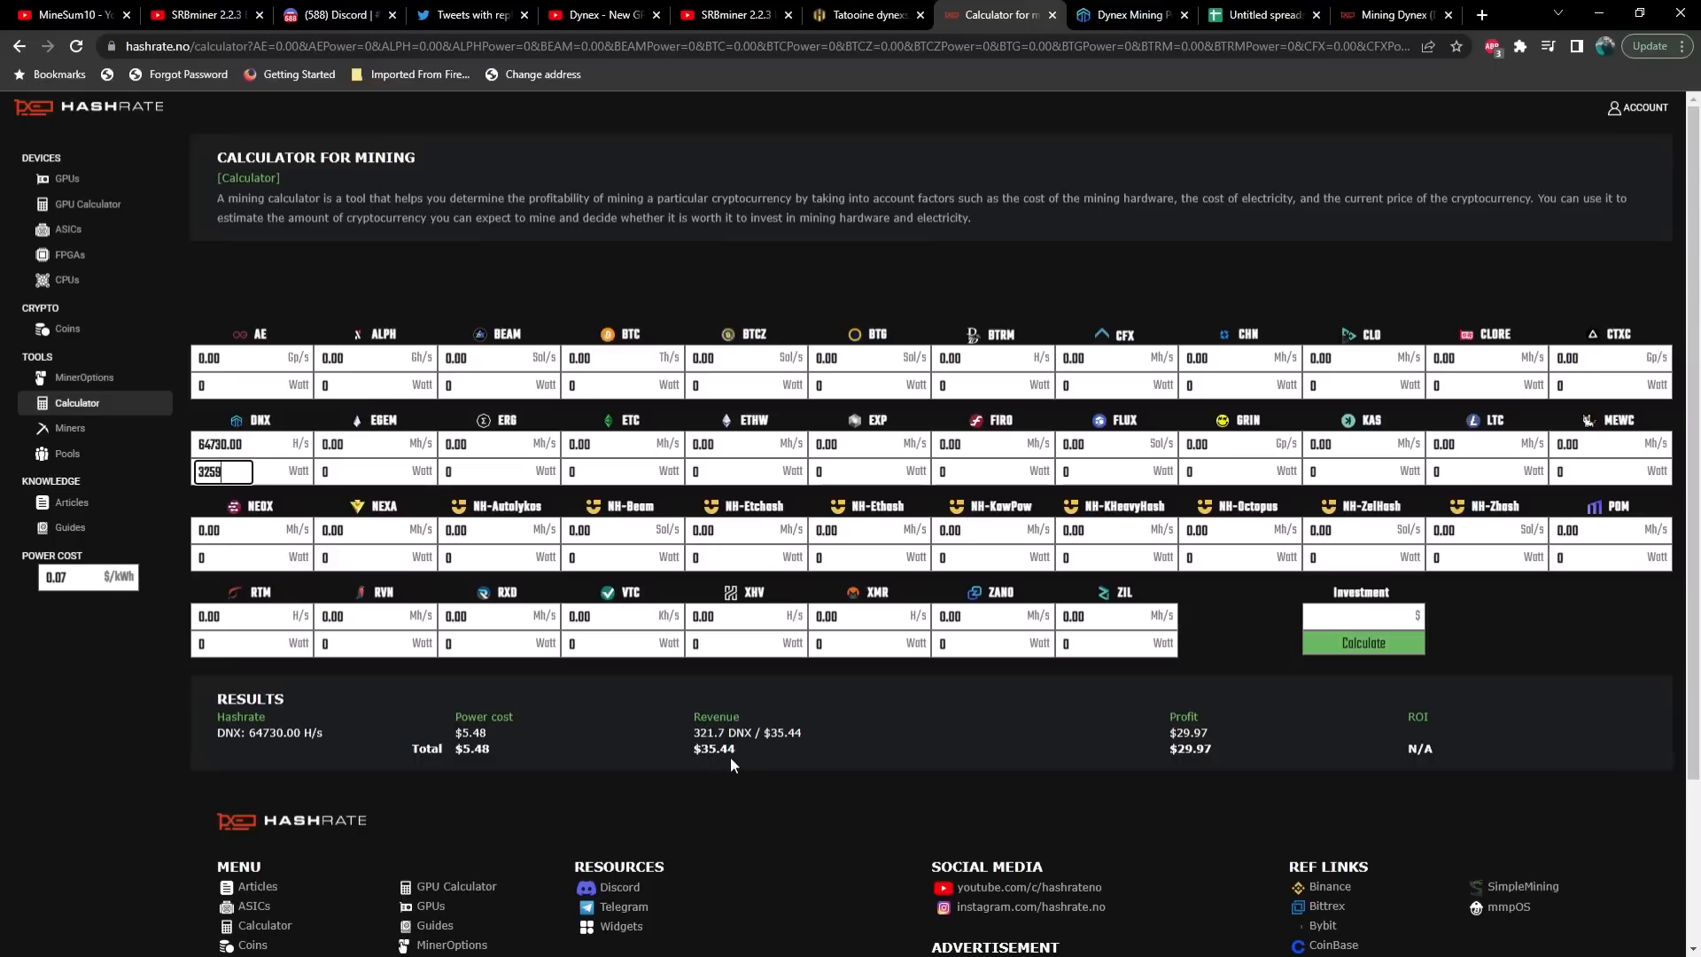
mouse_move(1102, 769)
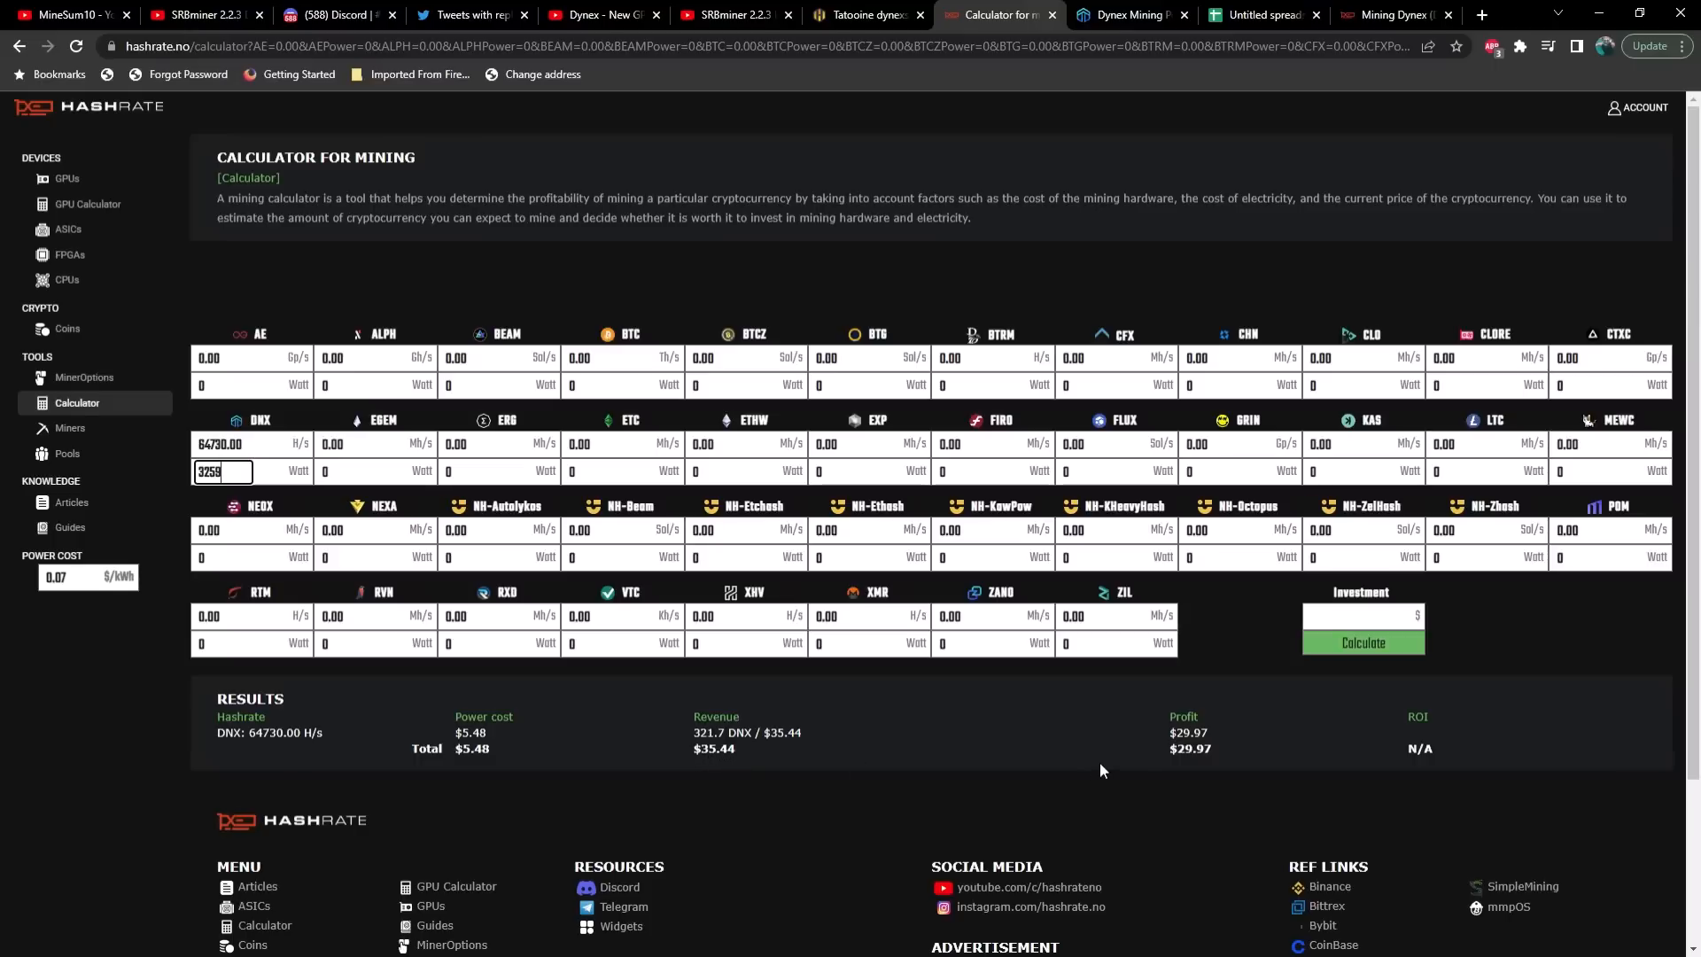
mouse_move(1195, 764)
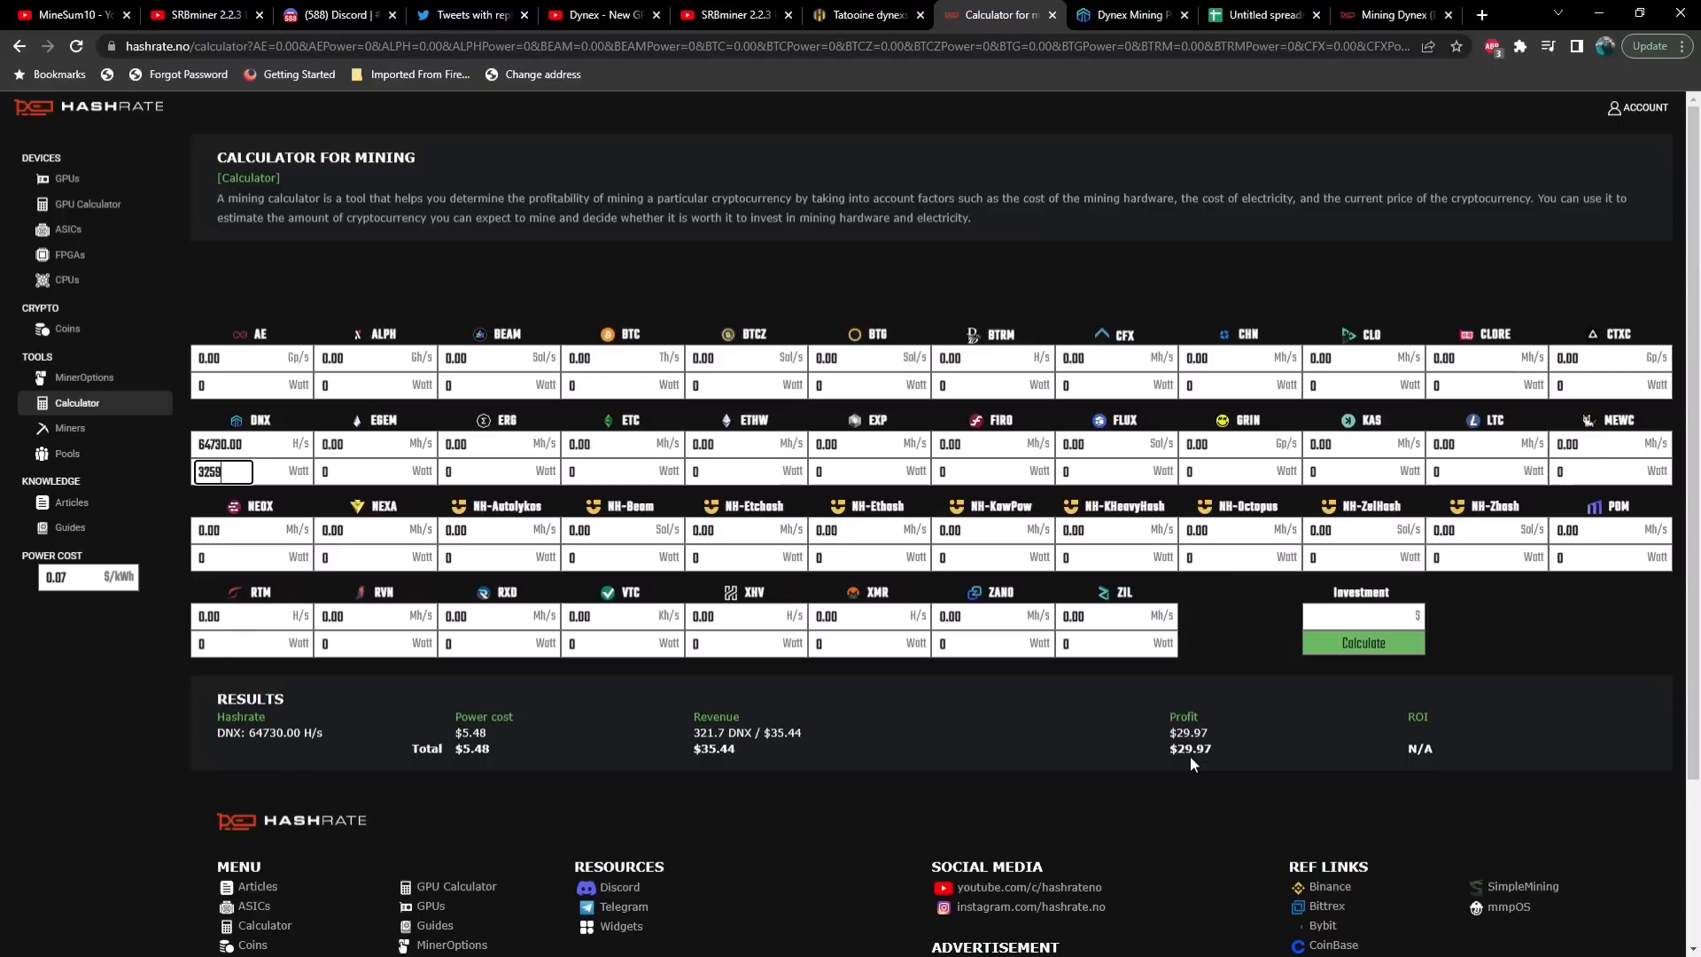
mouse_move(1209, 762)
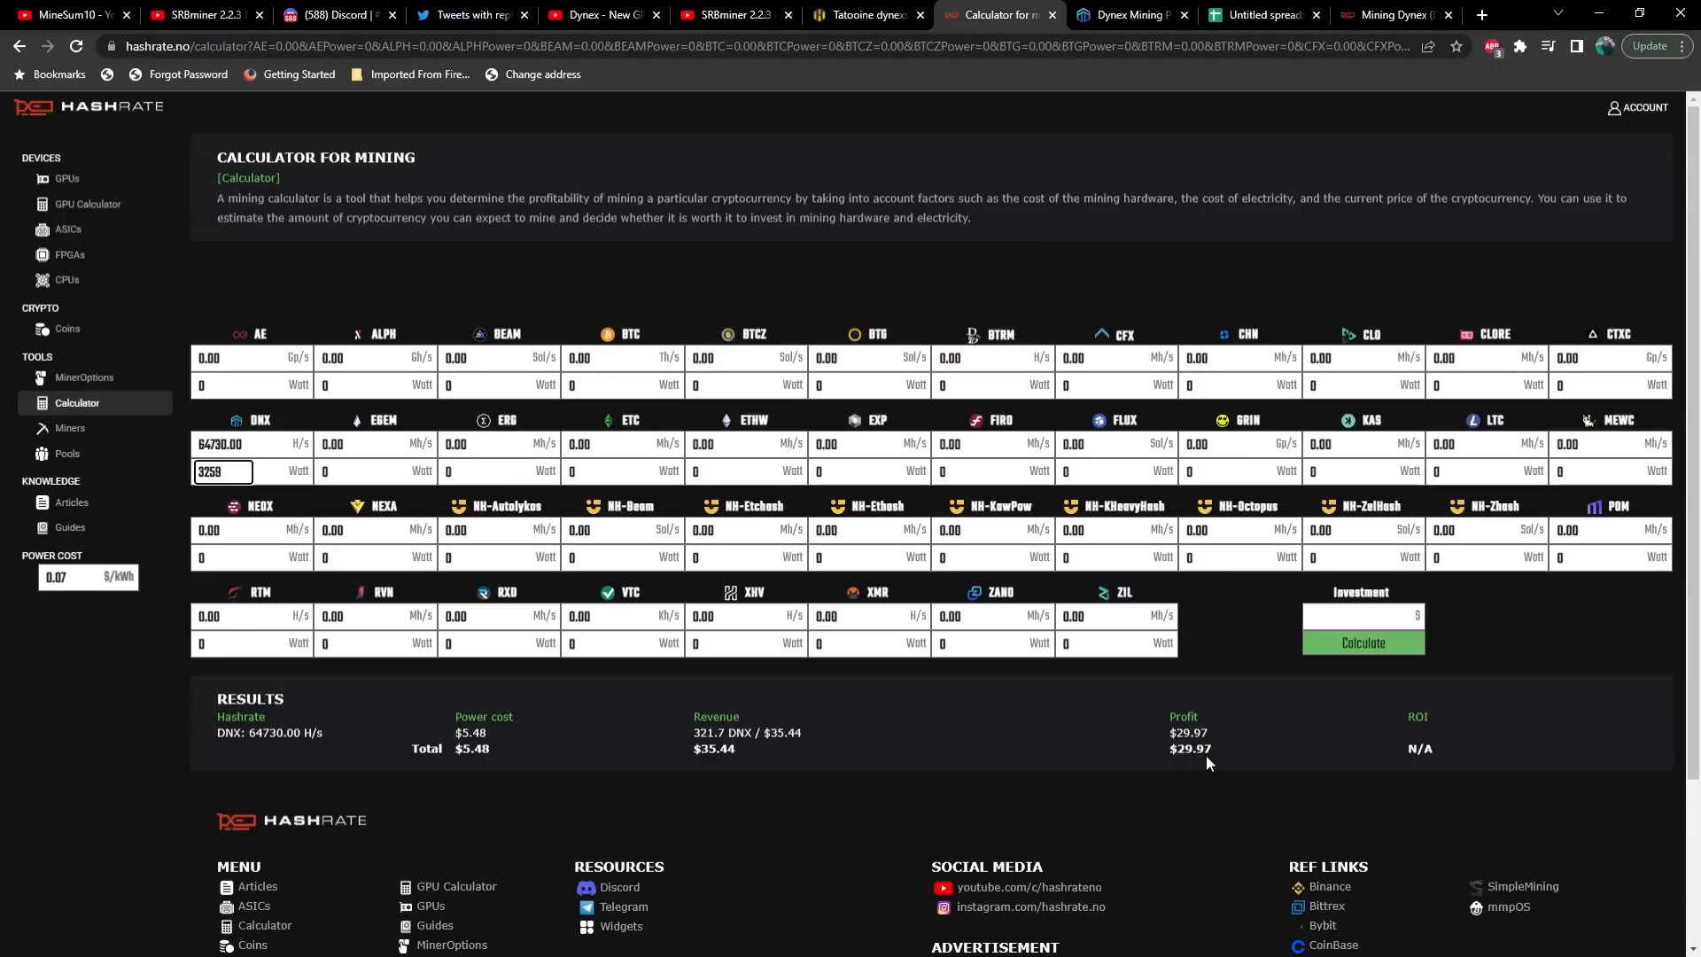
mouse_move(806, 612)
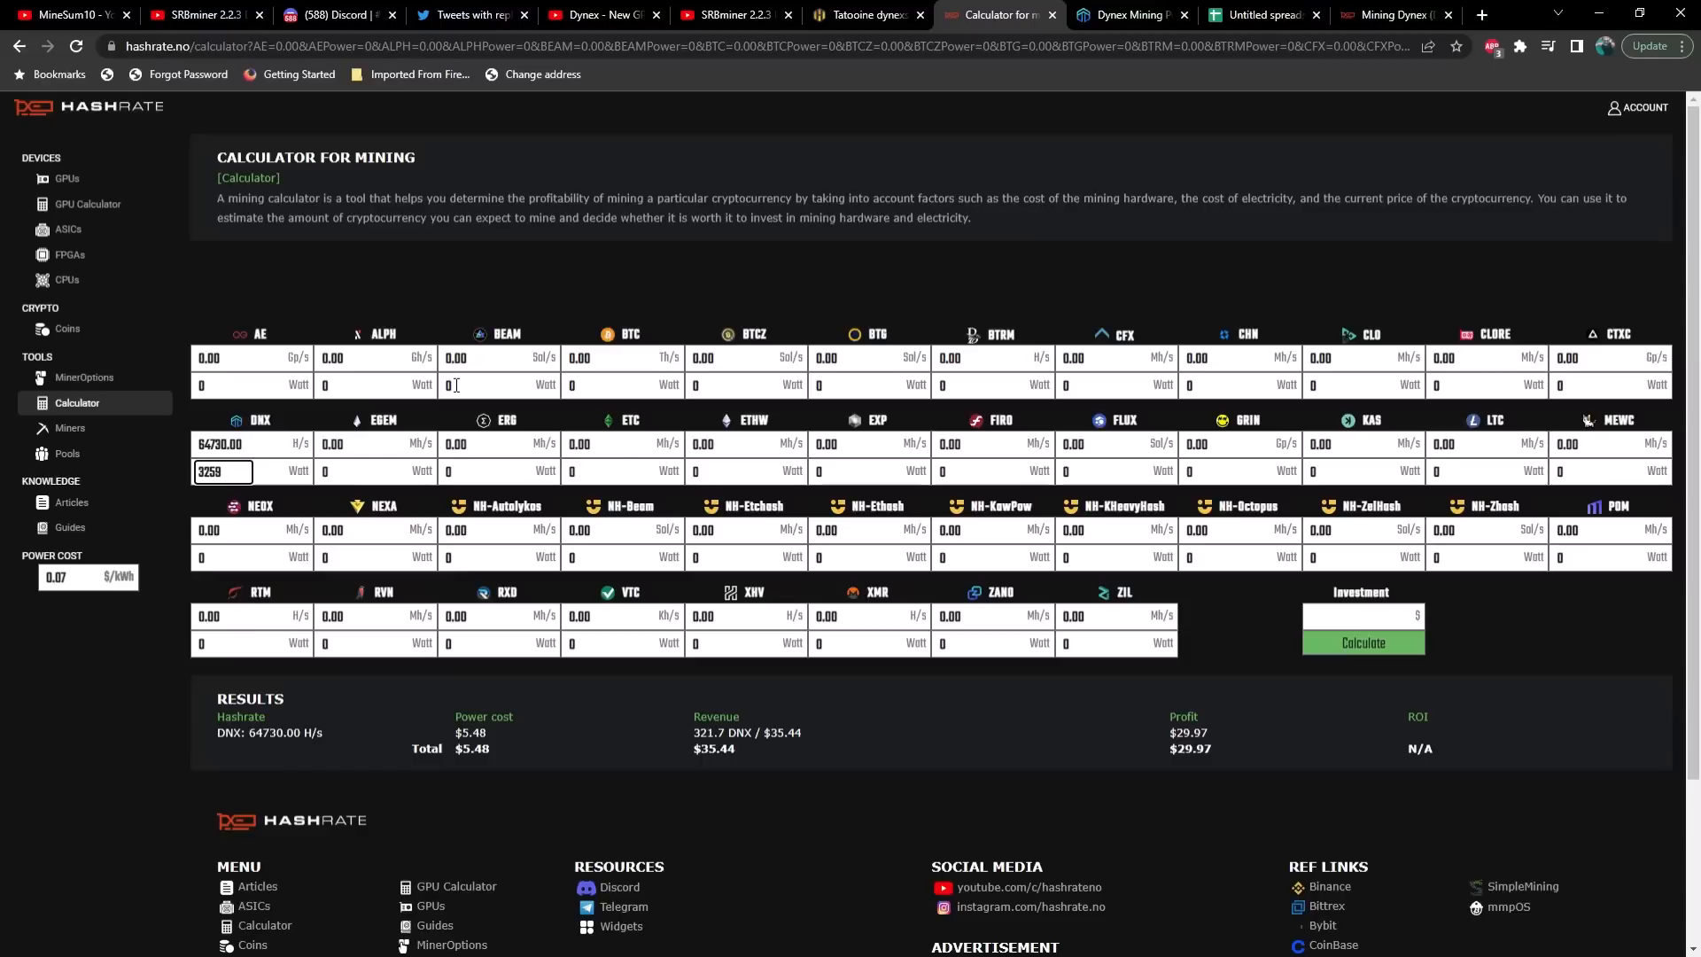
Step: View Dynex's network difficulty and hashrate history charts (34.95 MH/s) under Coins, then return to Hive OS
left_click(68, 329)
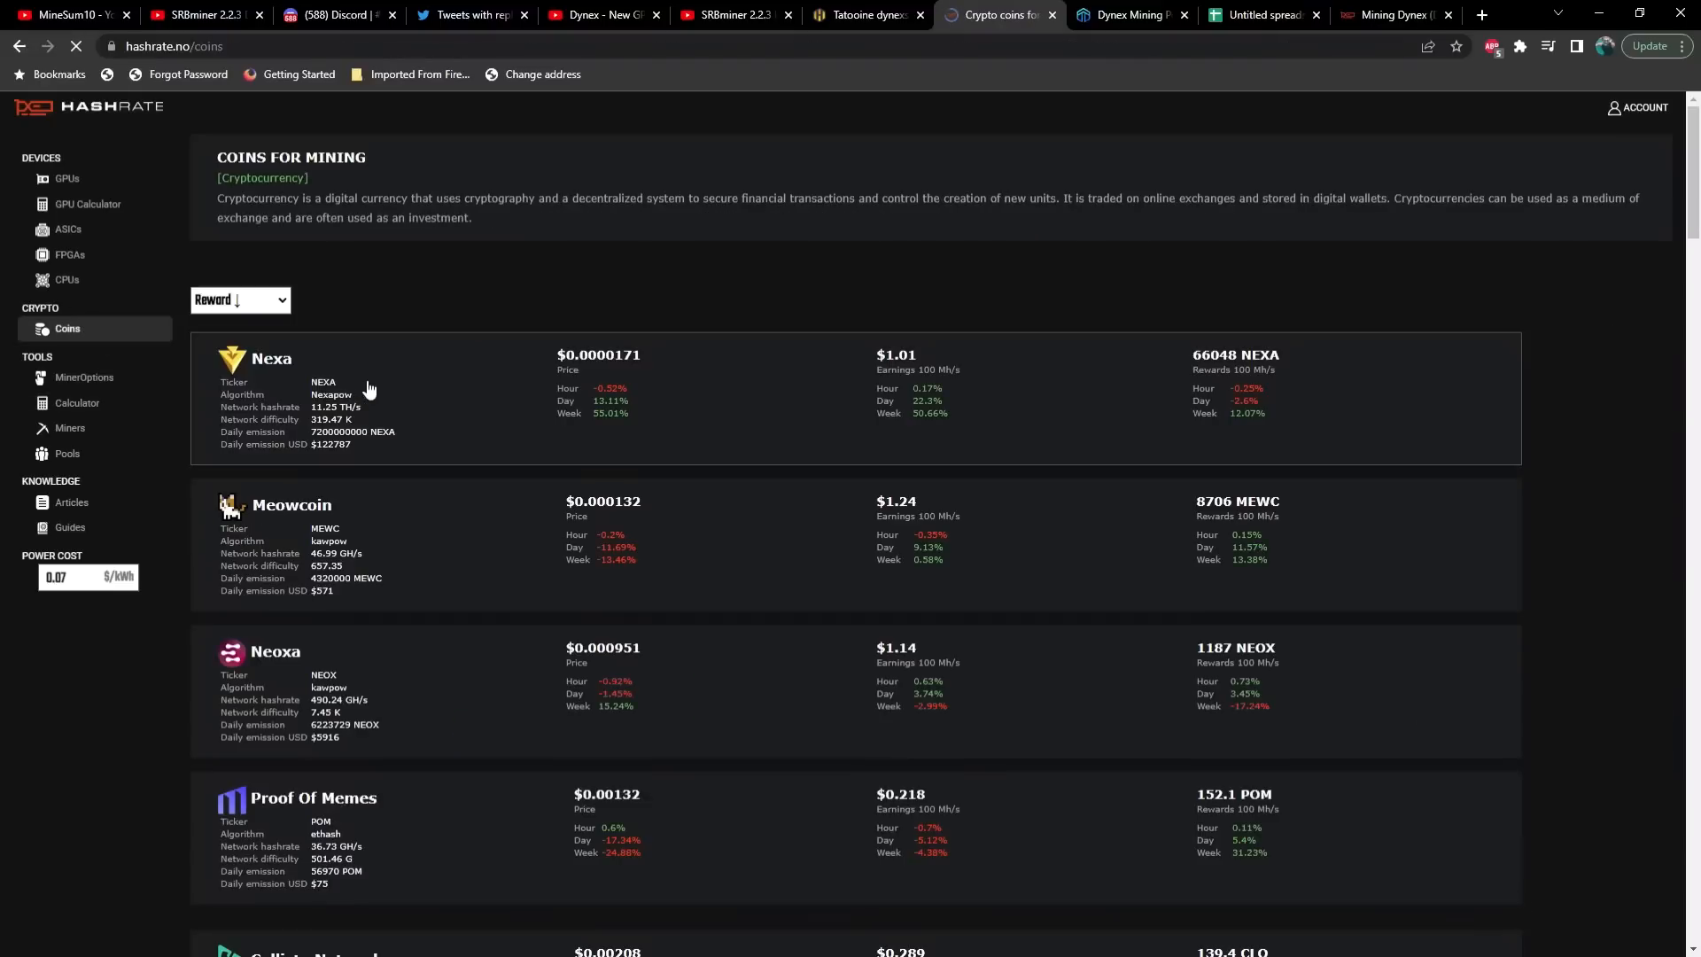
scroll("down", 3)
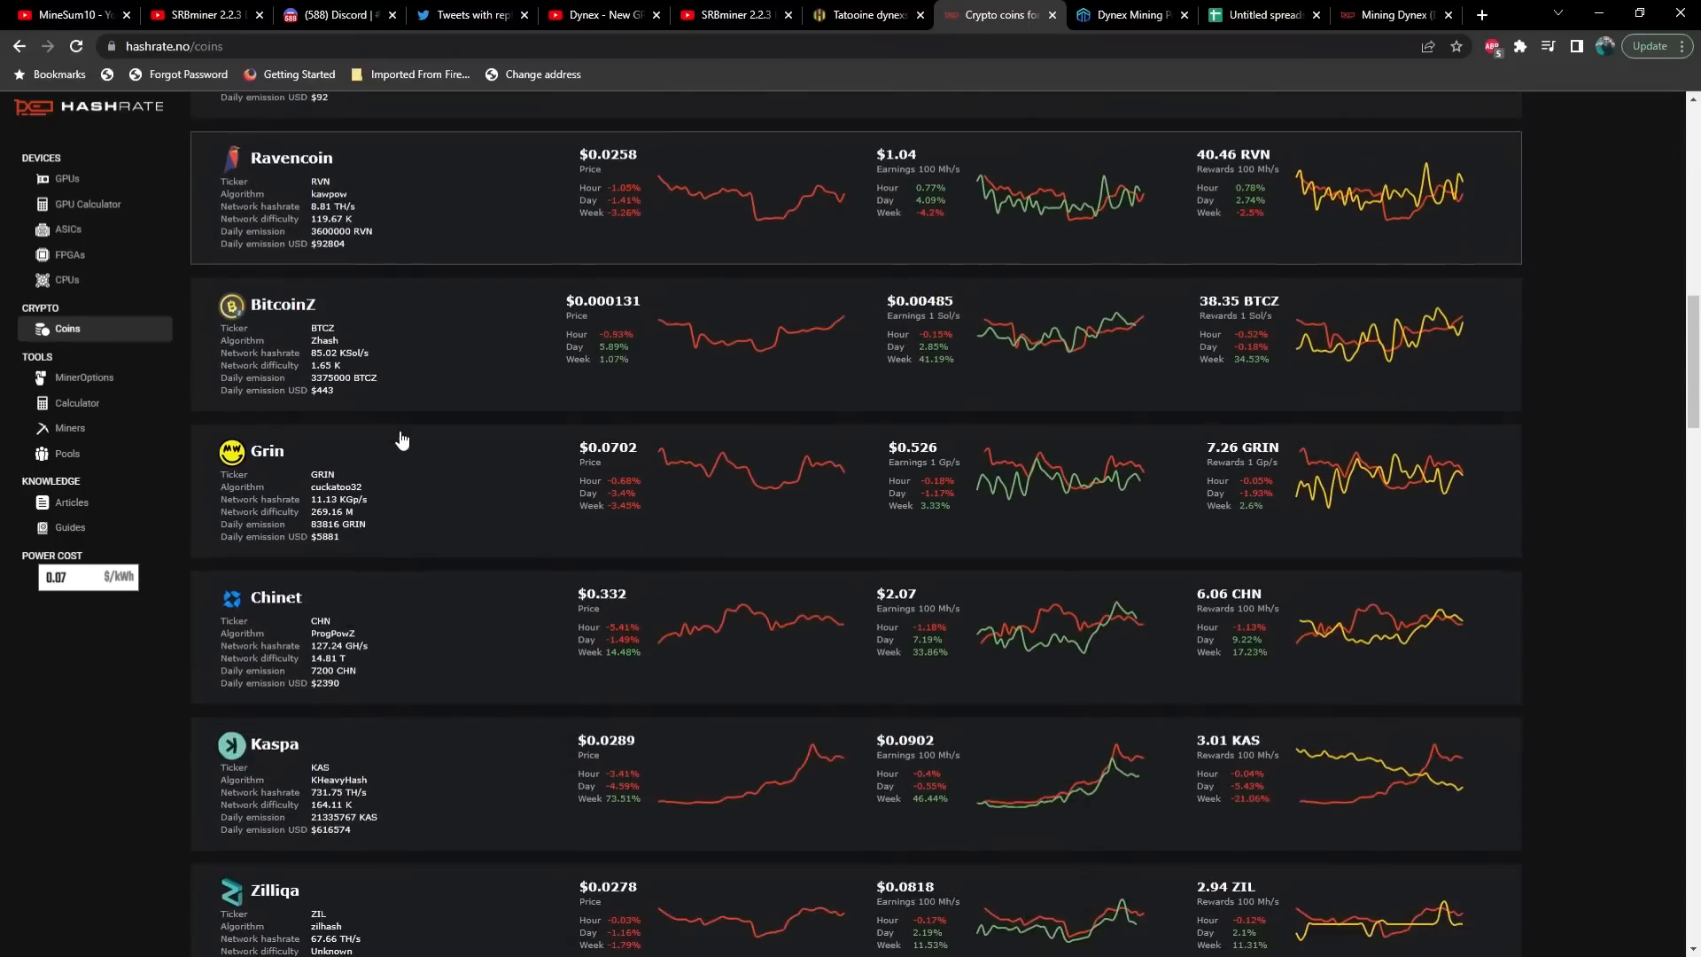
scroll("down", 3)
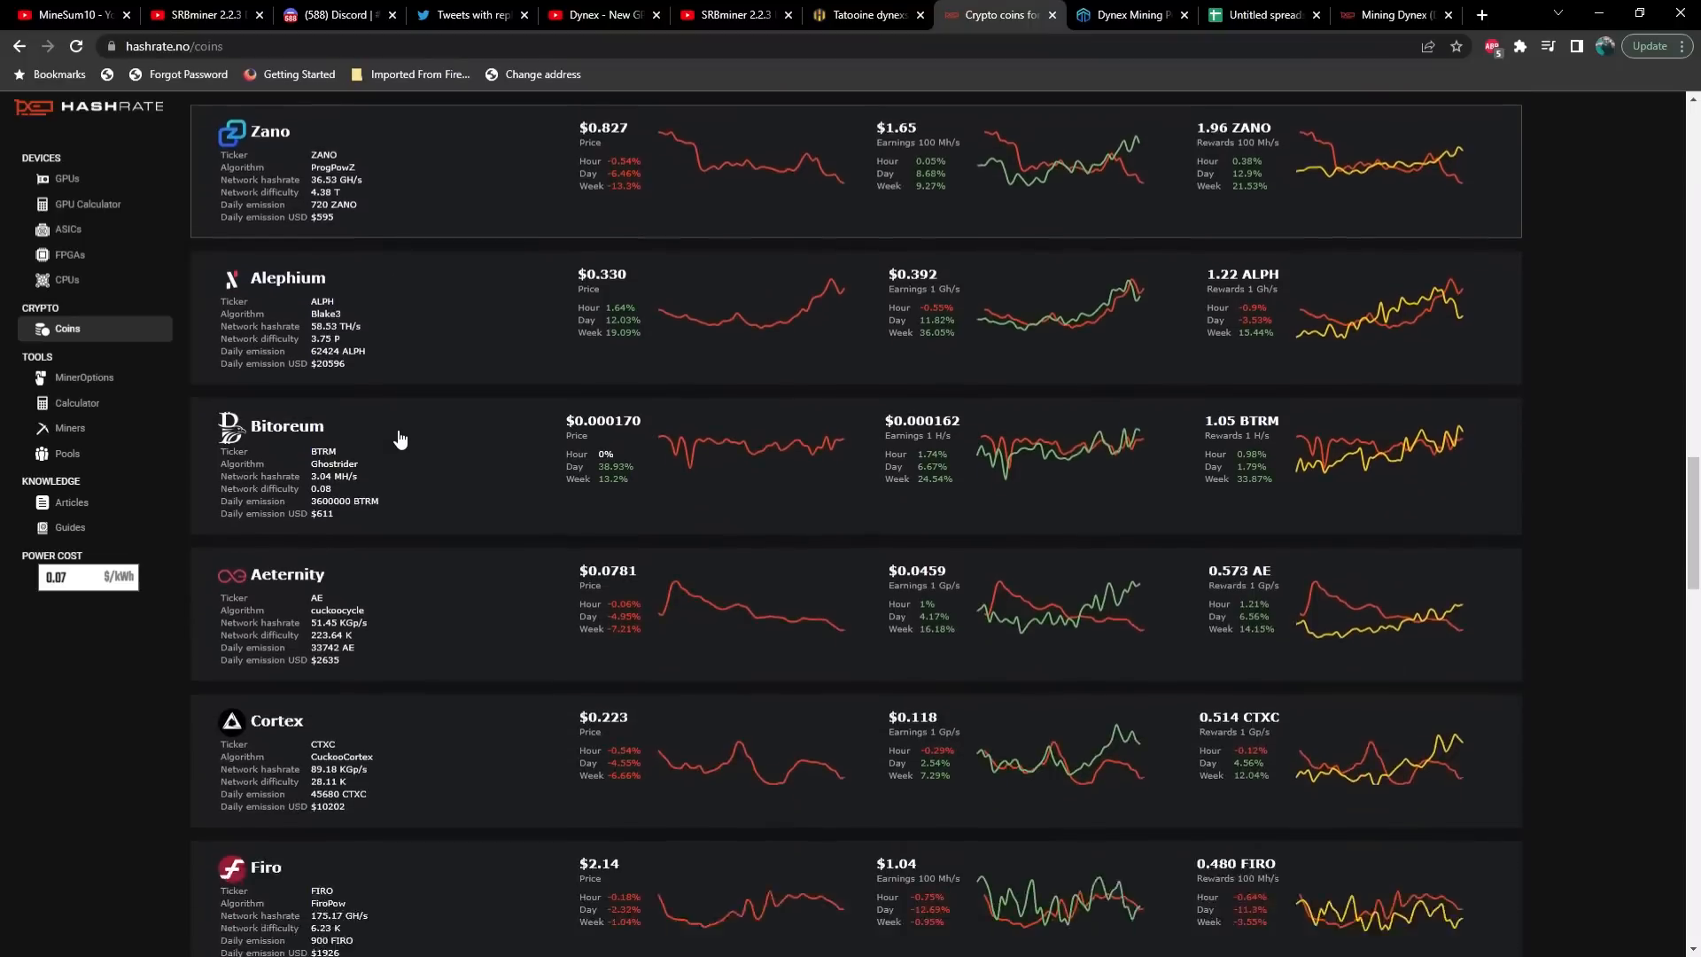
scroll("down", 3)
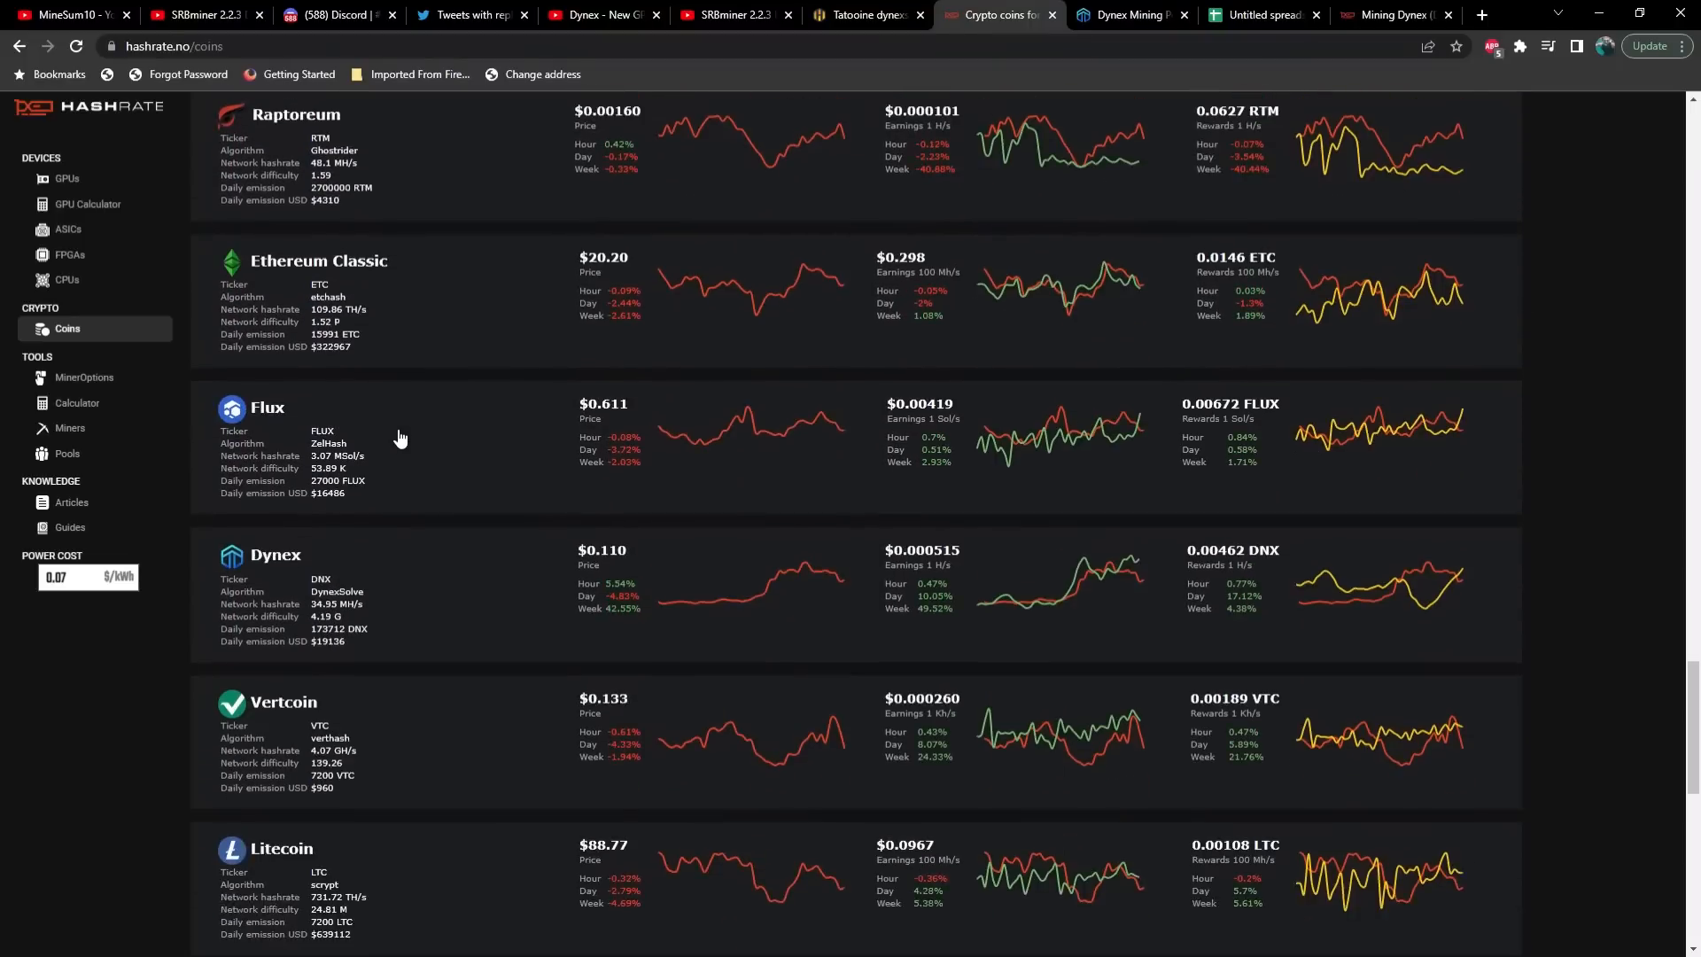
left_click(279, 555)
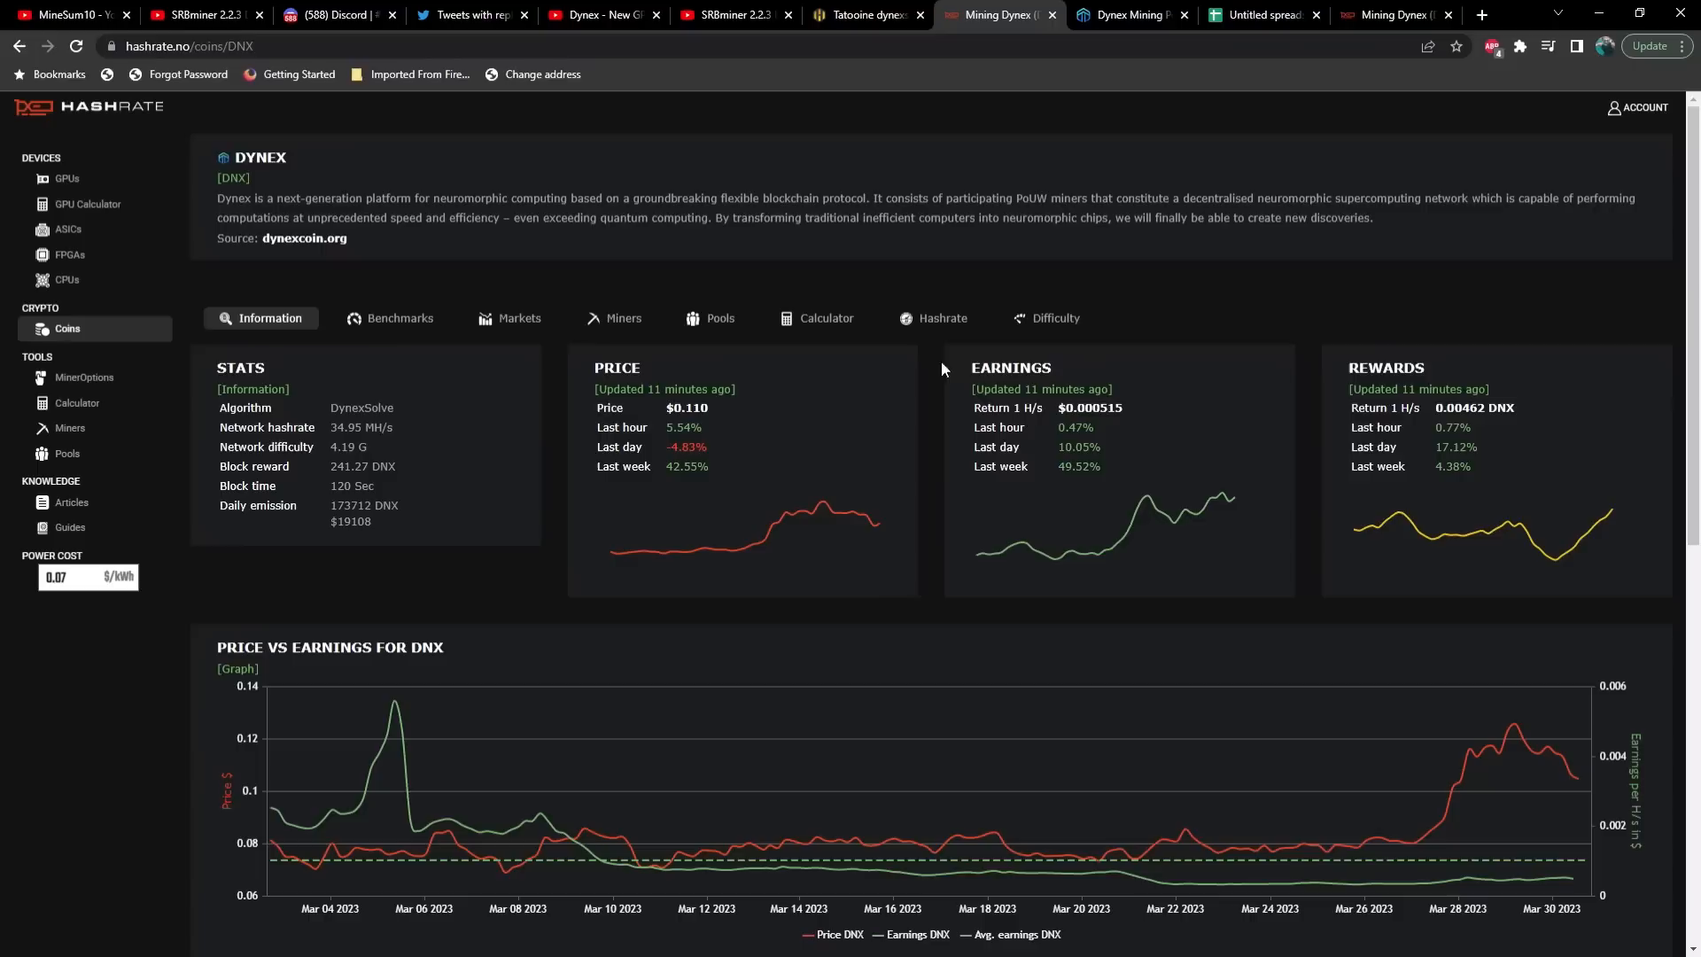
left_click(1056, 319)
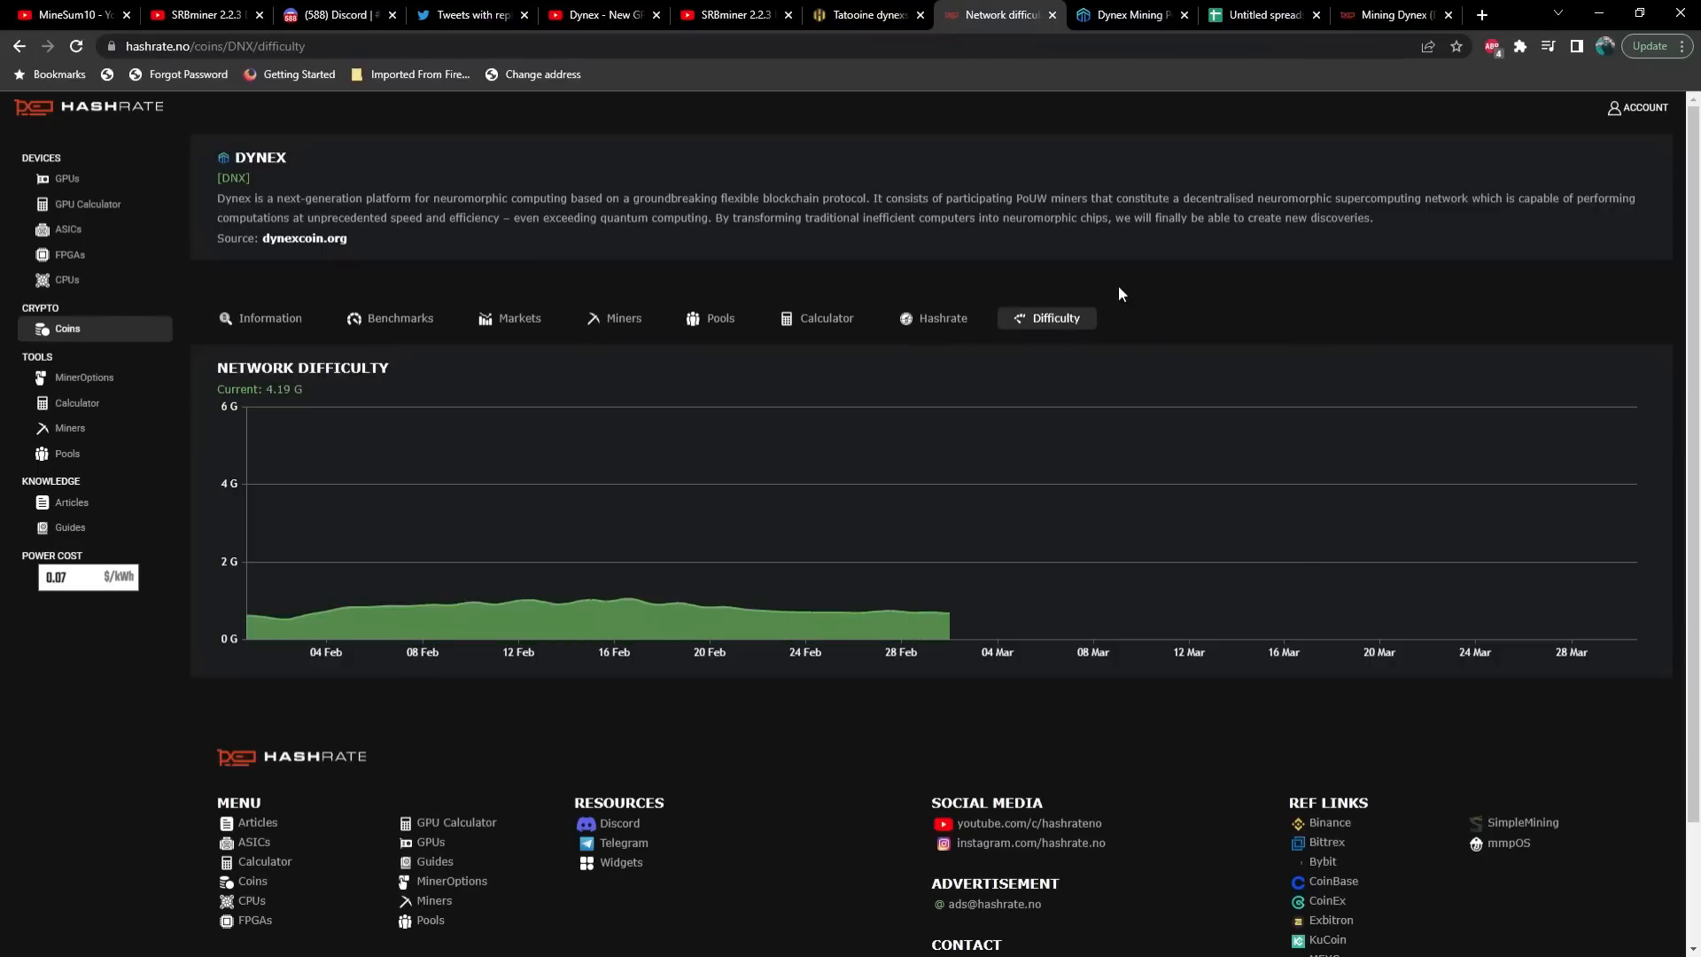
mouse_move(1639, 472)
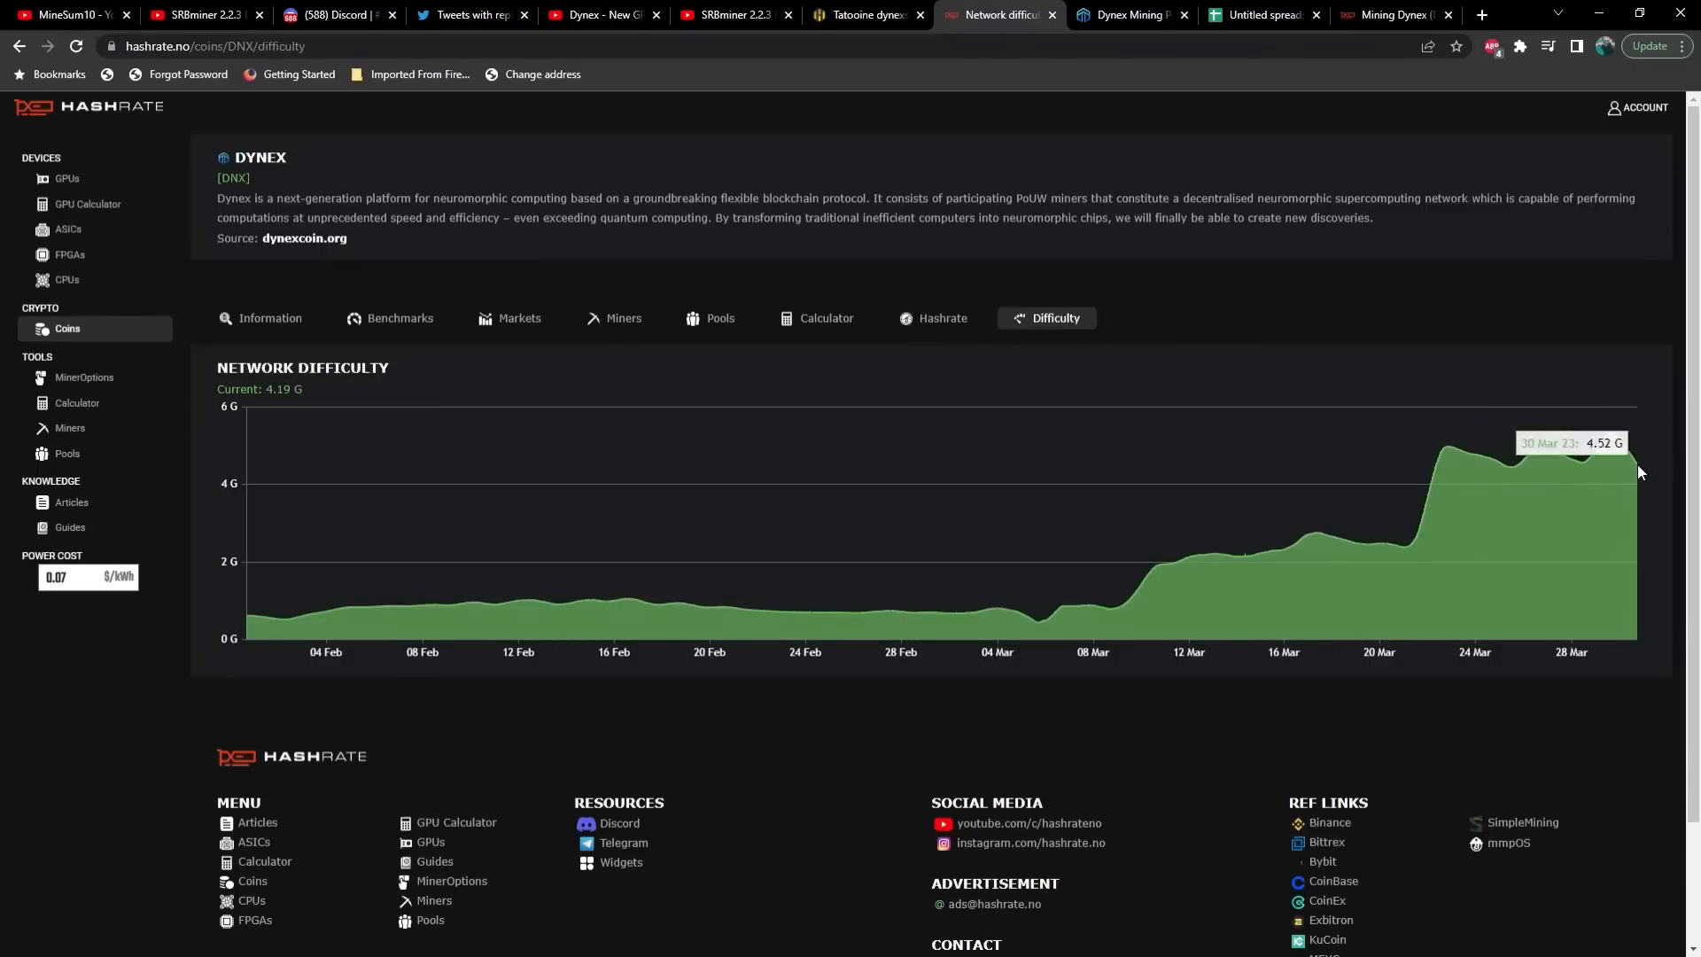
mouse_move(952, 325)
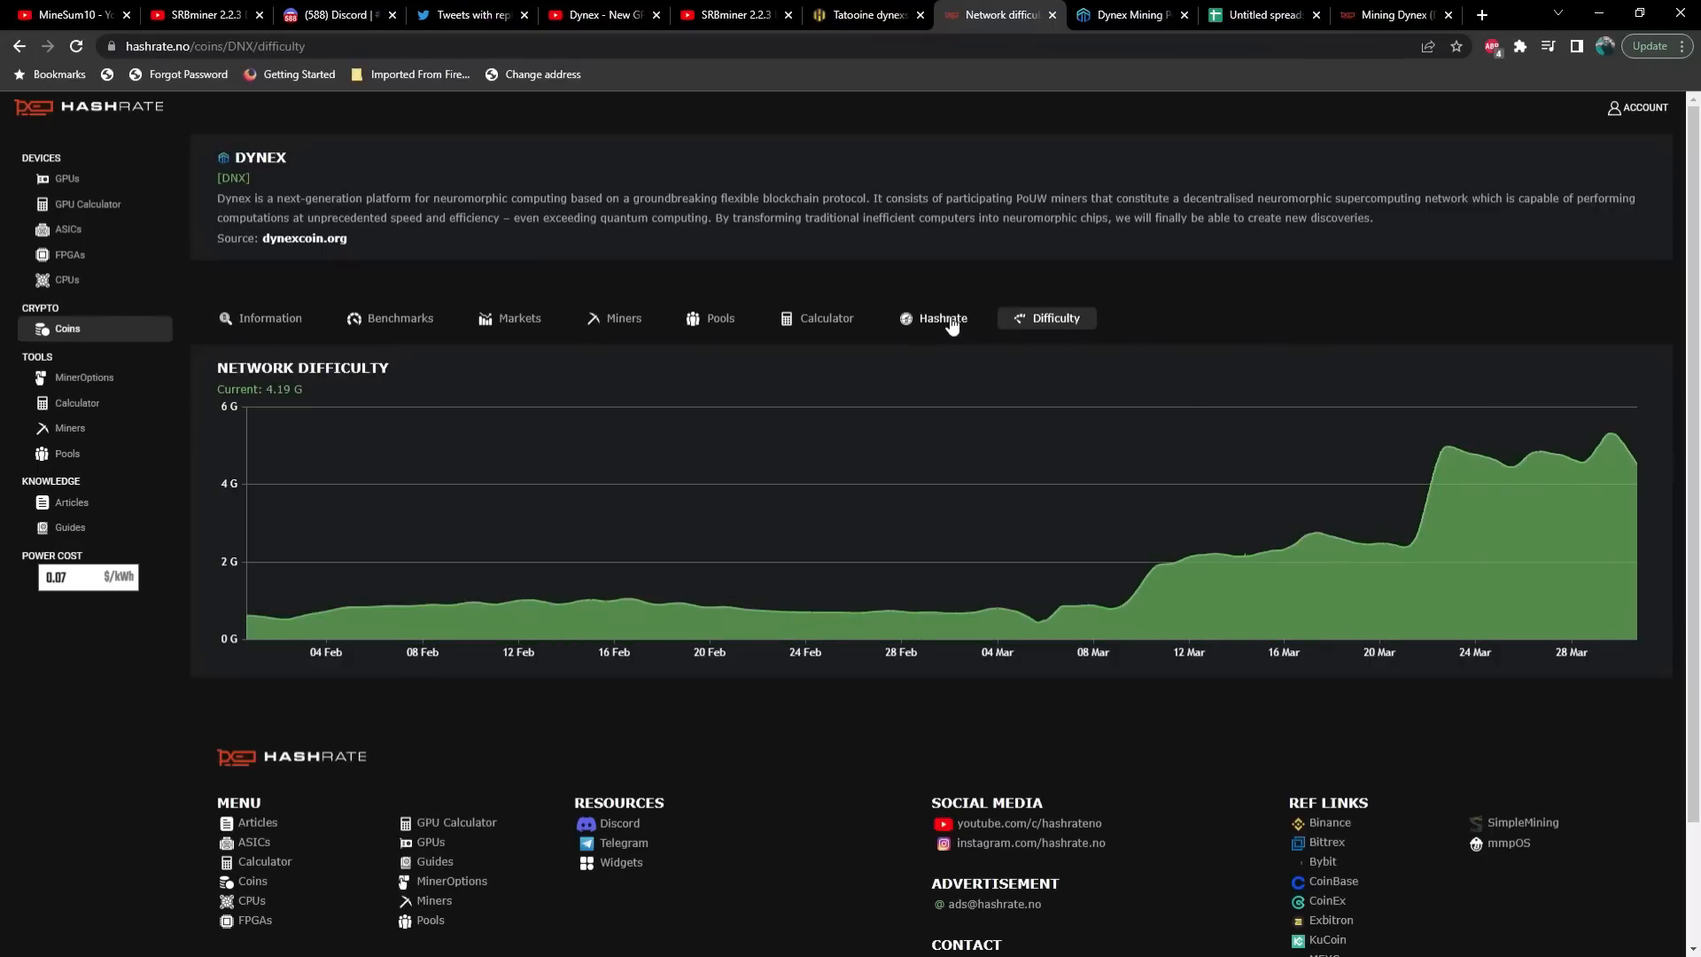
left_click(943, 319)
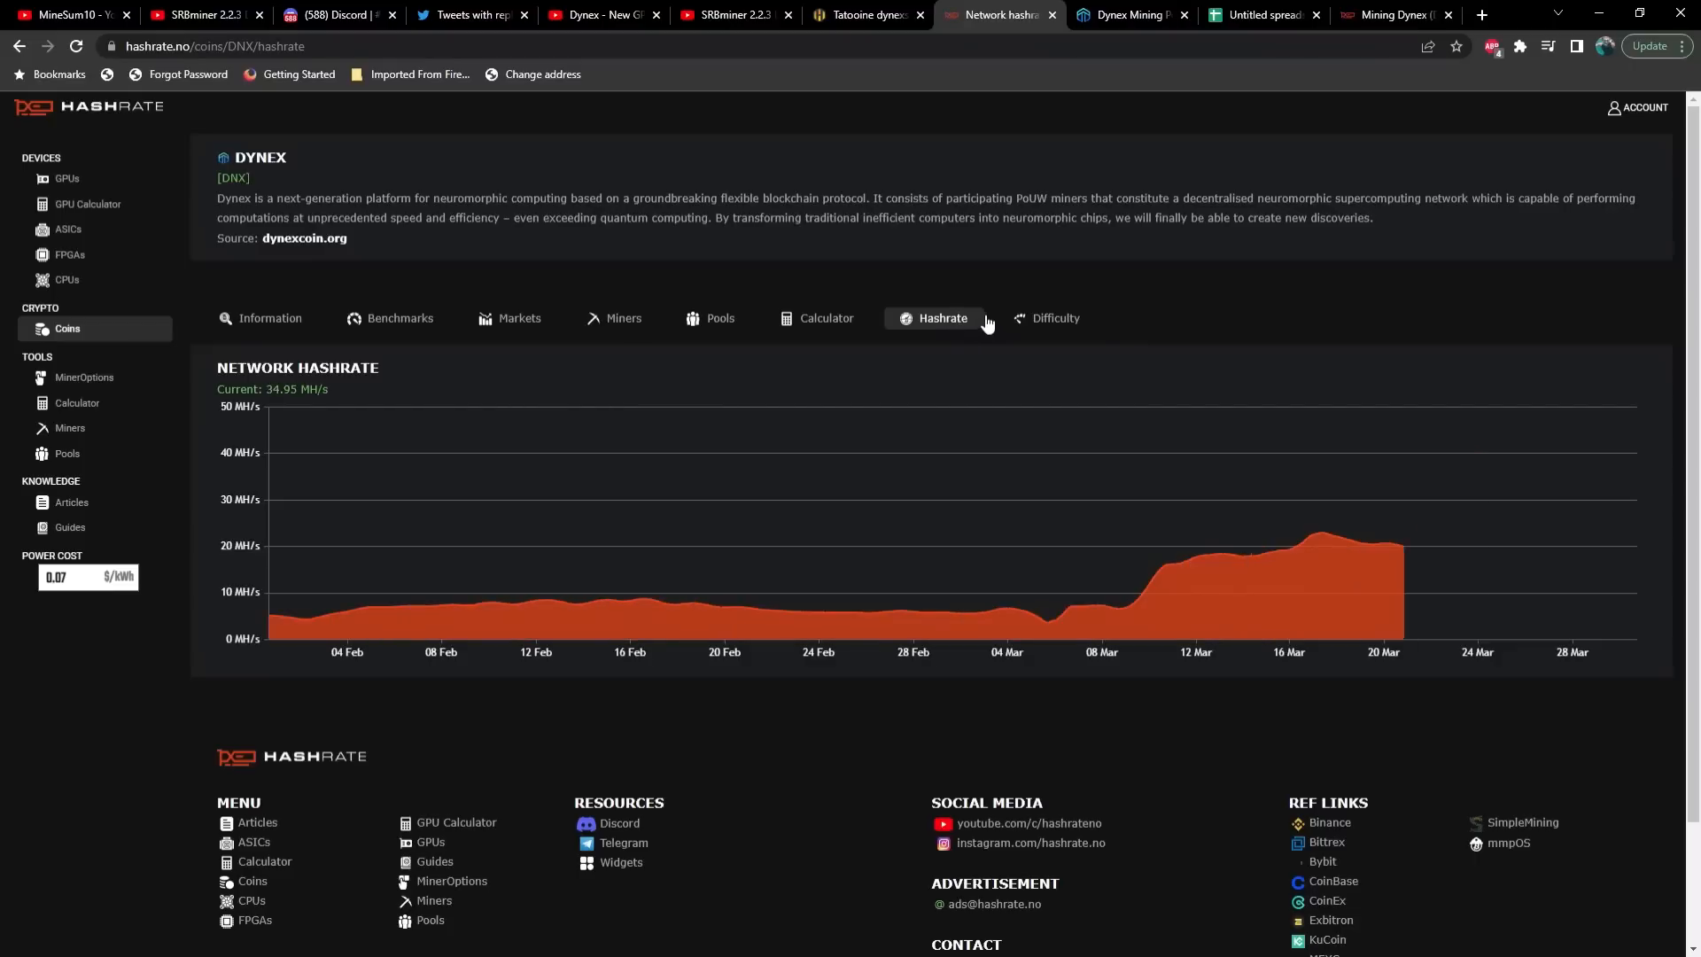
mouse_move(1638, 476)
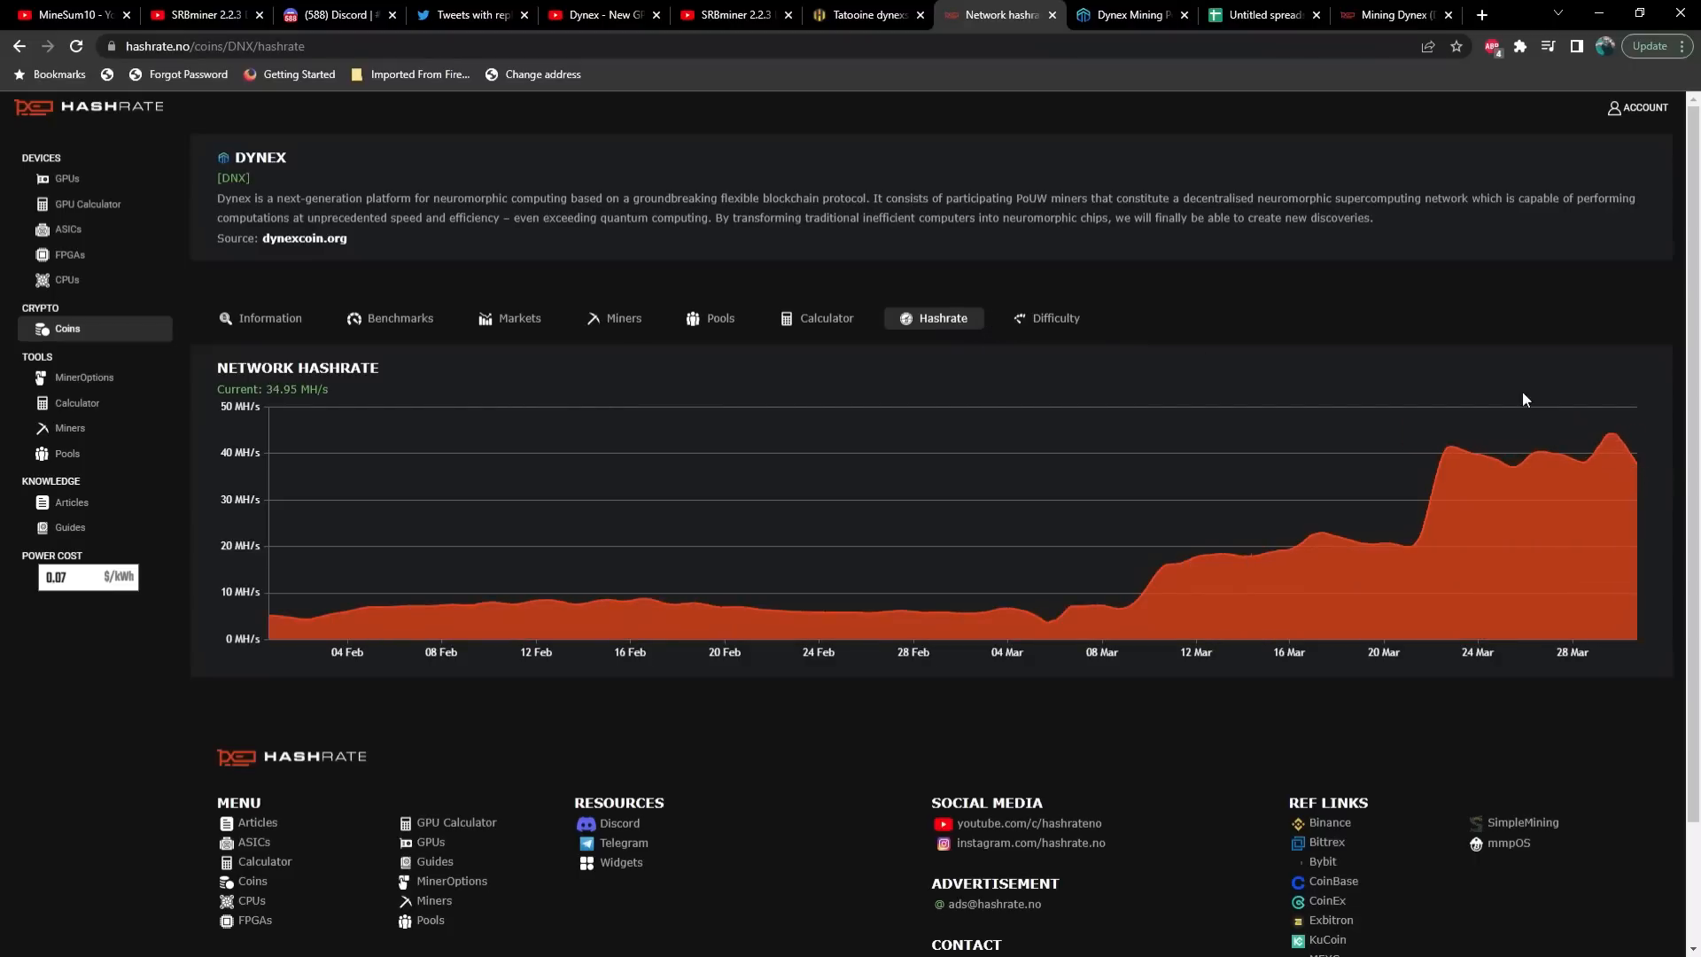
mouse_move(1269, 273)
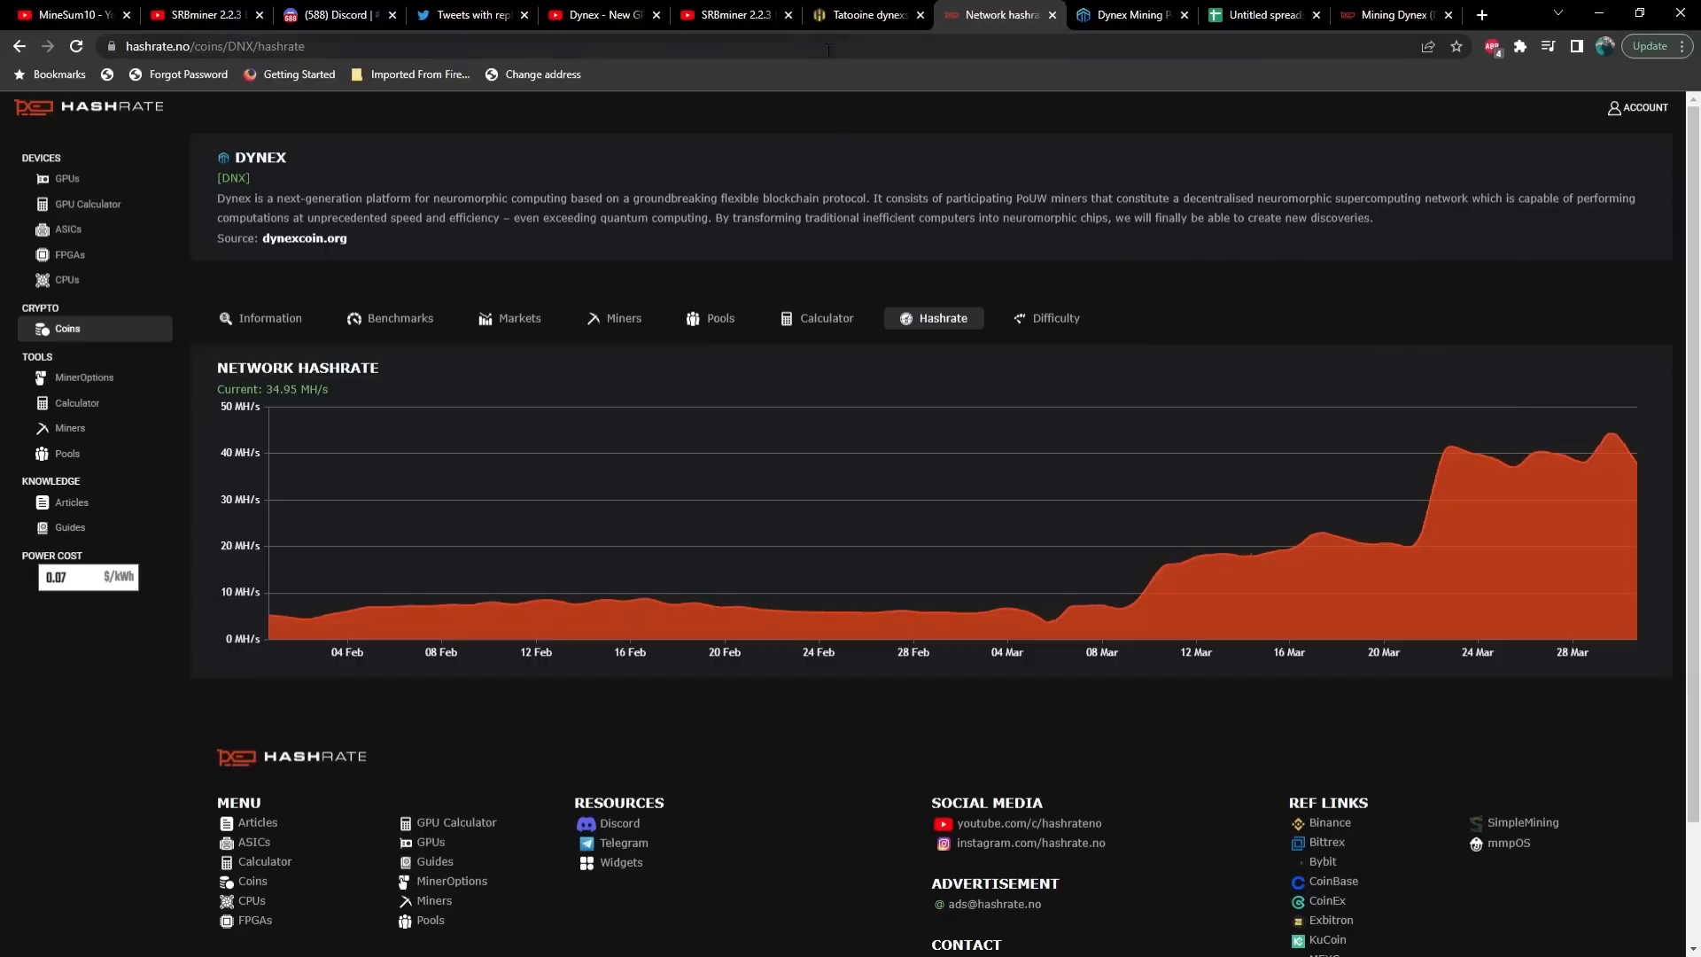
left_click(863, 15)
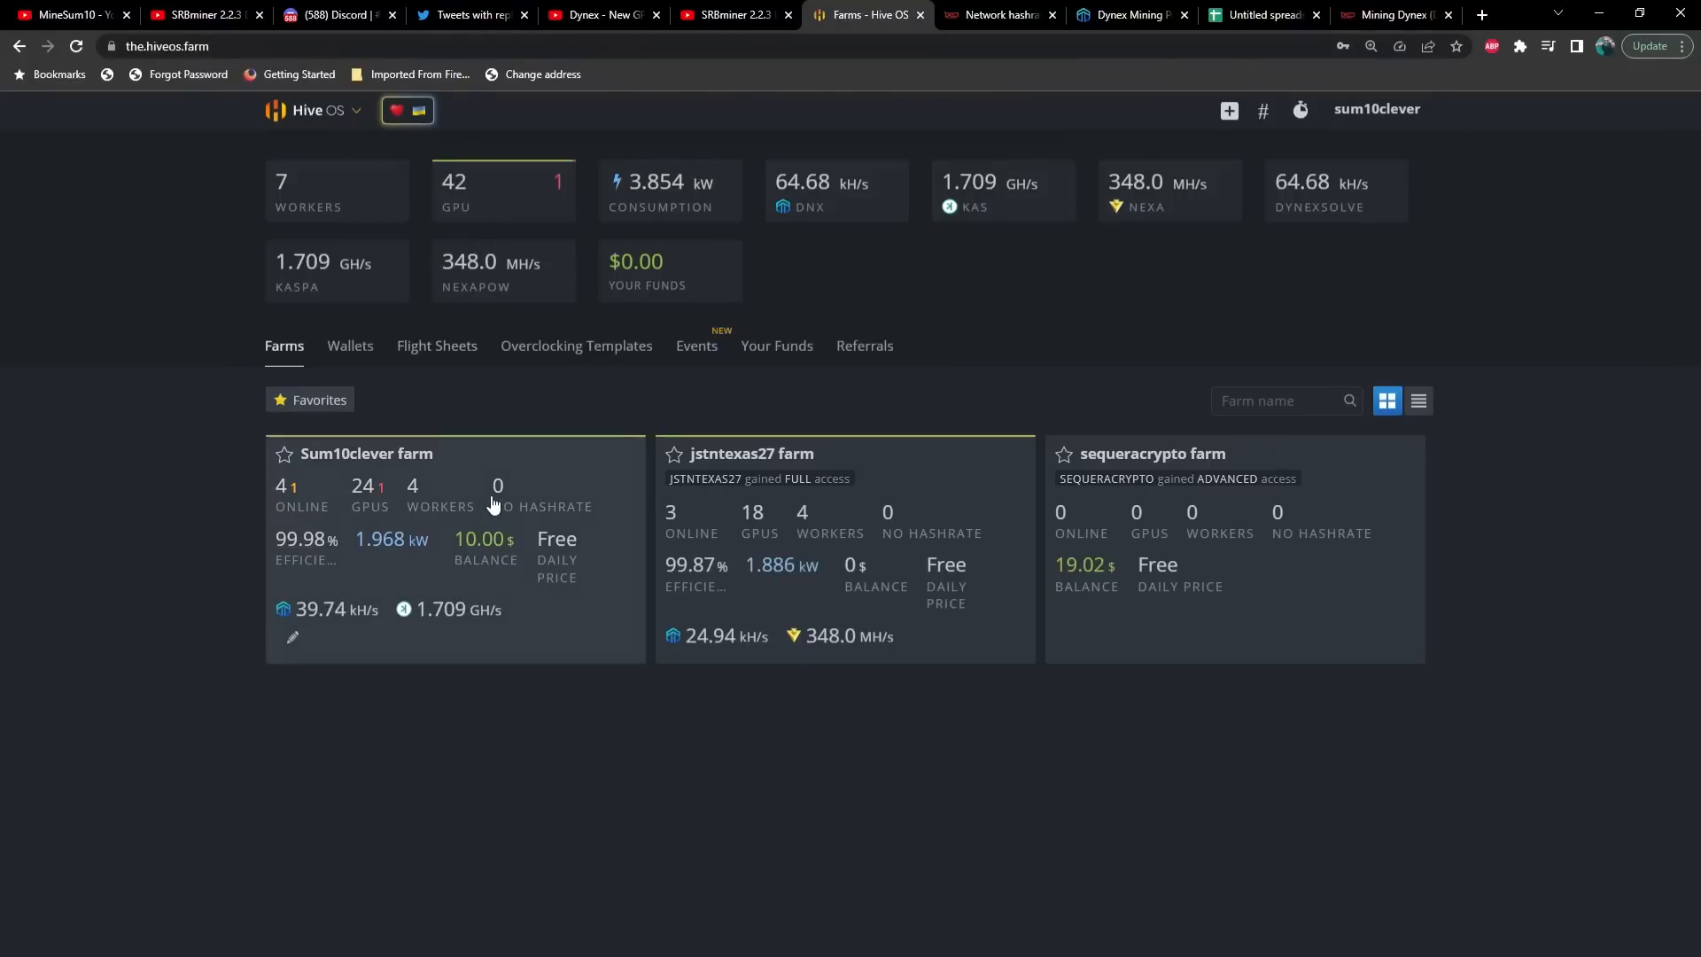
left_click(354, 454)
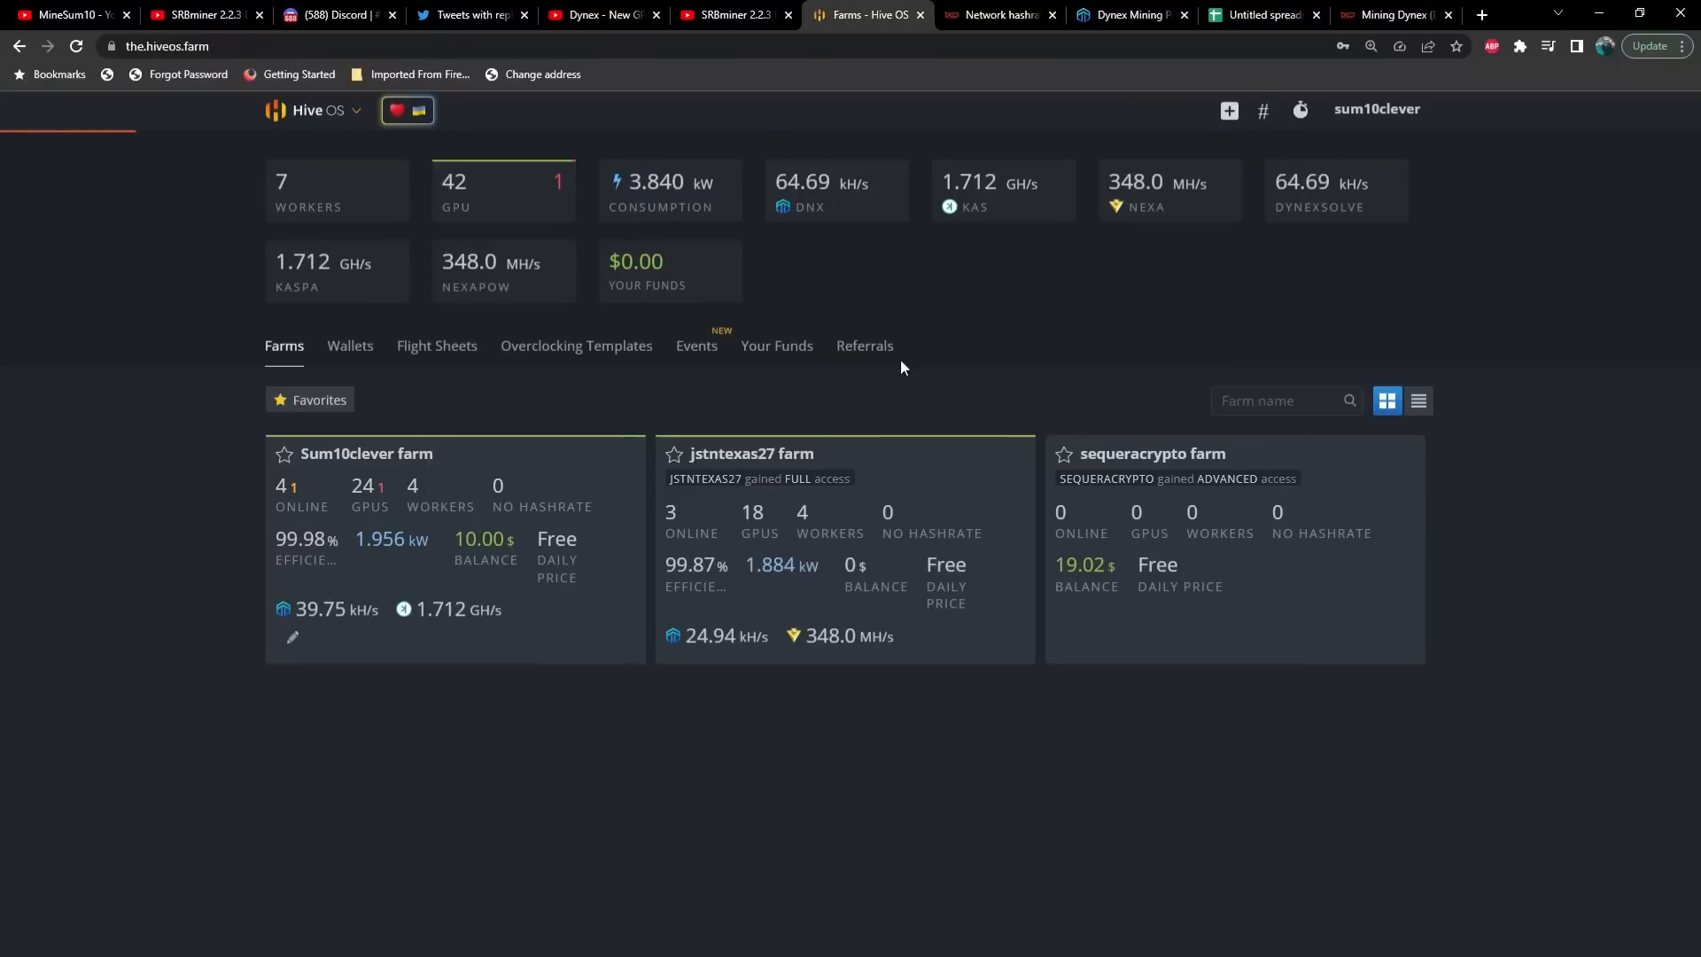
left_click(762, 454)
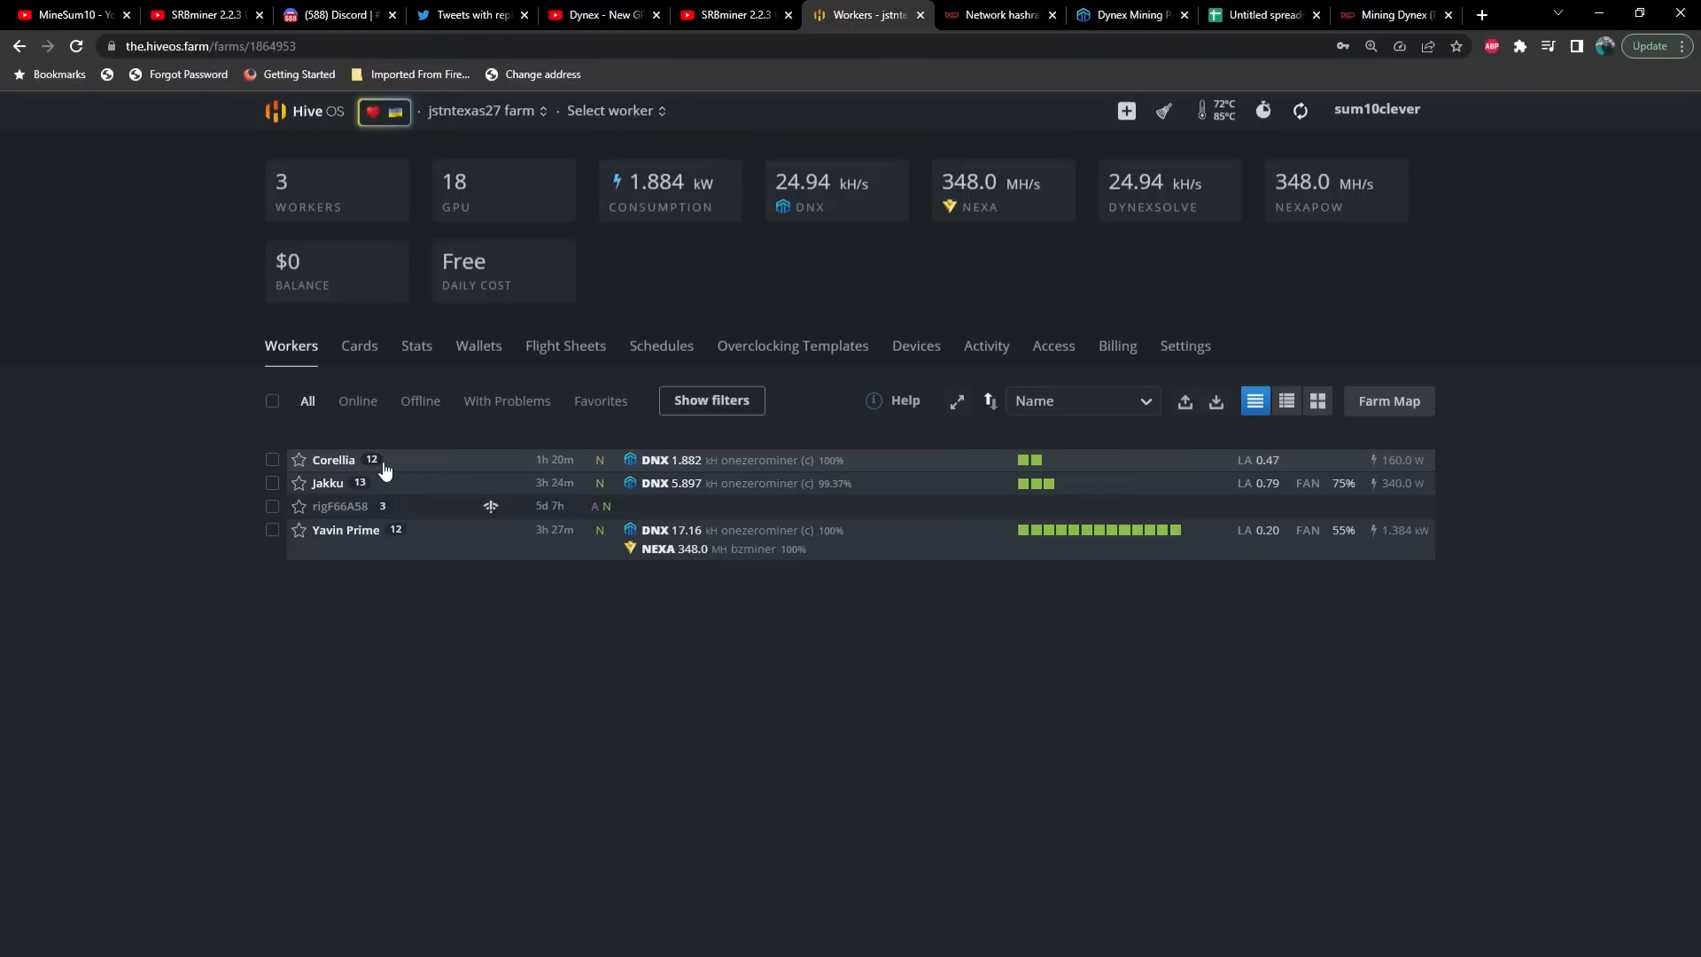
mouse_move(350, 546)
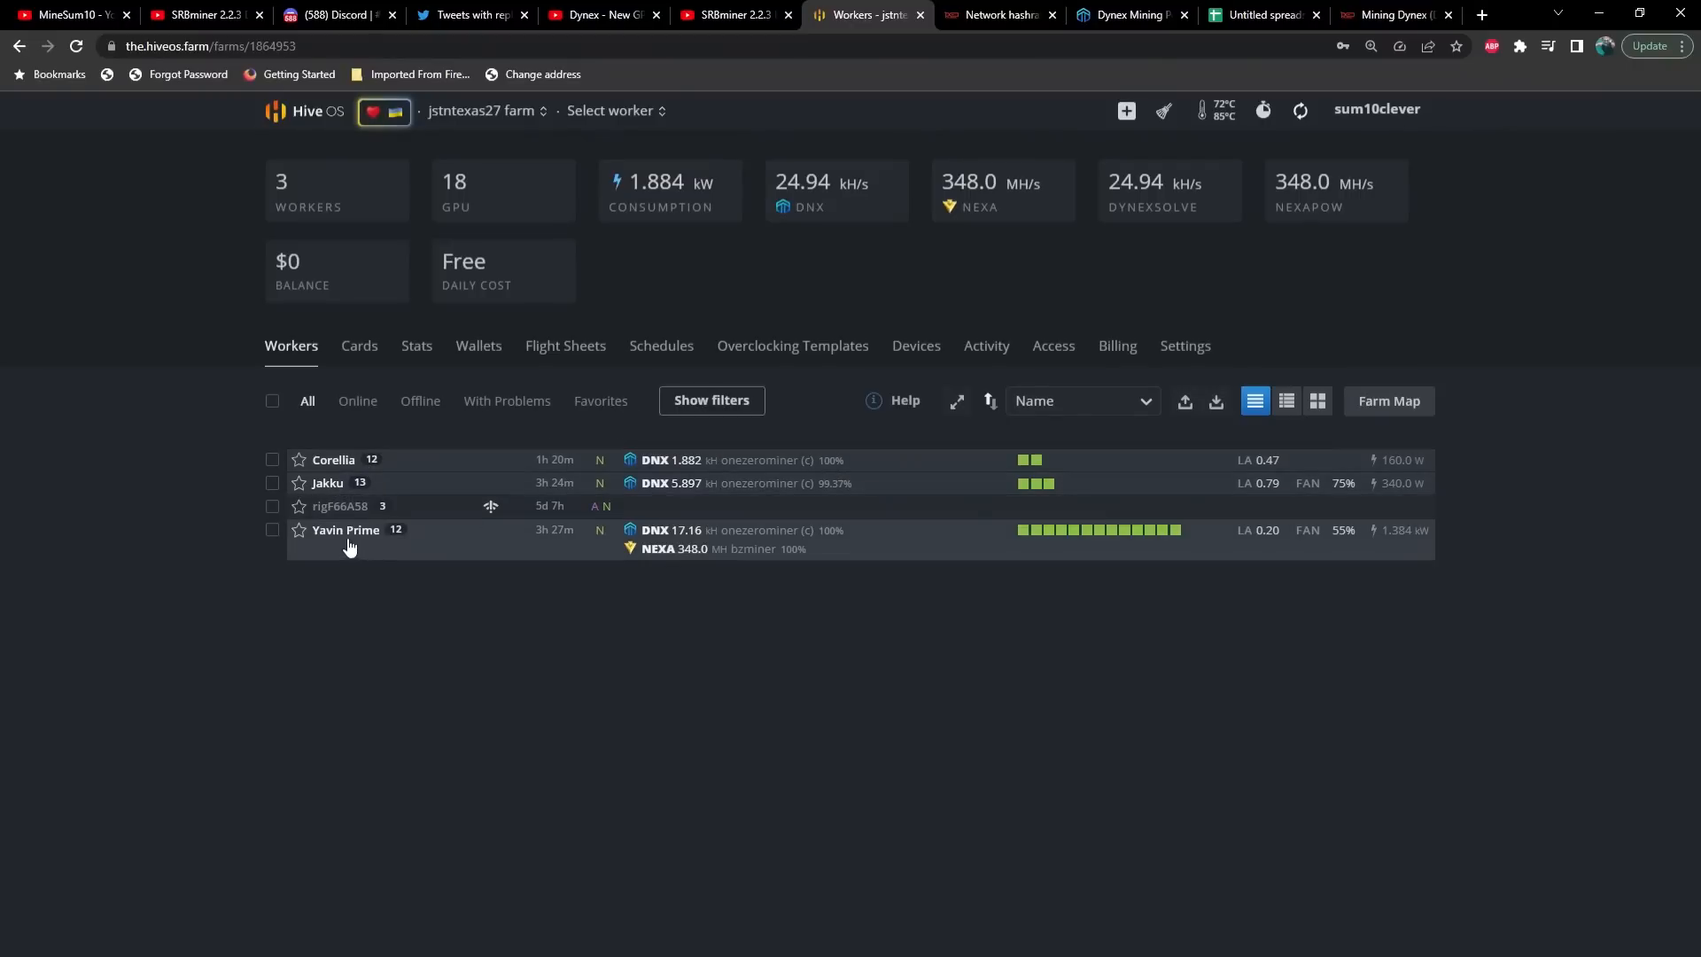
mouse_move(490, 555)
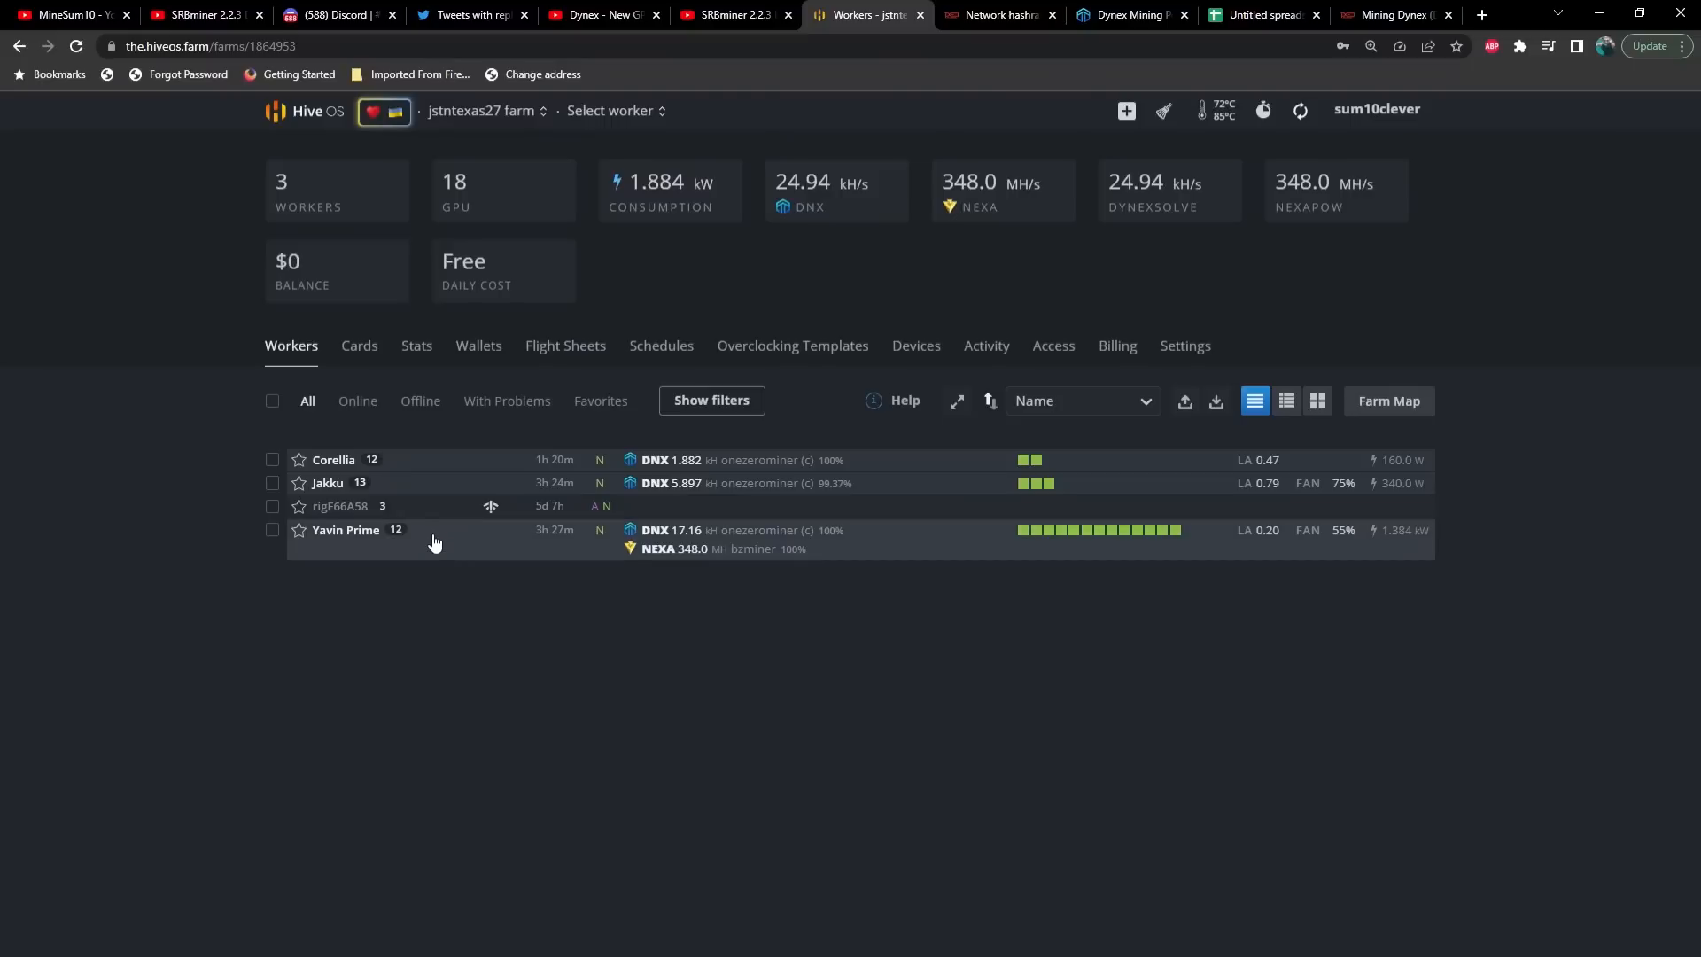
left_click(346, 530)
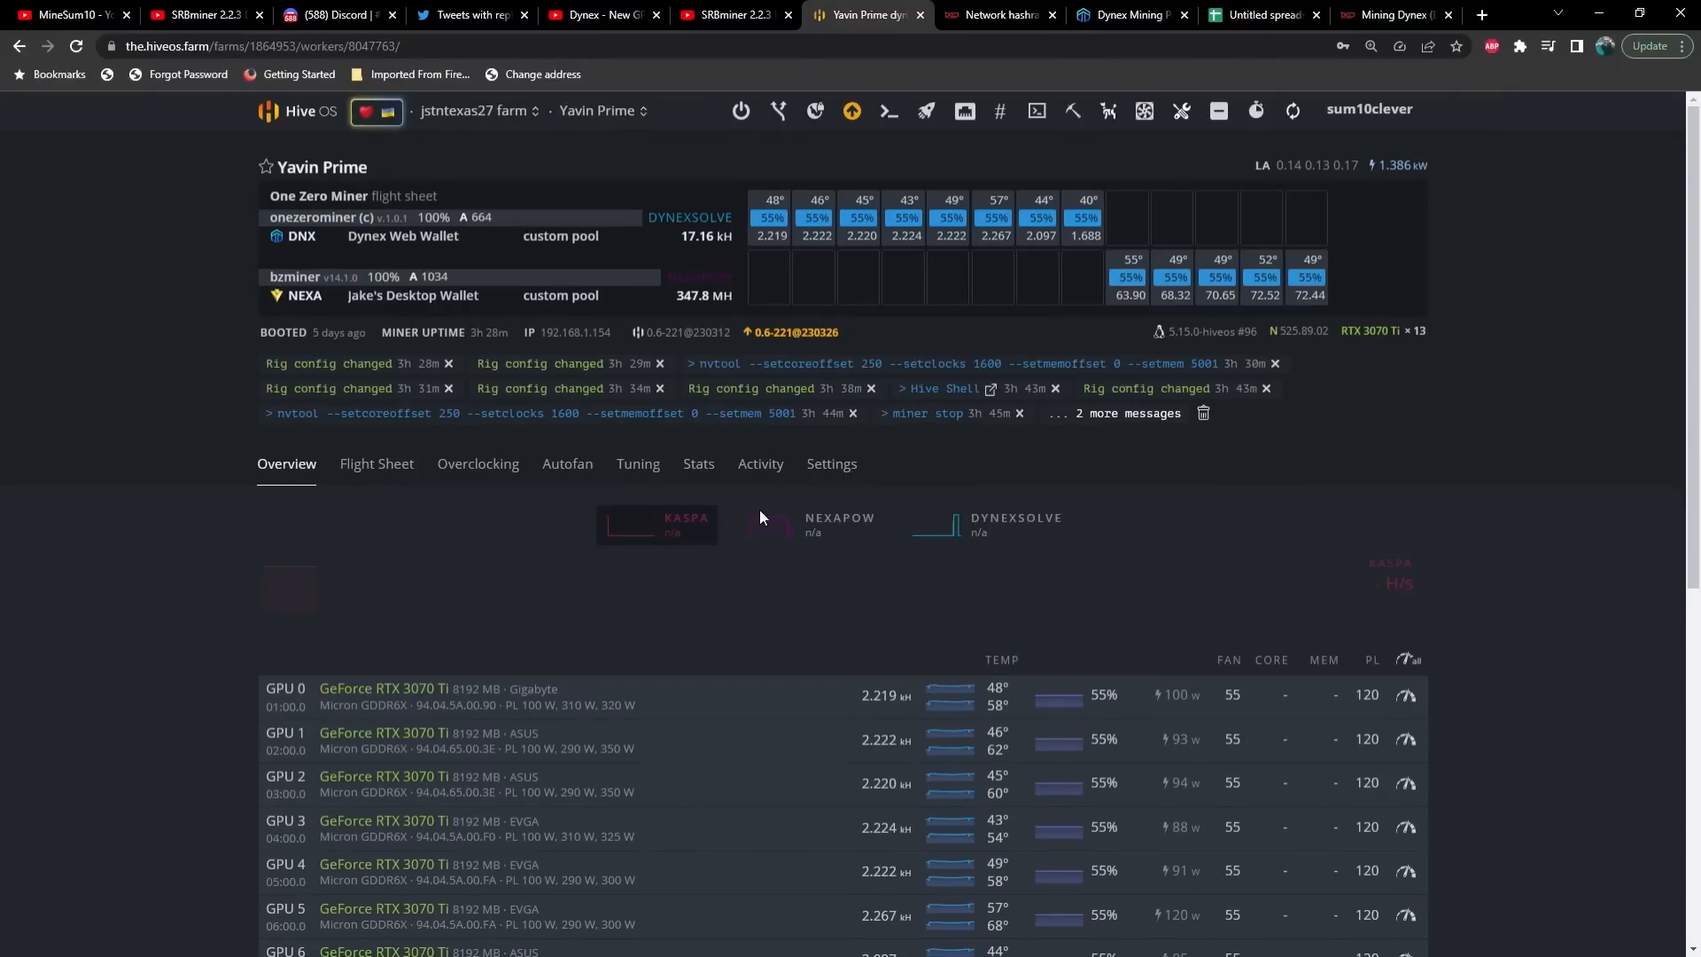
mouse_move(928, 440)
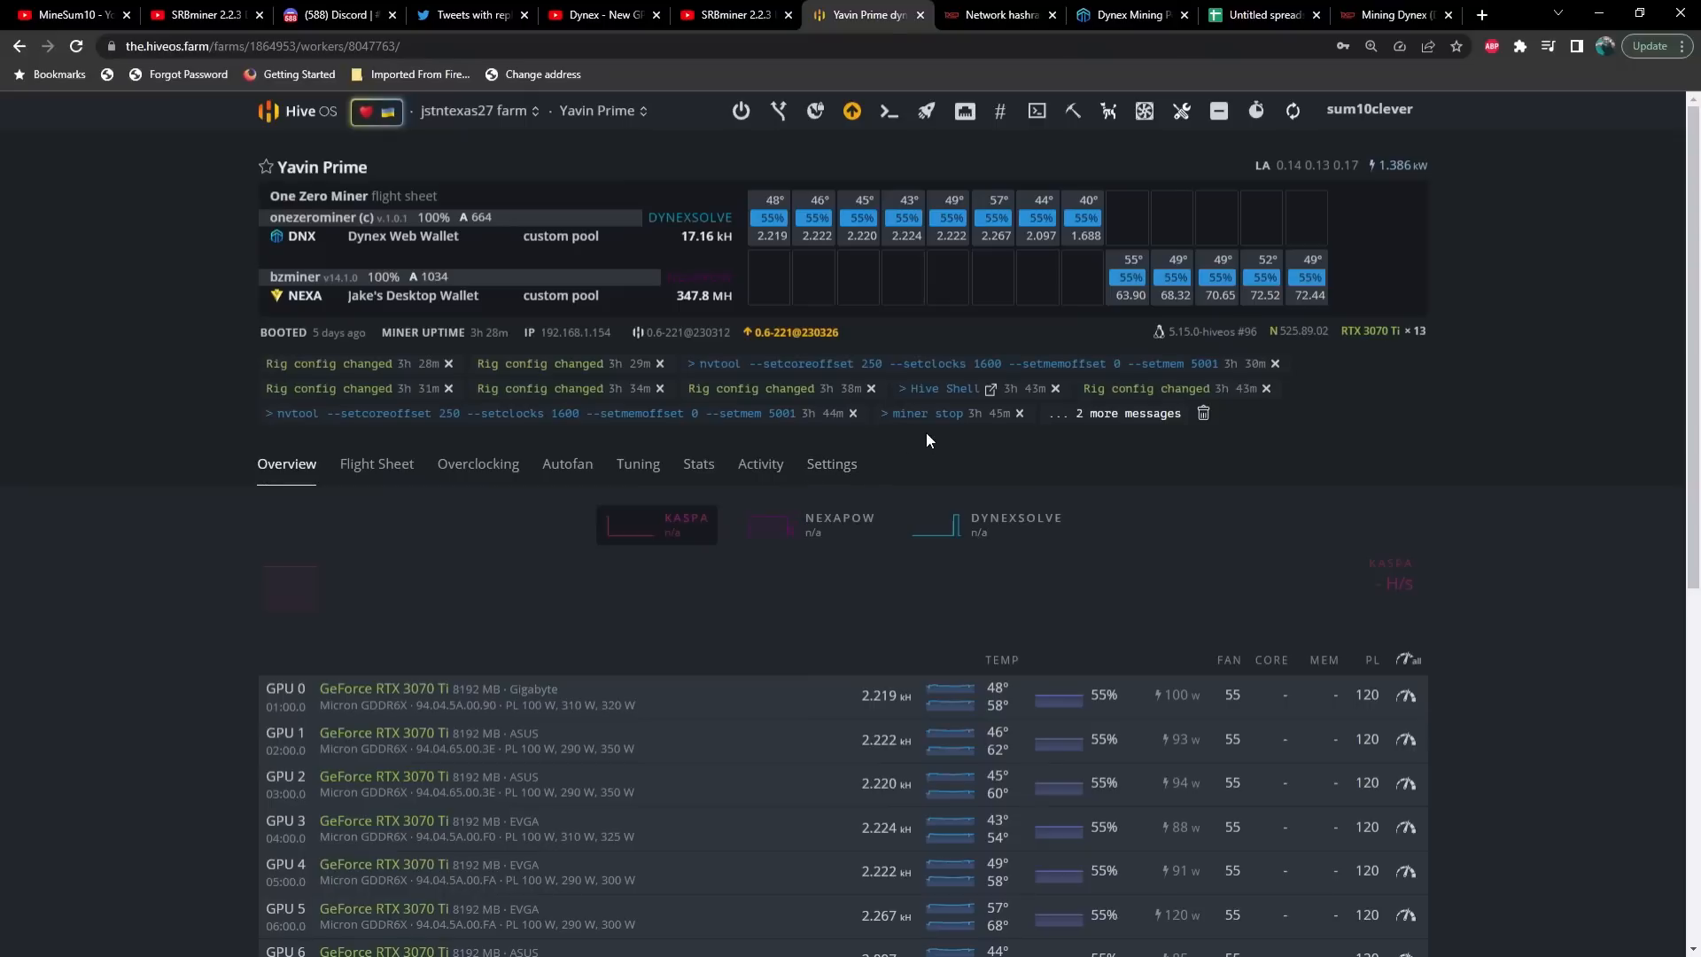
mouse_move(959, 430)
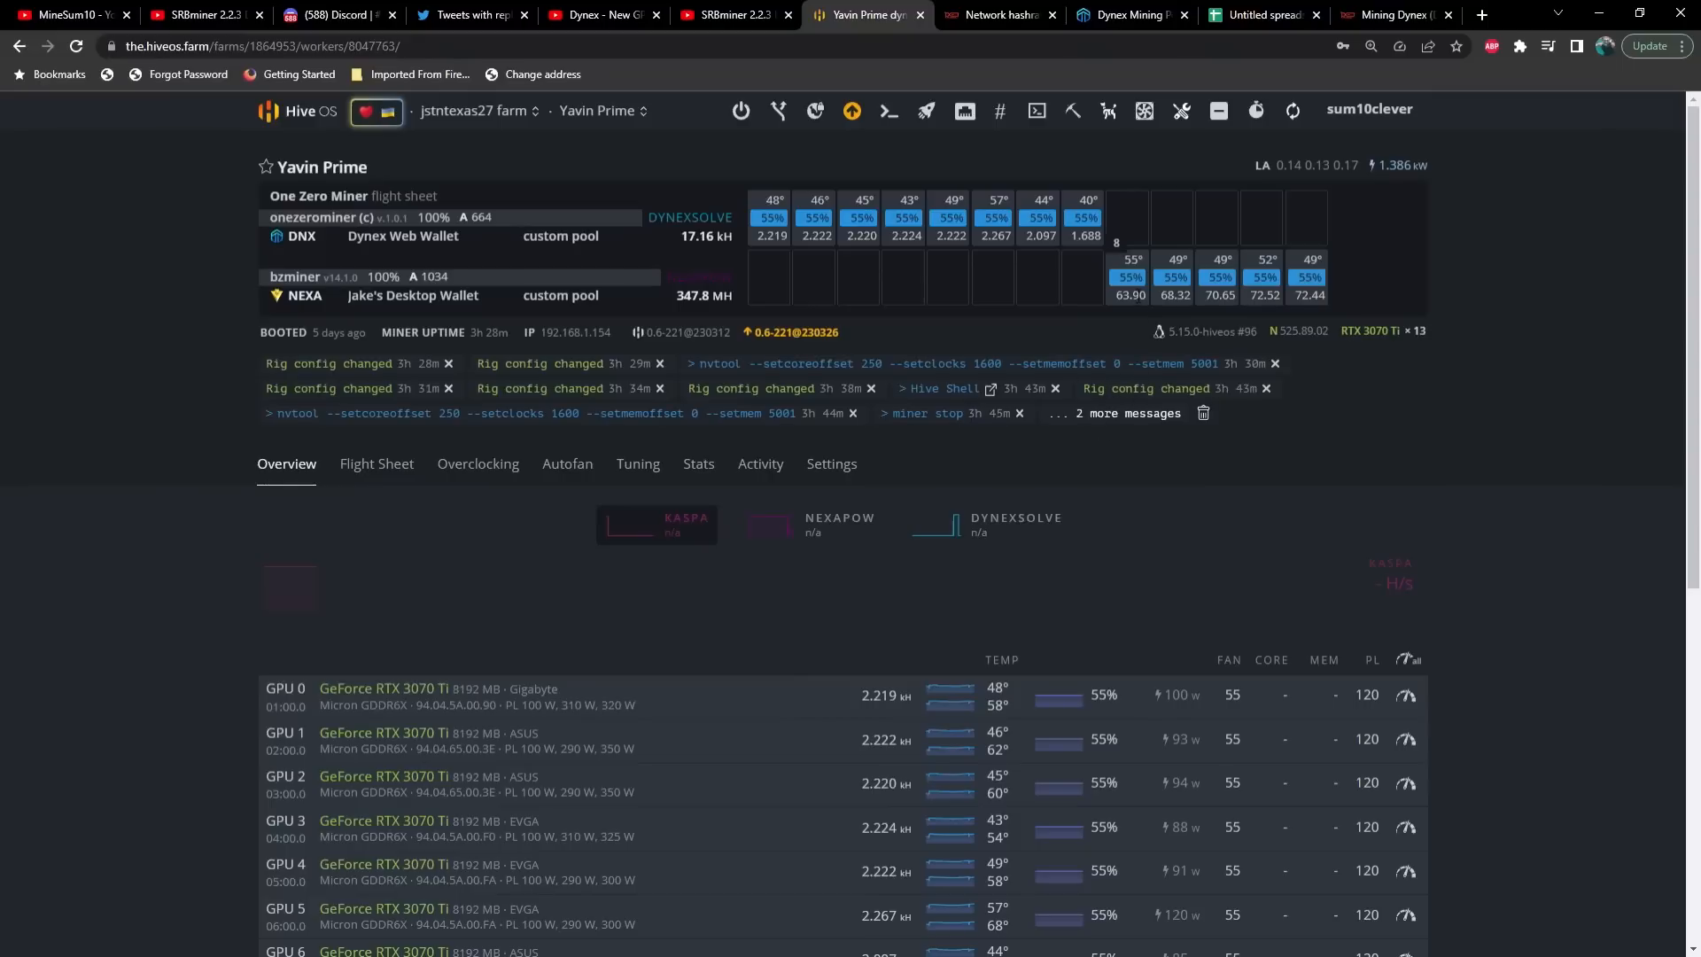
scroll("down", 3)
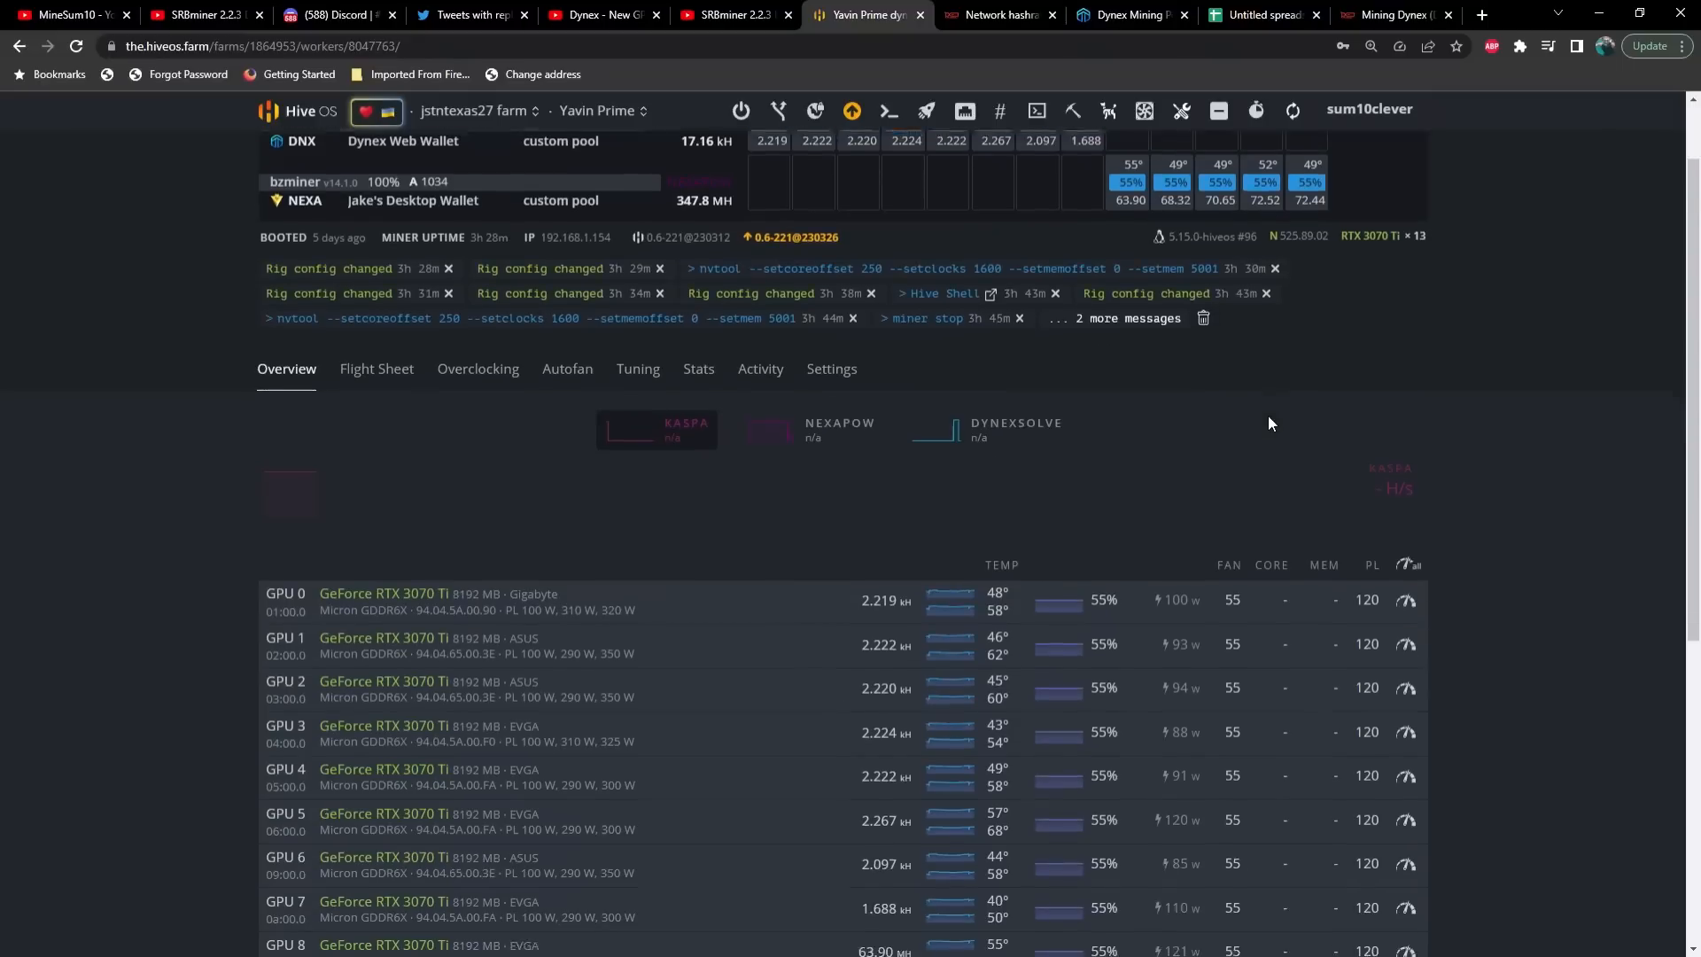
scroll("down", 3)
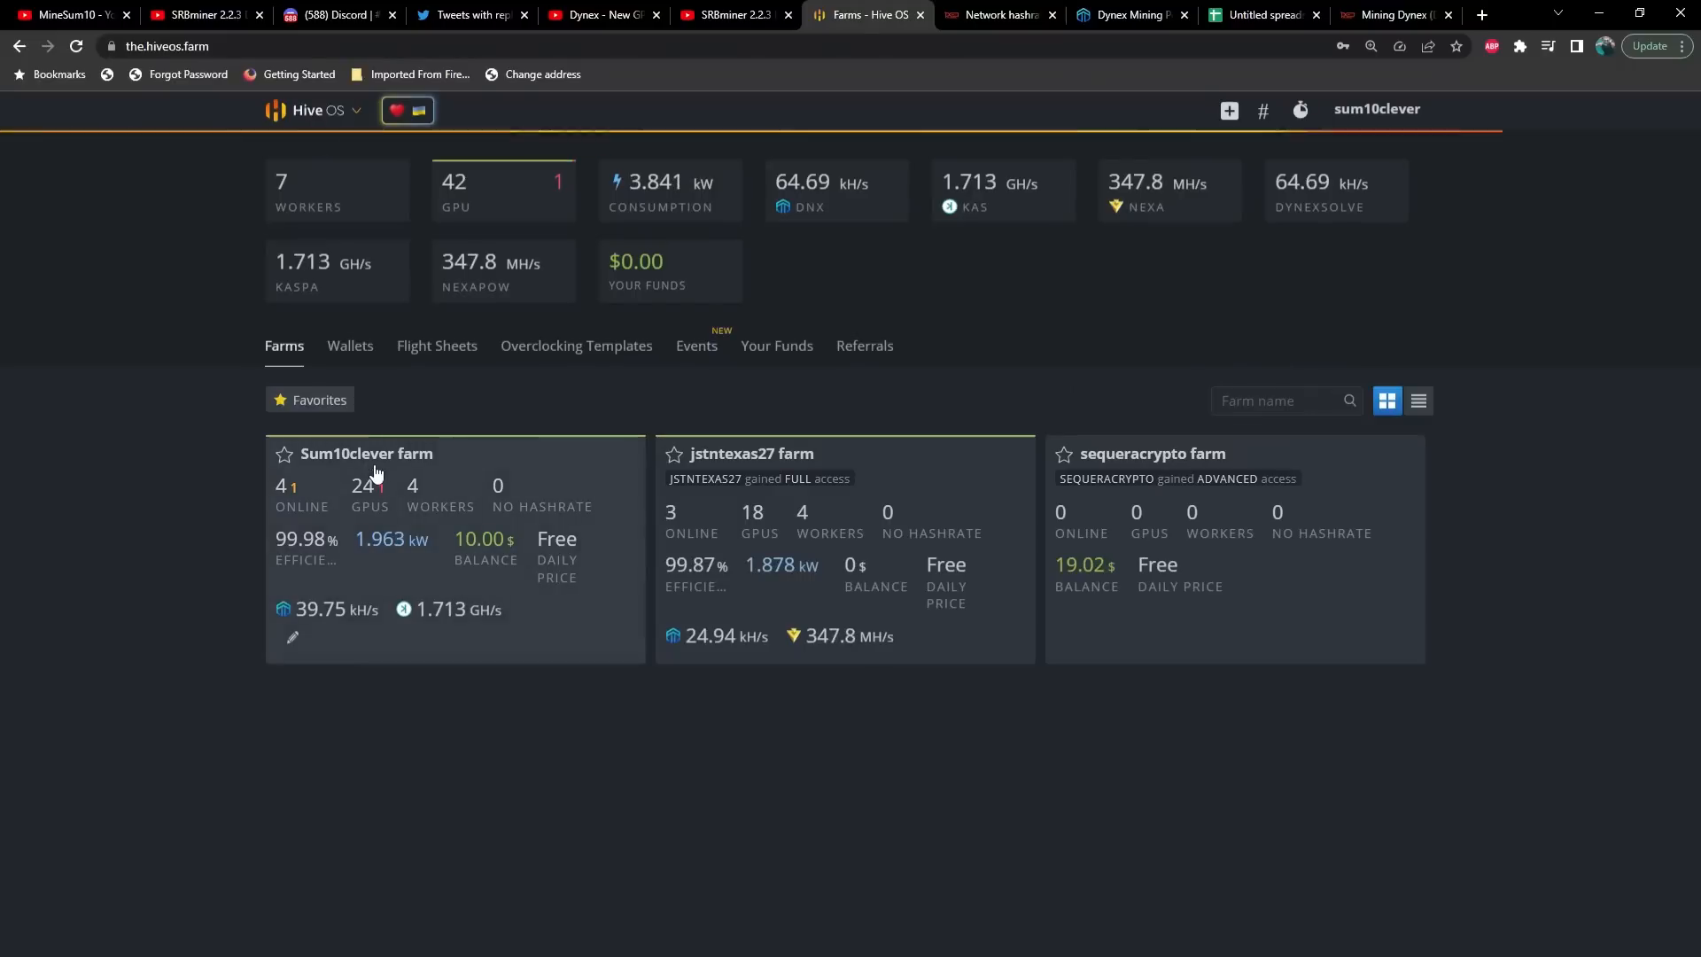
Step: Open Alderaan's OneZeroMiner flight sheet custom config with pool dnx.us.ekapool.com:19666
left_click(367, 453)
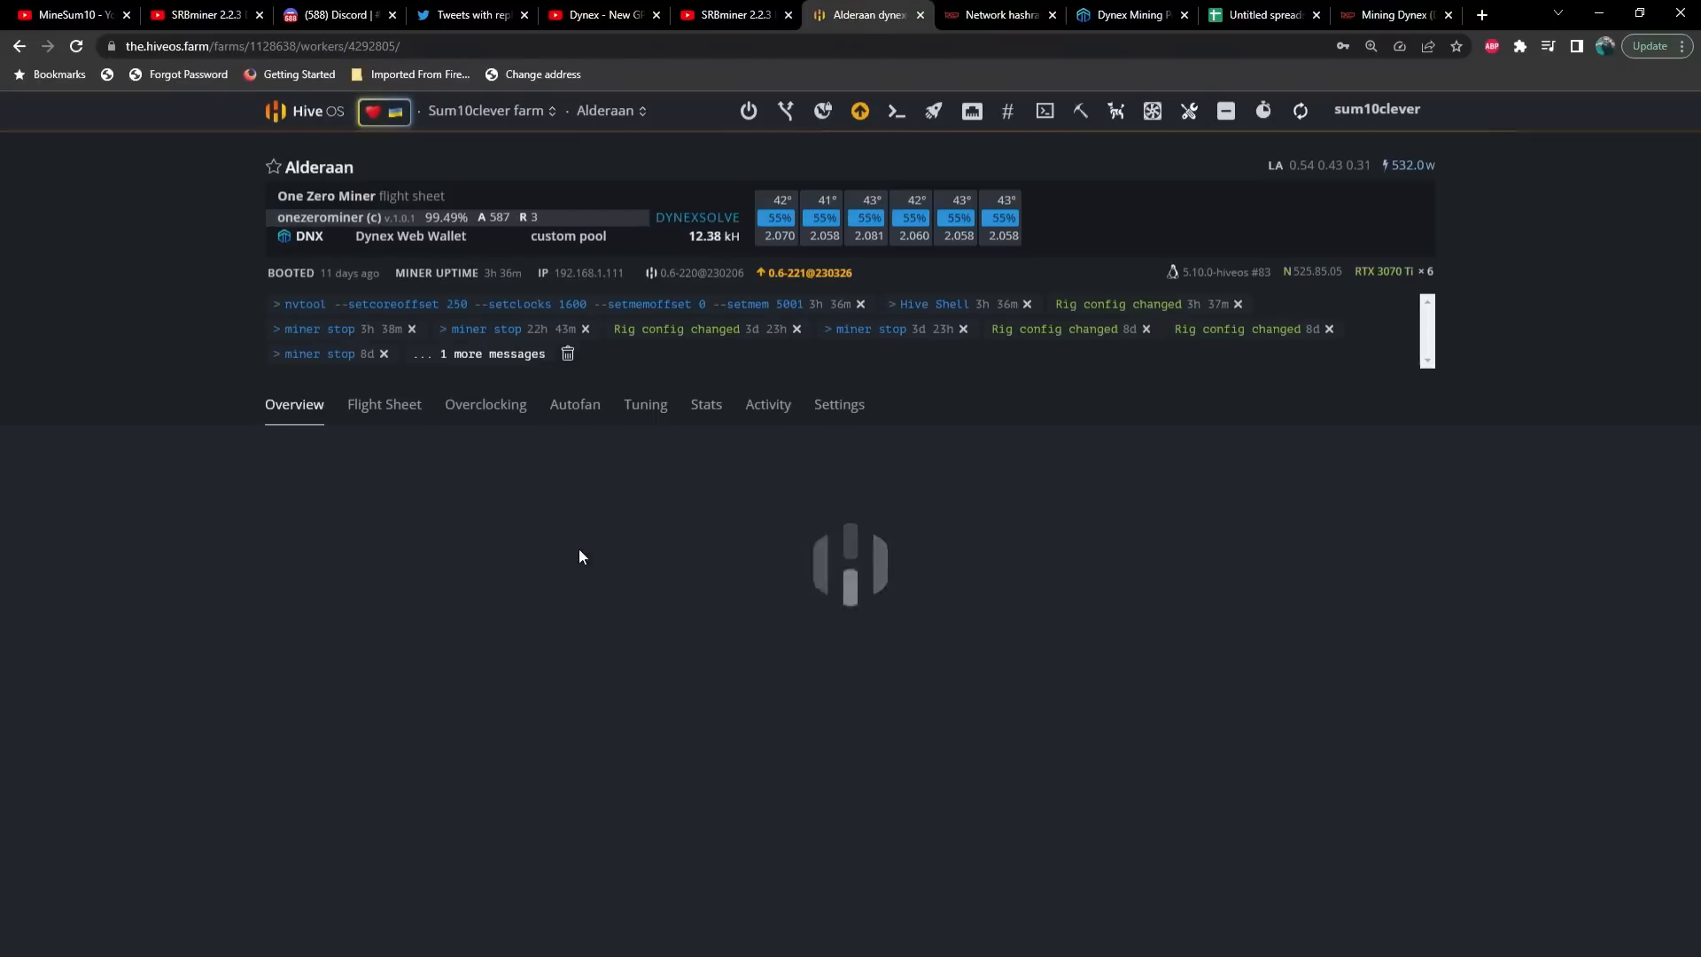
left_click(376, 404)
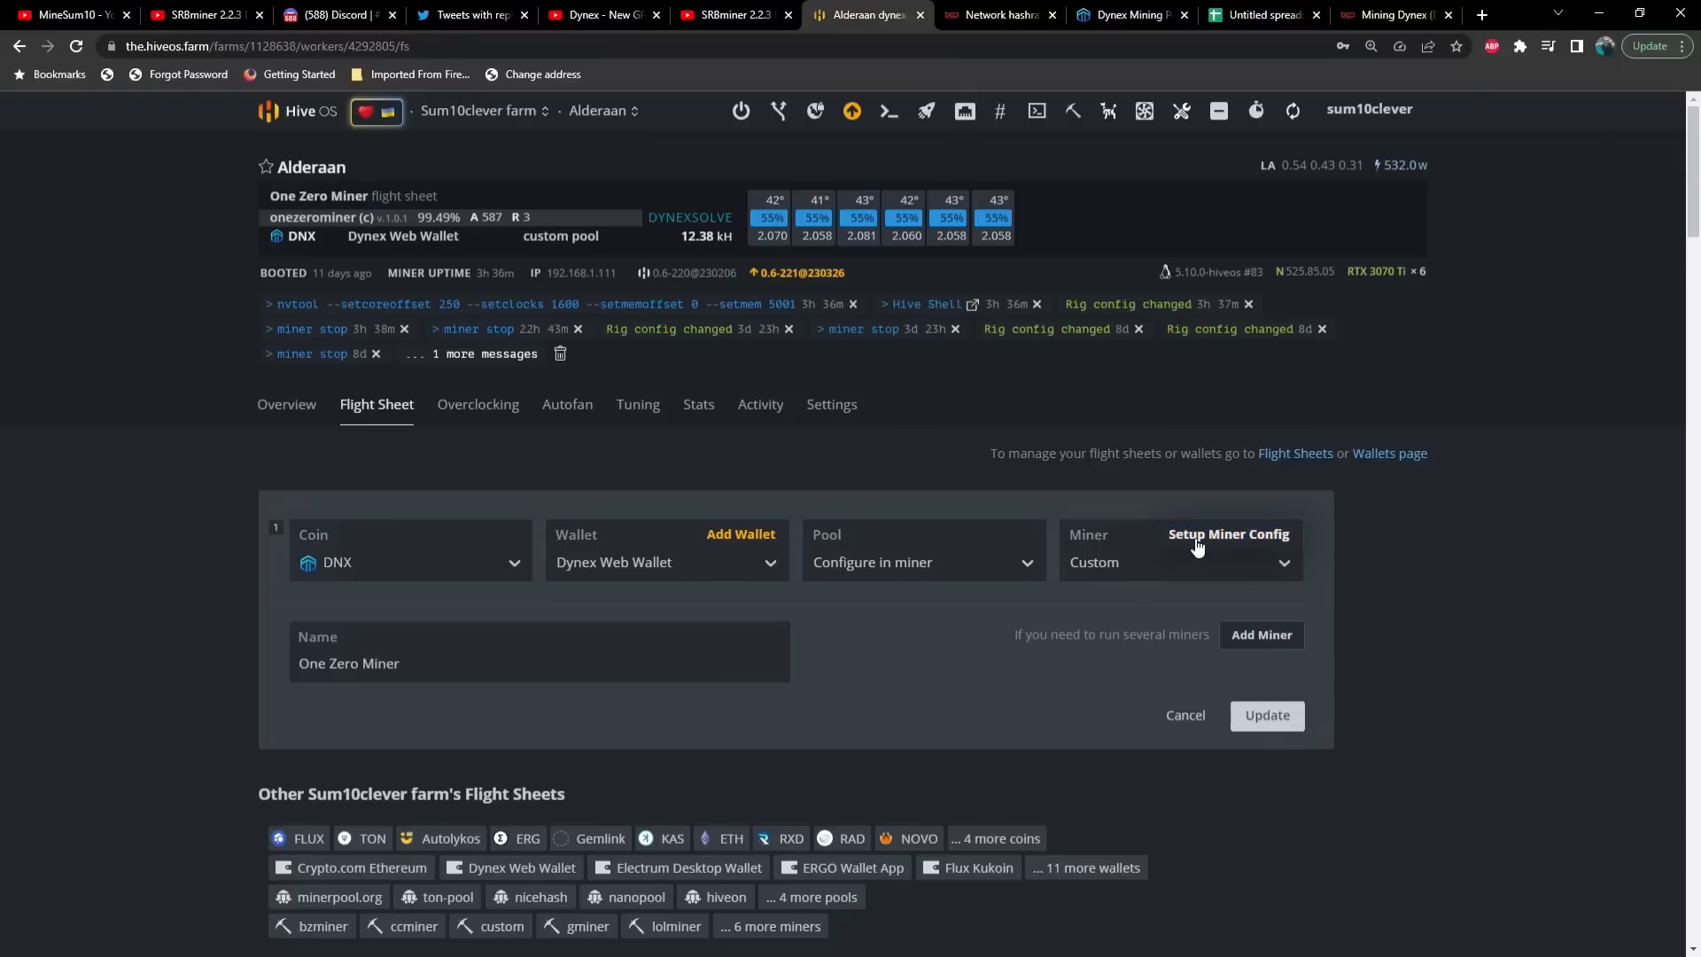
left_click(1230, 535)
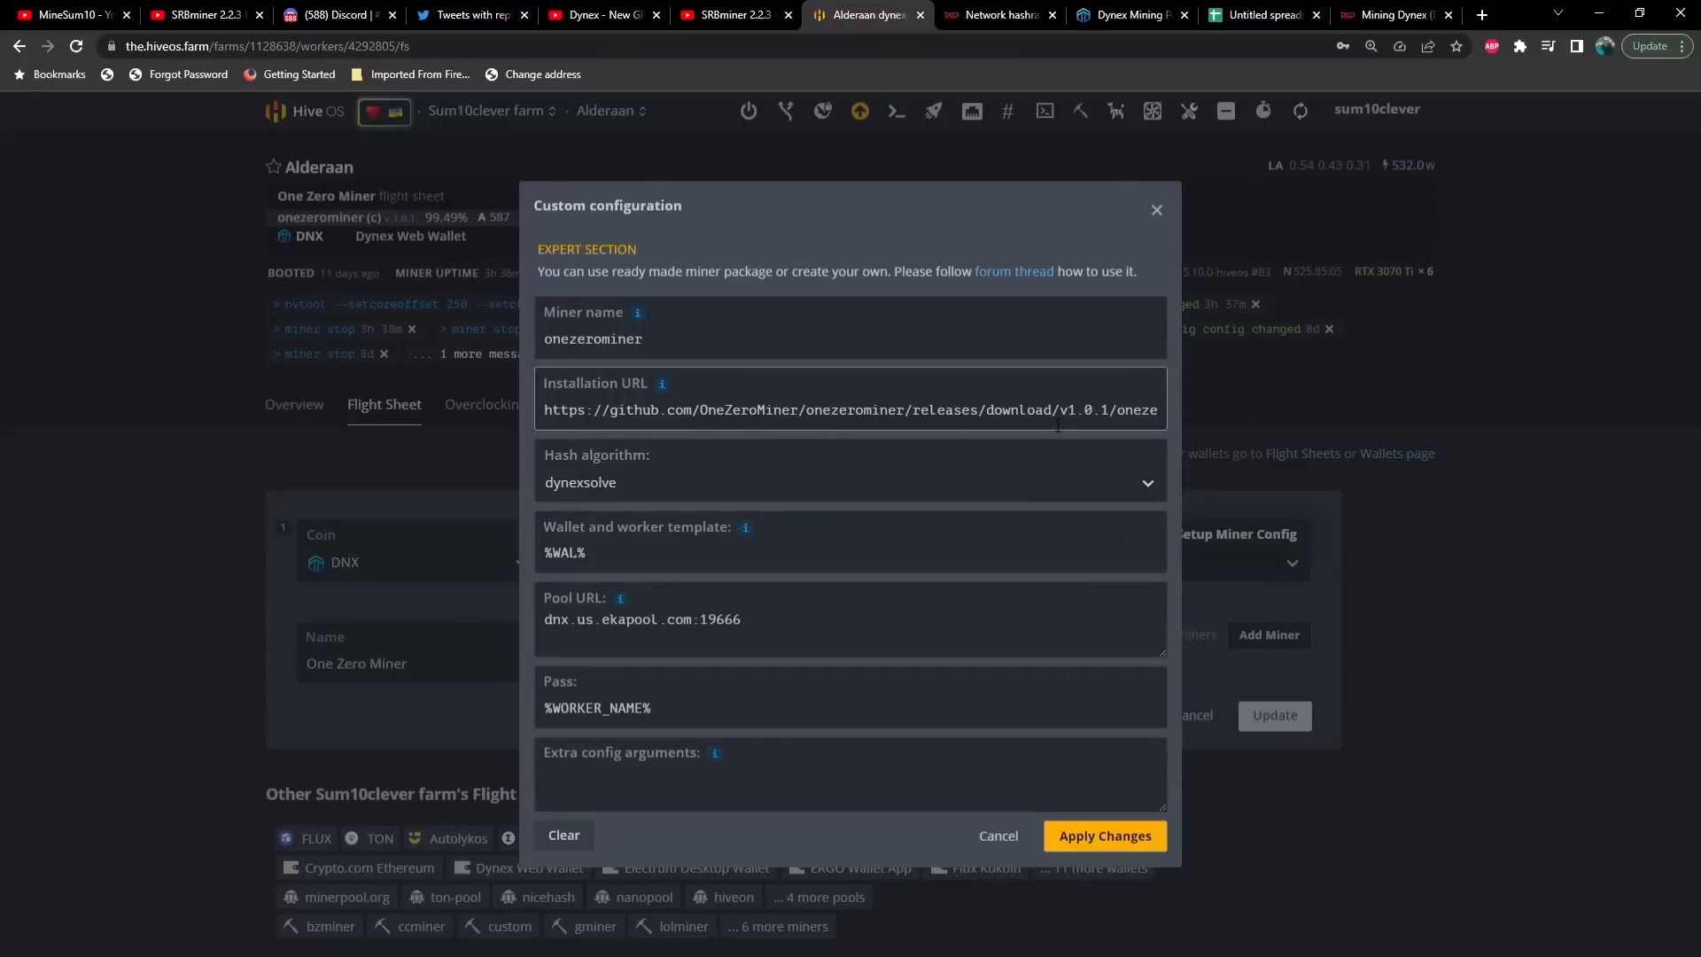
Step: Revisit the Discord OneZeroMiner announcement with Linux, Windows and HiveOS download links, then return to the miner config
left_click(326, 15)
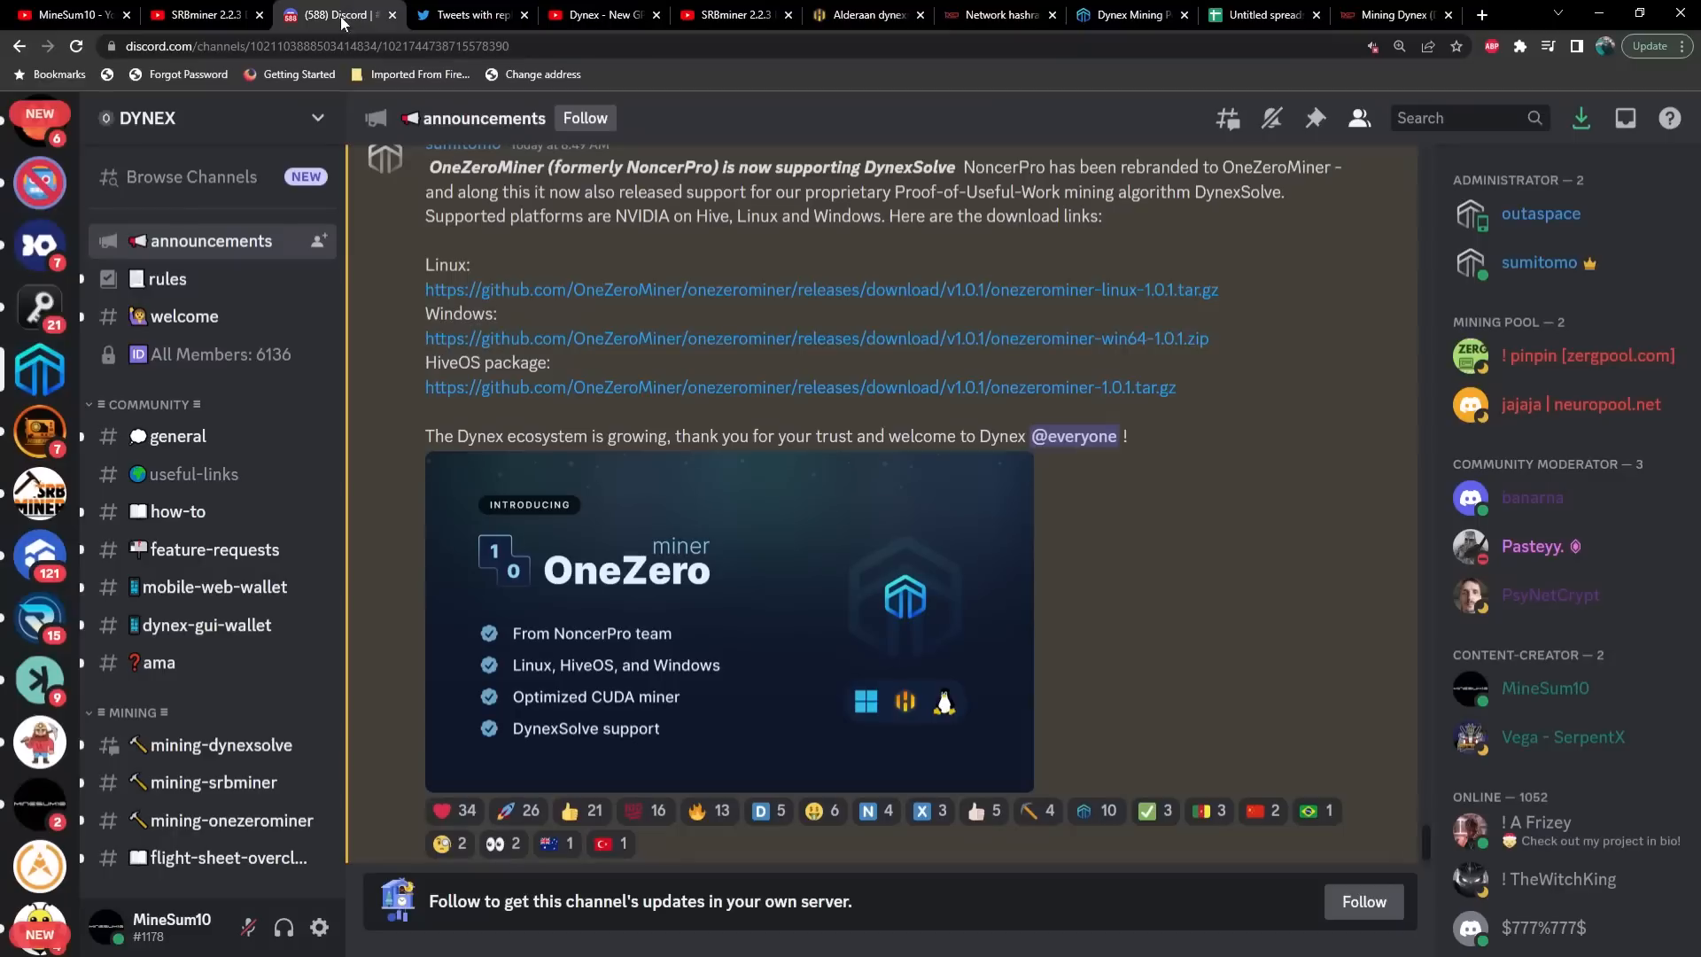
mouse_move(417, 387)
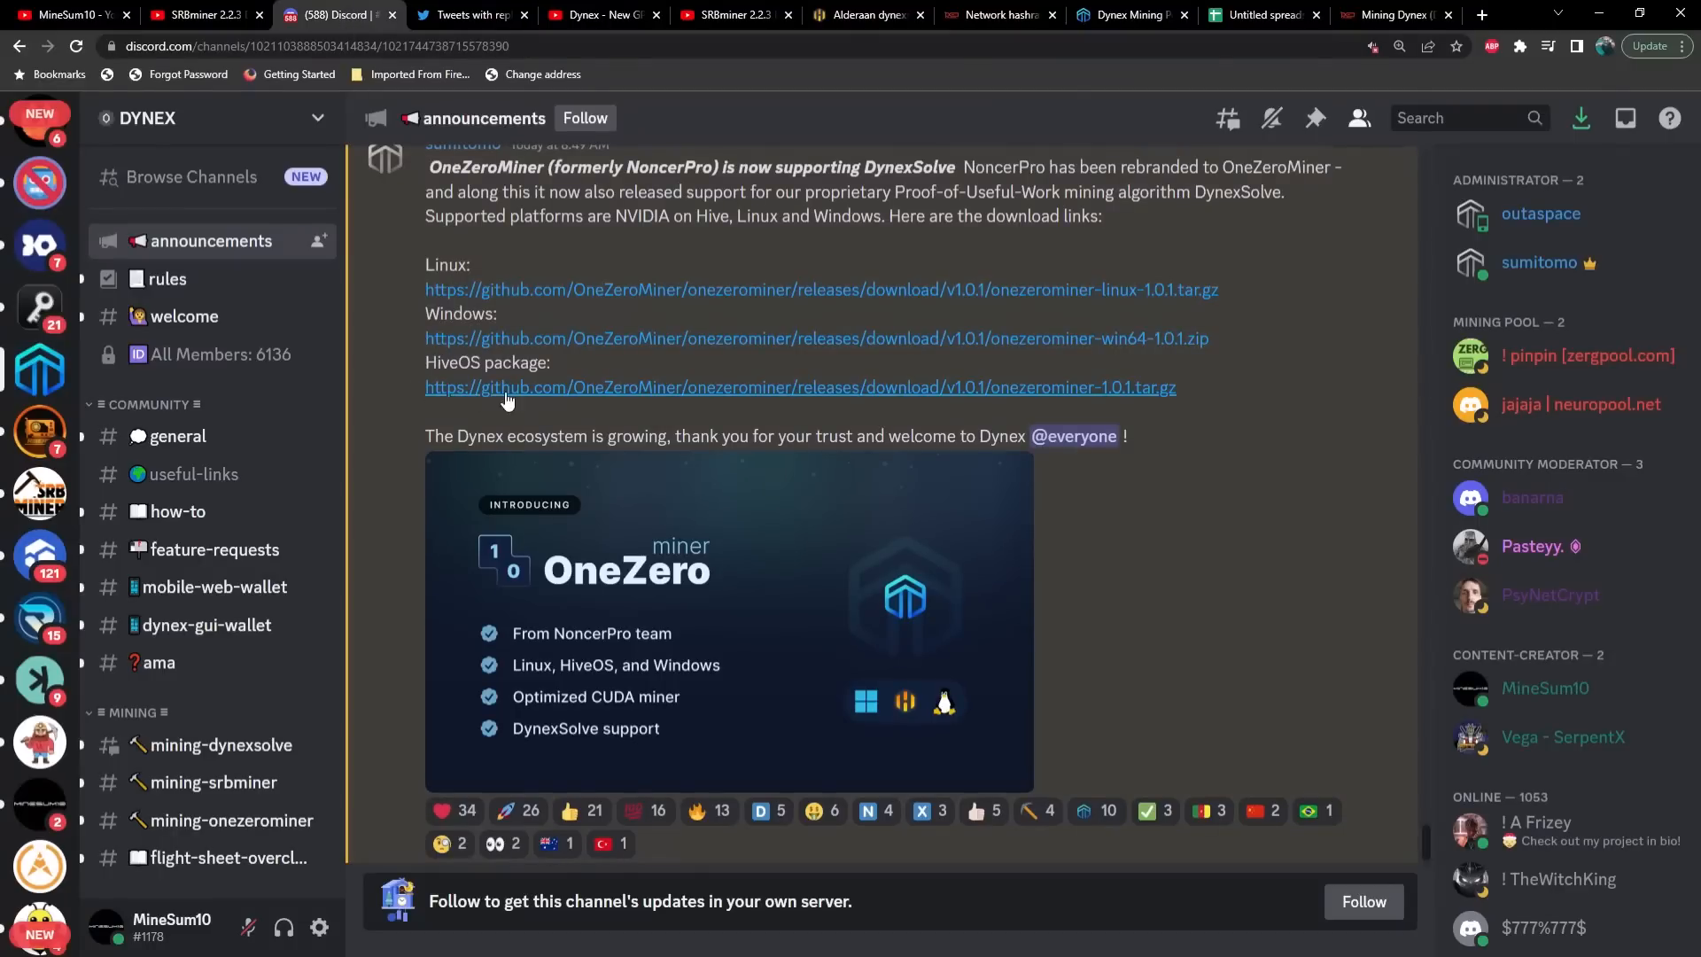
mouse_move(531, 405)
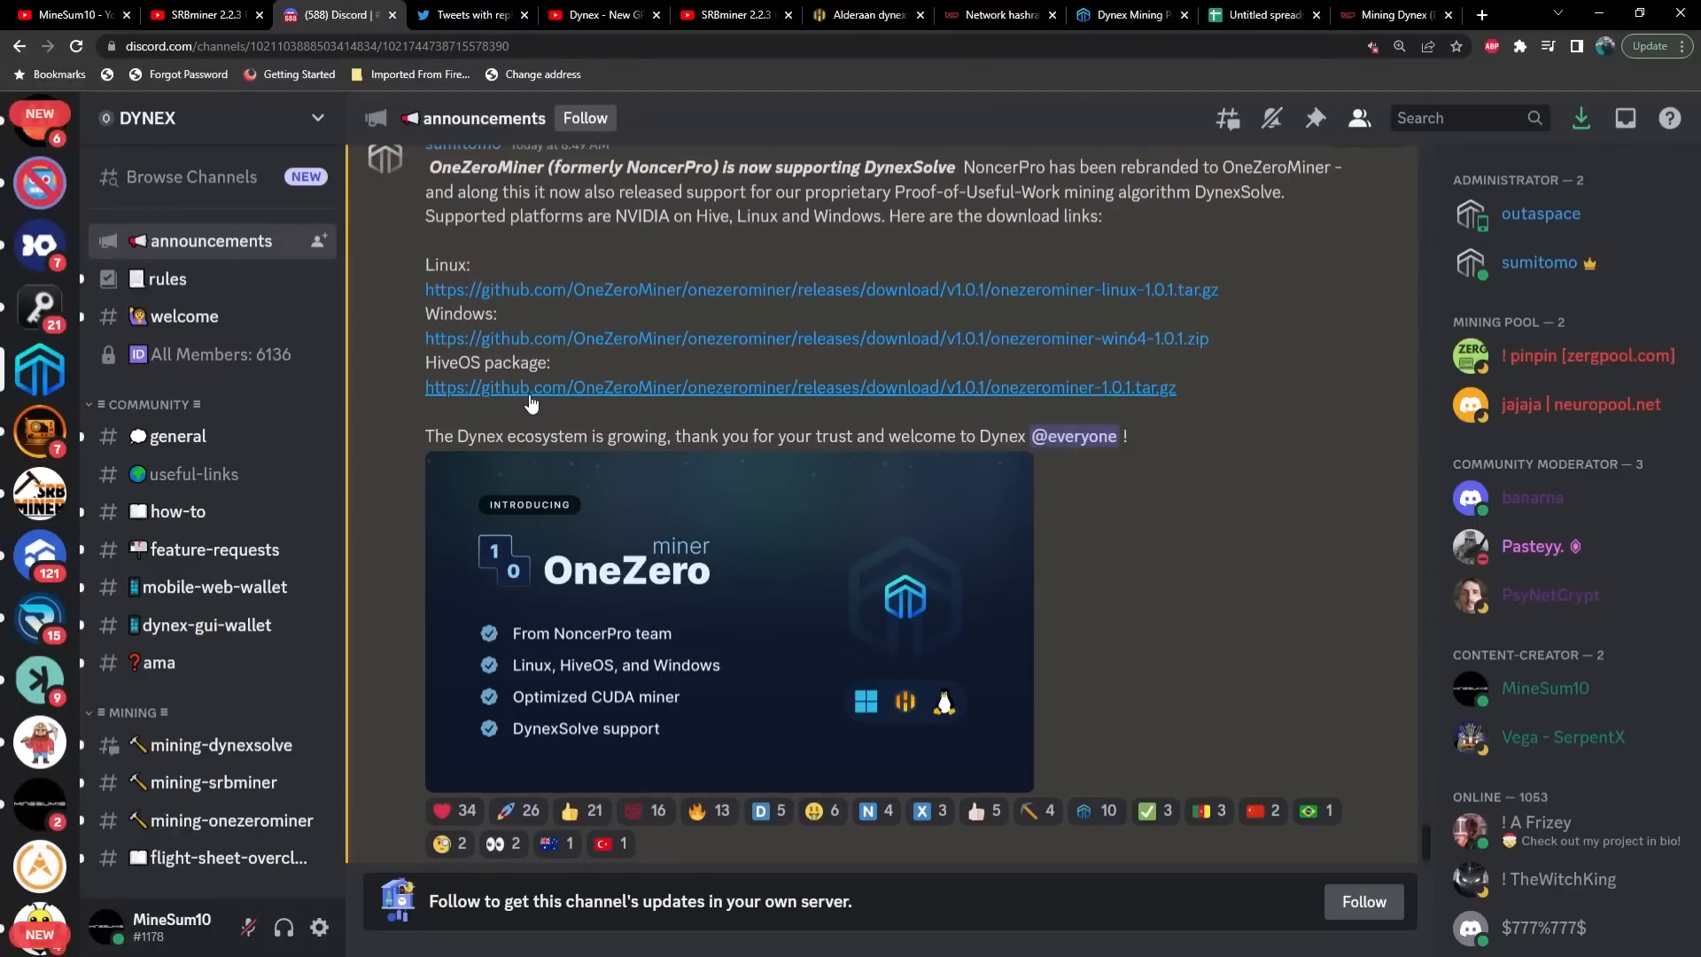
mouse_move(422, 420)
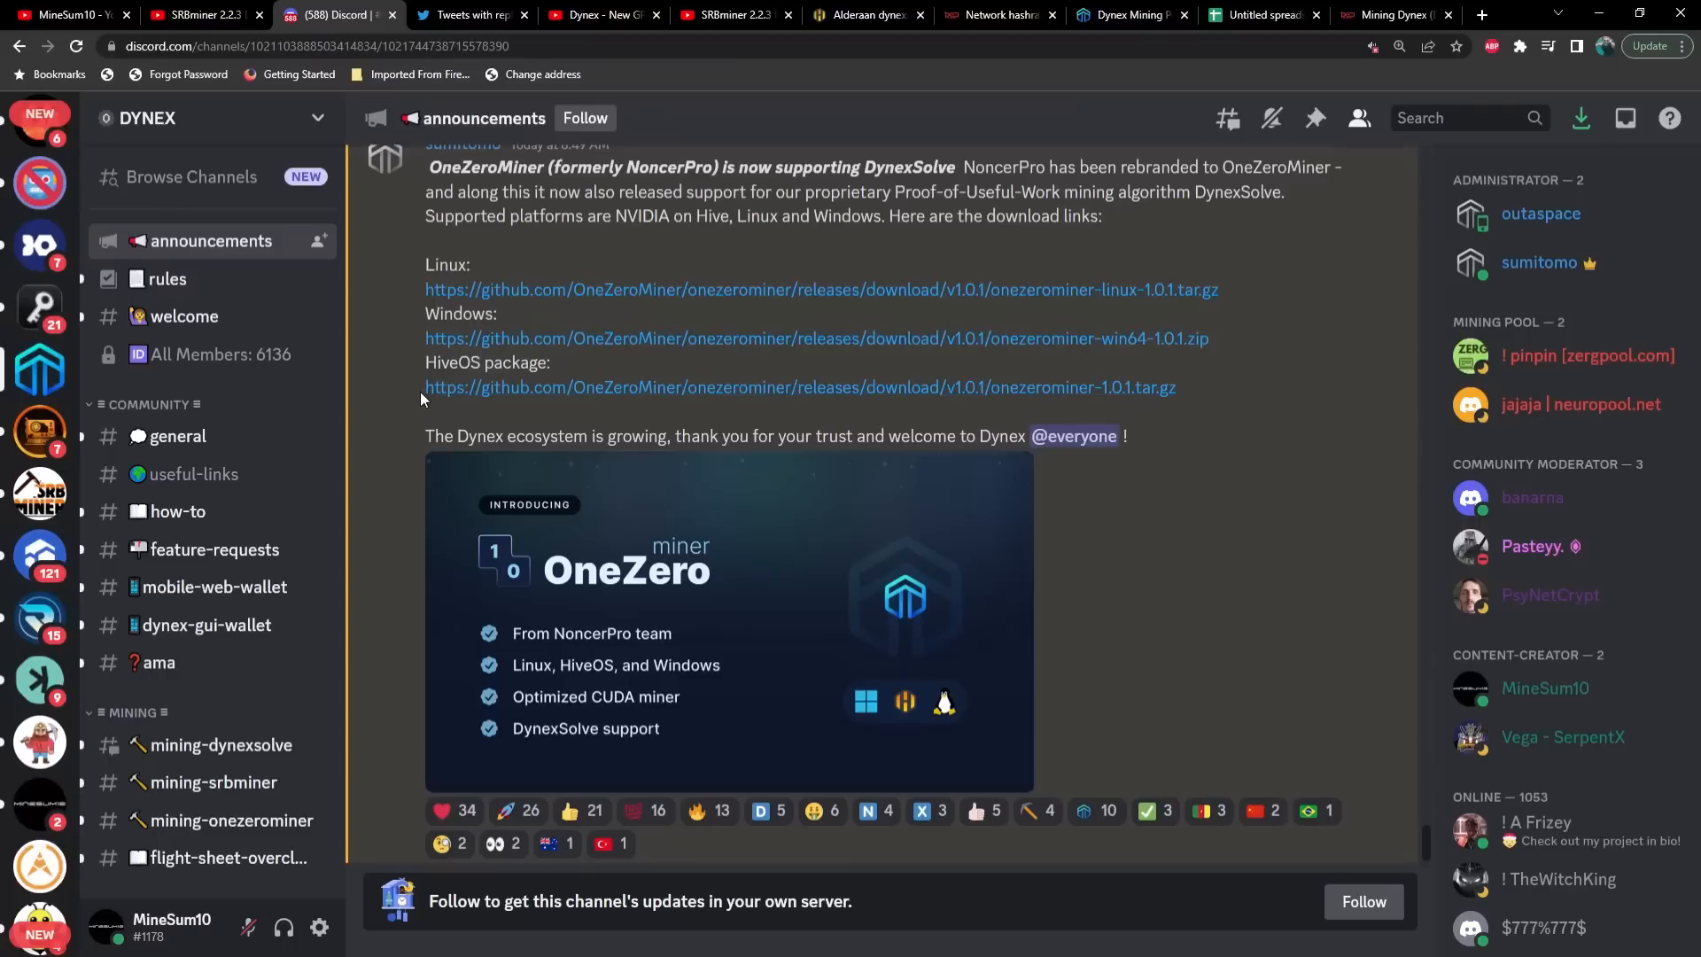
mouse_move(475, 390)
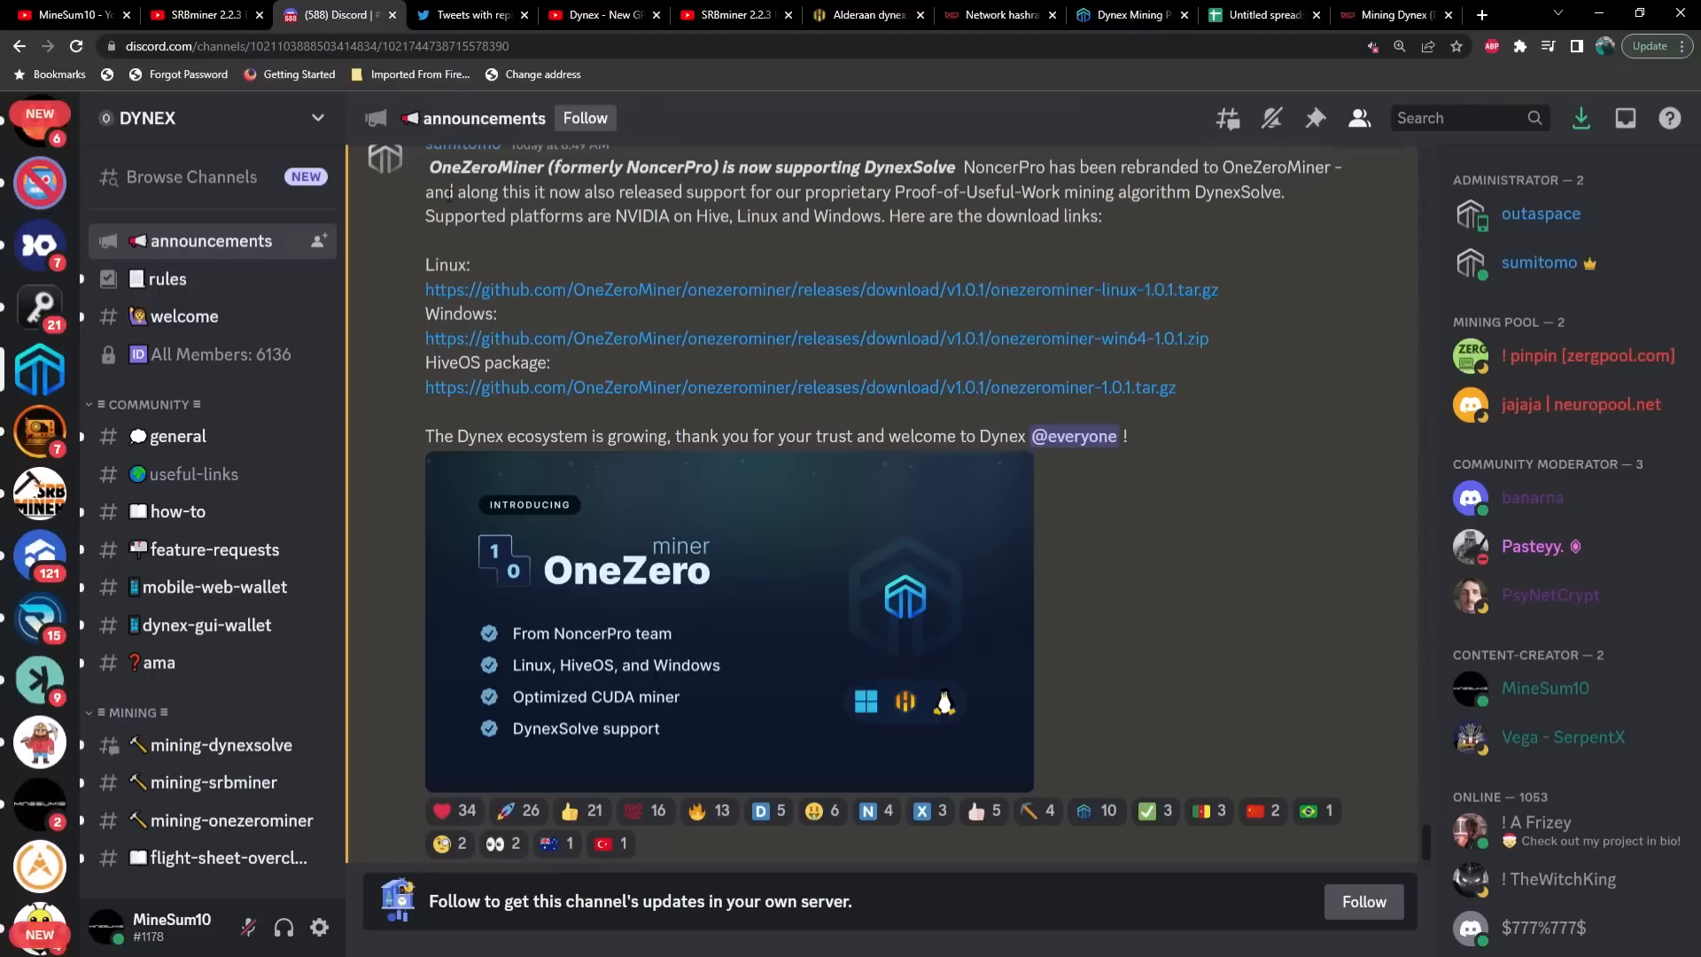
left_click(867, 14)
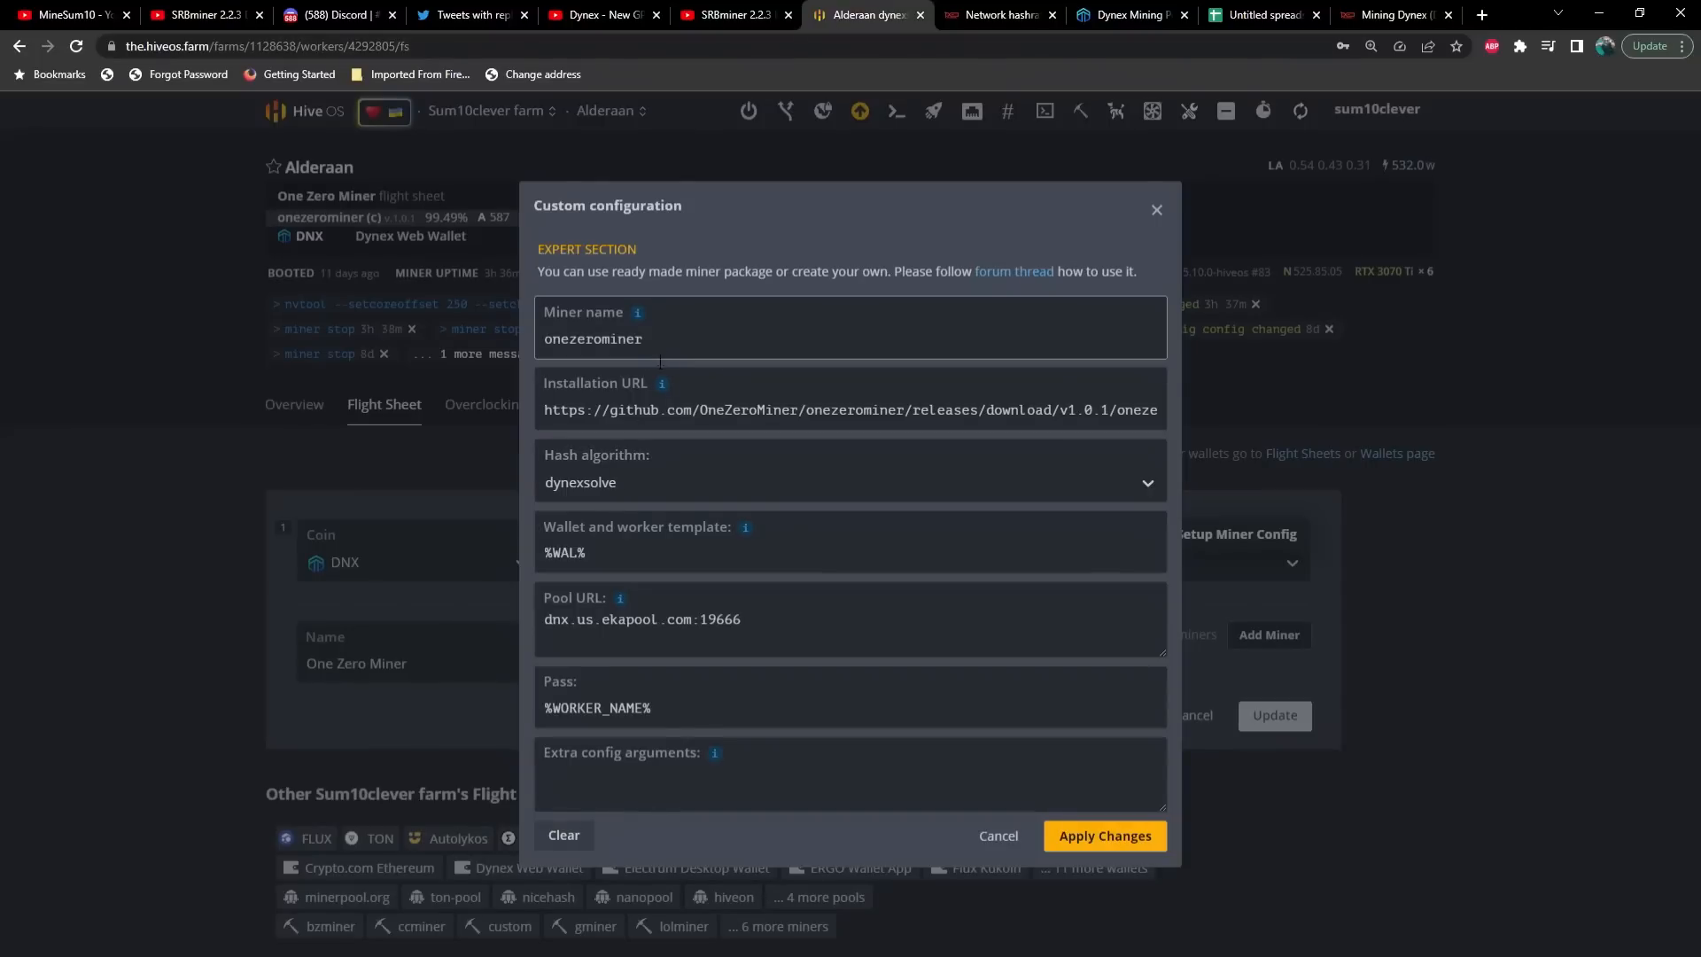
left_click(613, 553)
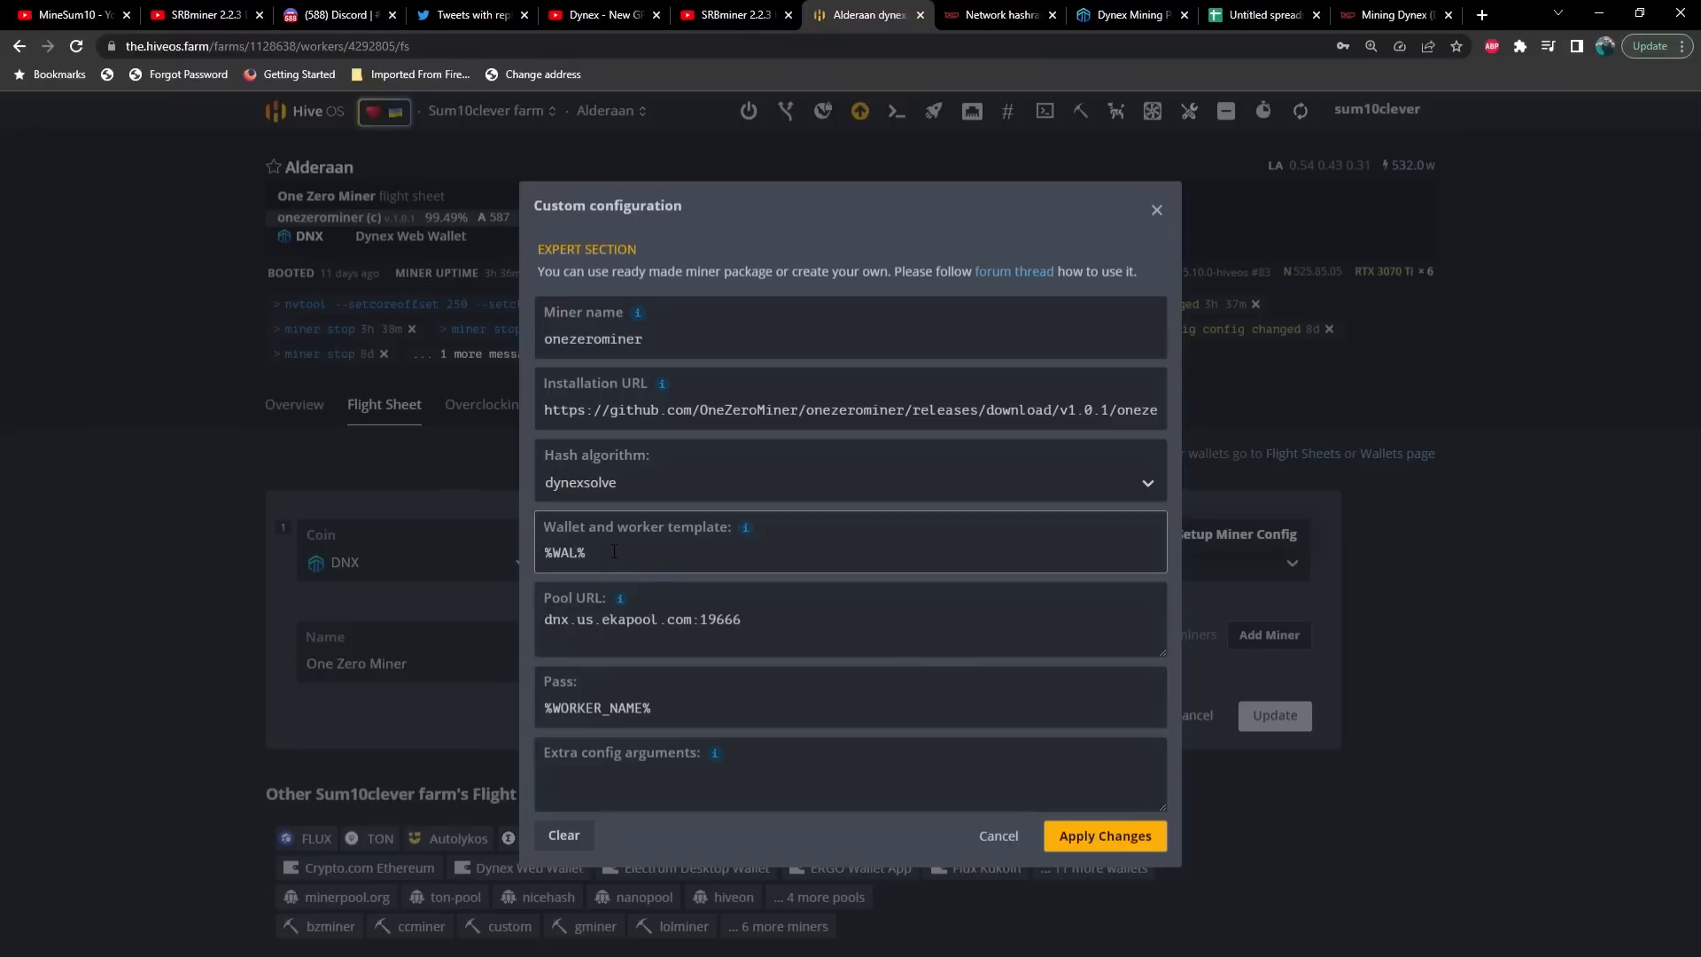
left_click(691, 641)
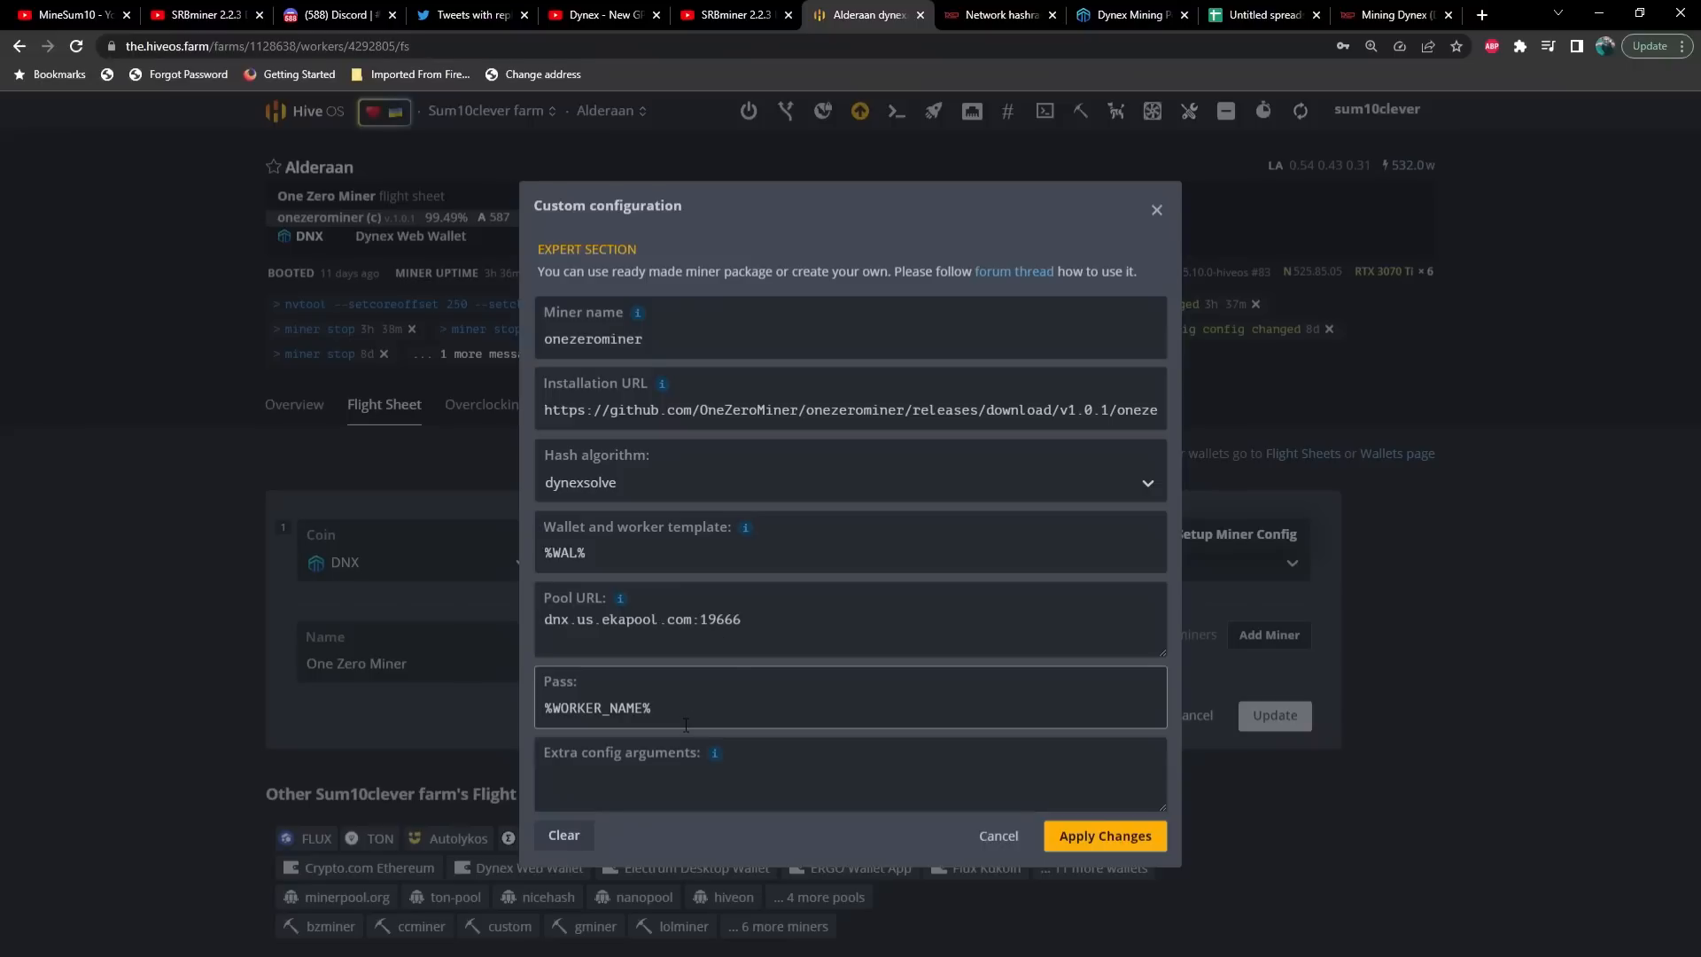
left_click(1127, 14)
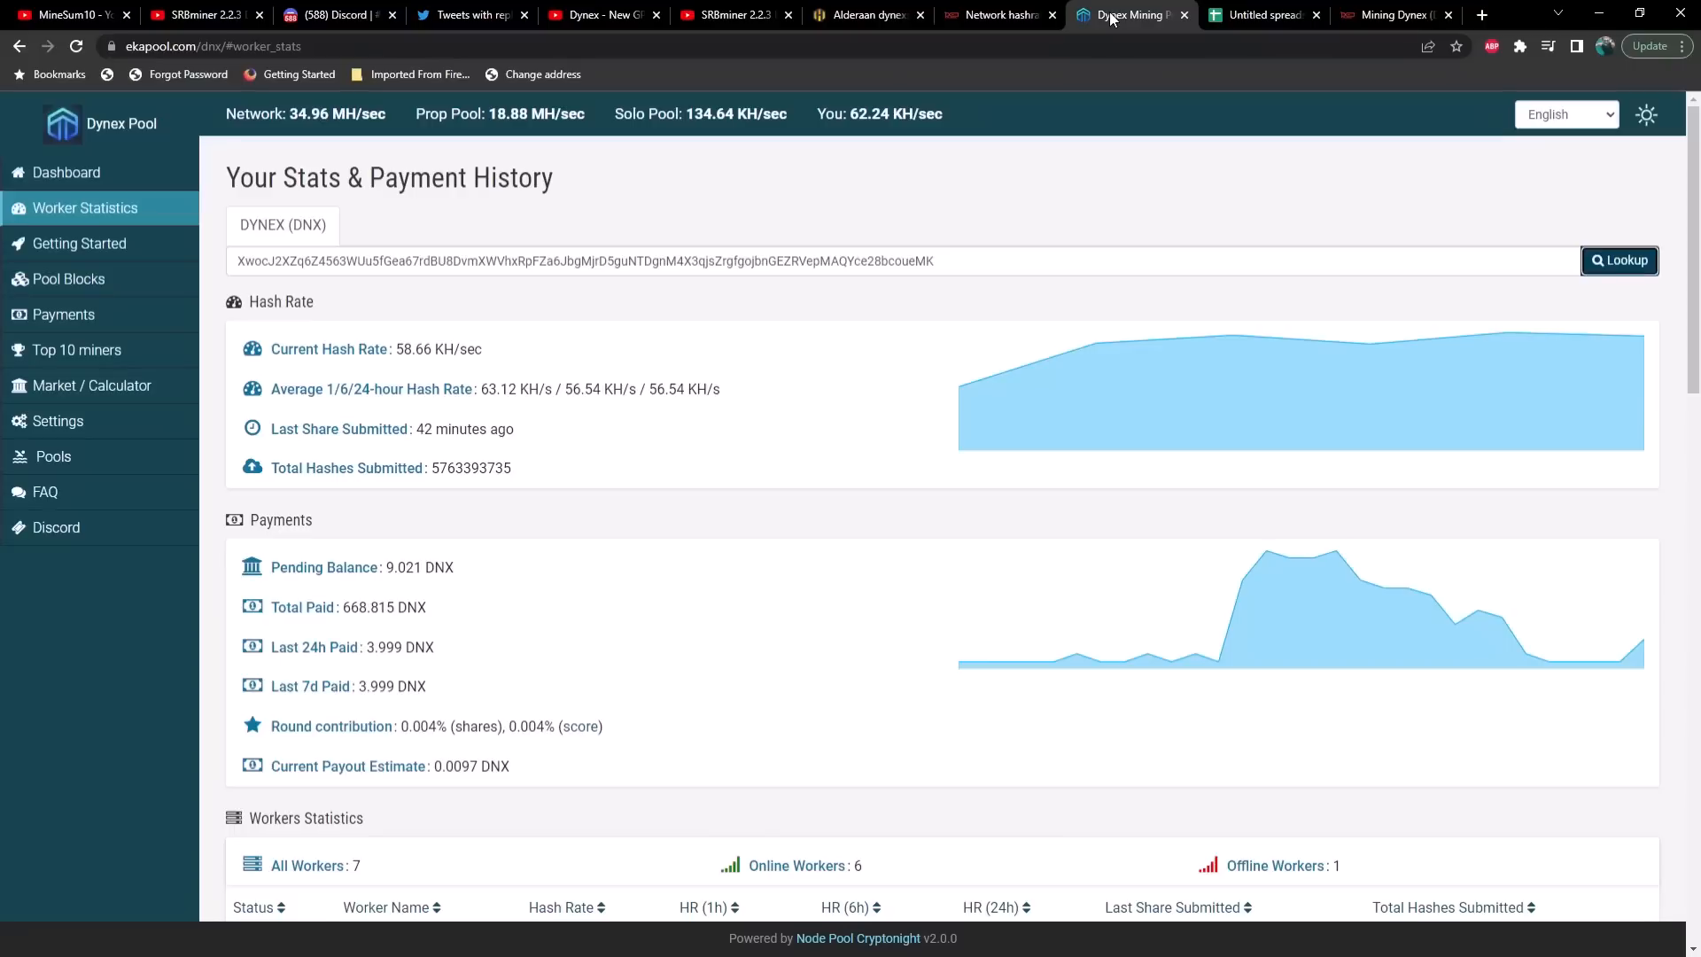
Step: Scroll to Ekapool's Workers Statistics, six of seven workers online with Alderaan at 16.68 KH/s
scroll("down", 3)
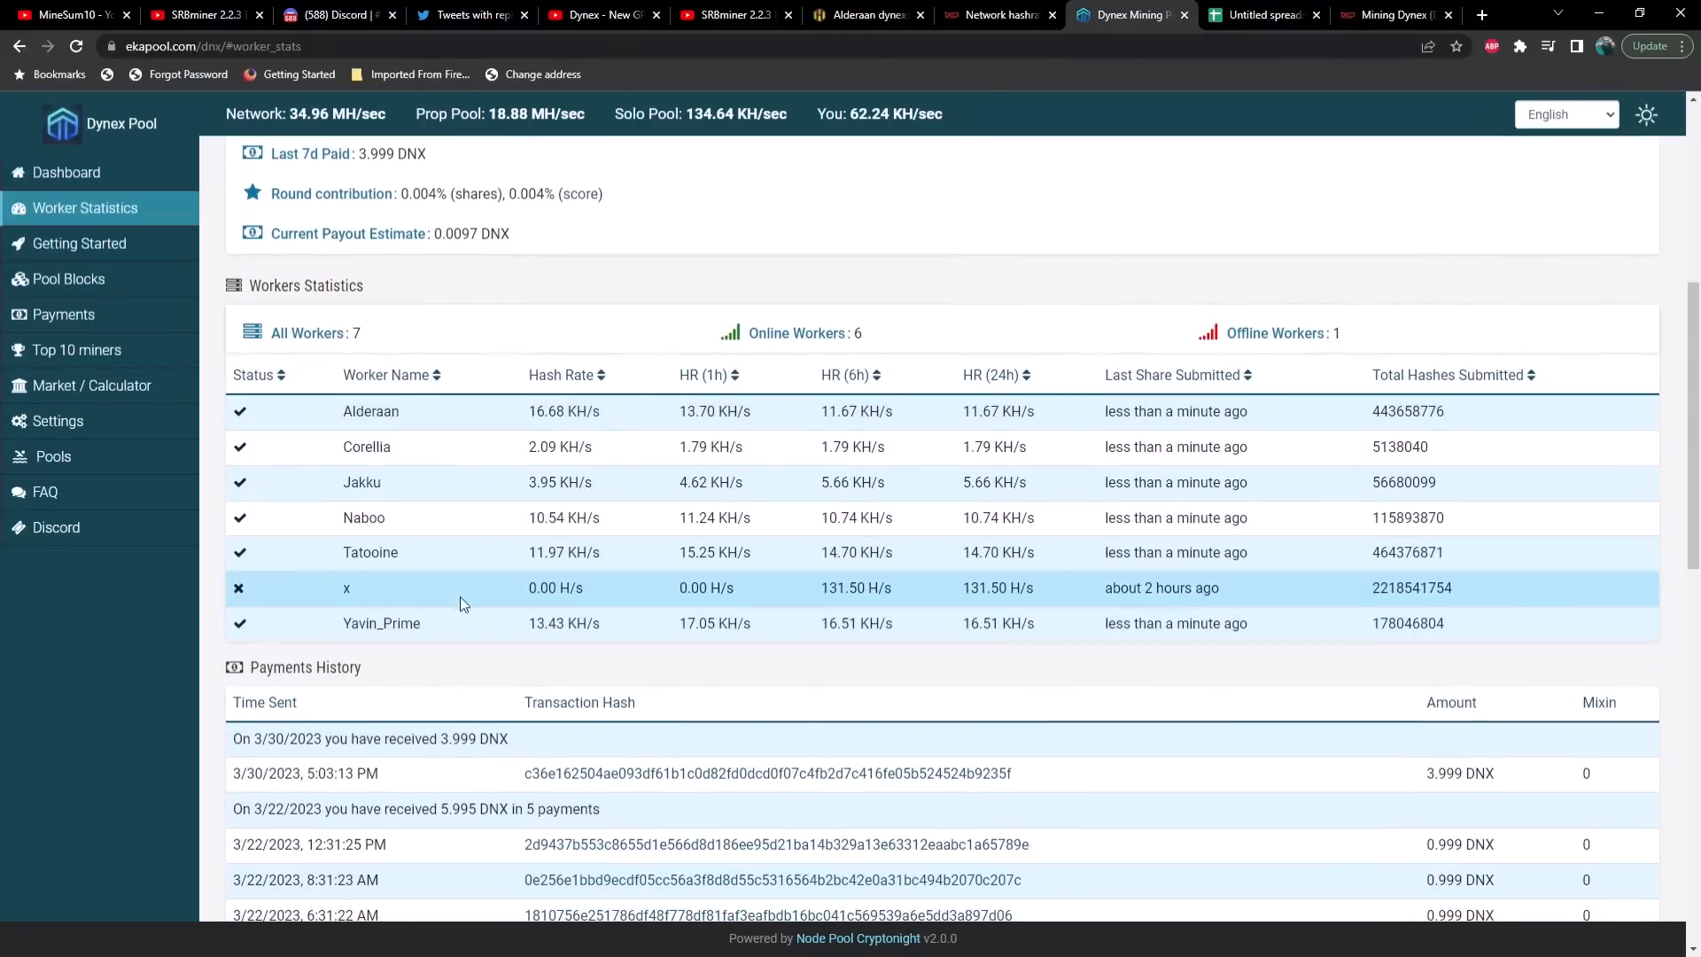
mouse_move(375, 595)
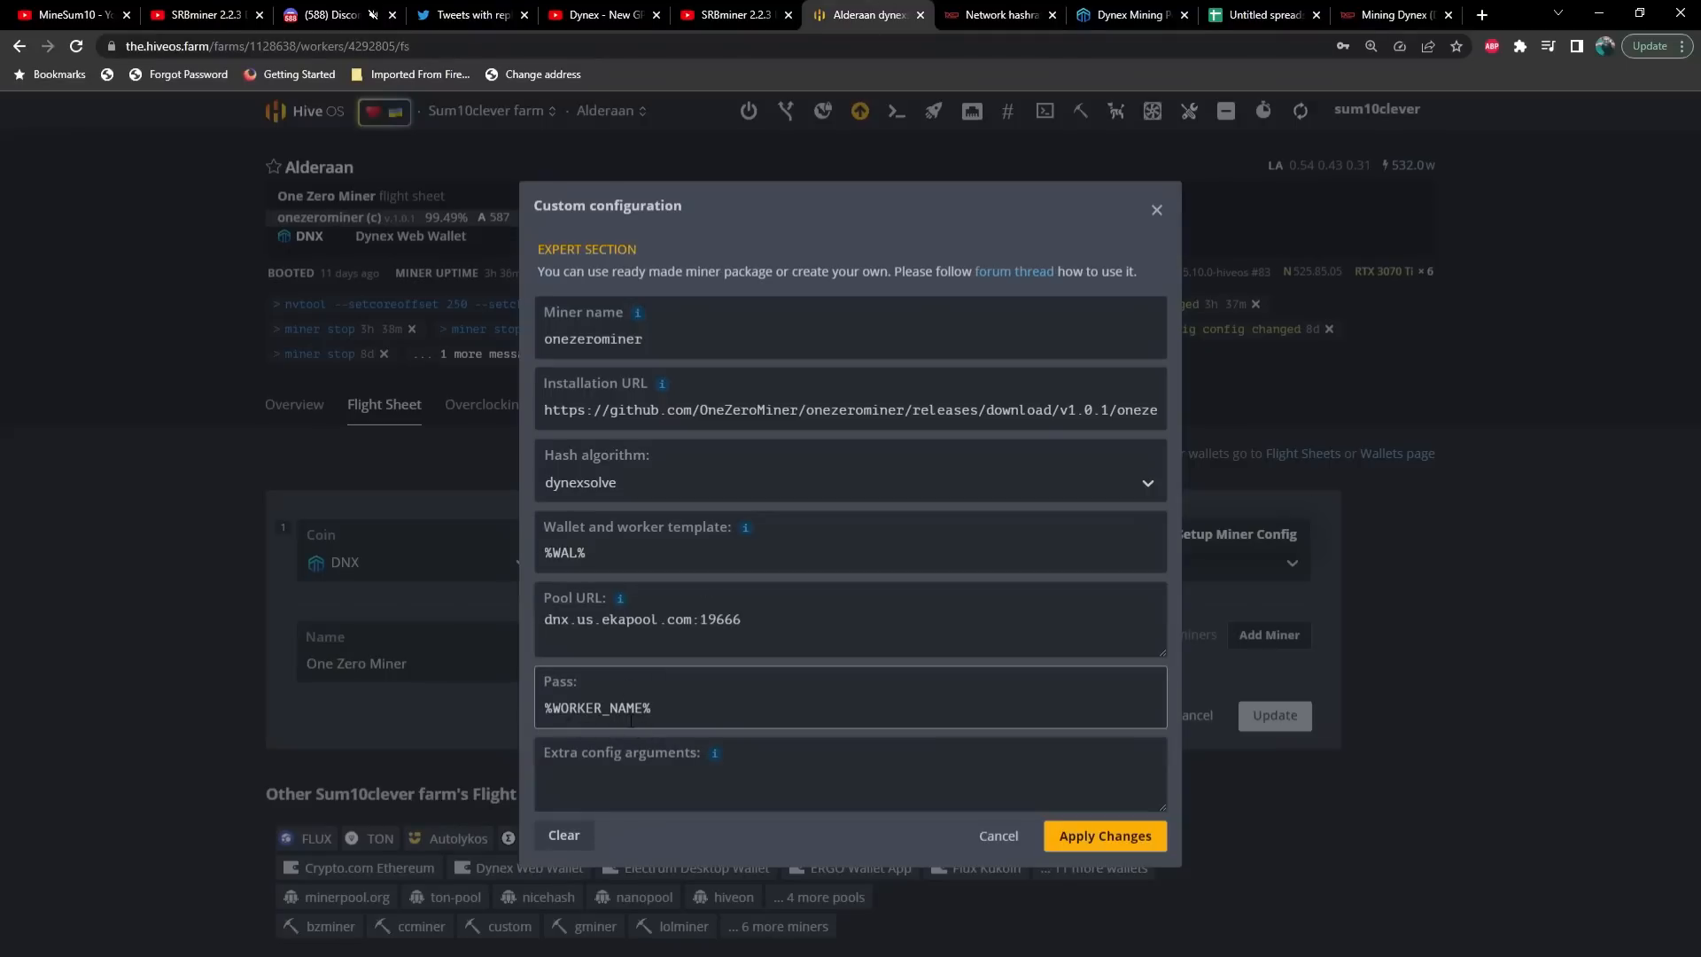
Step: Check the empty Extra config arguments field in Alderaan's custom miner configuration
left_click(621, 778)
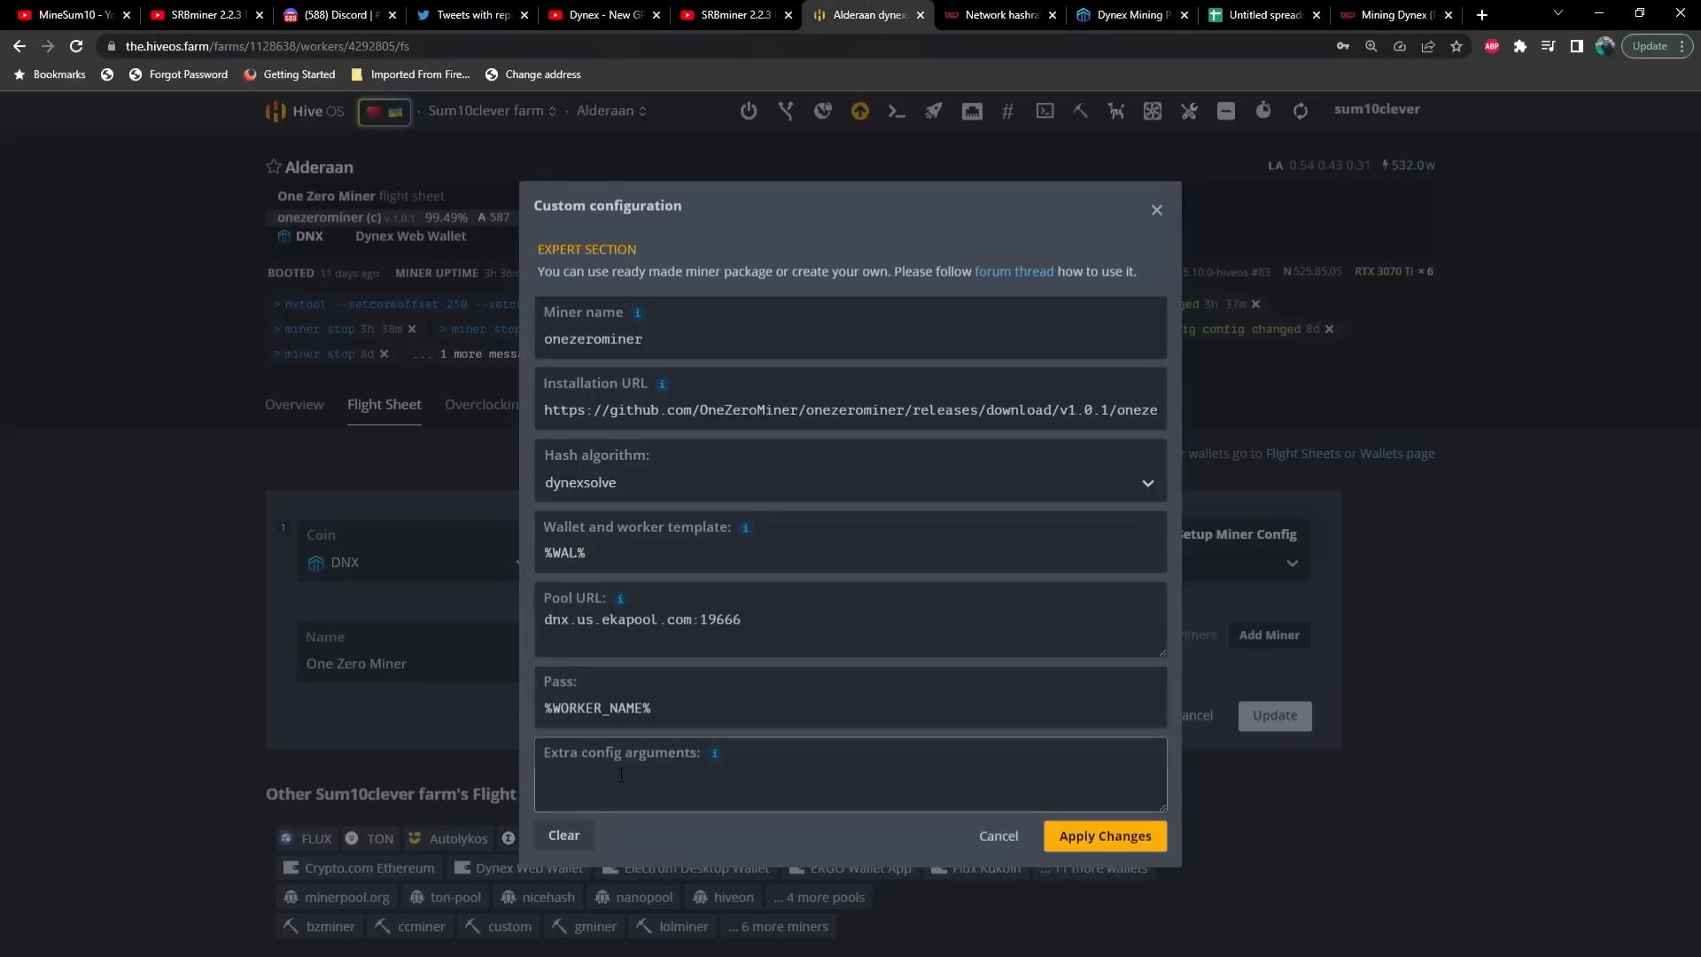
mouse_move(1024, 844)
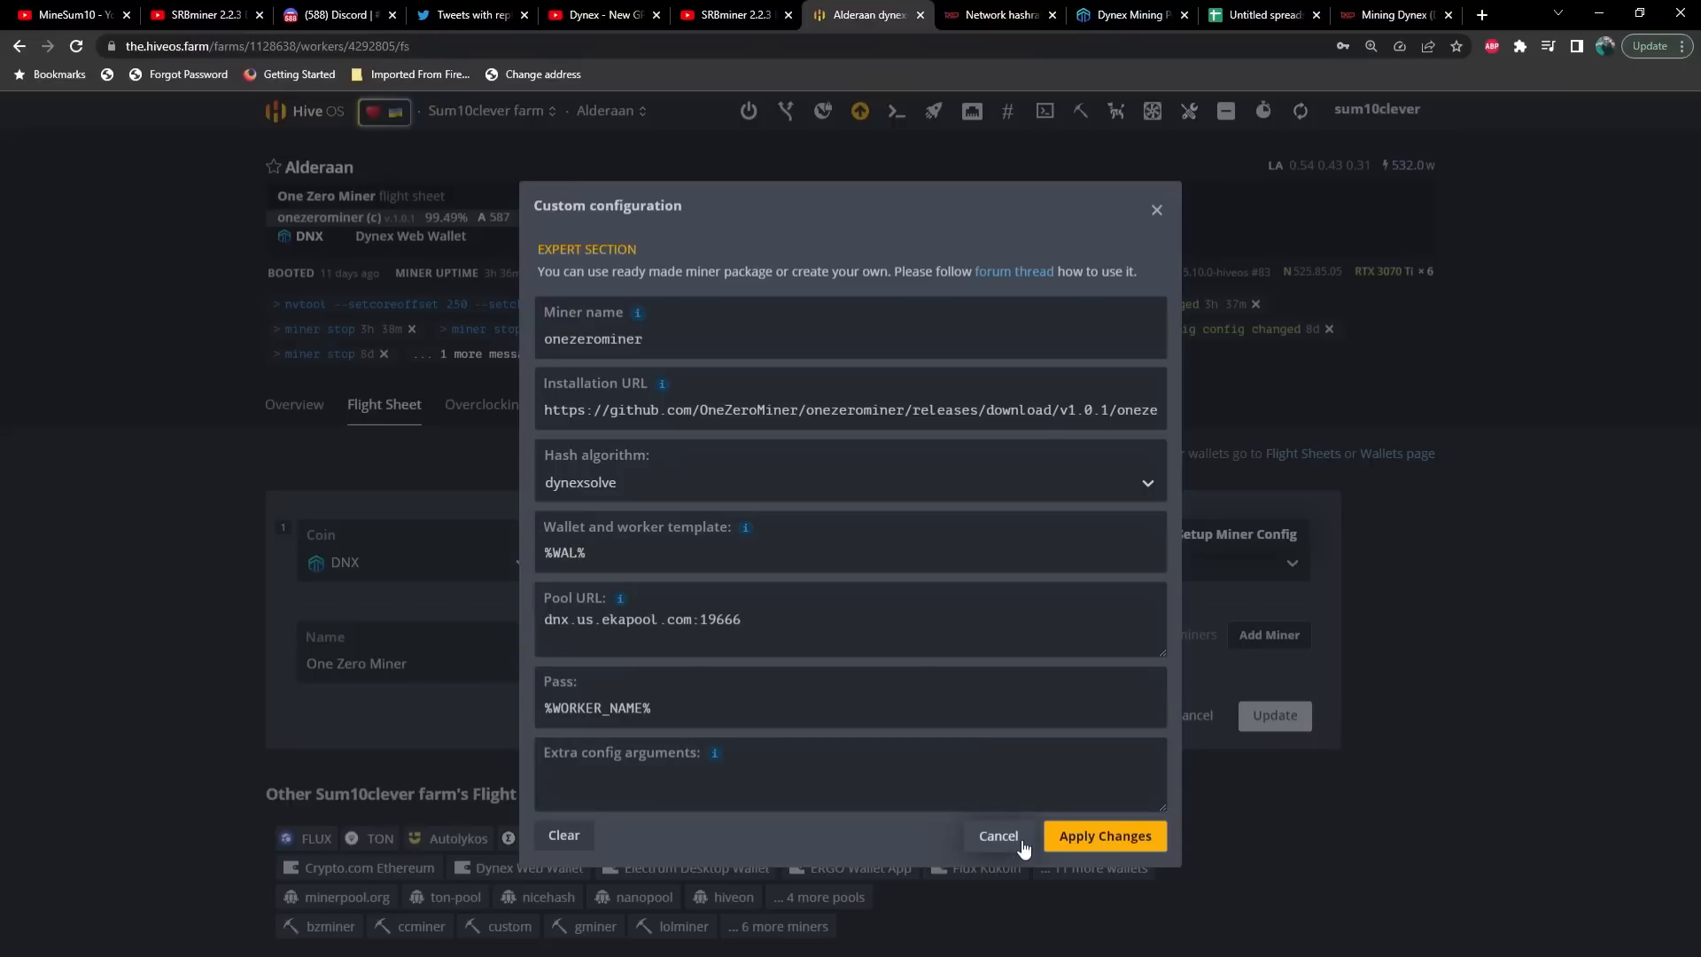
mouse_move(1014, 845)
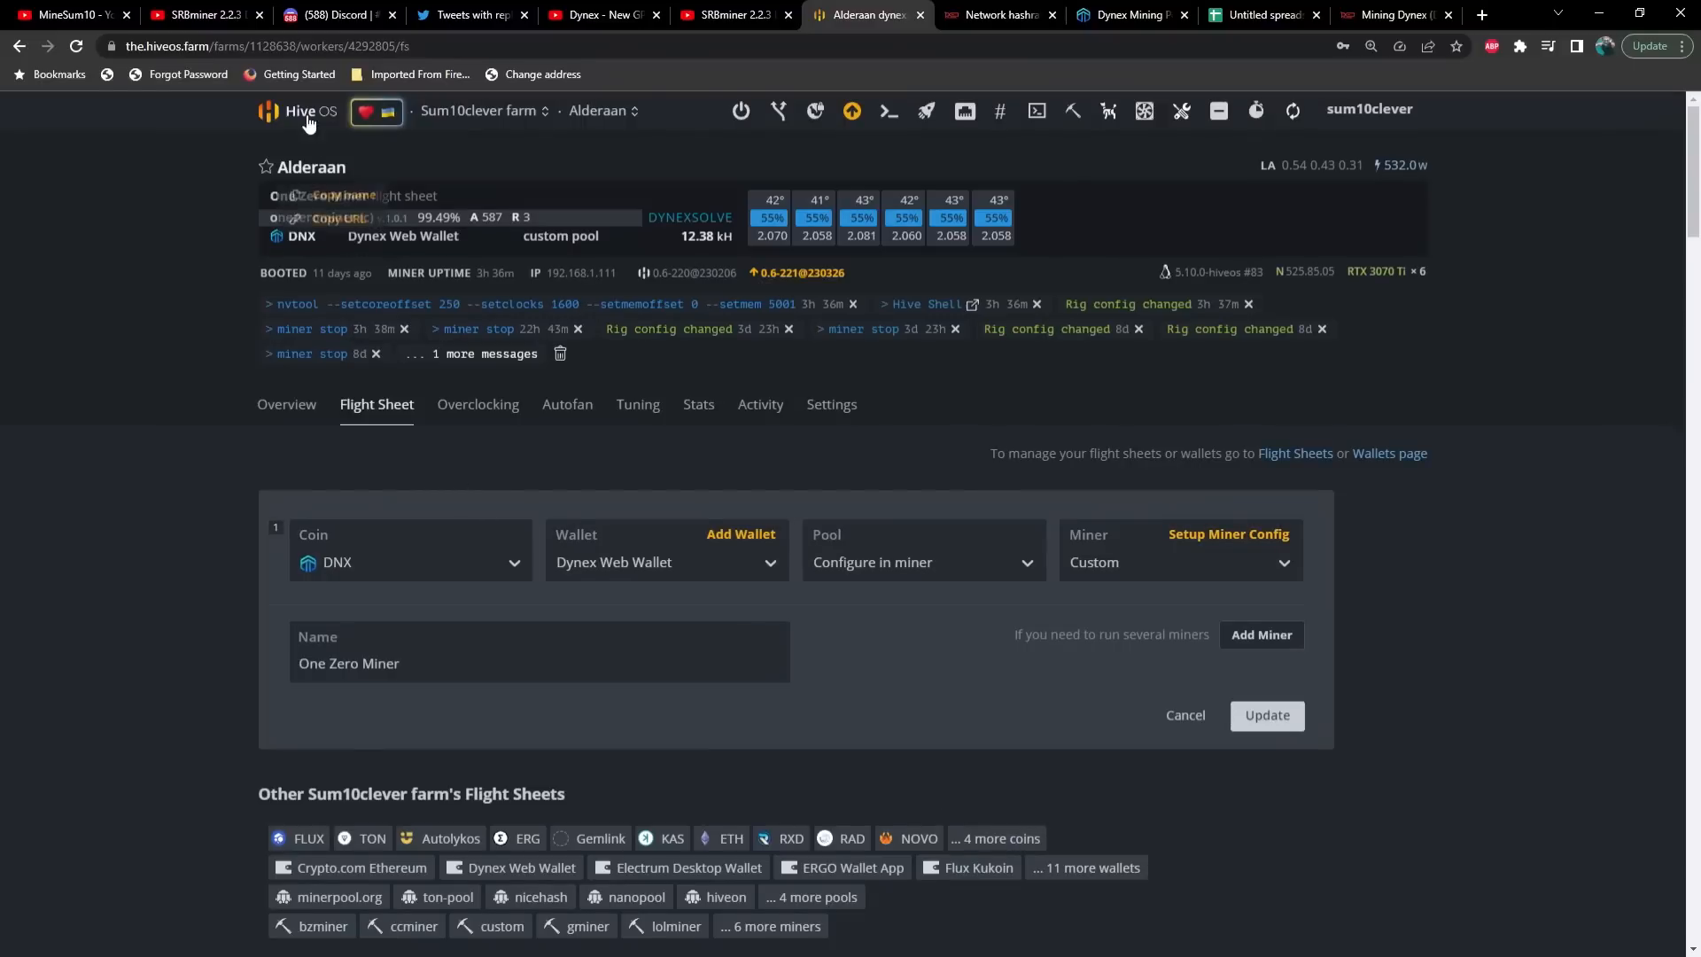
Step: From the farms overview, go into the jstntexas27 farm and view the Corellia rig
left_click(300, 110)
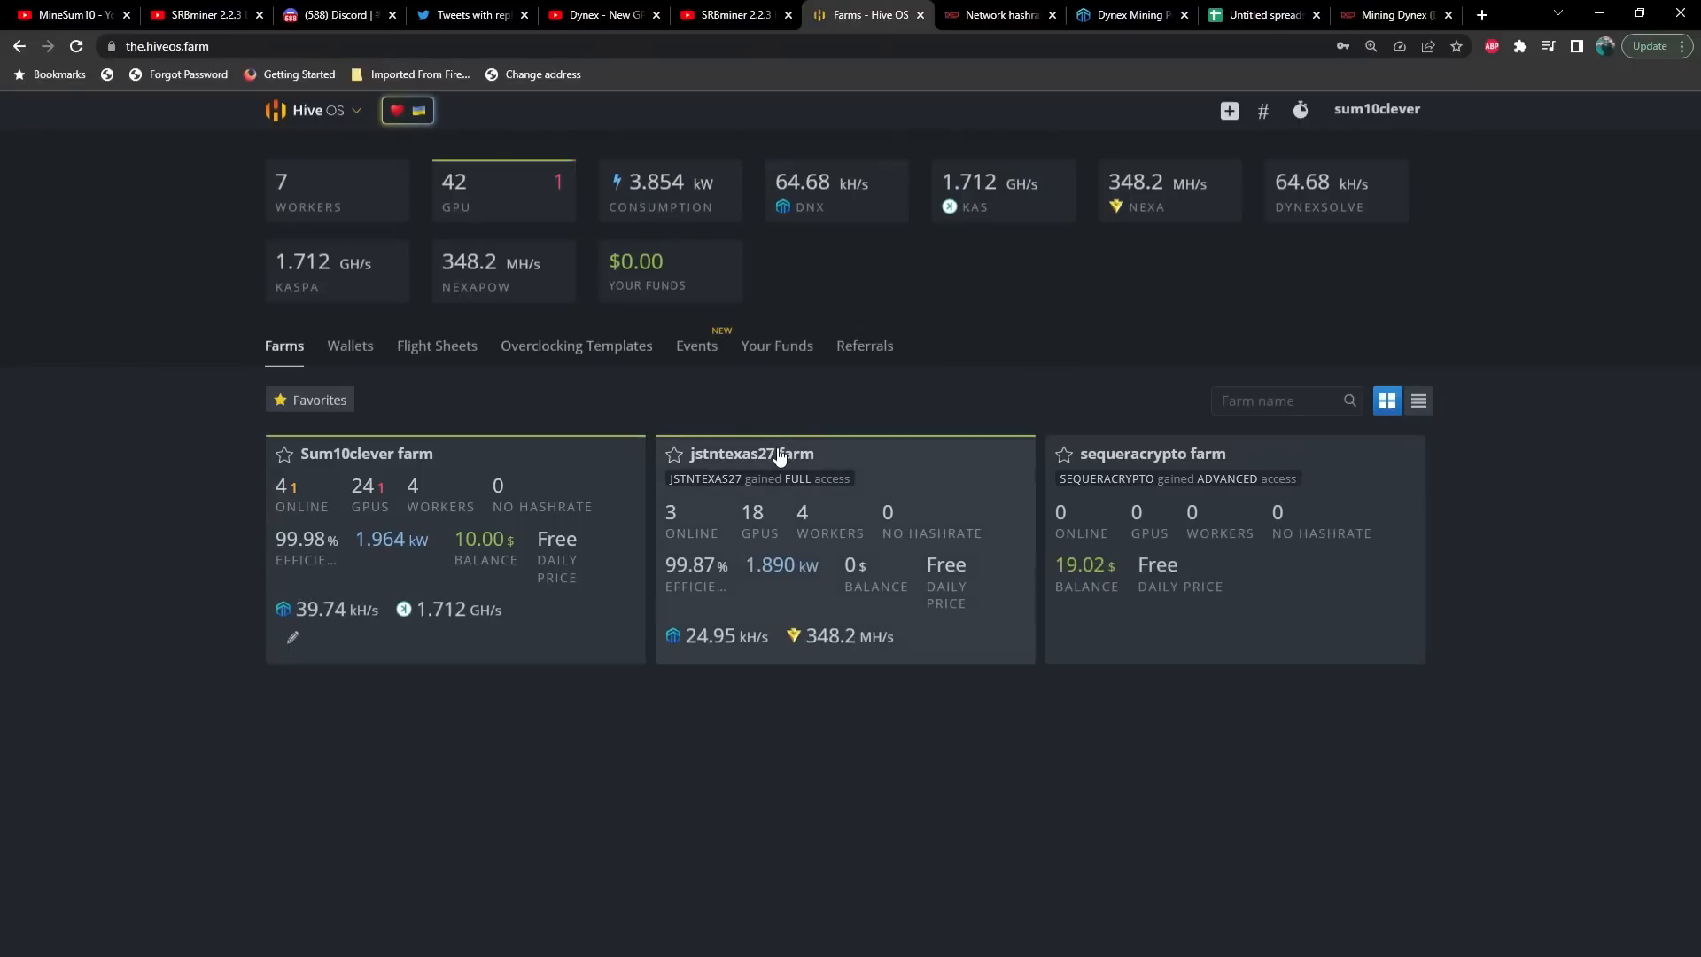
left_click(752, 454)
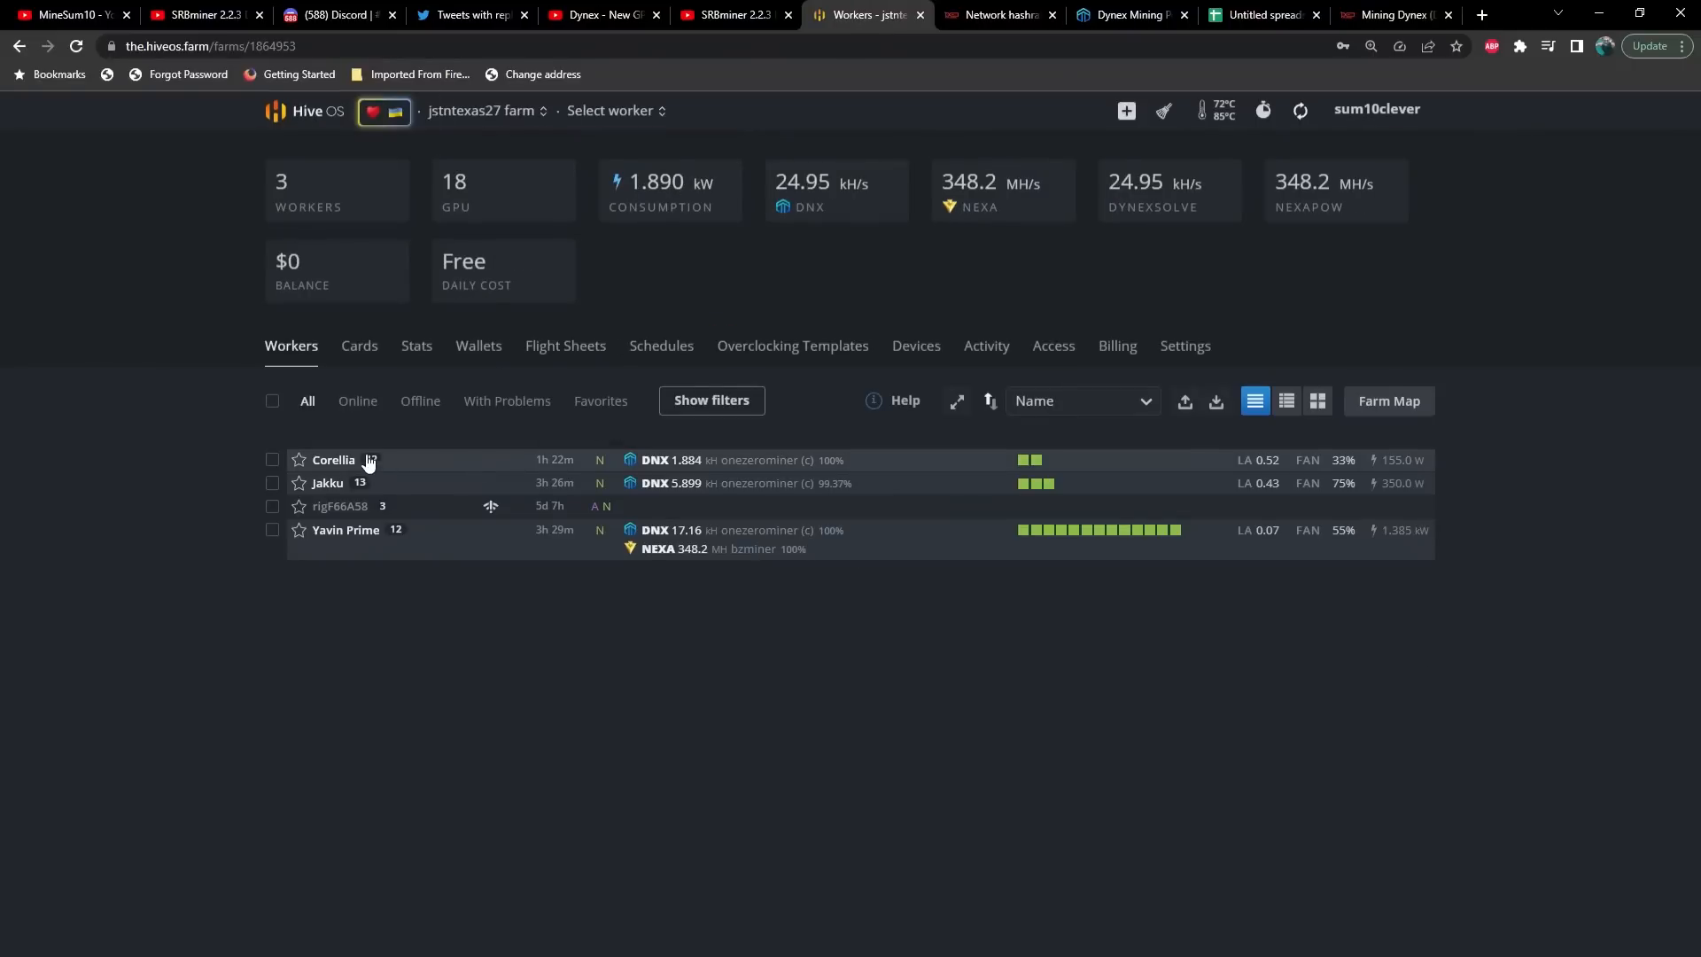
left_click(334, 461)
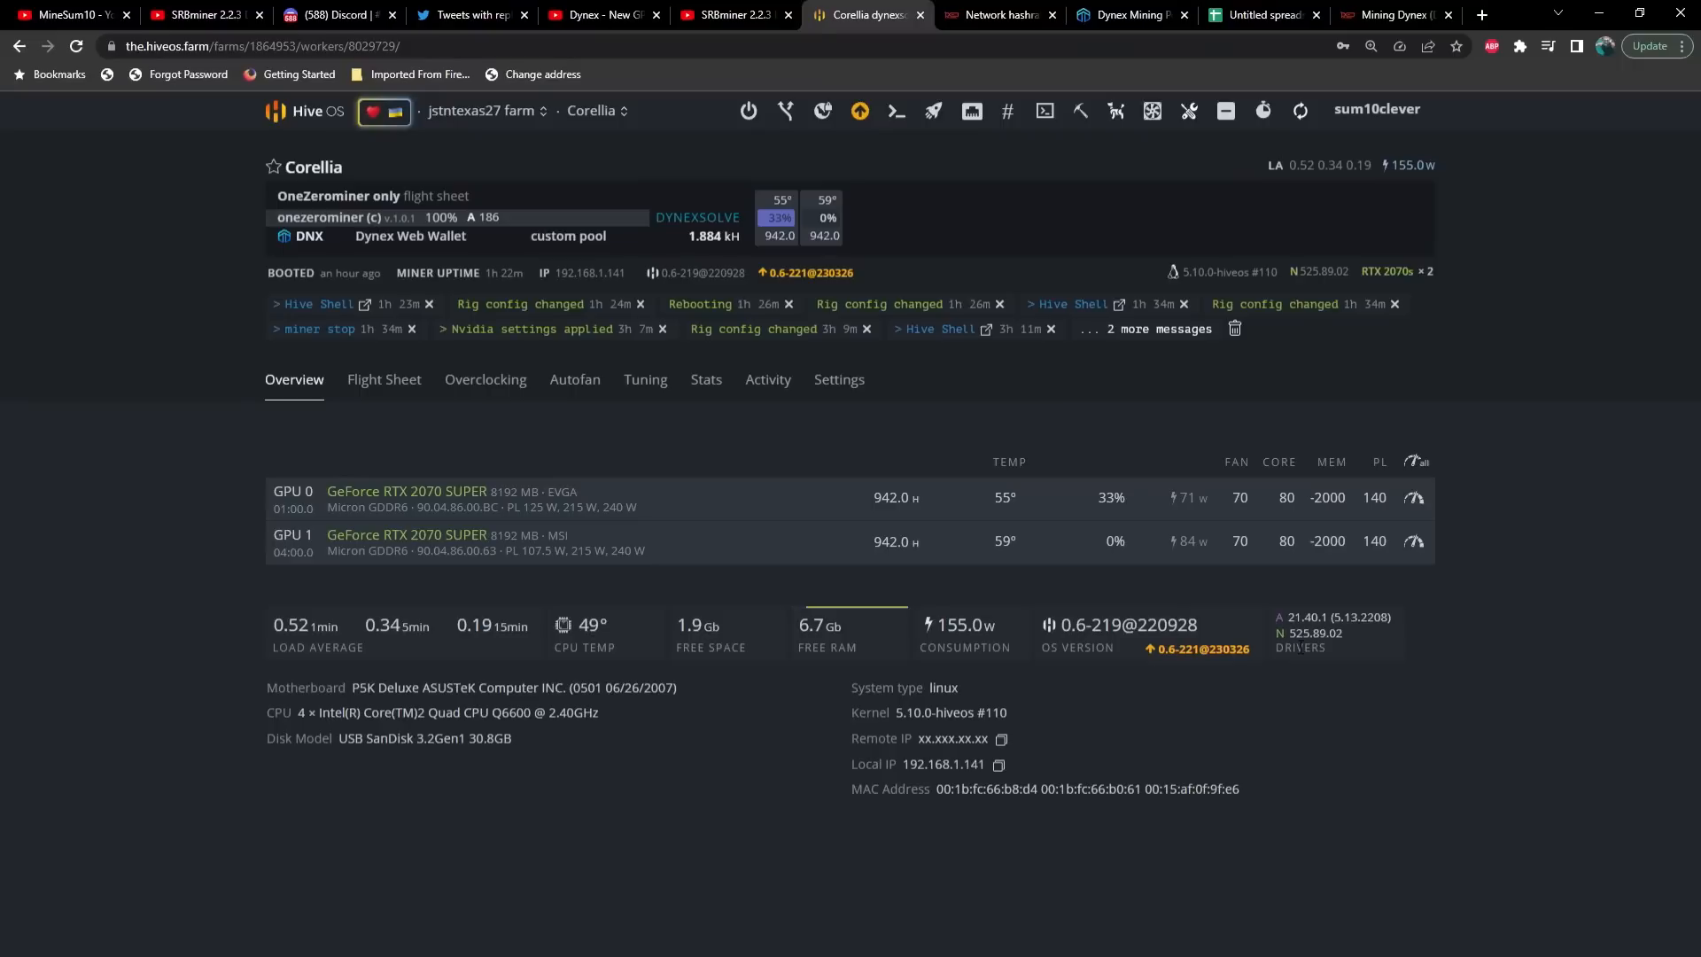
mouse_move(1241, 586)
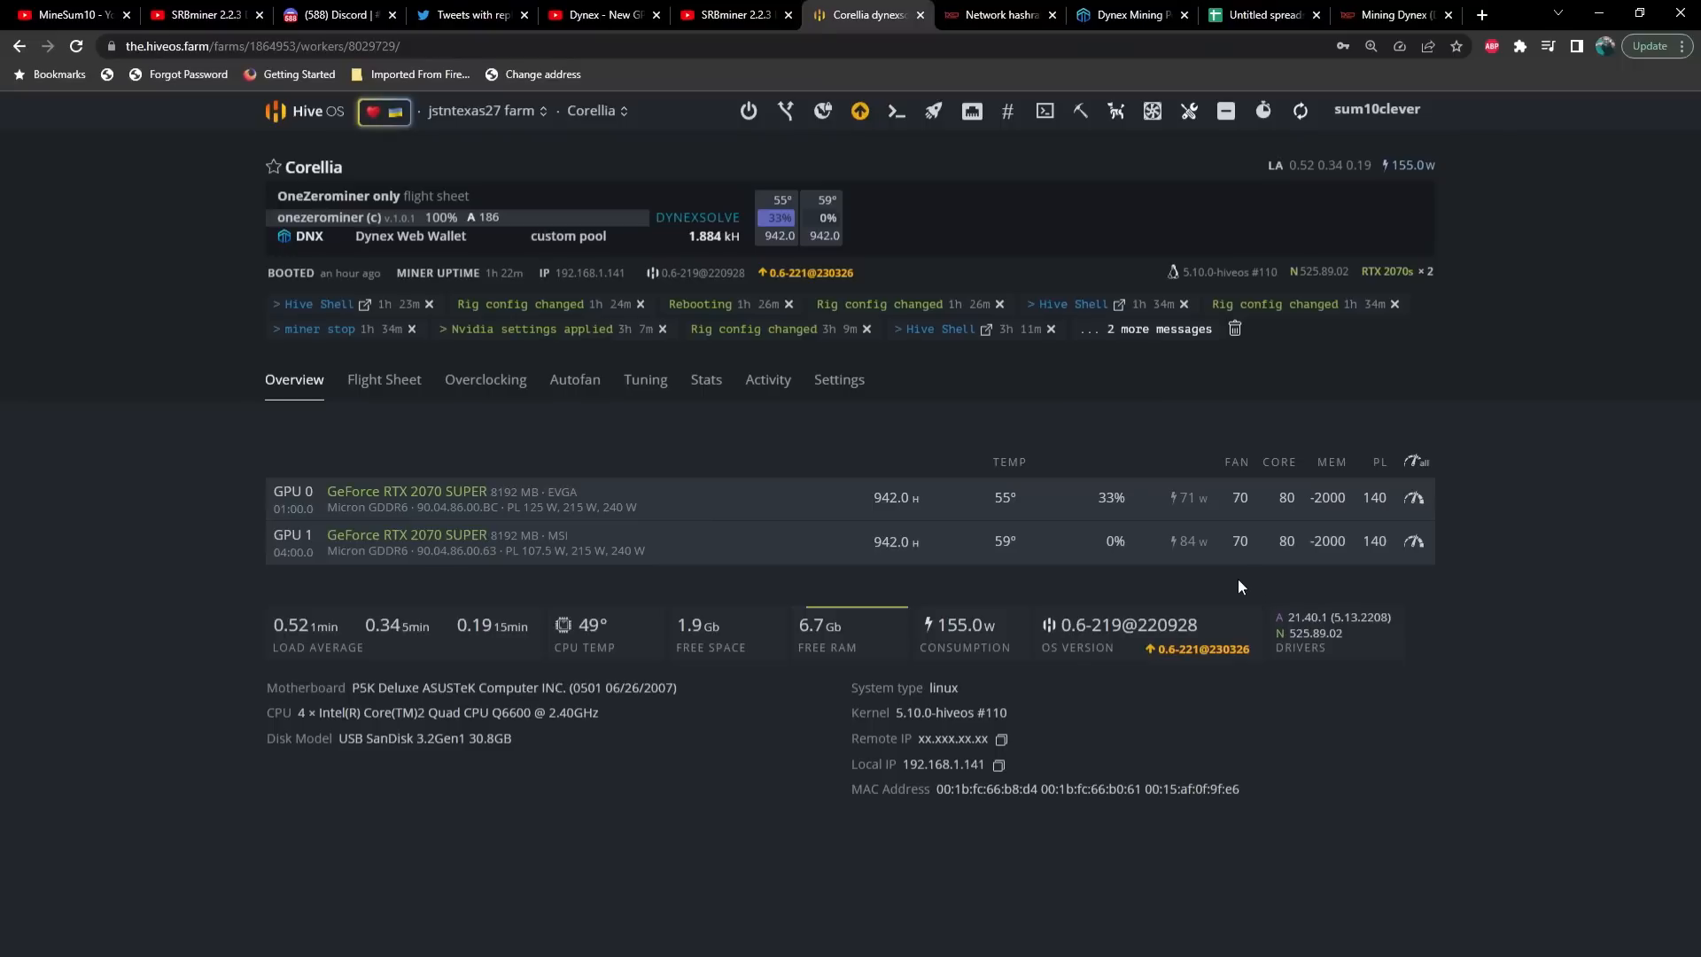
mouse_move(1113, 592)
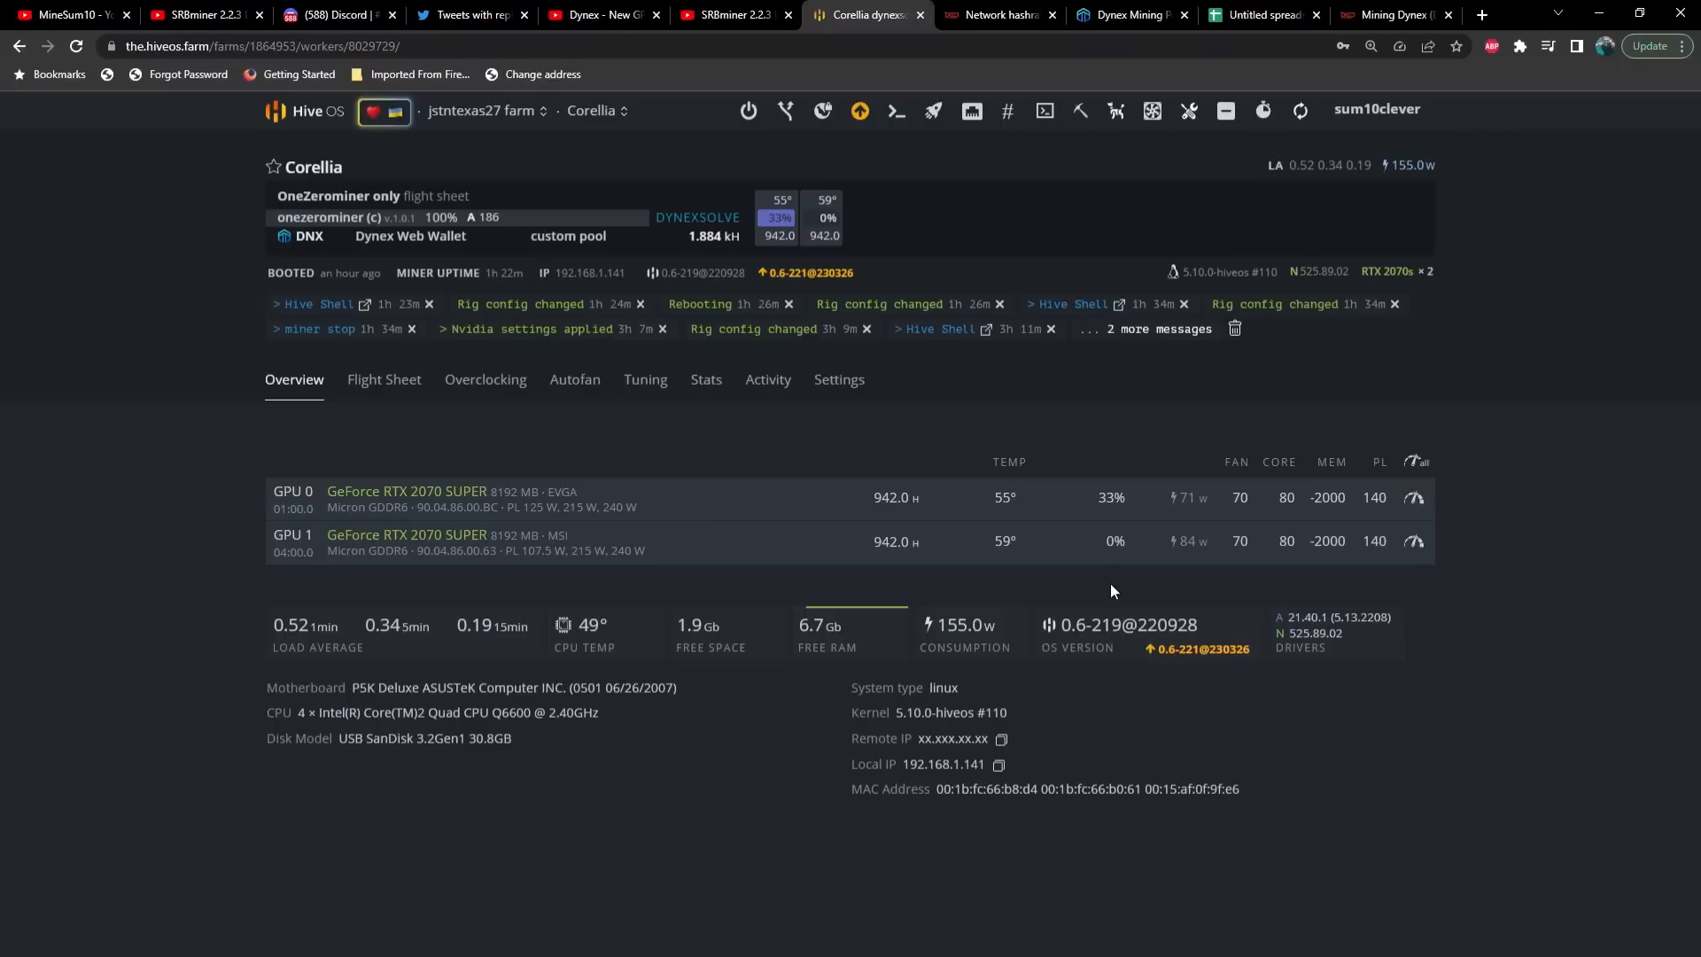
mouse_move(1170, 592)
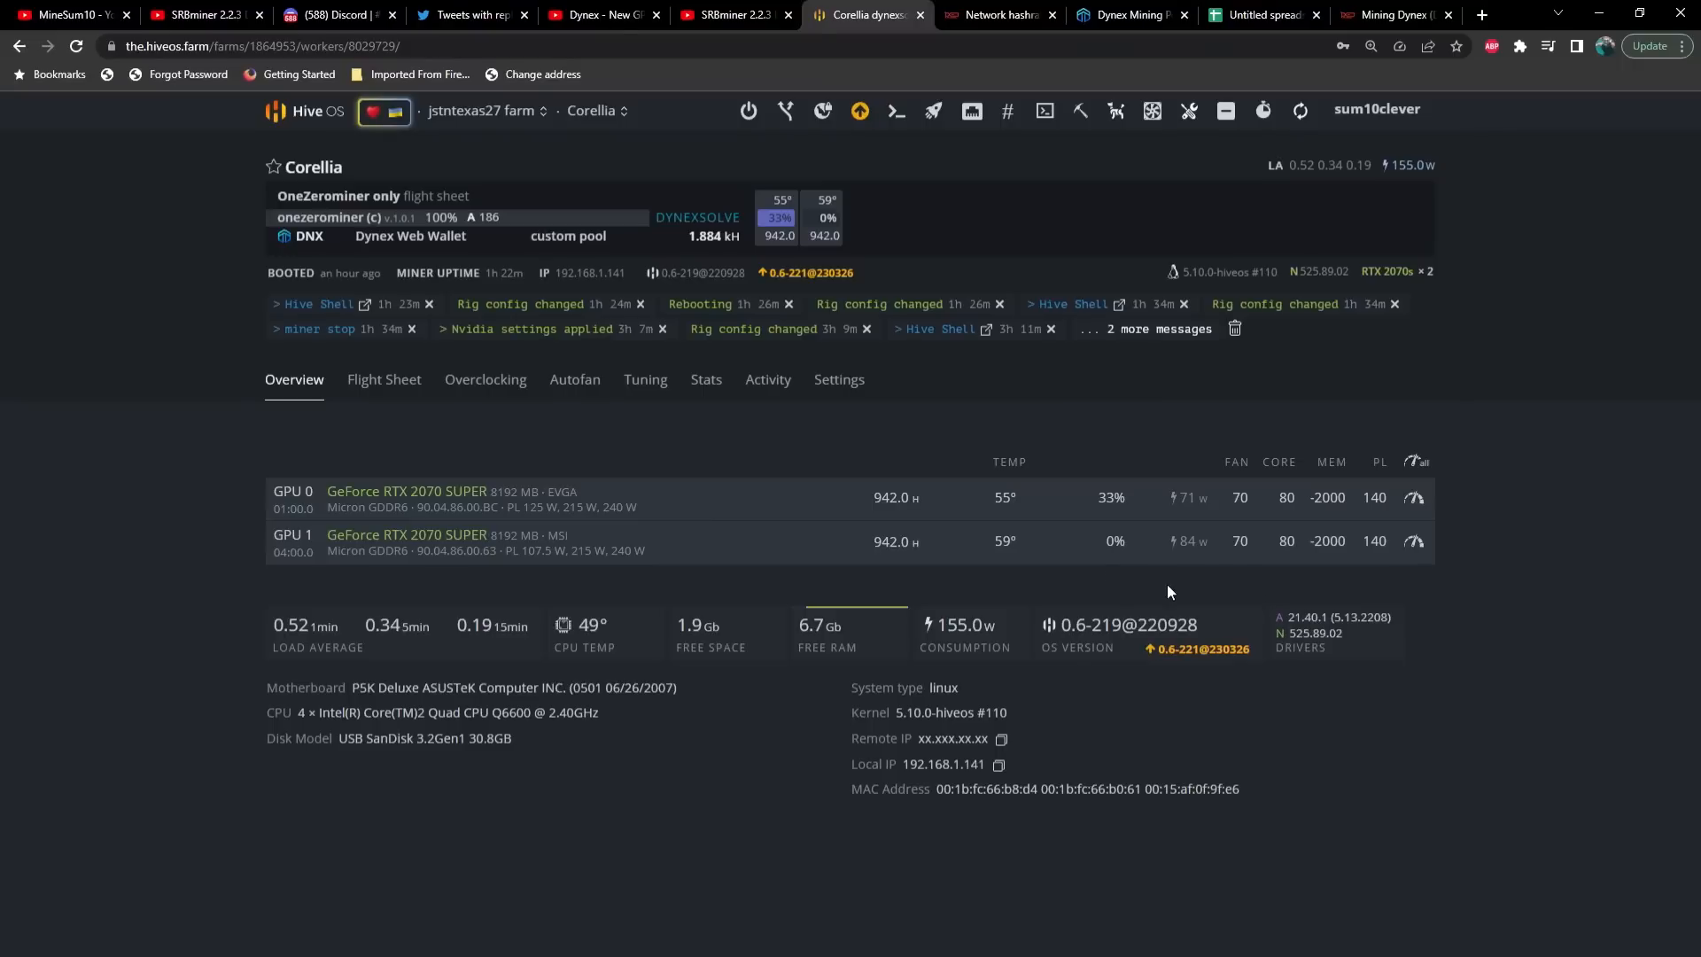
mouse_move(1206, 583)
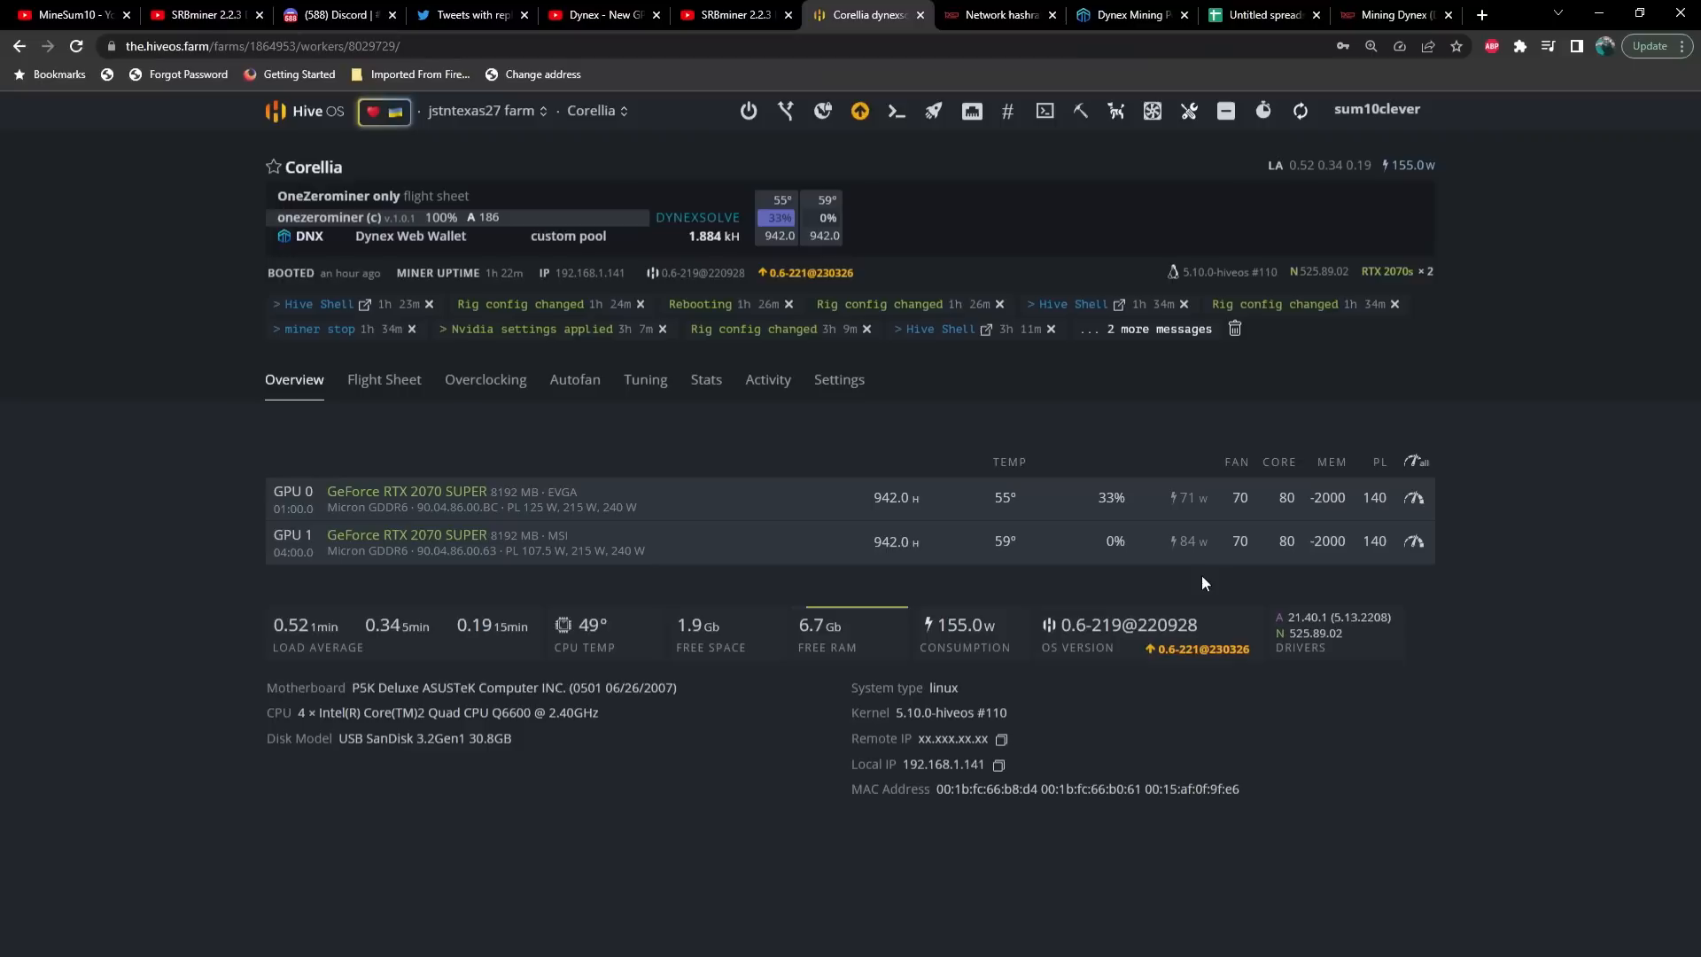
mouse_move(1269, 639)
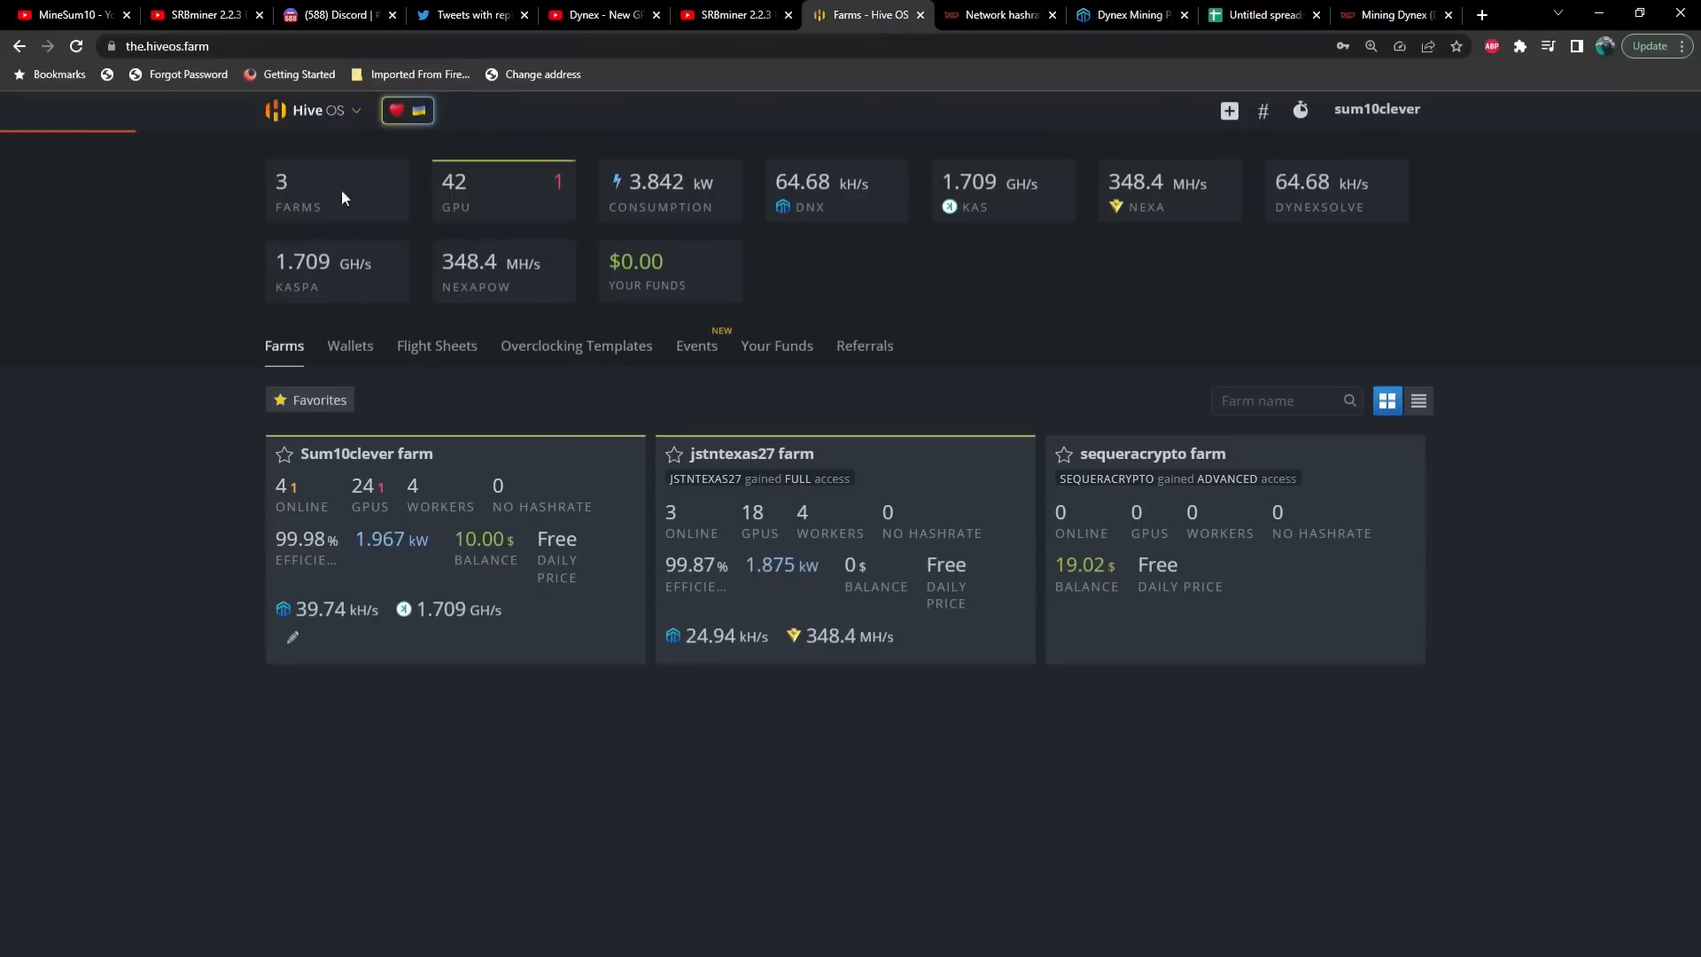
left_click(367, 453)
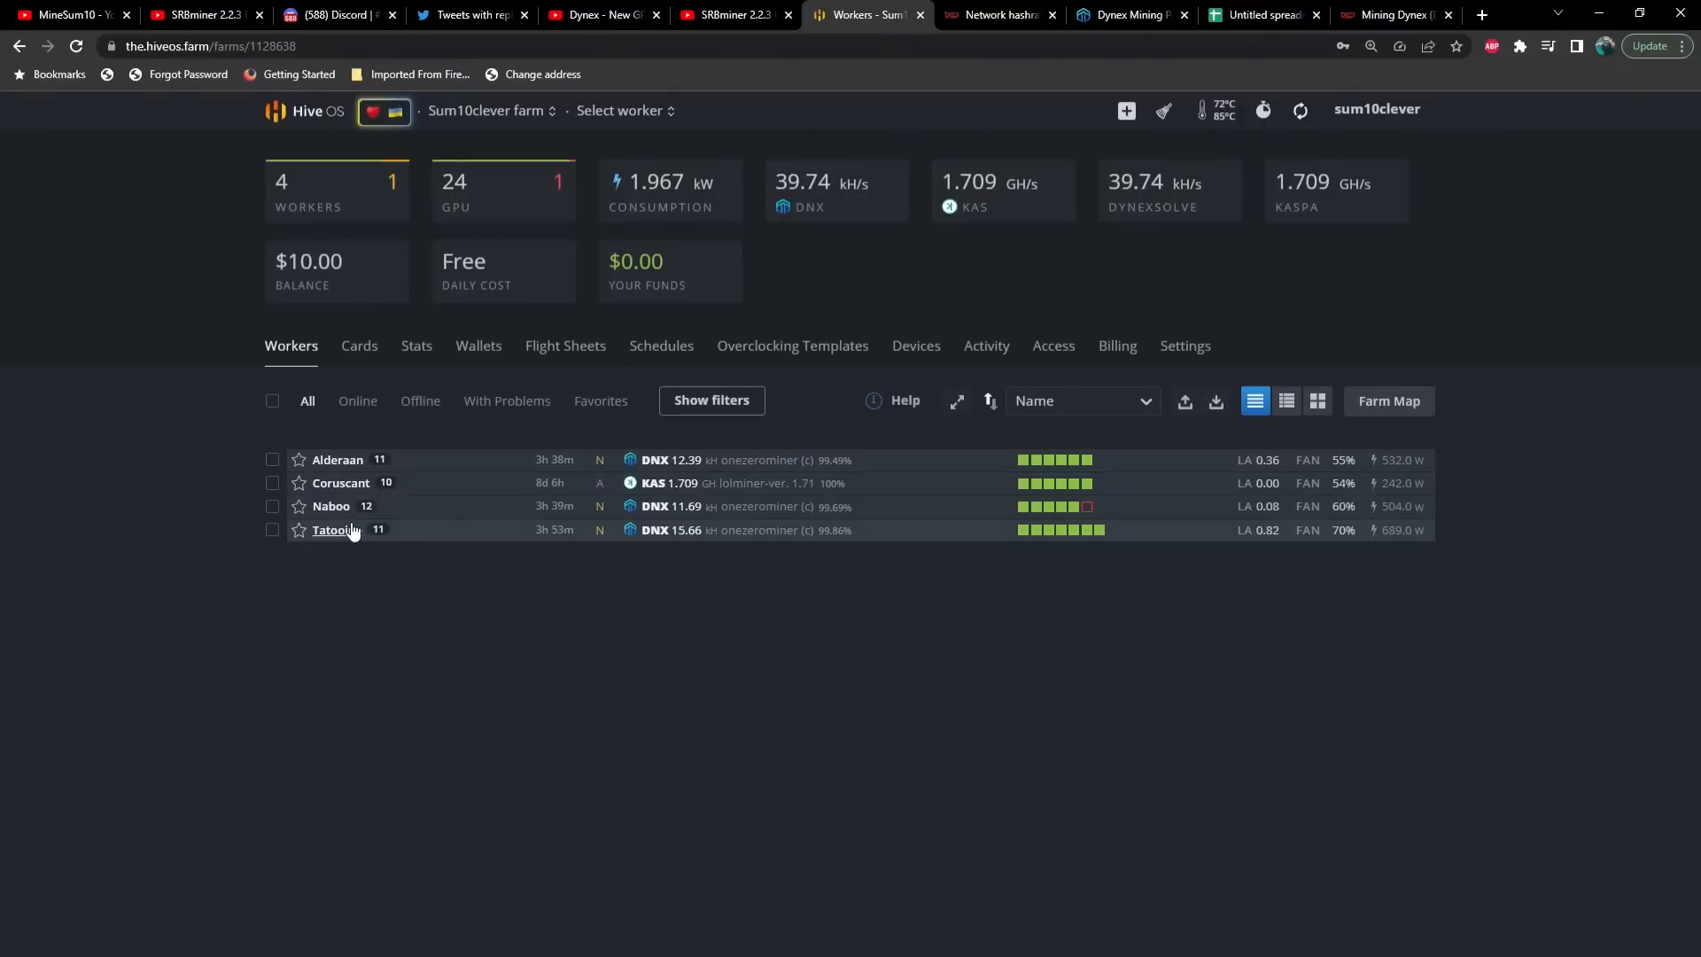
left_click(329, 530)
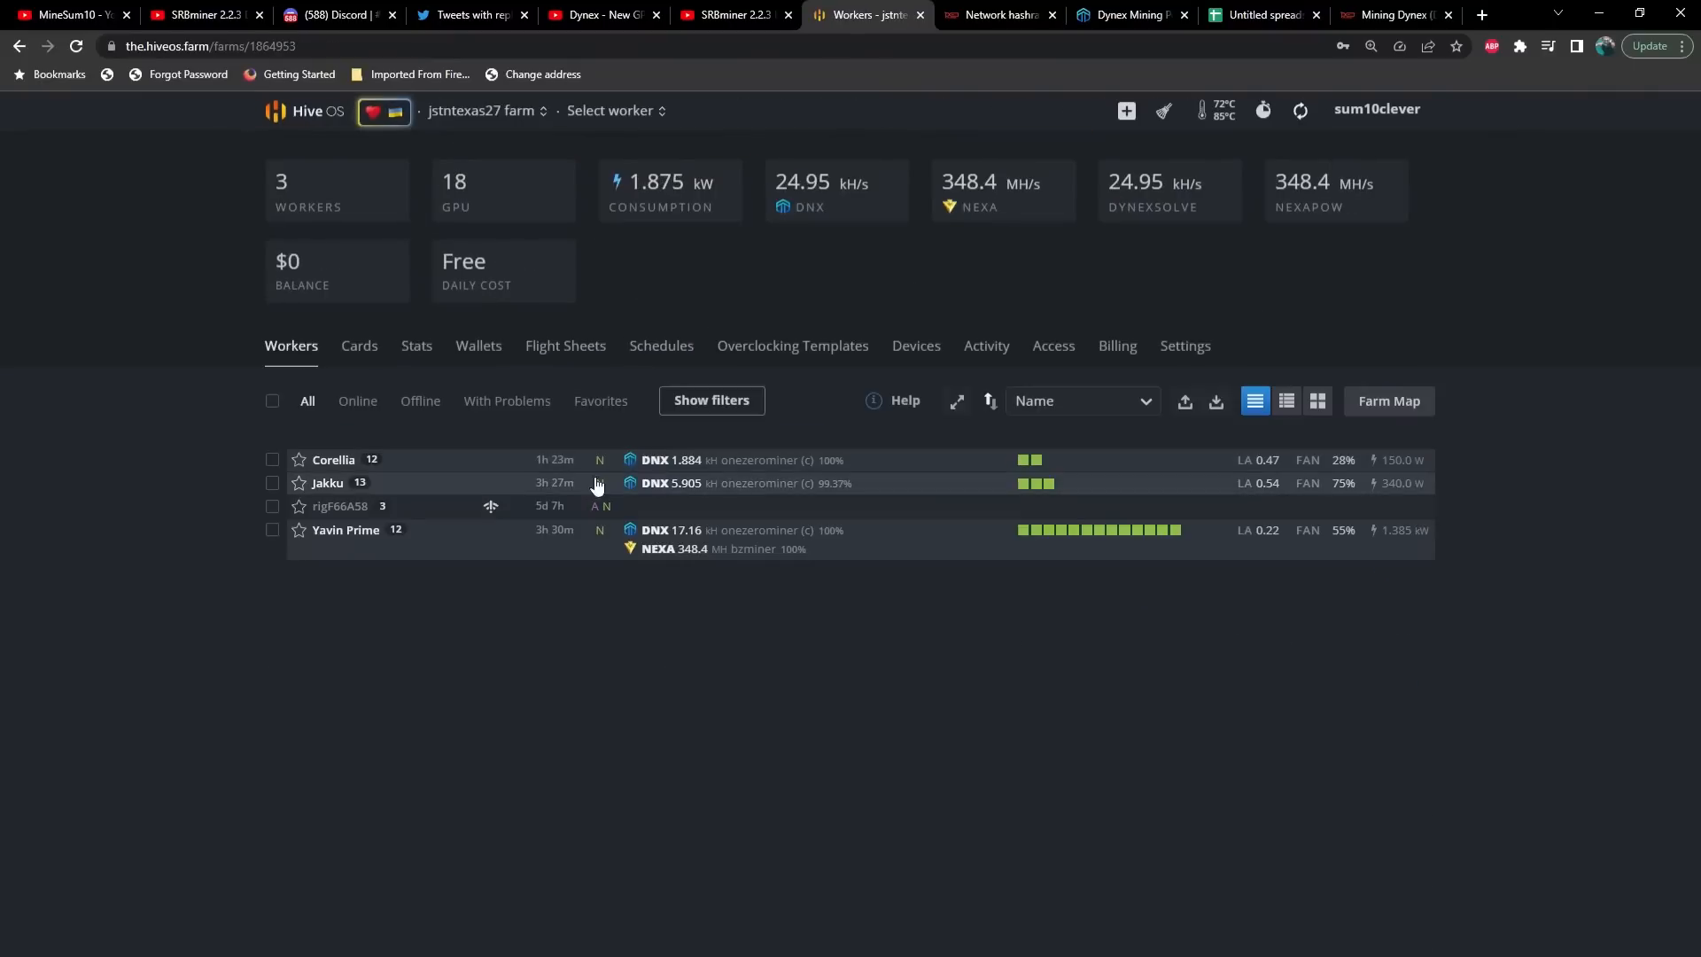
left_click(346, 530)
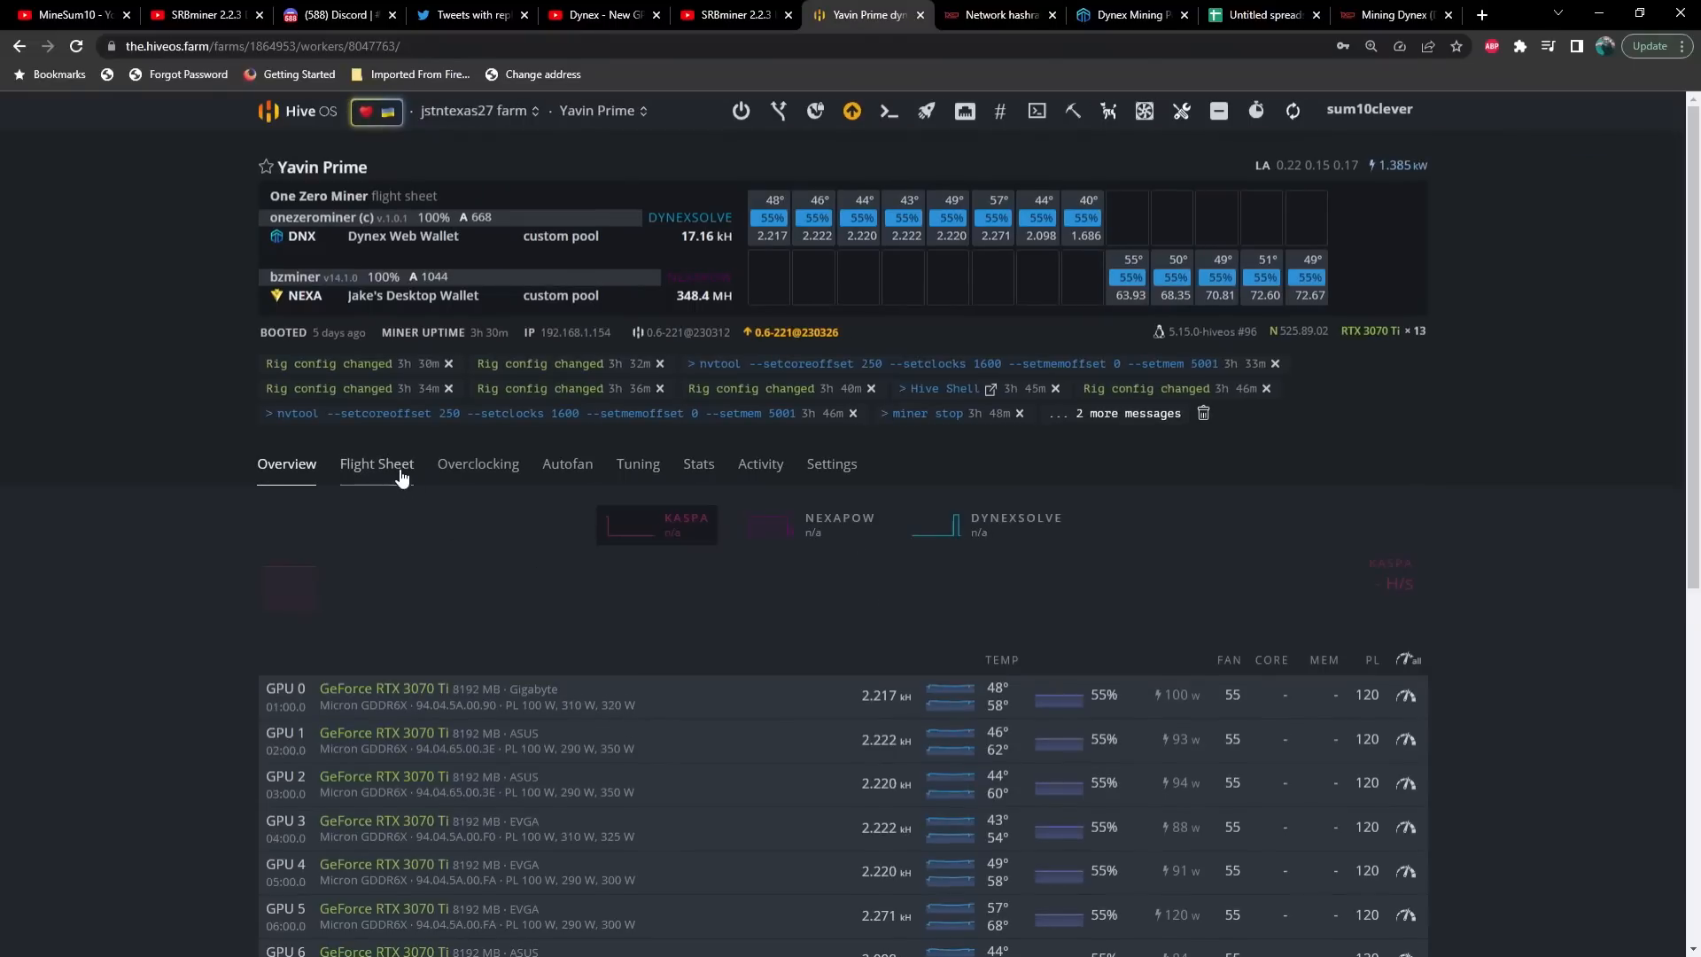
left_click(376, 464)
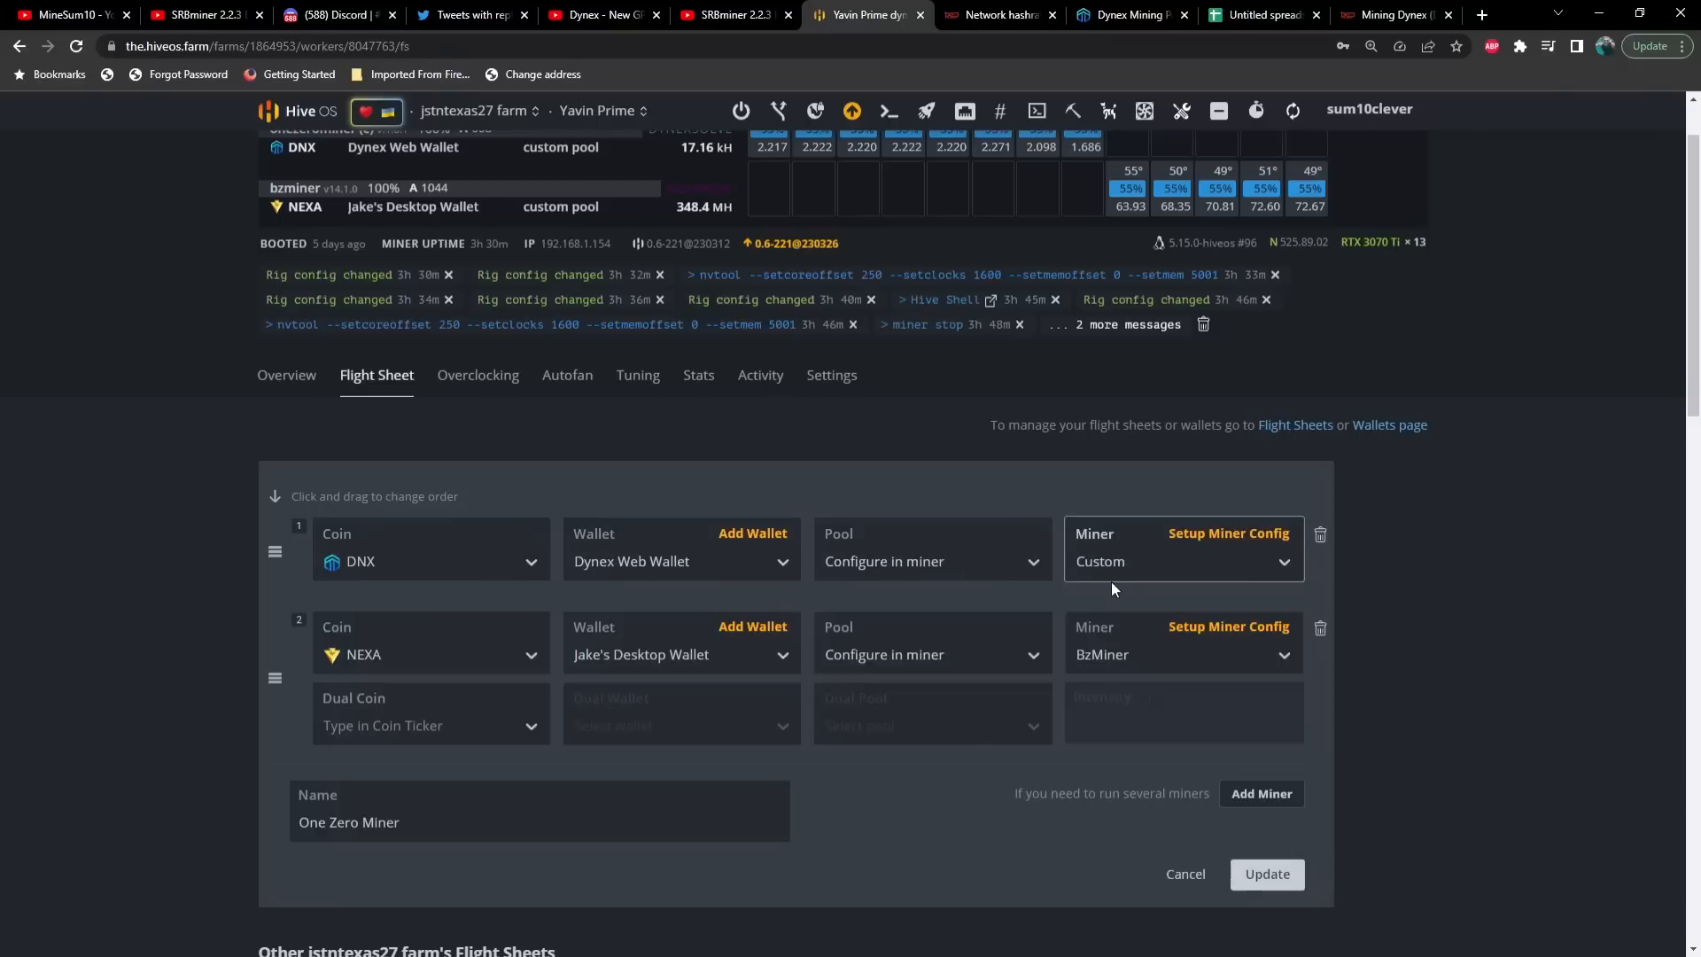
left_click(1230, 533)
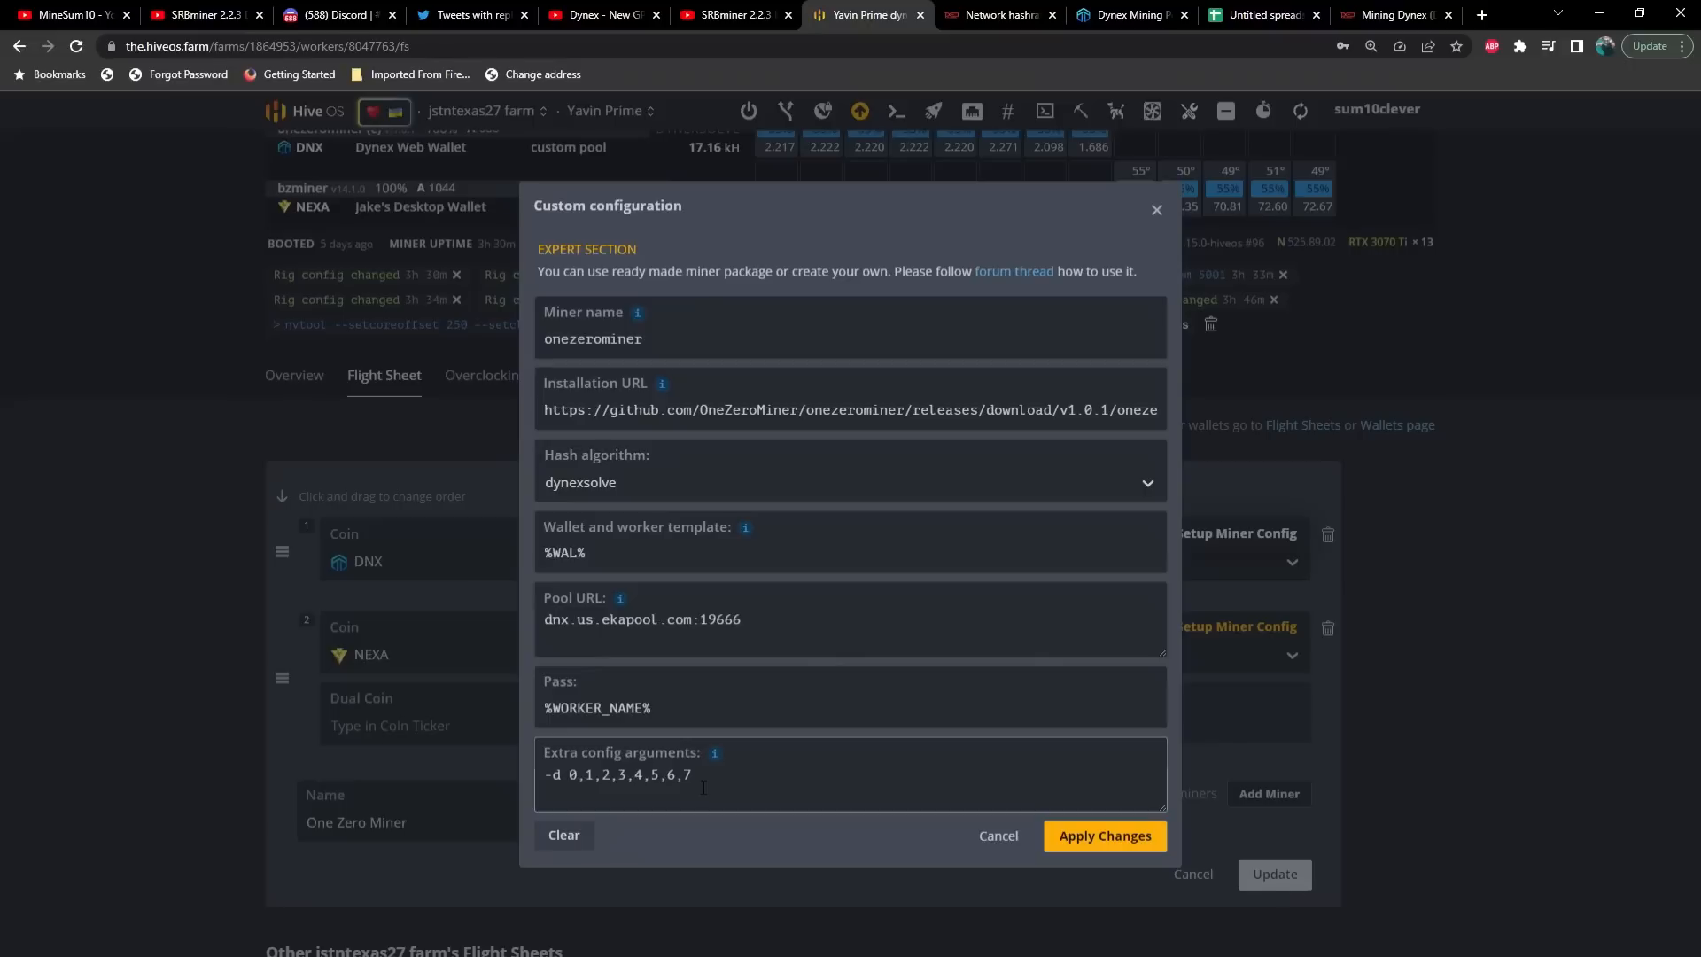
key("Backspace")
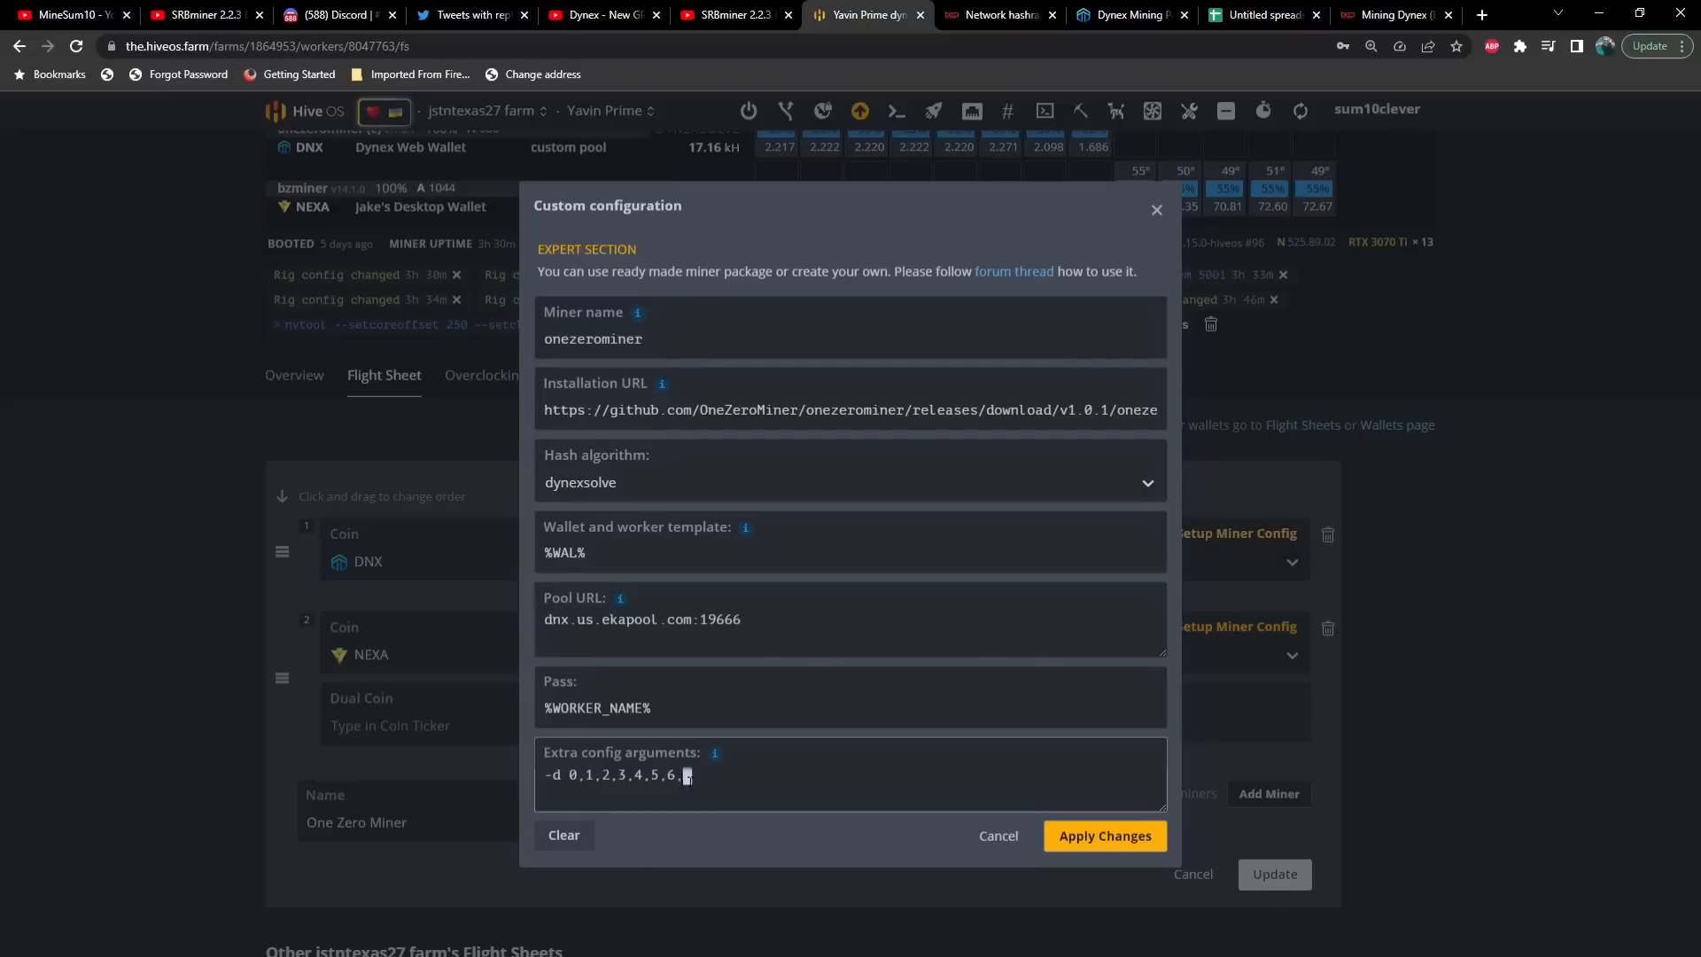
type("7")
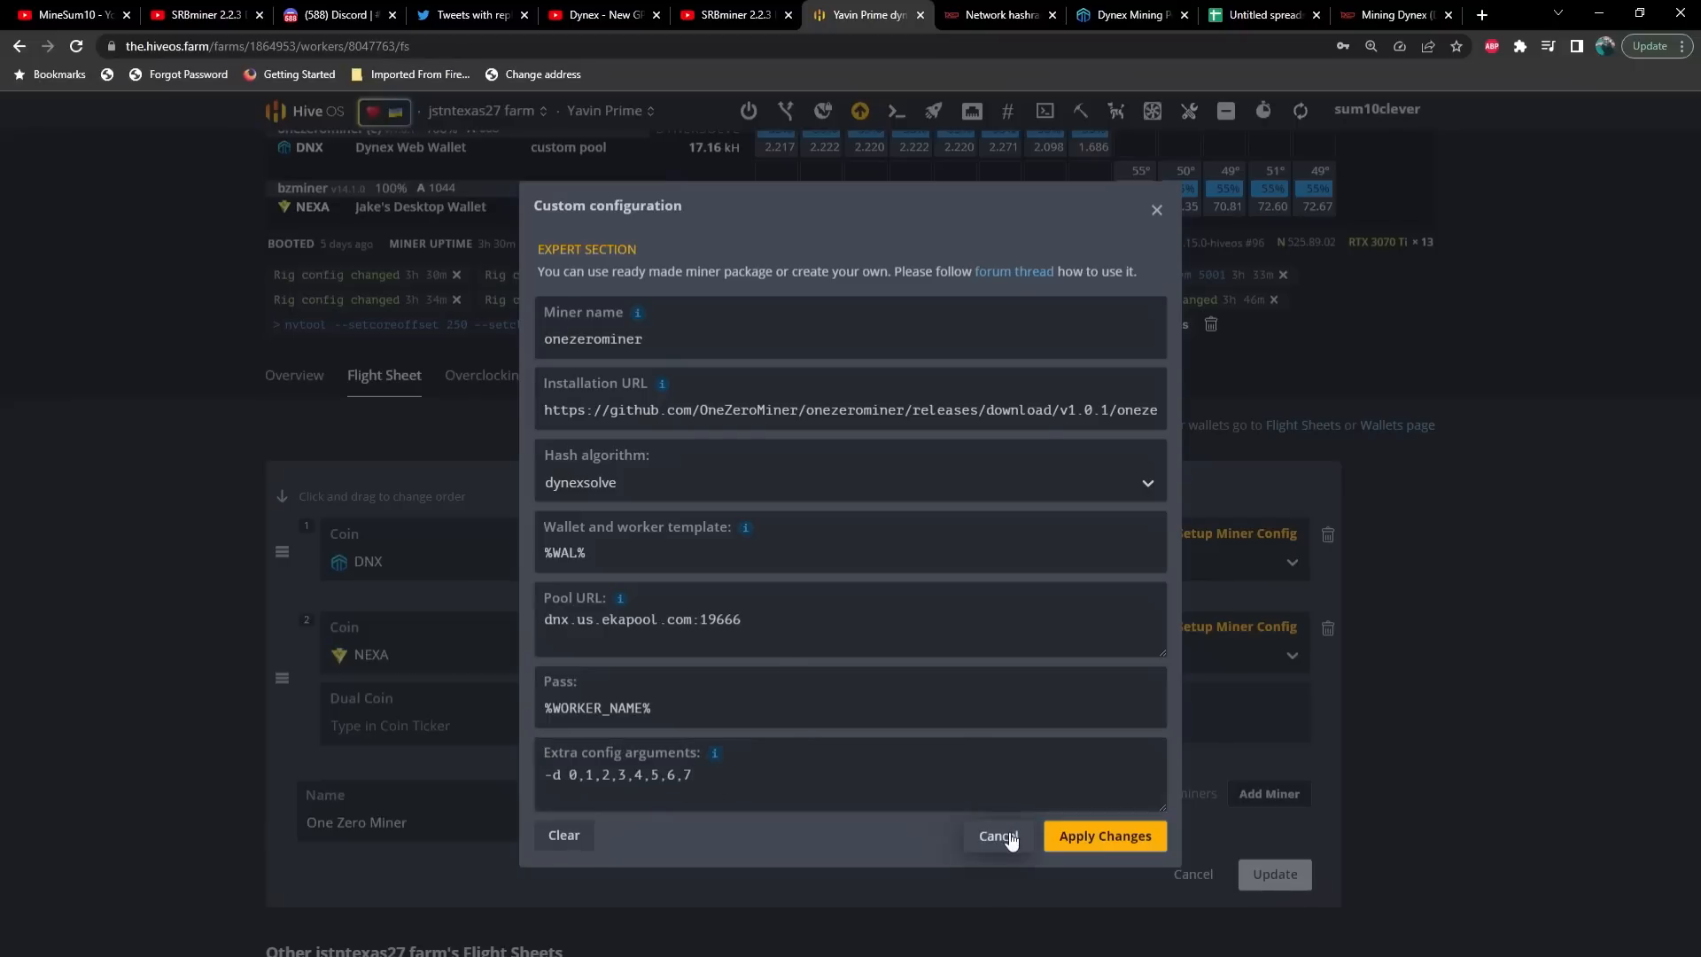
left_click(997, 837)
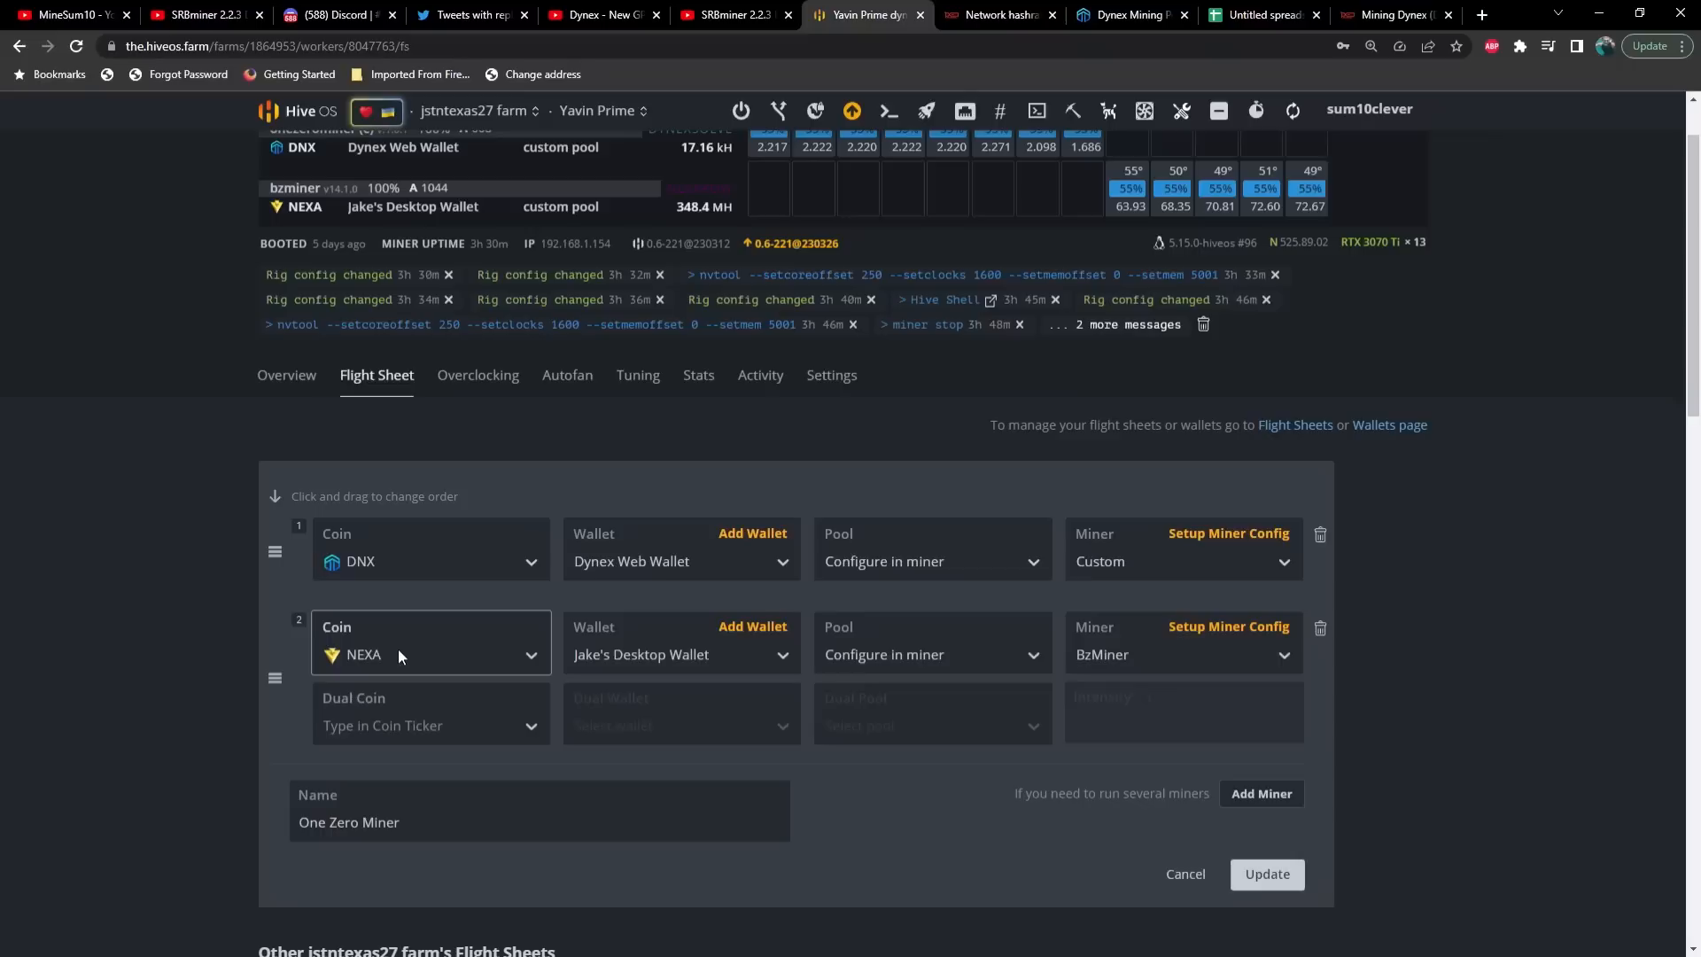
mouse_move(435, 667)
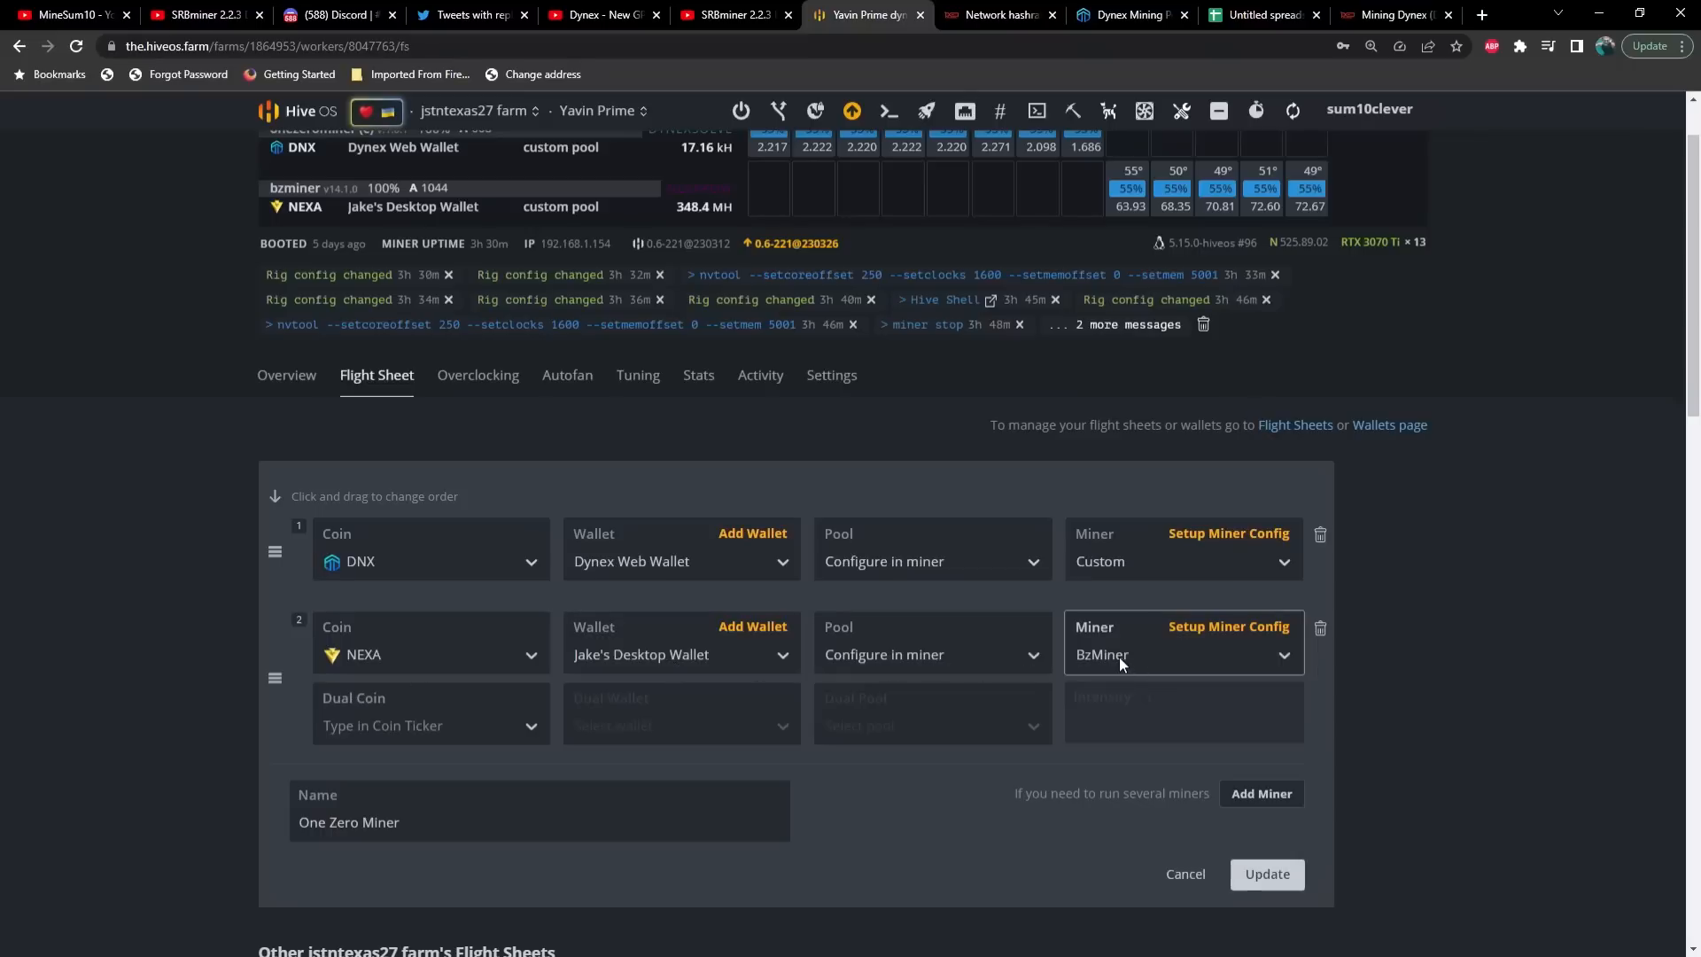
left_click(1230, 627)
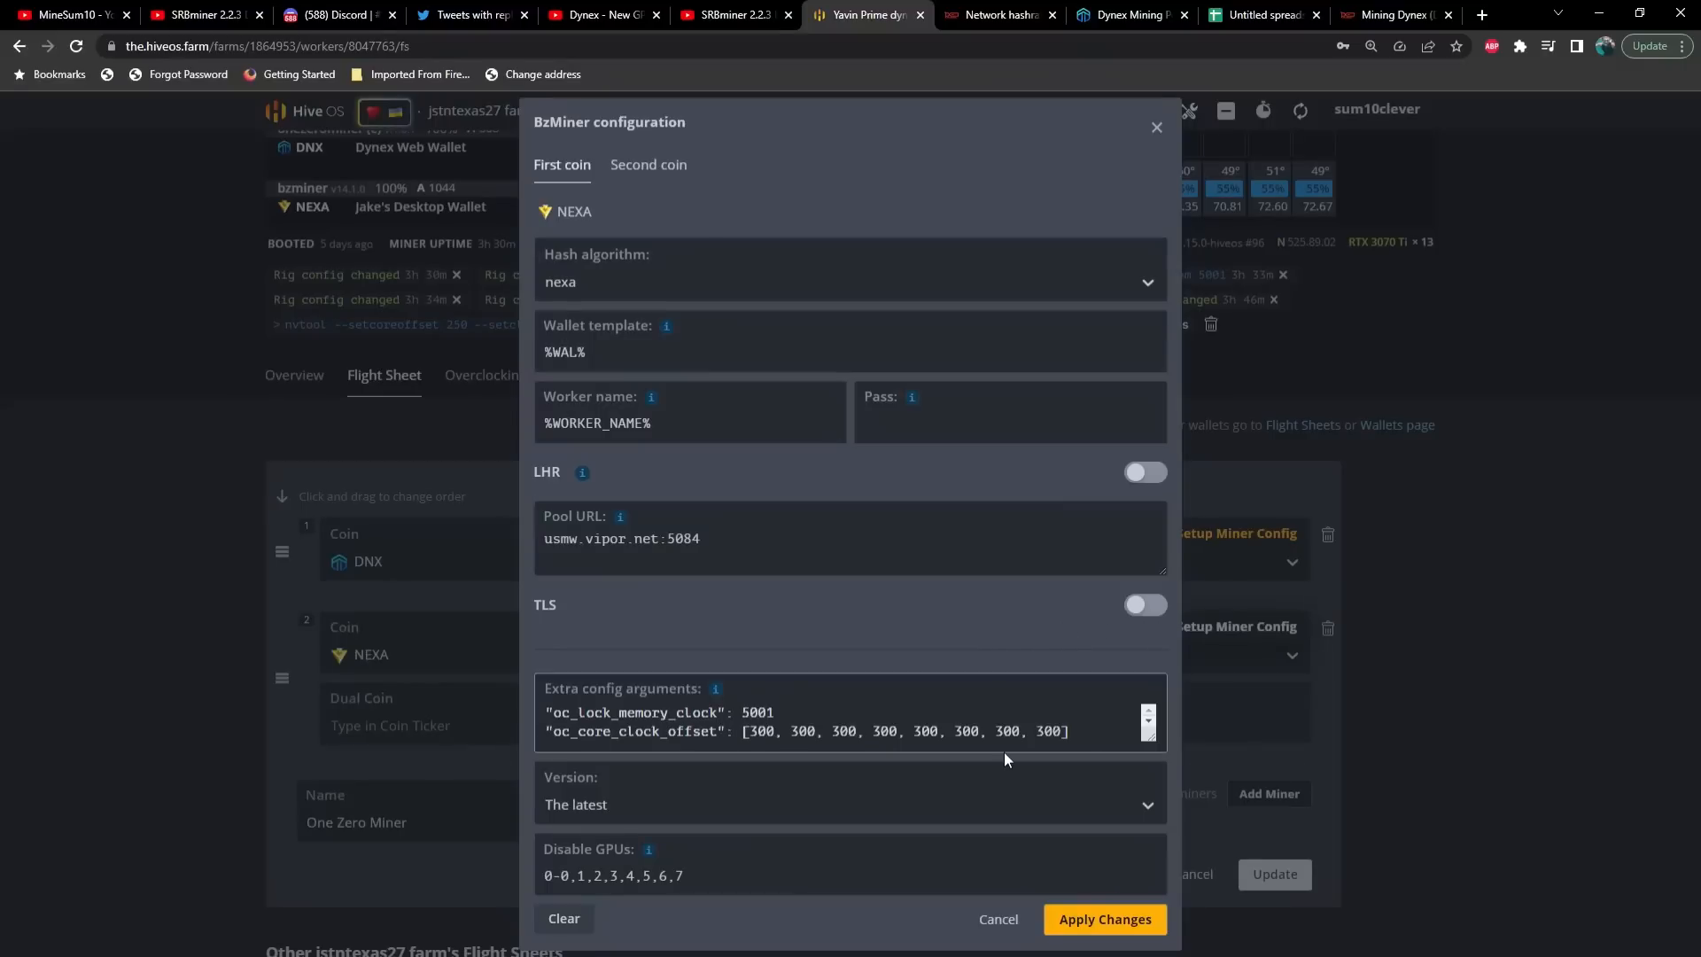
mouse_move(624, 865)
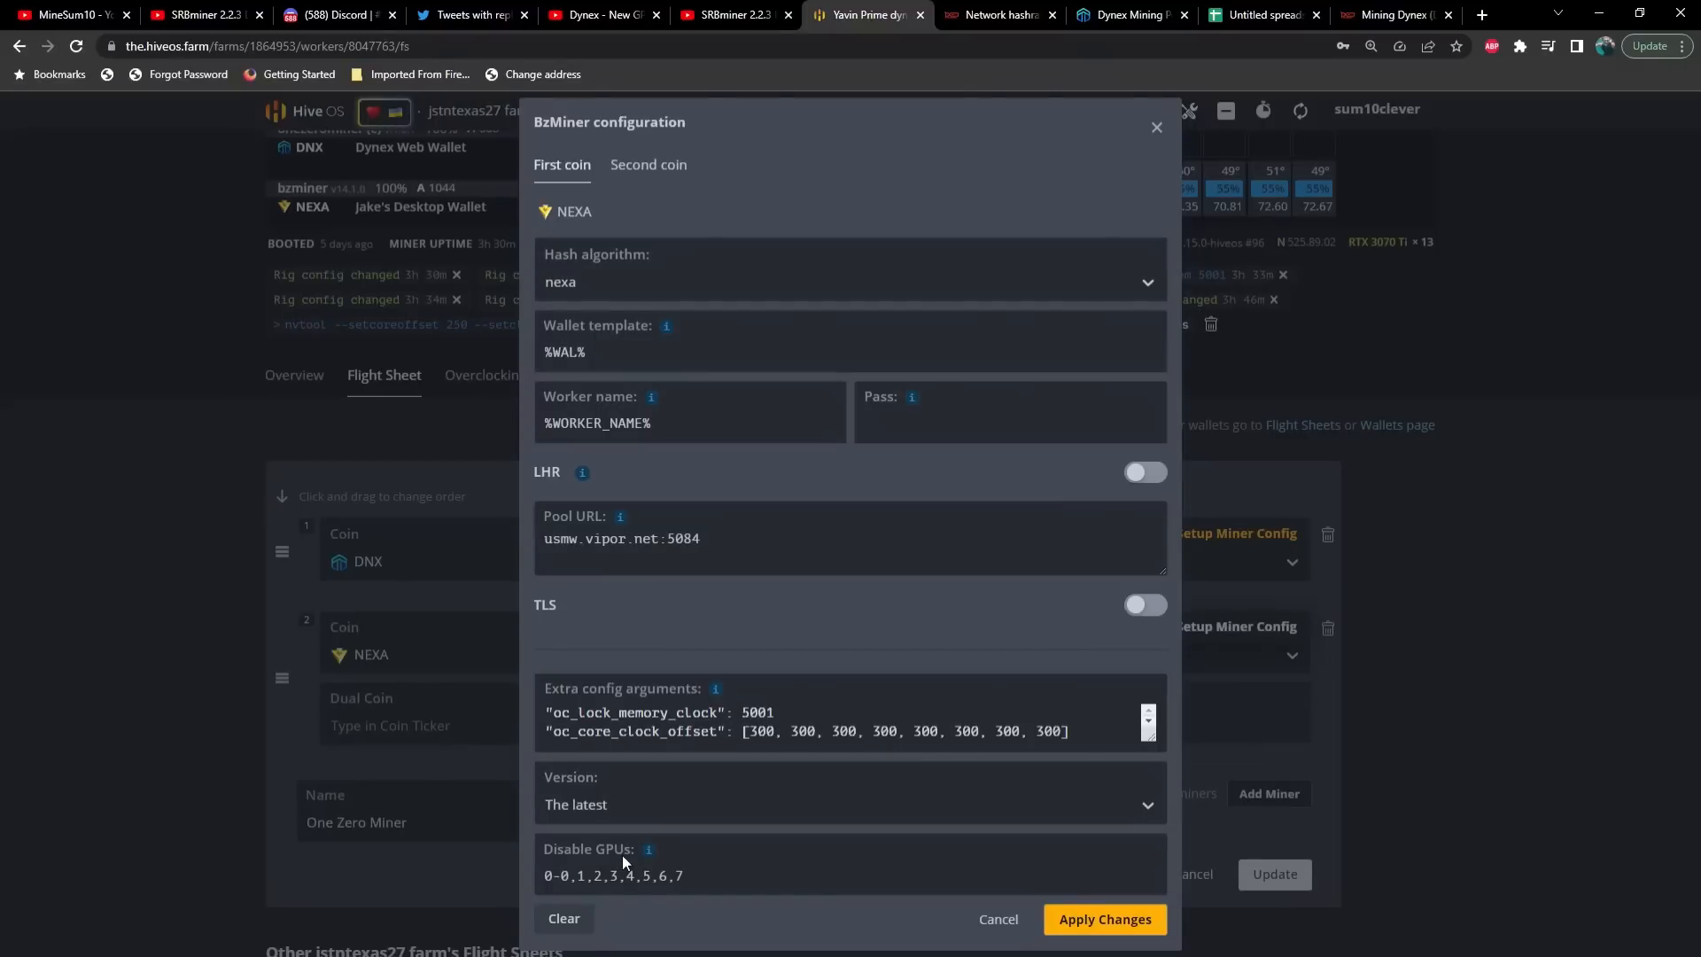
mouse_move(649, 851)
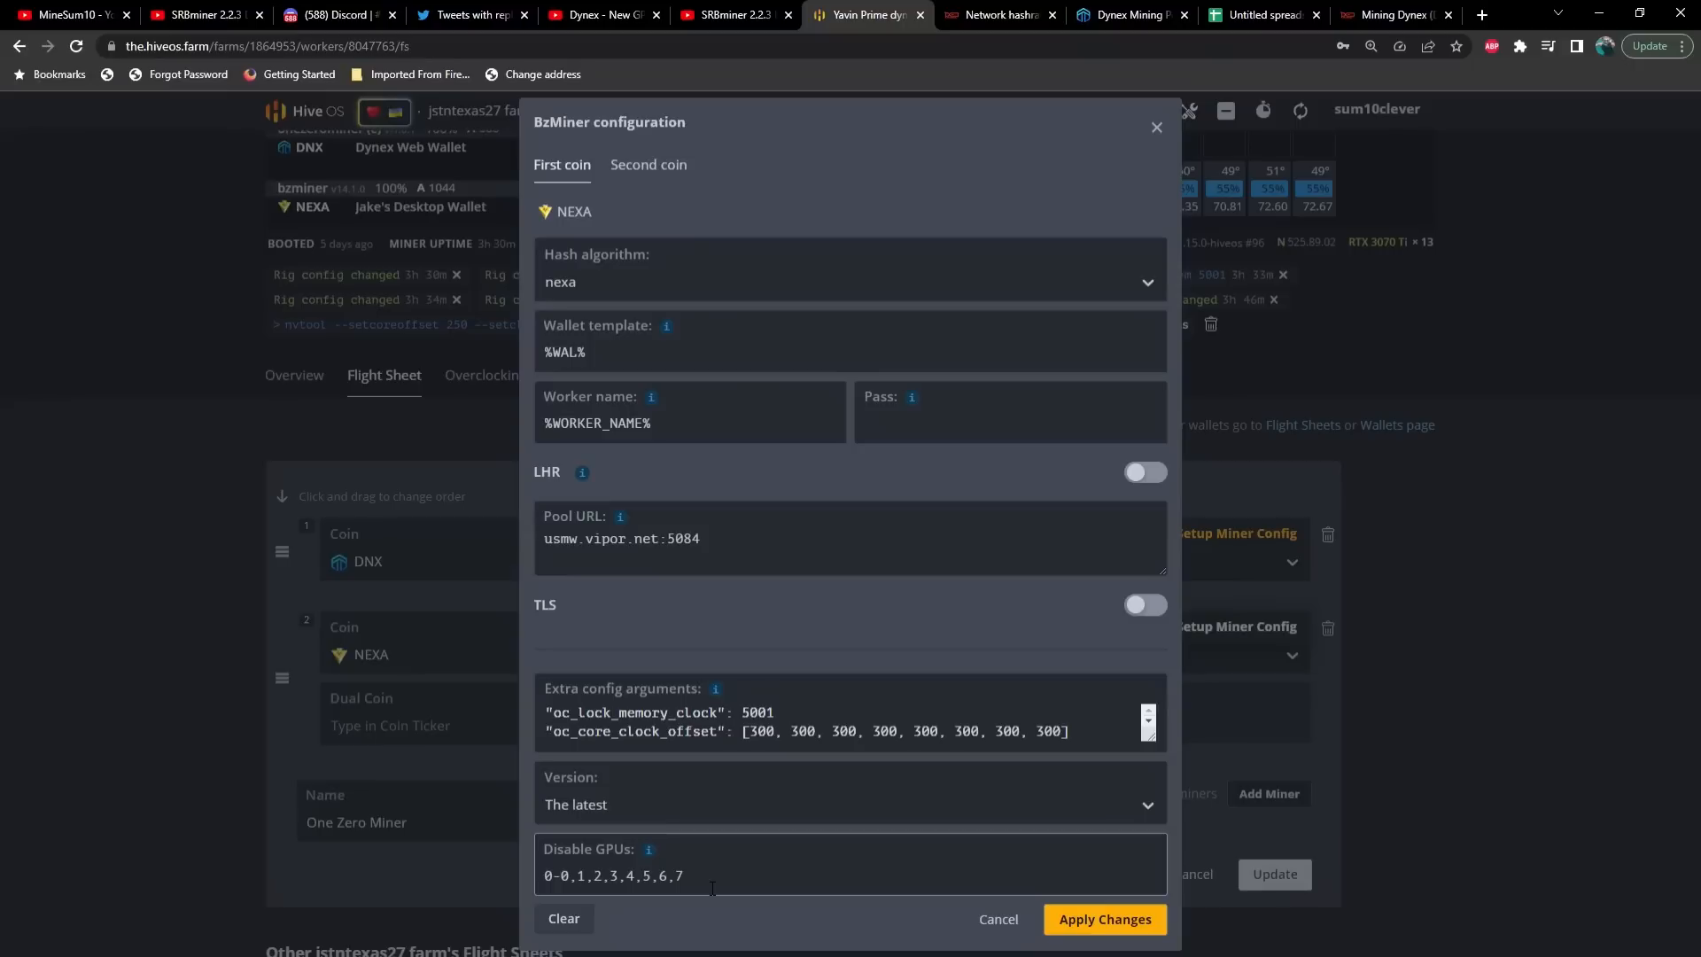
left_click(1000, 920)
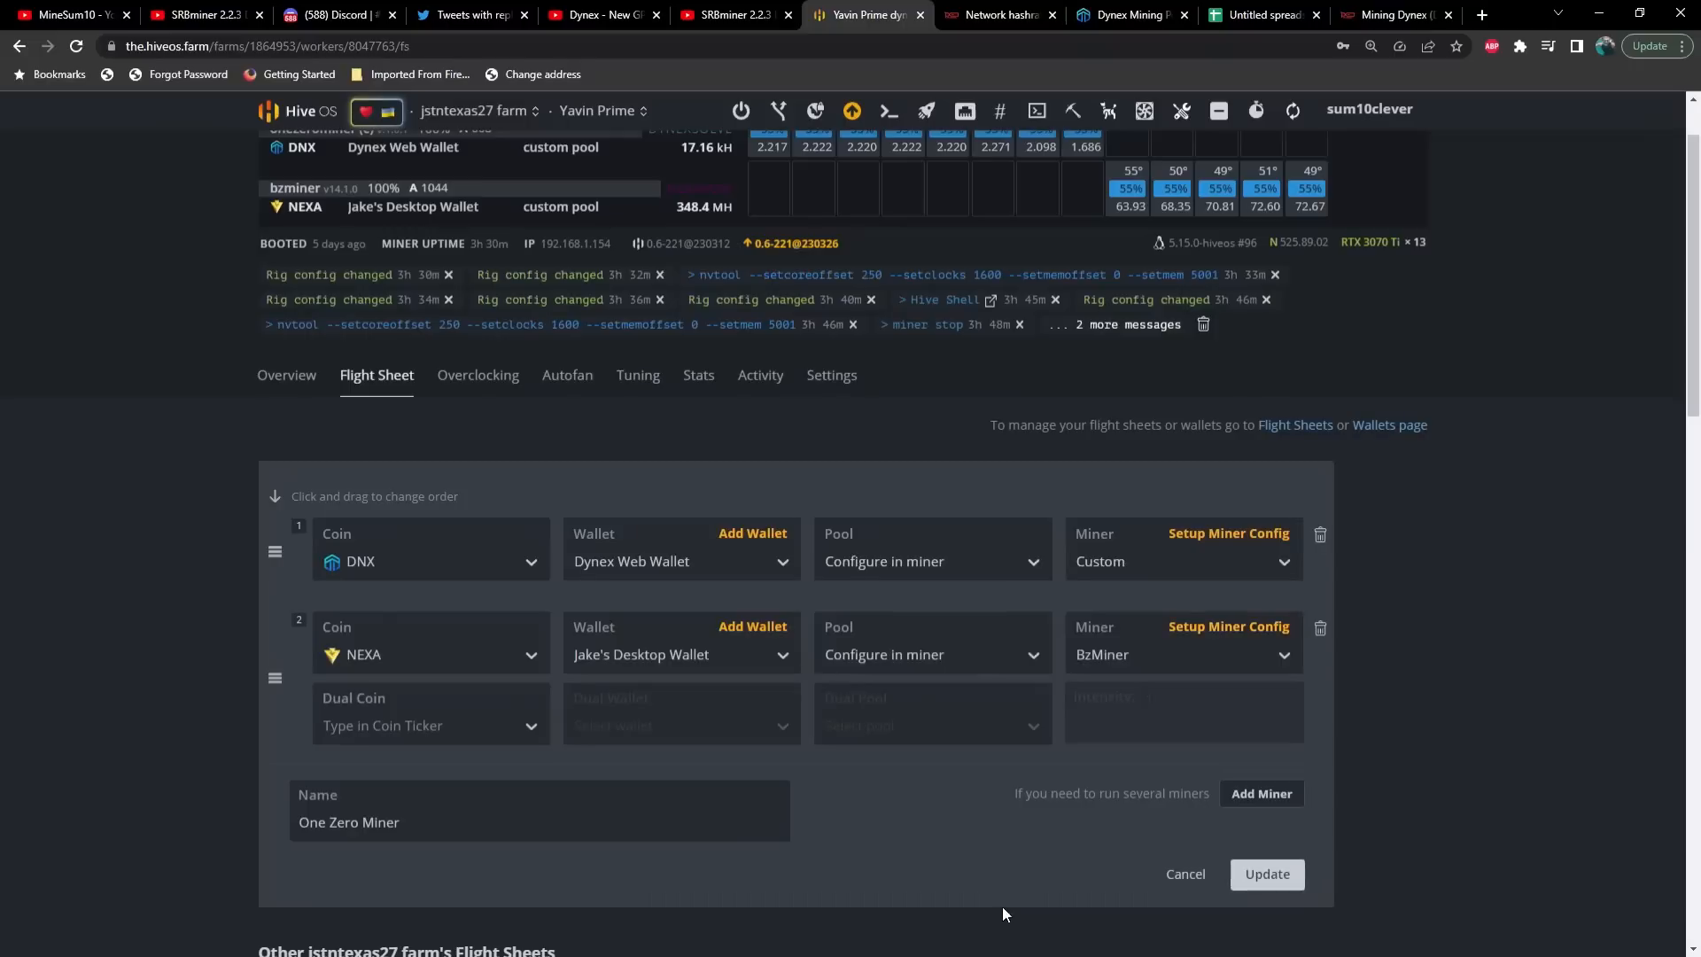
mouse_move(1166, 70)
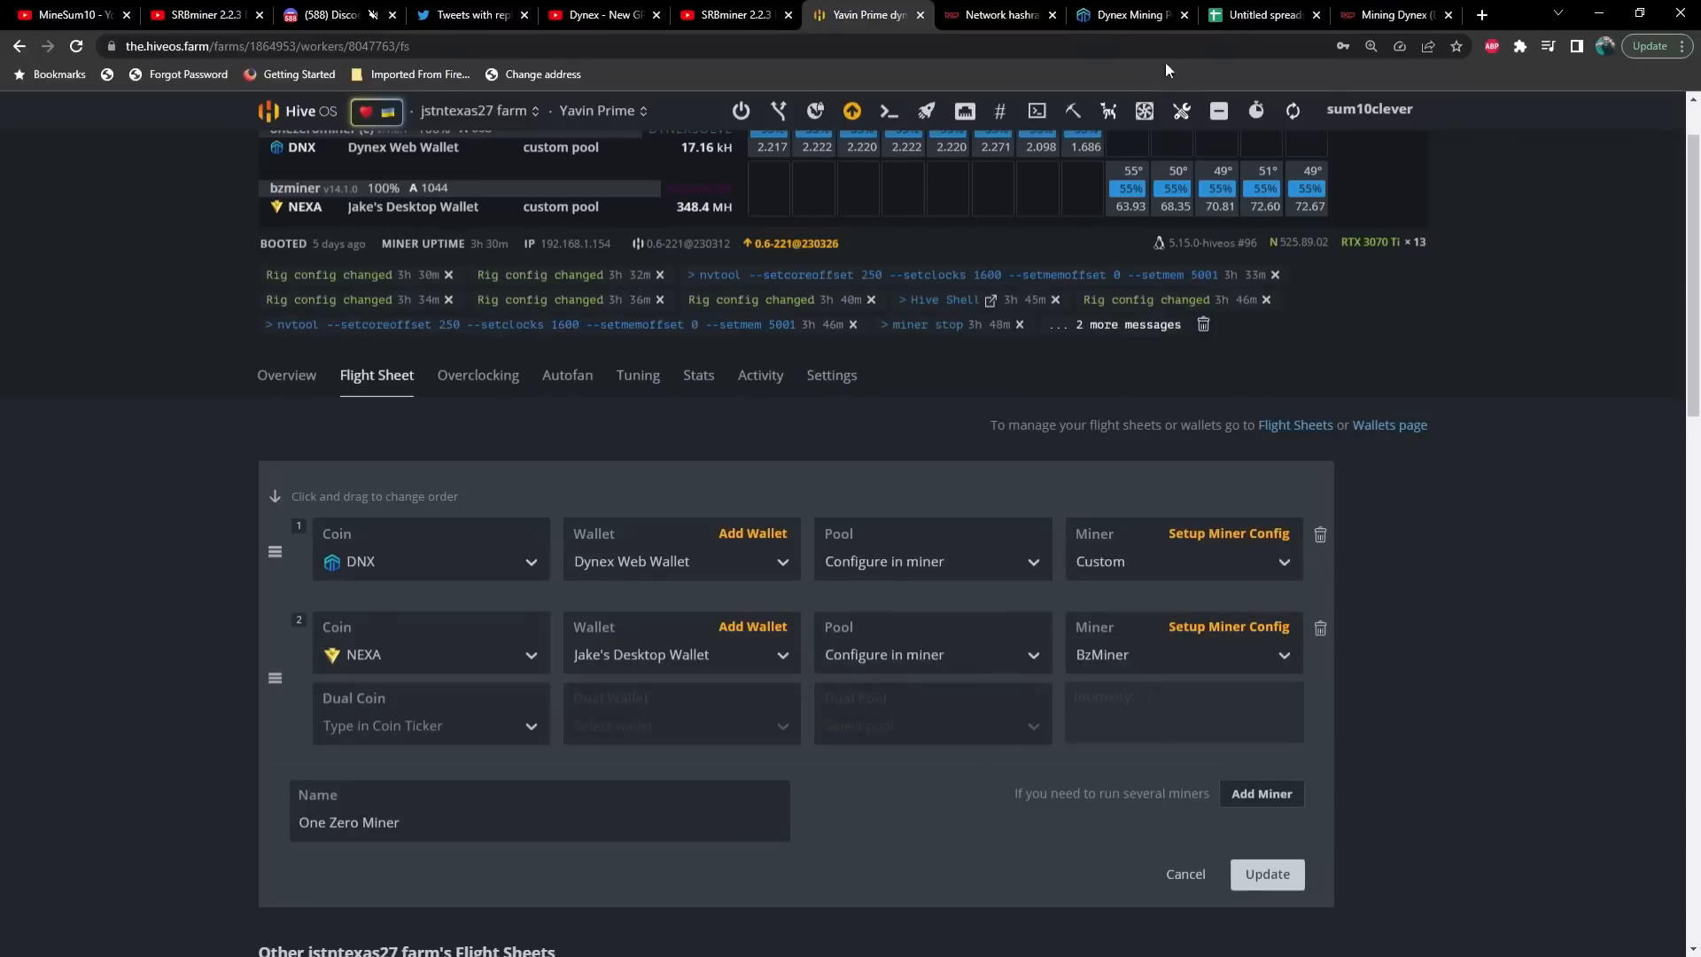
left_click(1259, 15)
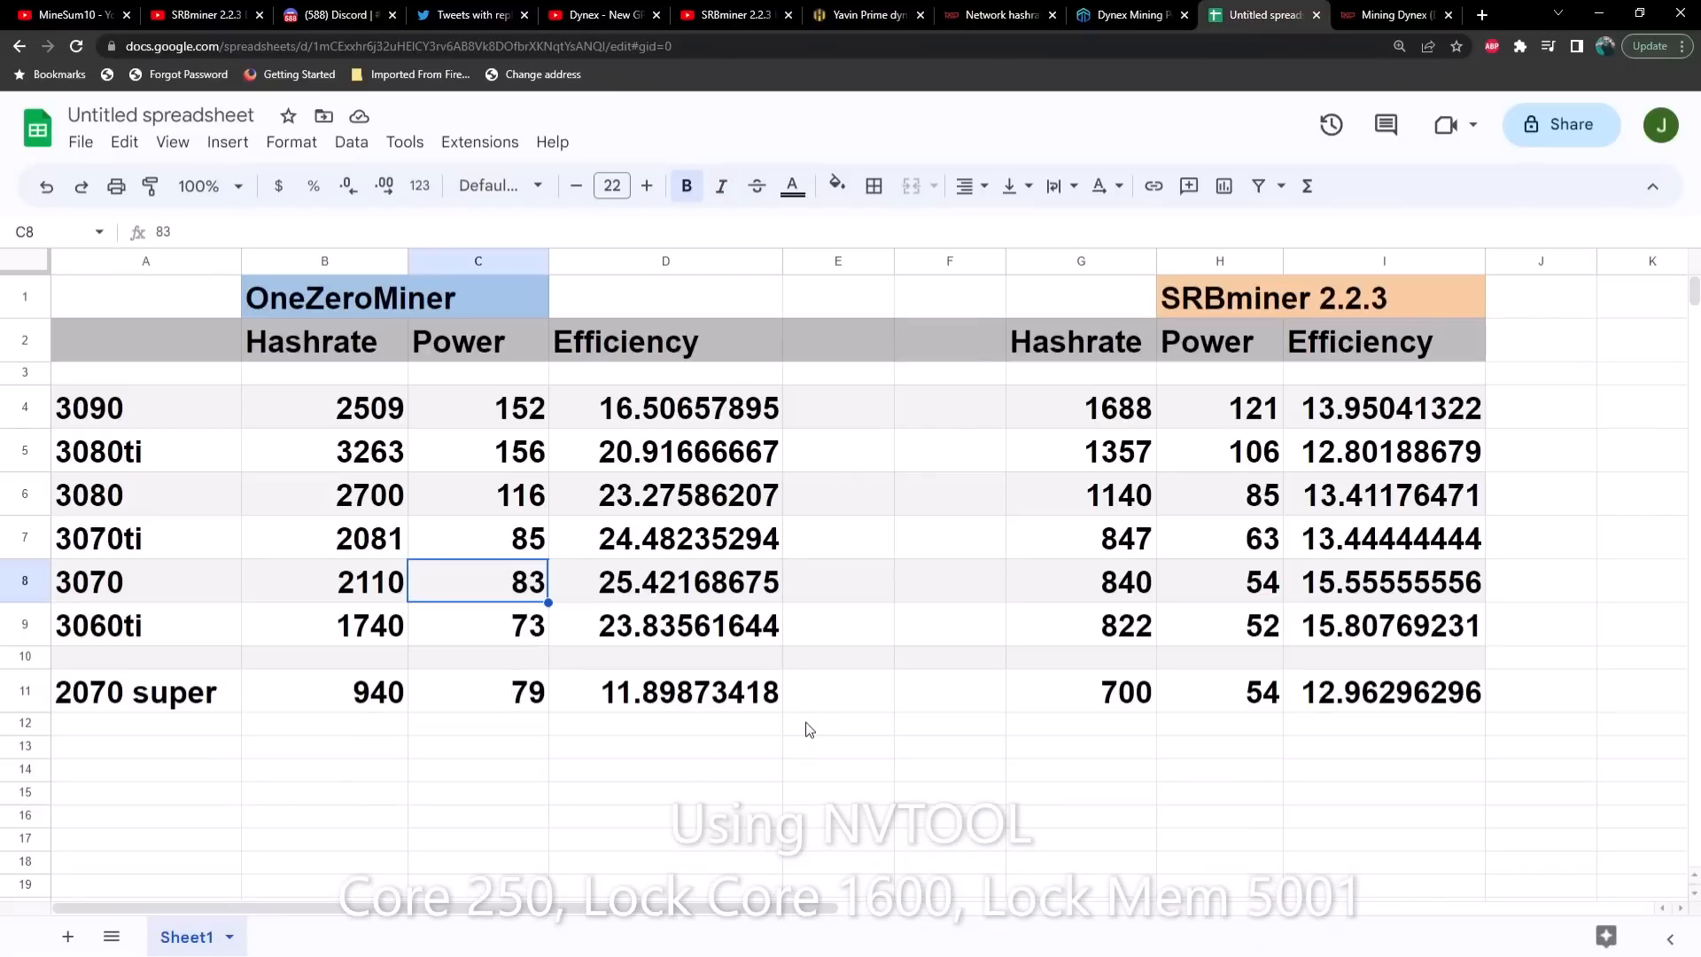
mouse_move(808, 735)
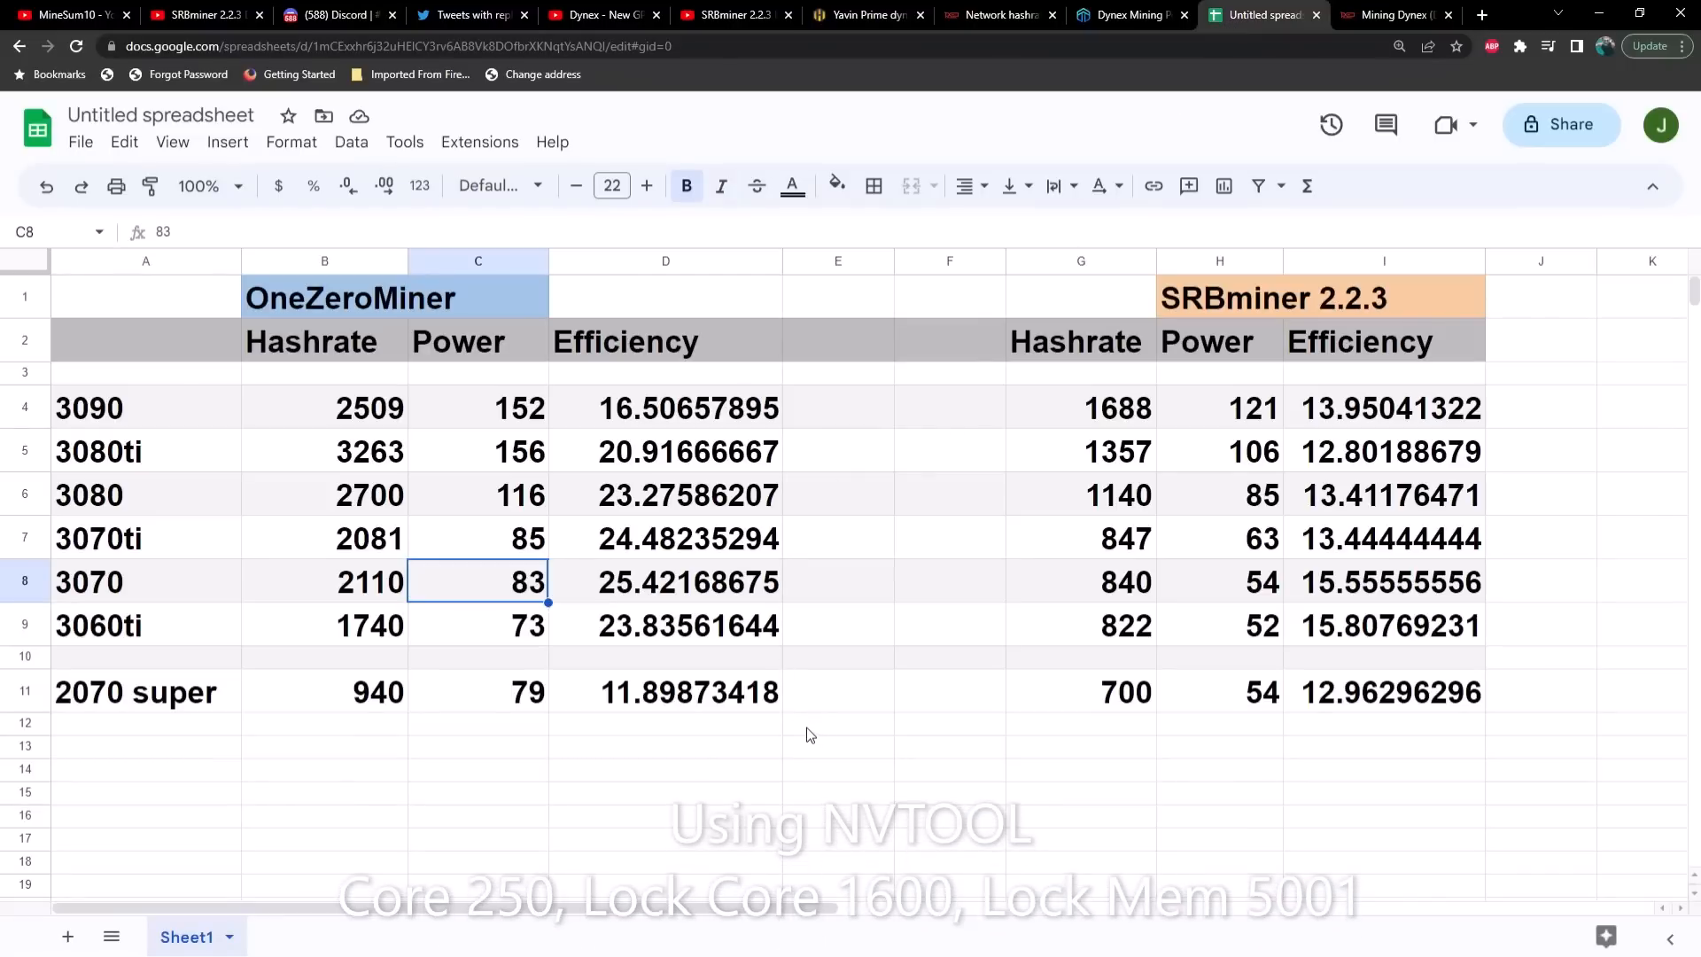
mouse_move(792, 755)
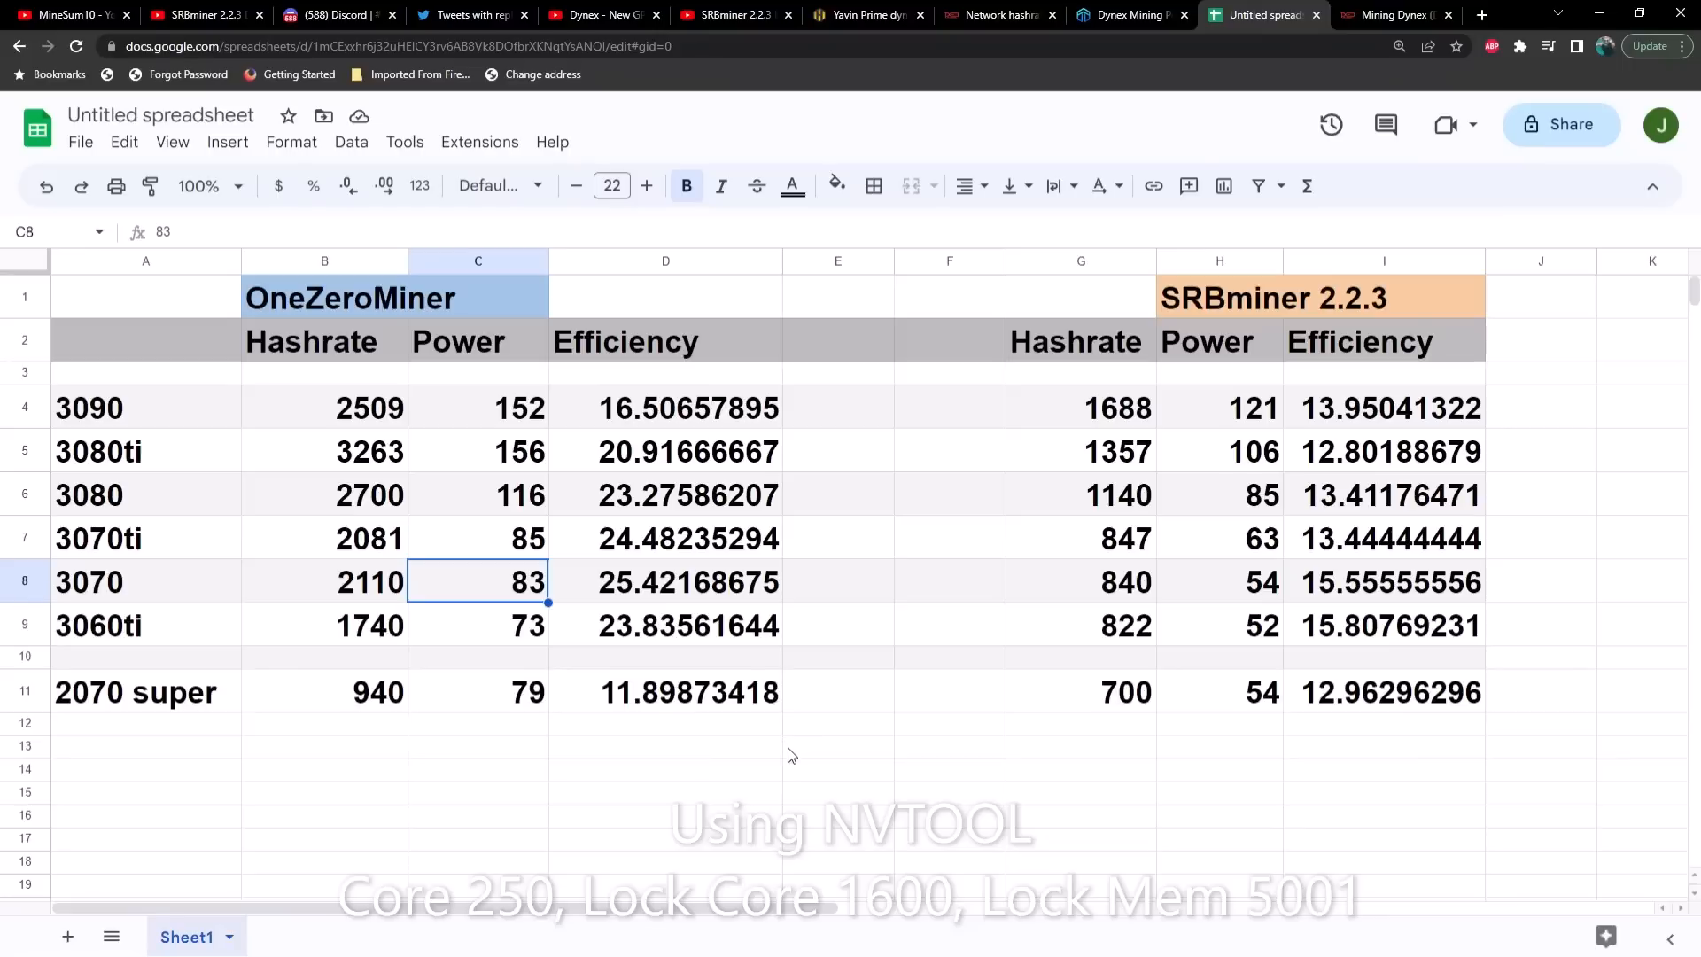
mouse_move(798, 766)
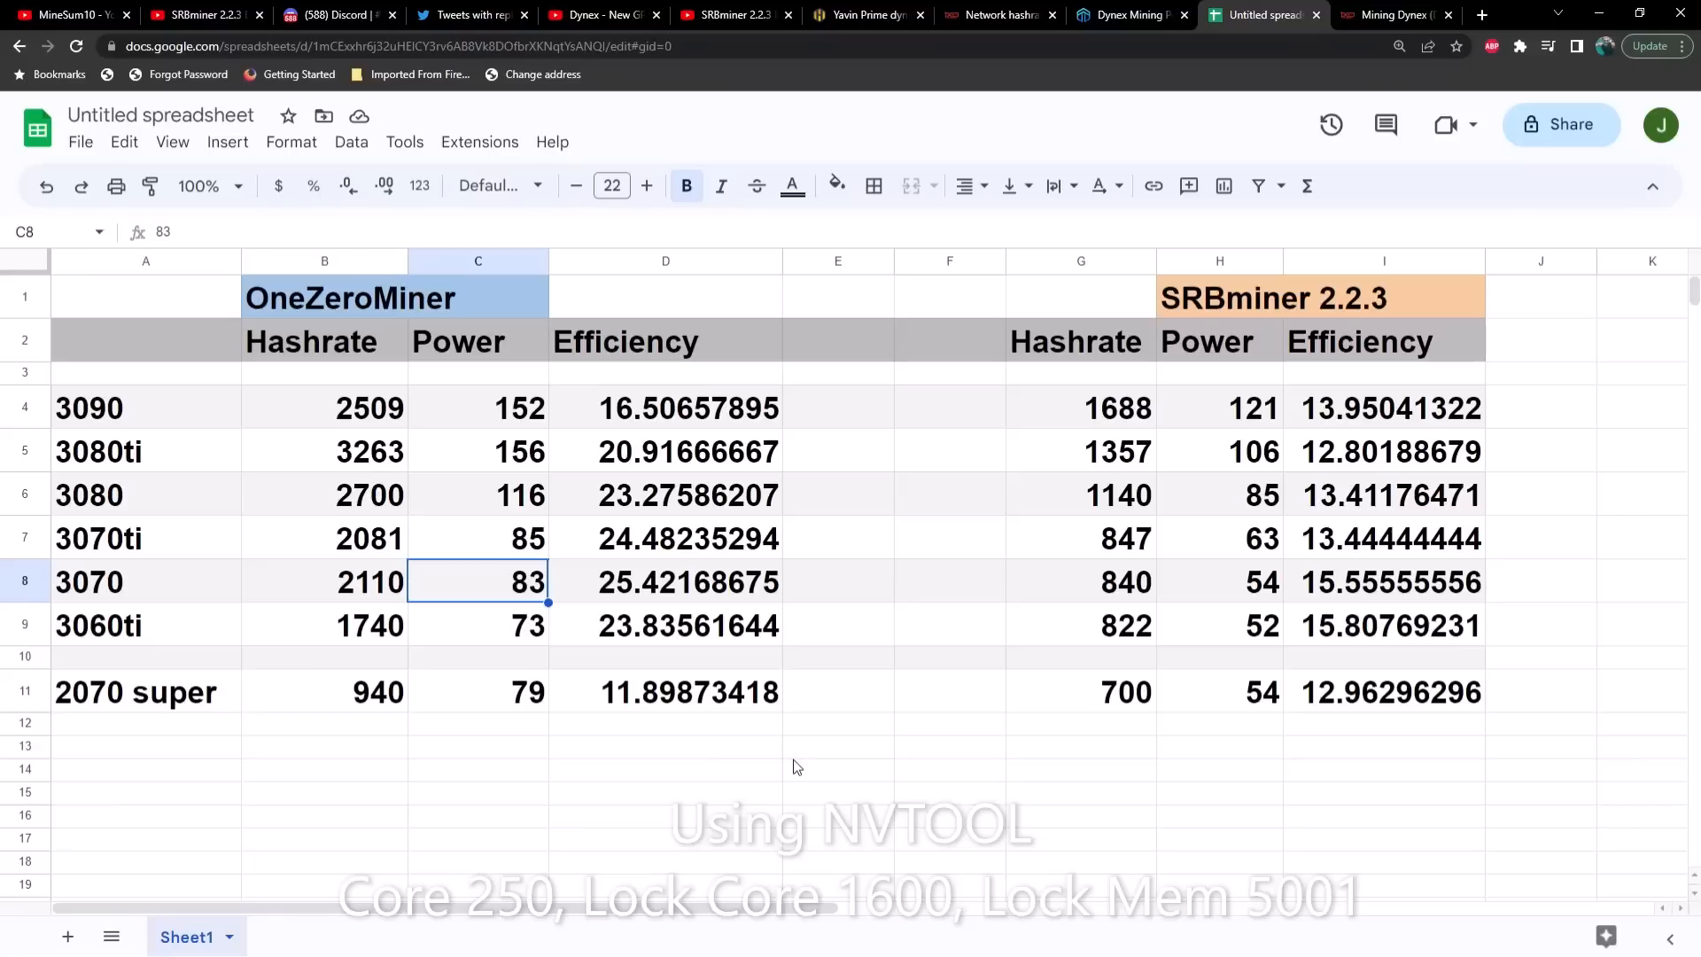
mouse_move(1347, 385)
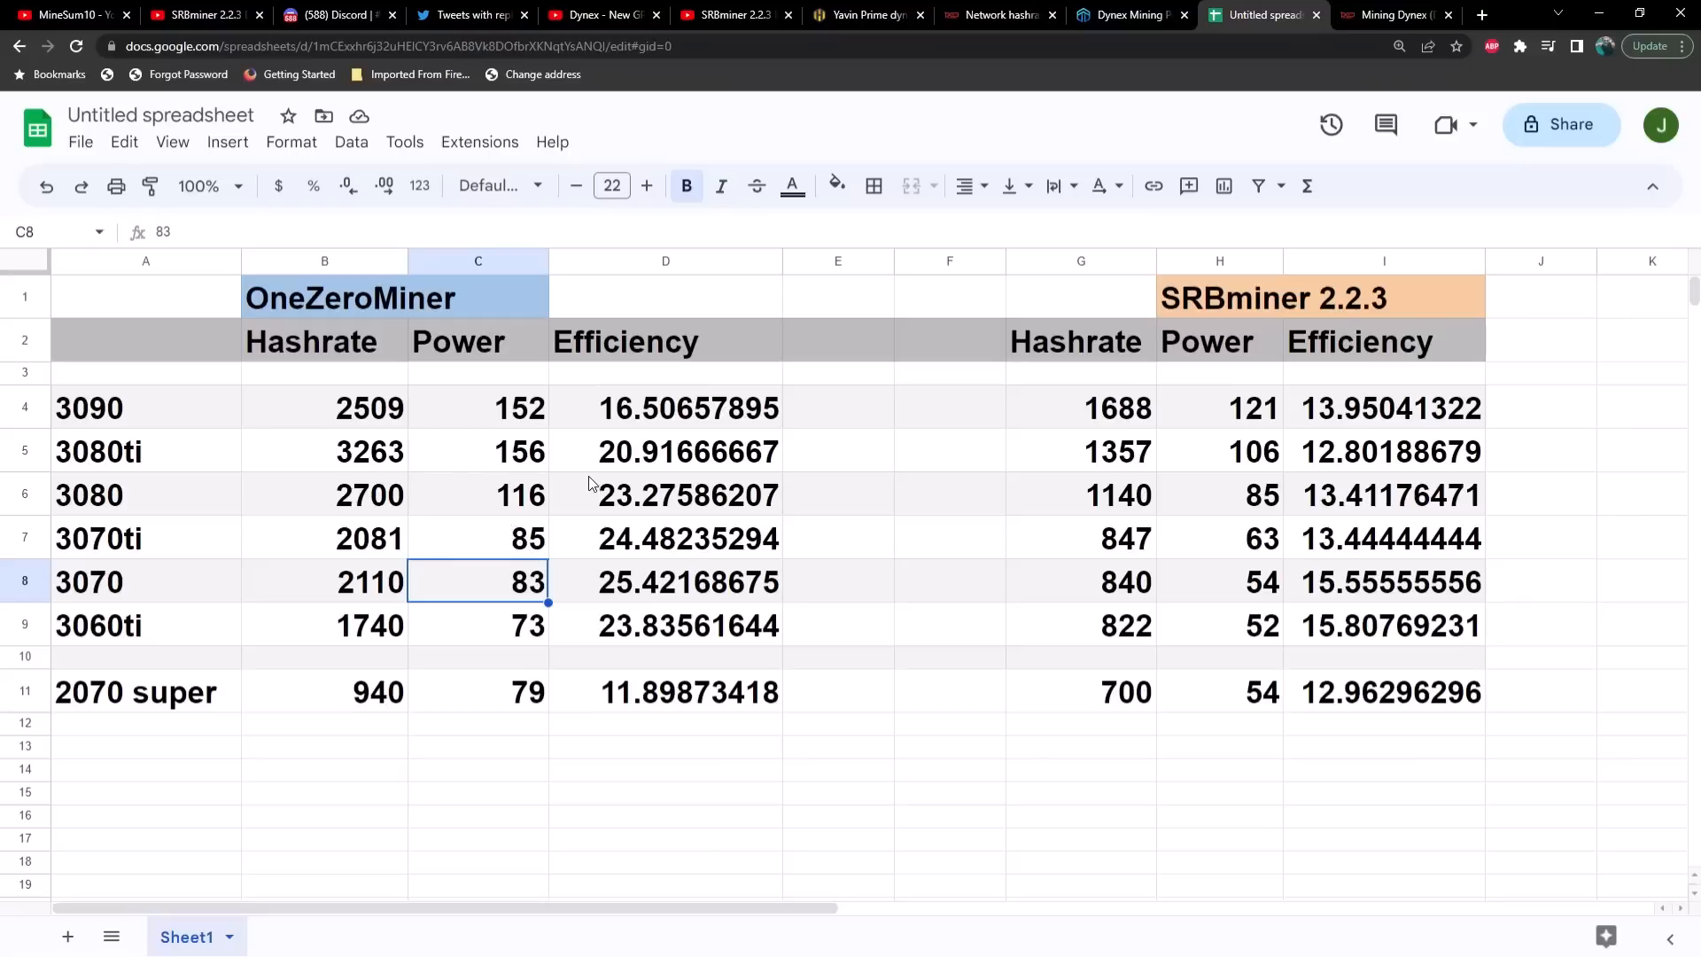
mouse_move(631, 705)
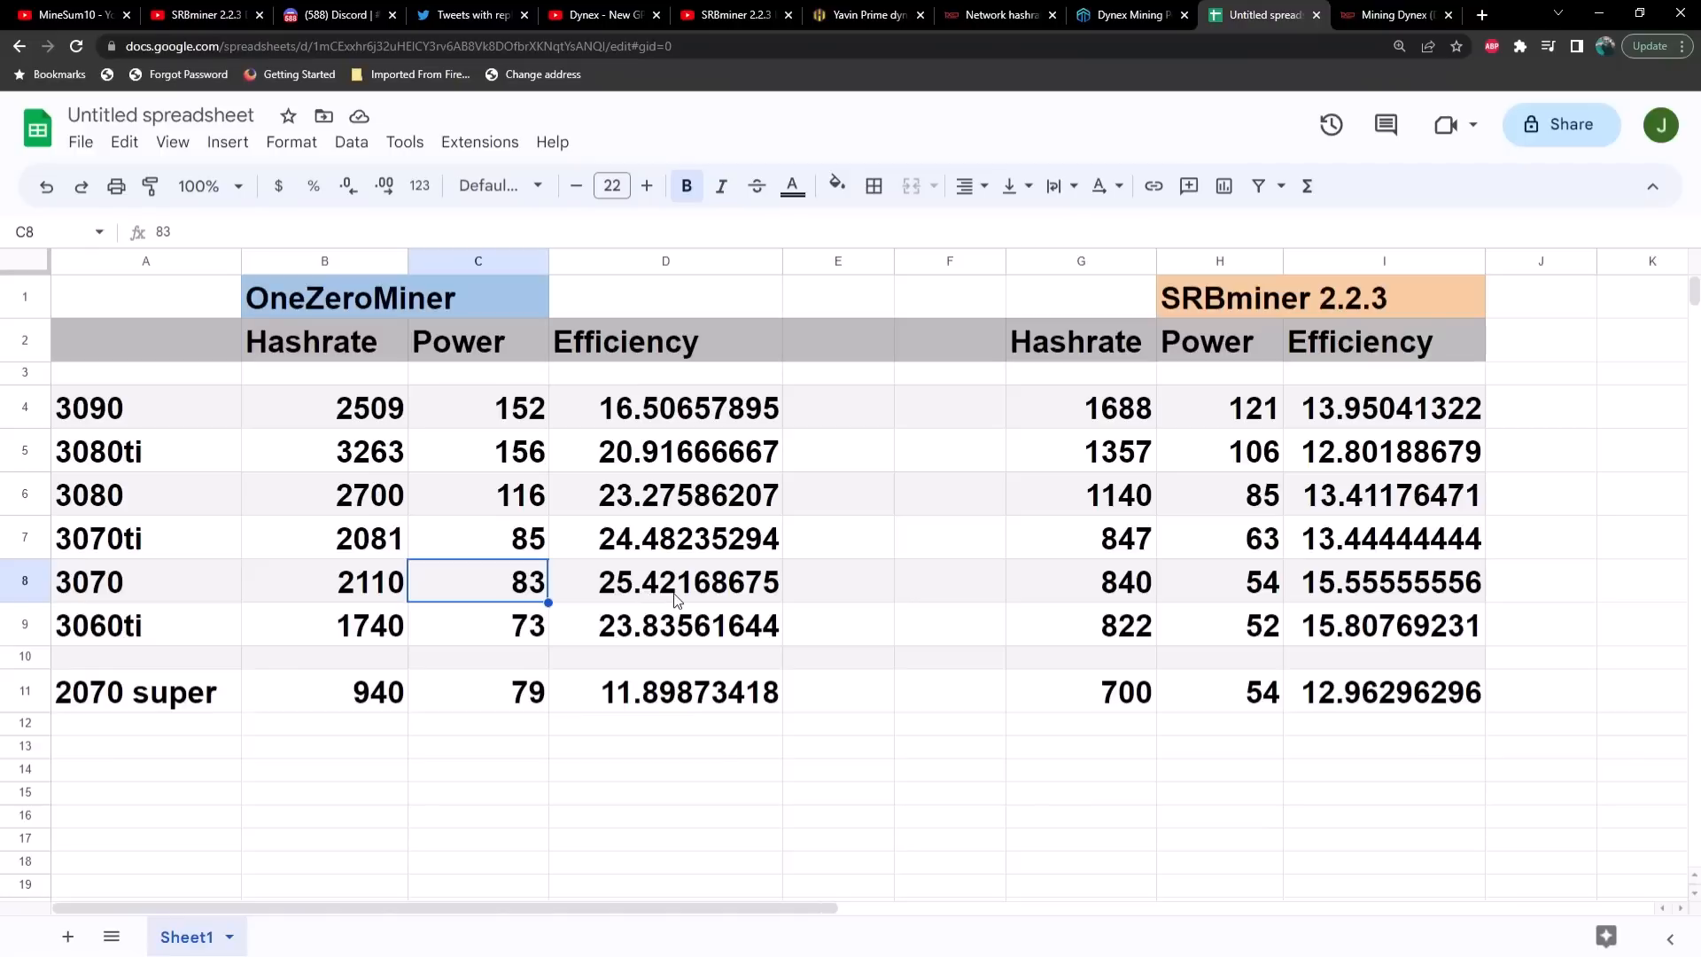
mouse_move(400, 577)
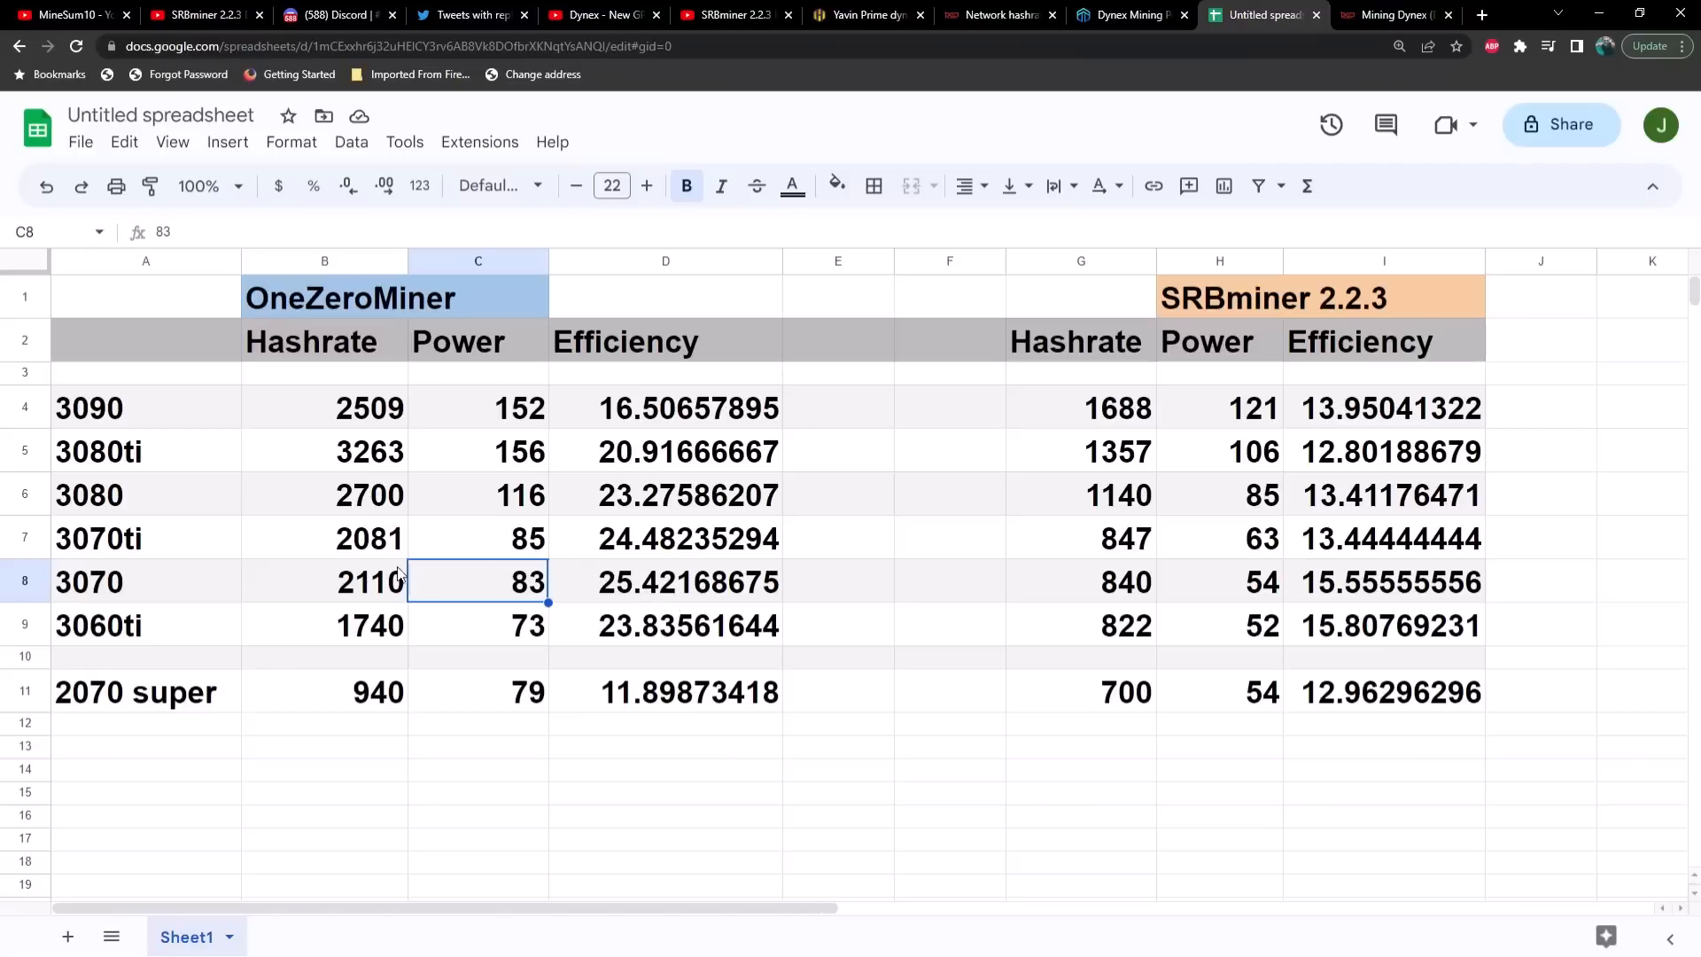
mouse_move(702, 584)
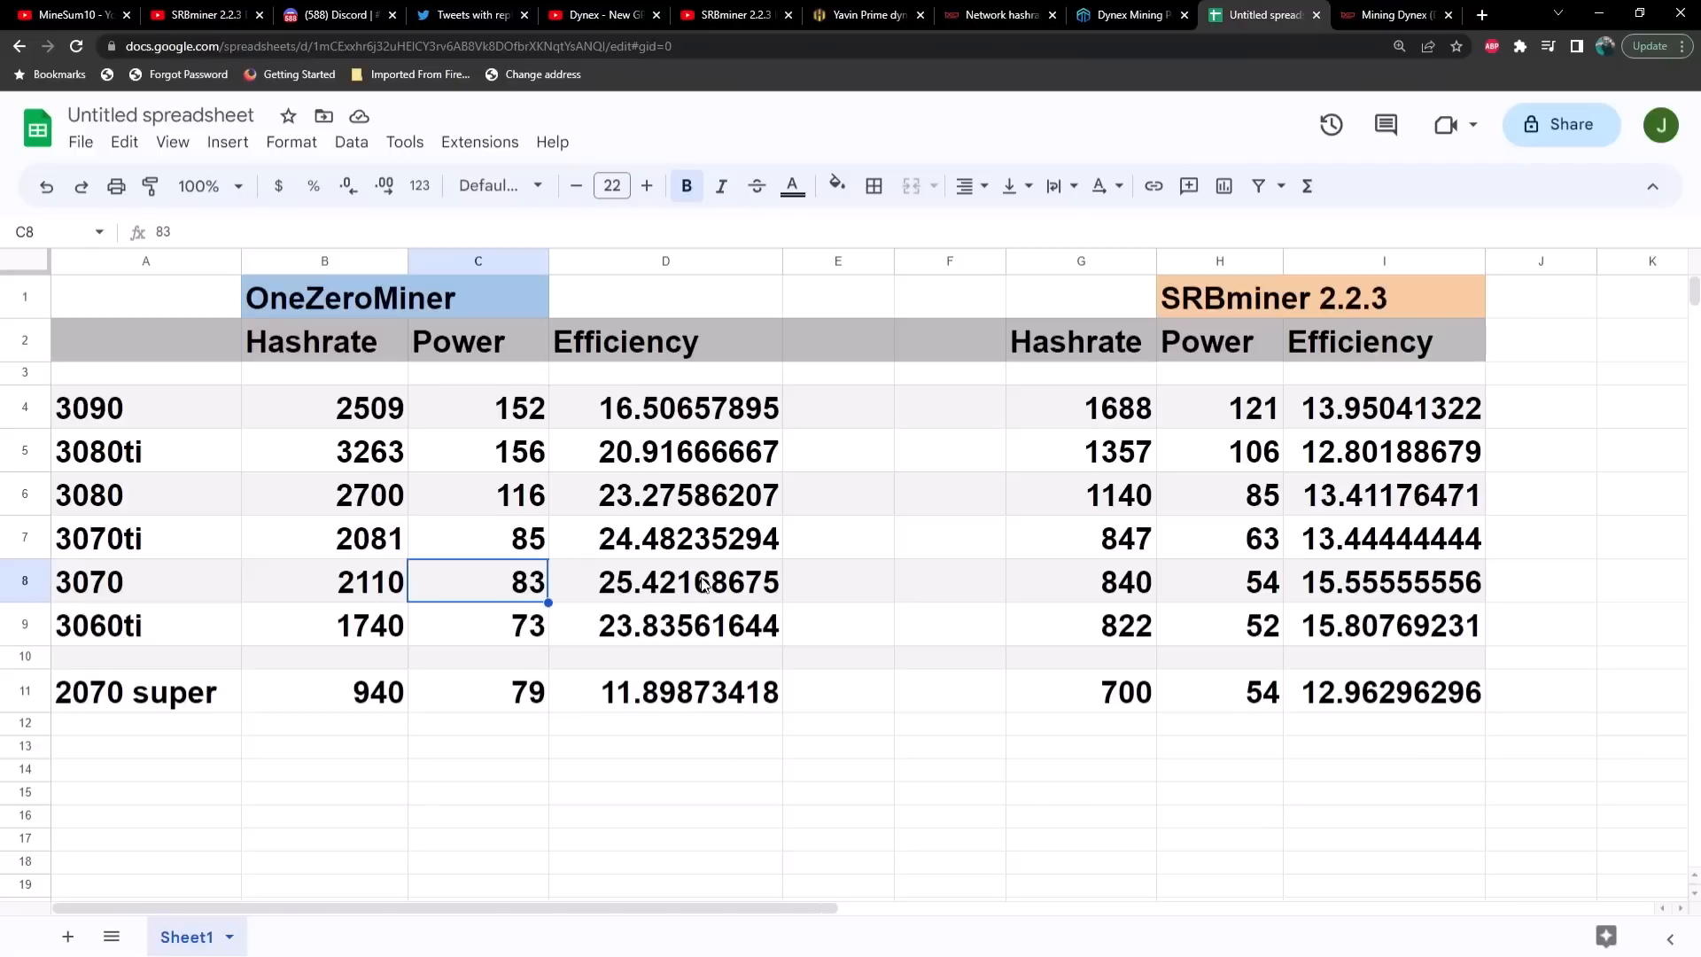
mouse_move(1131, 709)
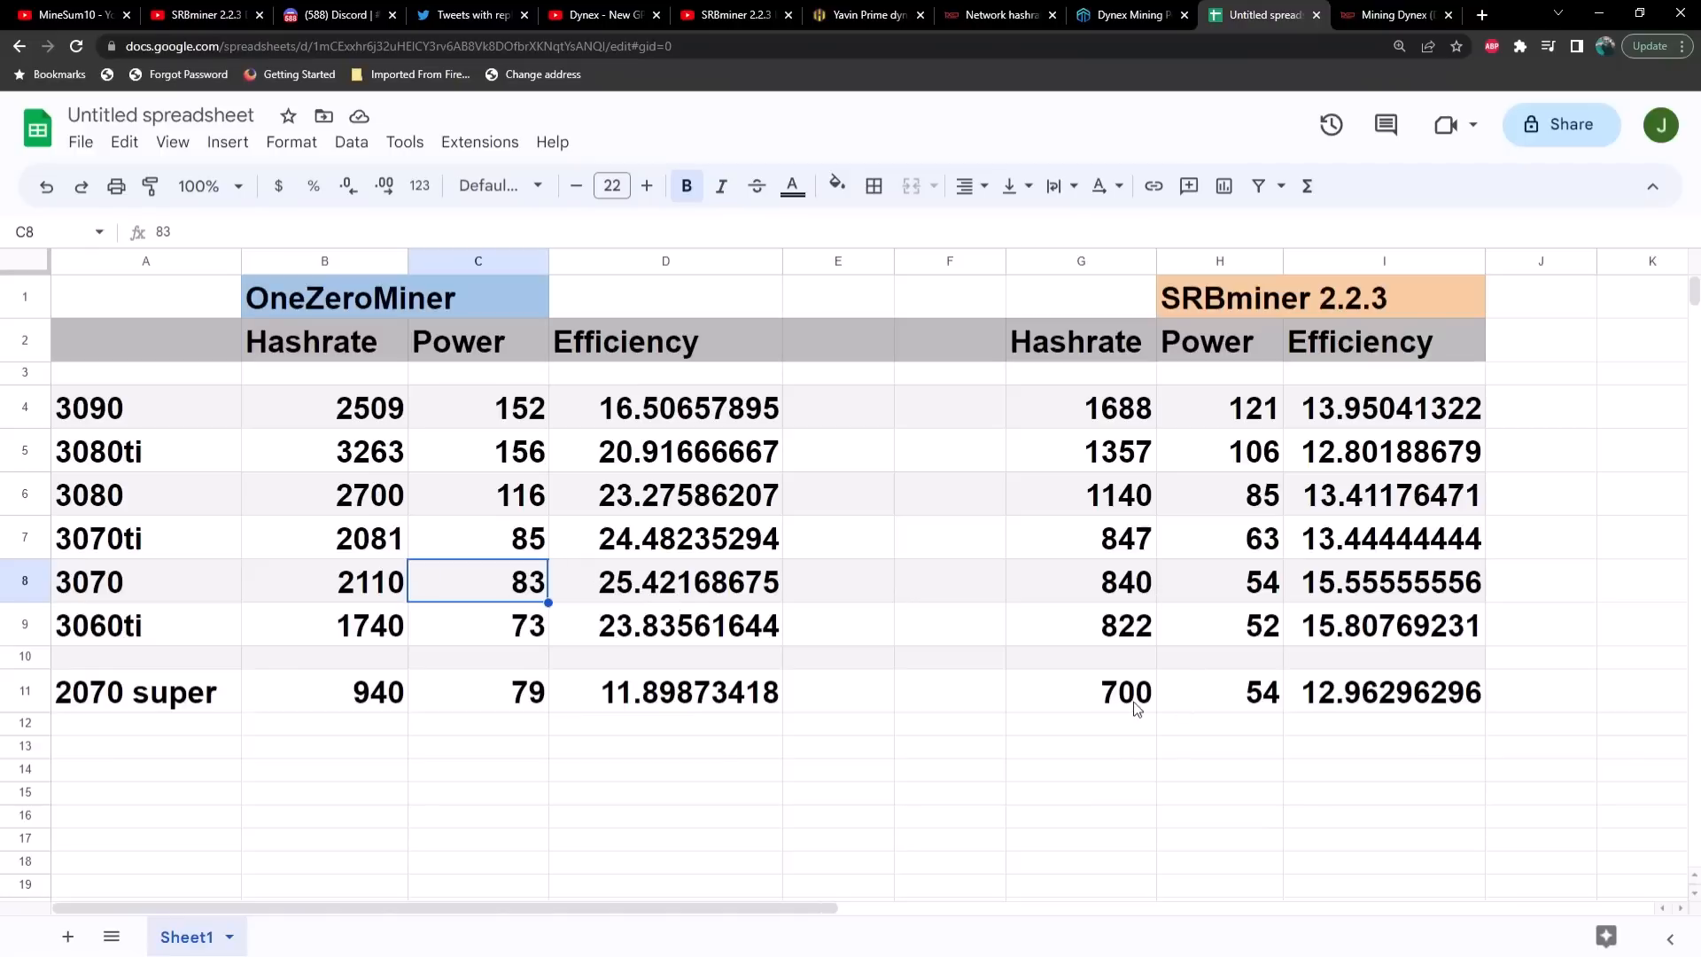
mouse_move(1365, 733)
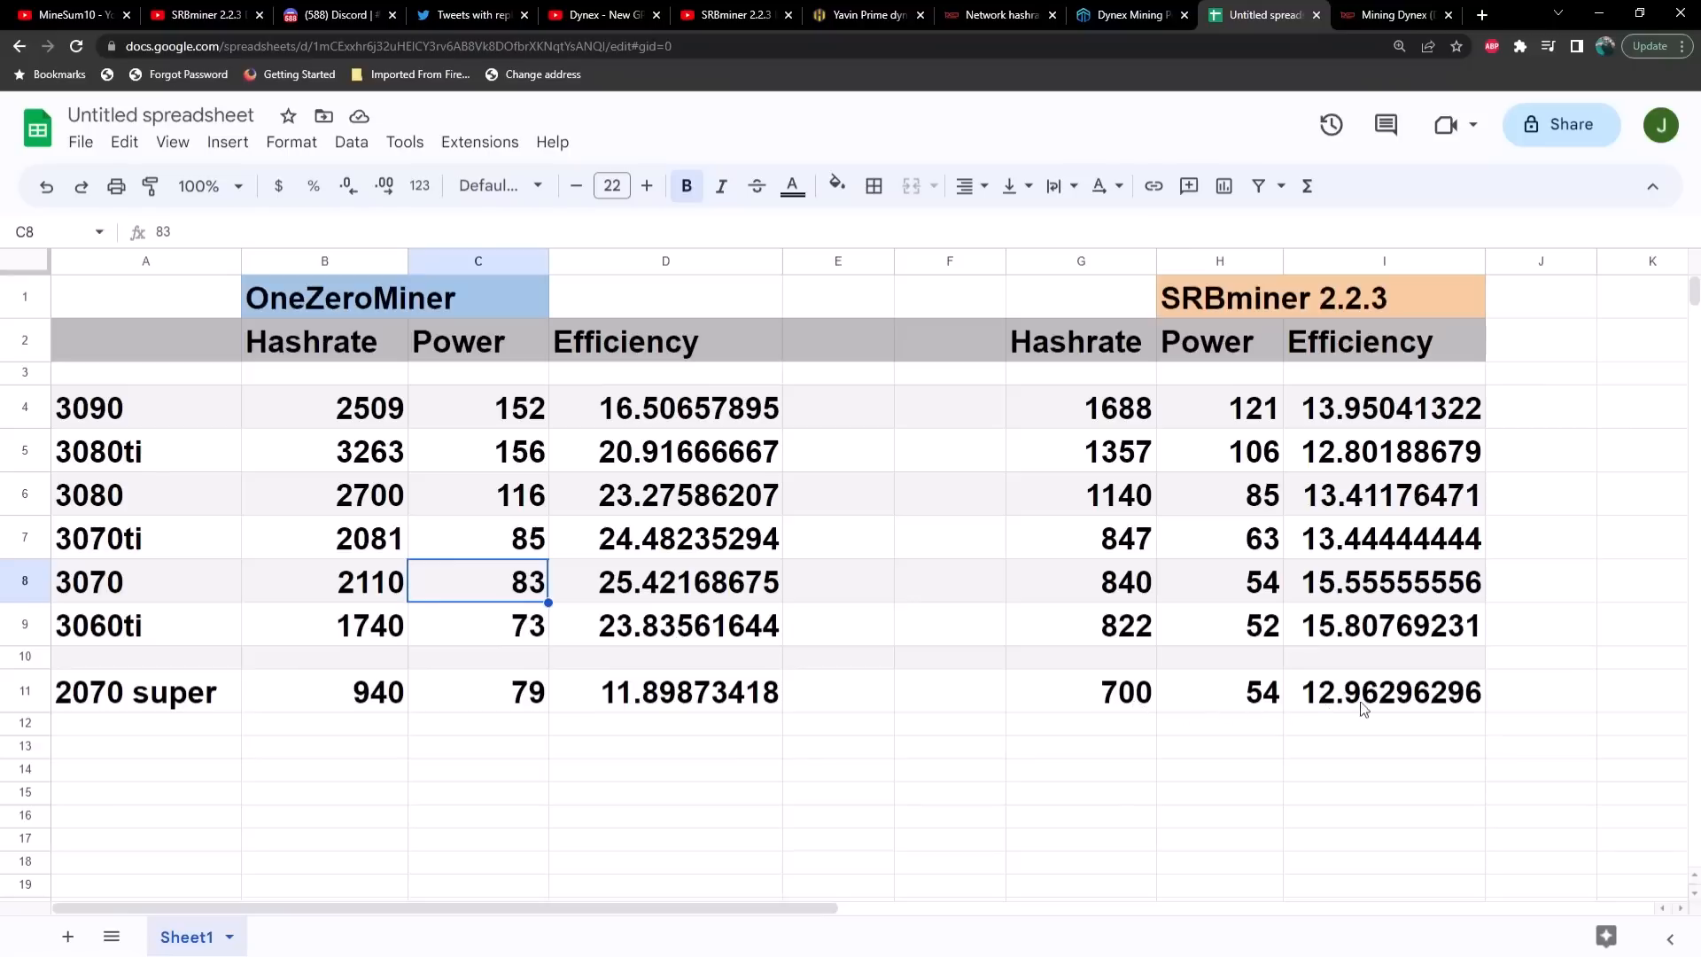
mouse_move(1374, 705)
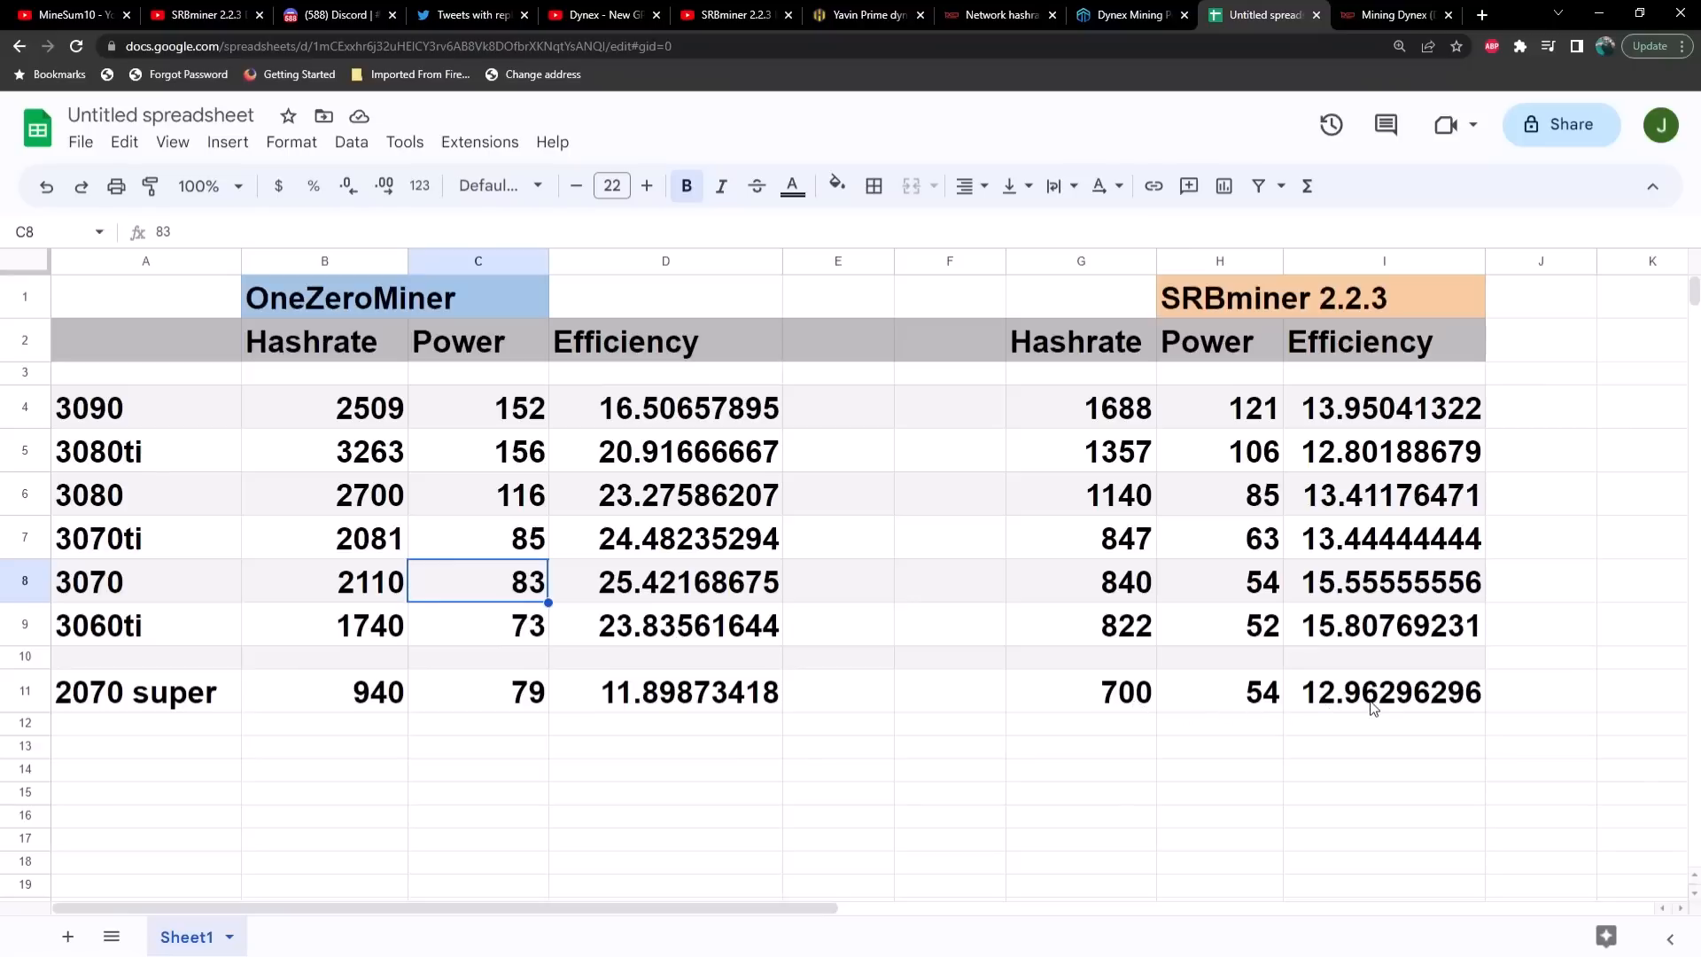
mouse_move(1017, 708)
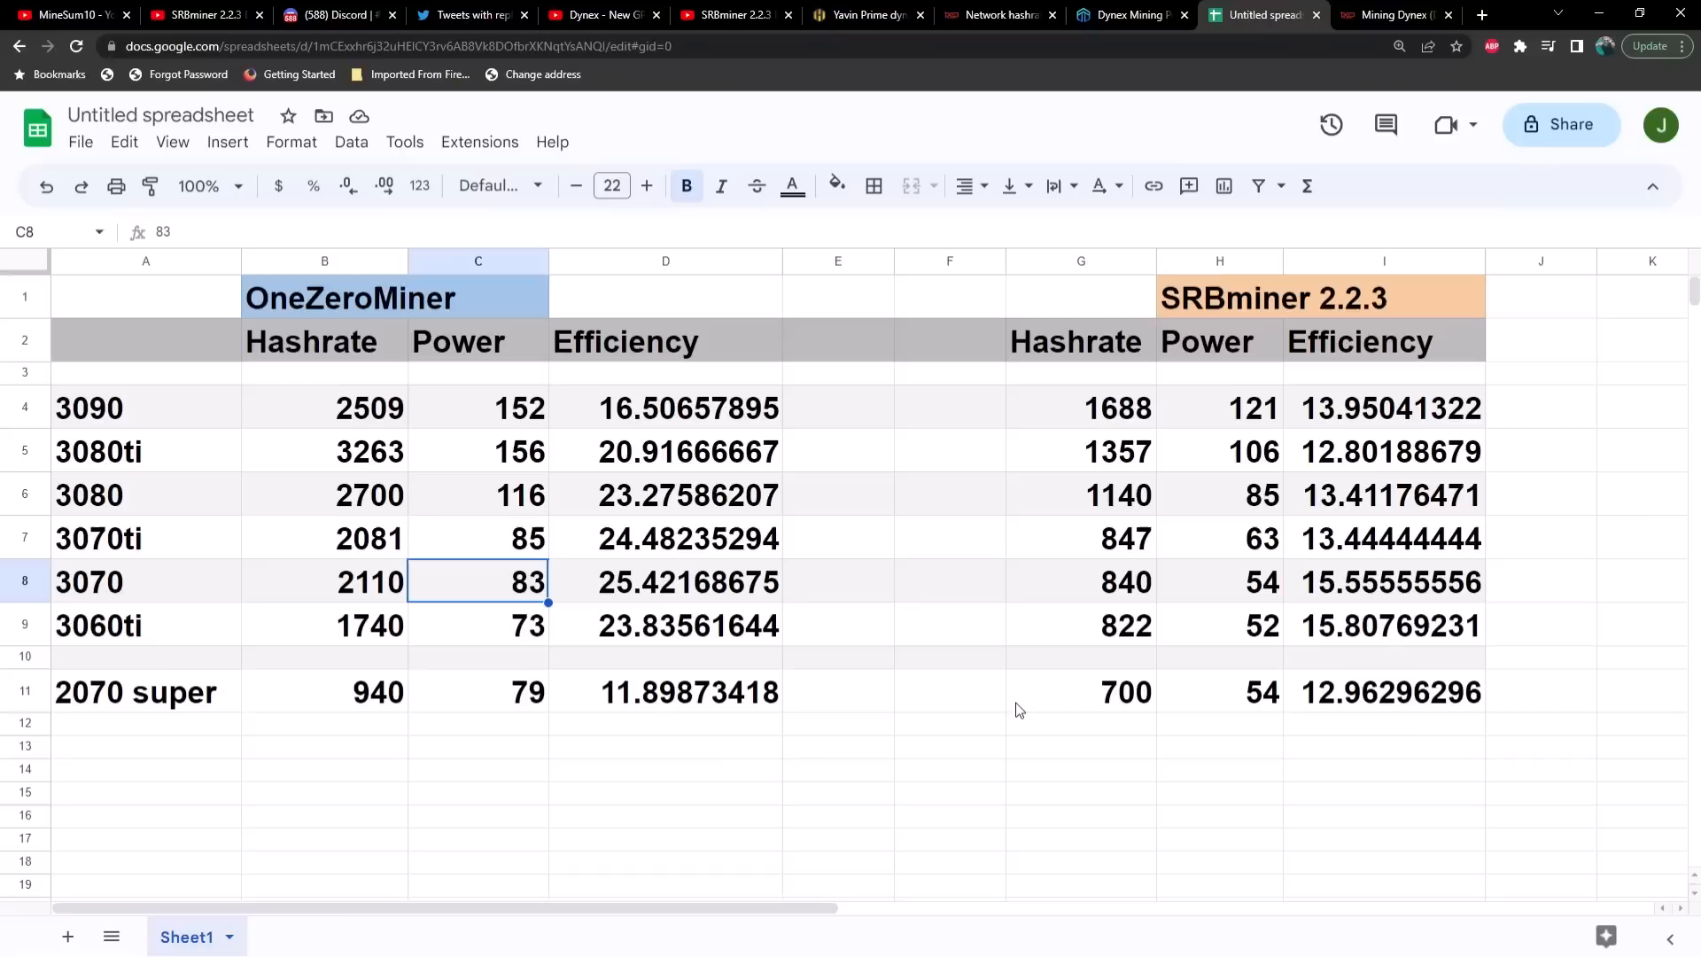
mouse_move(638, 713)
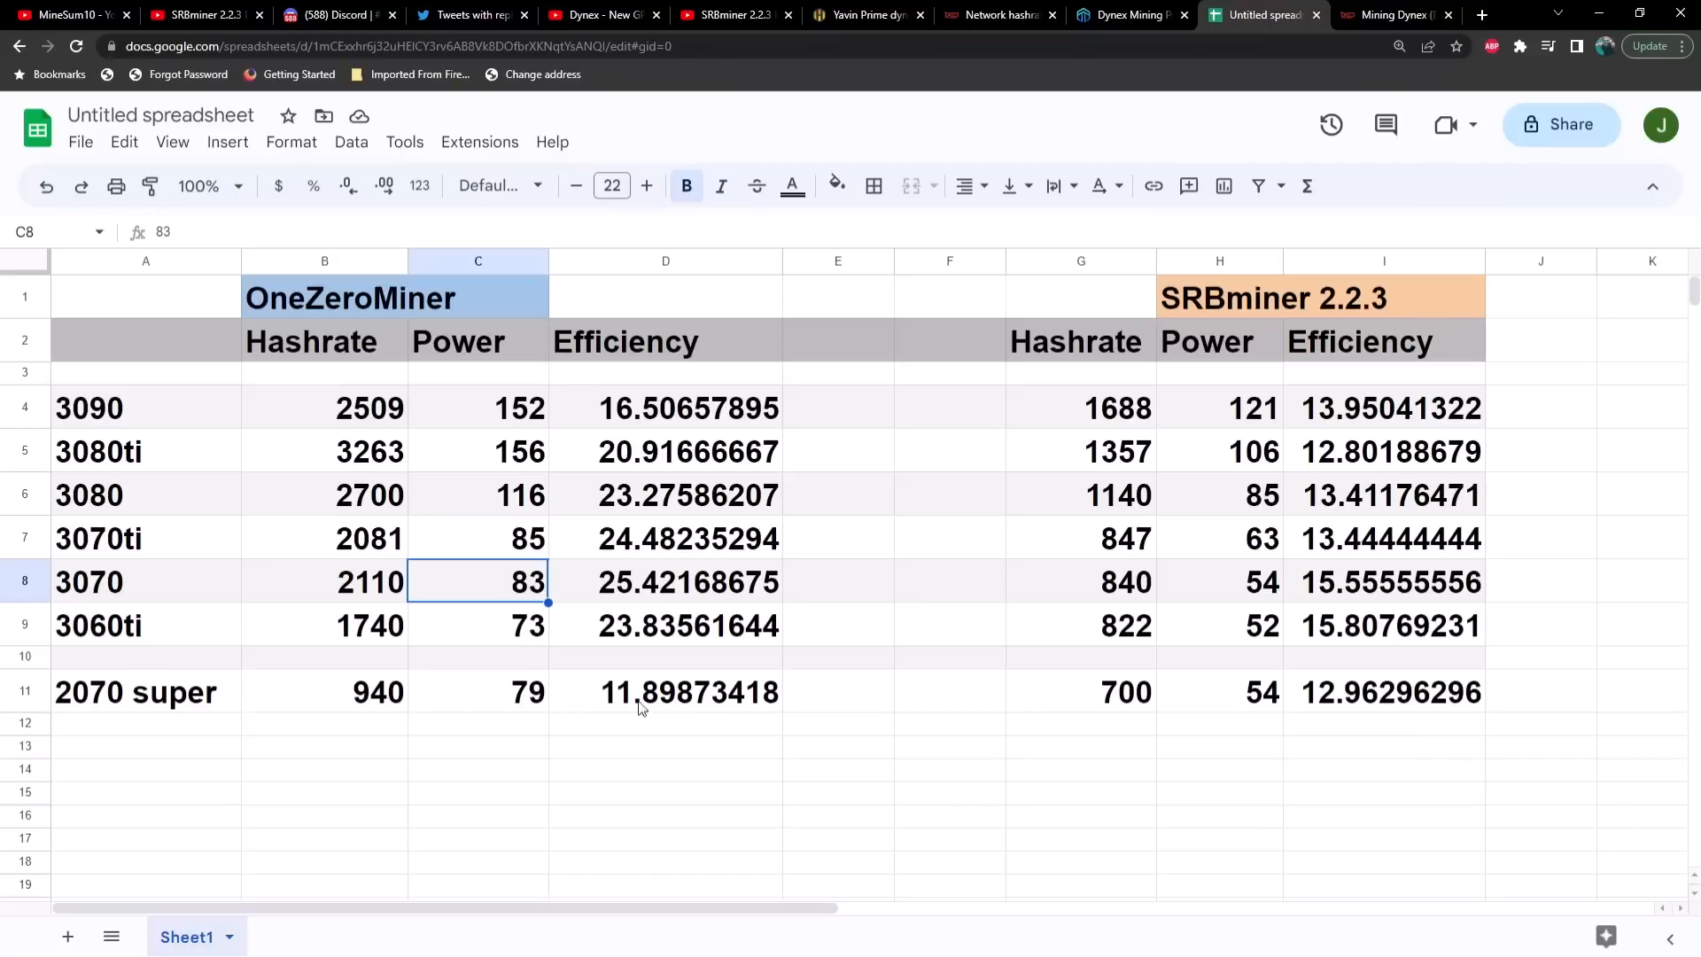
mouse_move(602, 709)
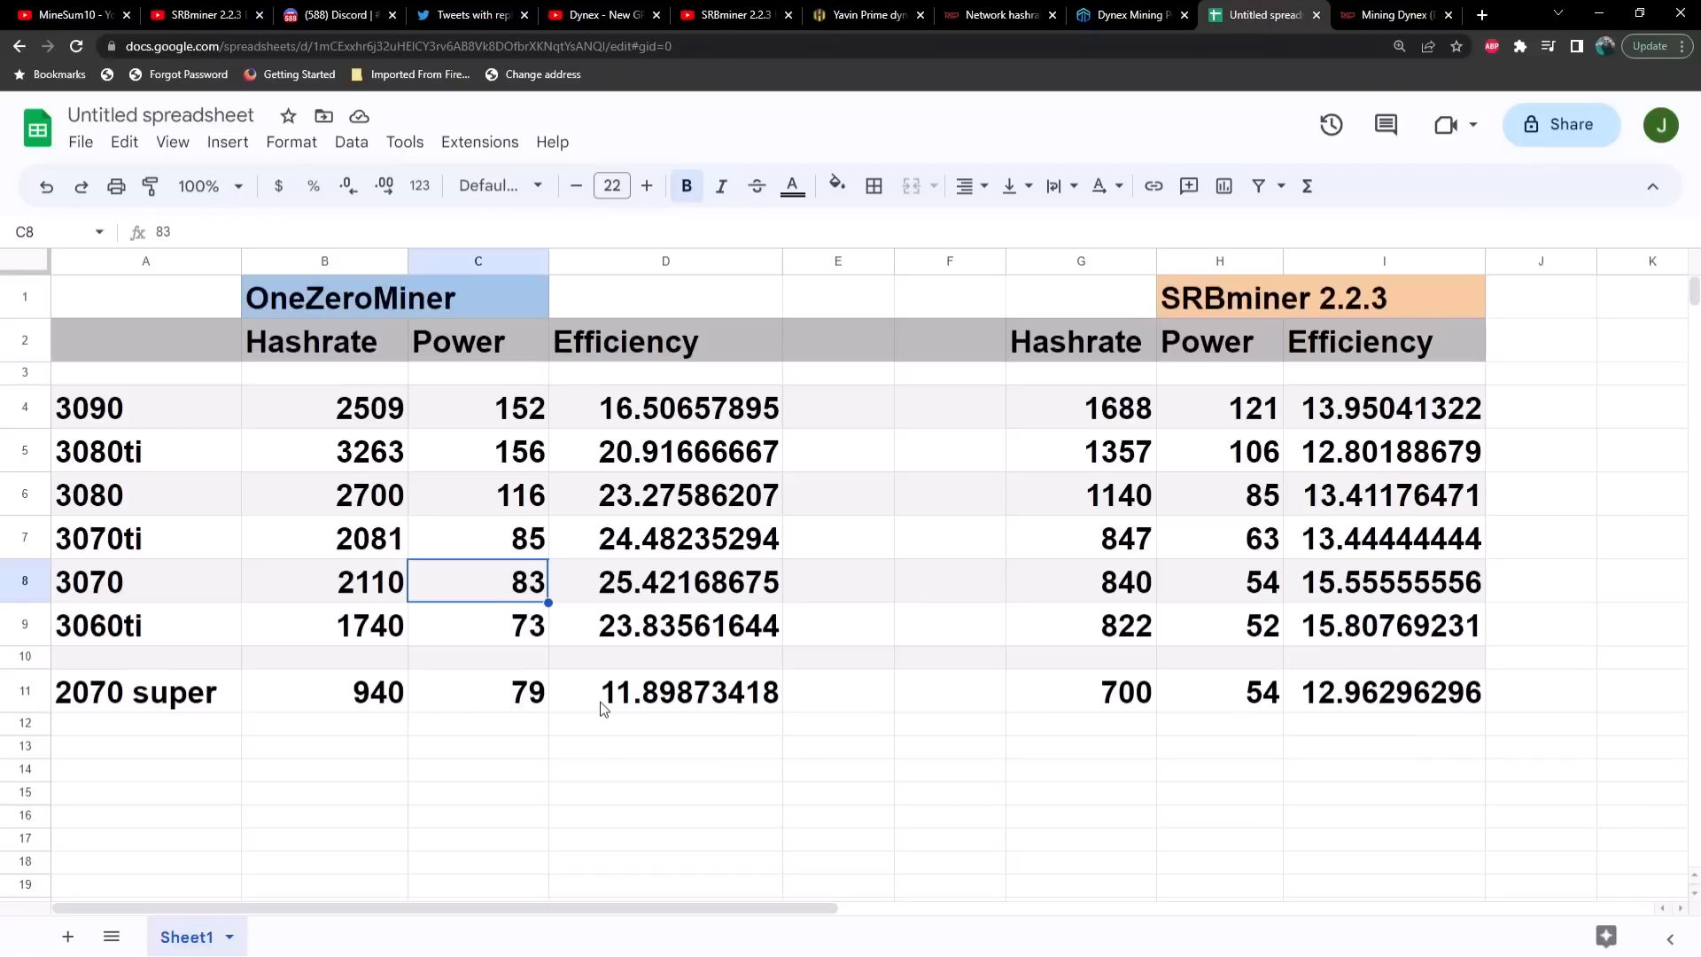
mouse_move(584, 703)
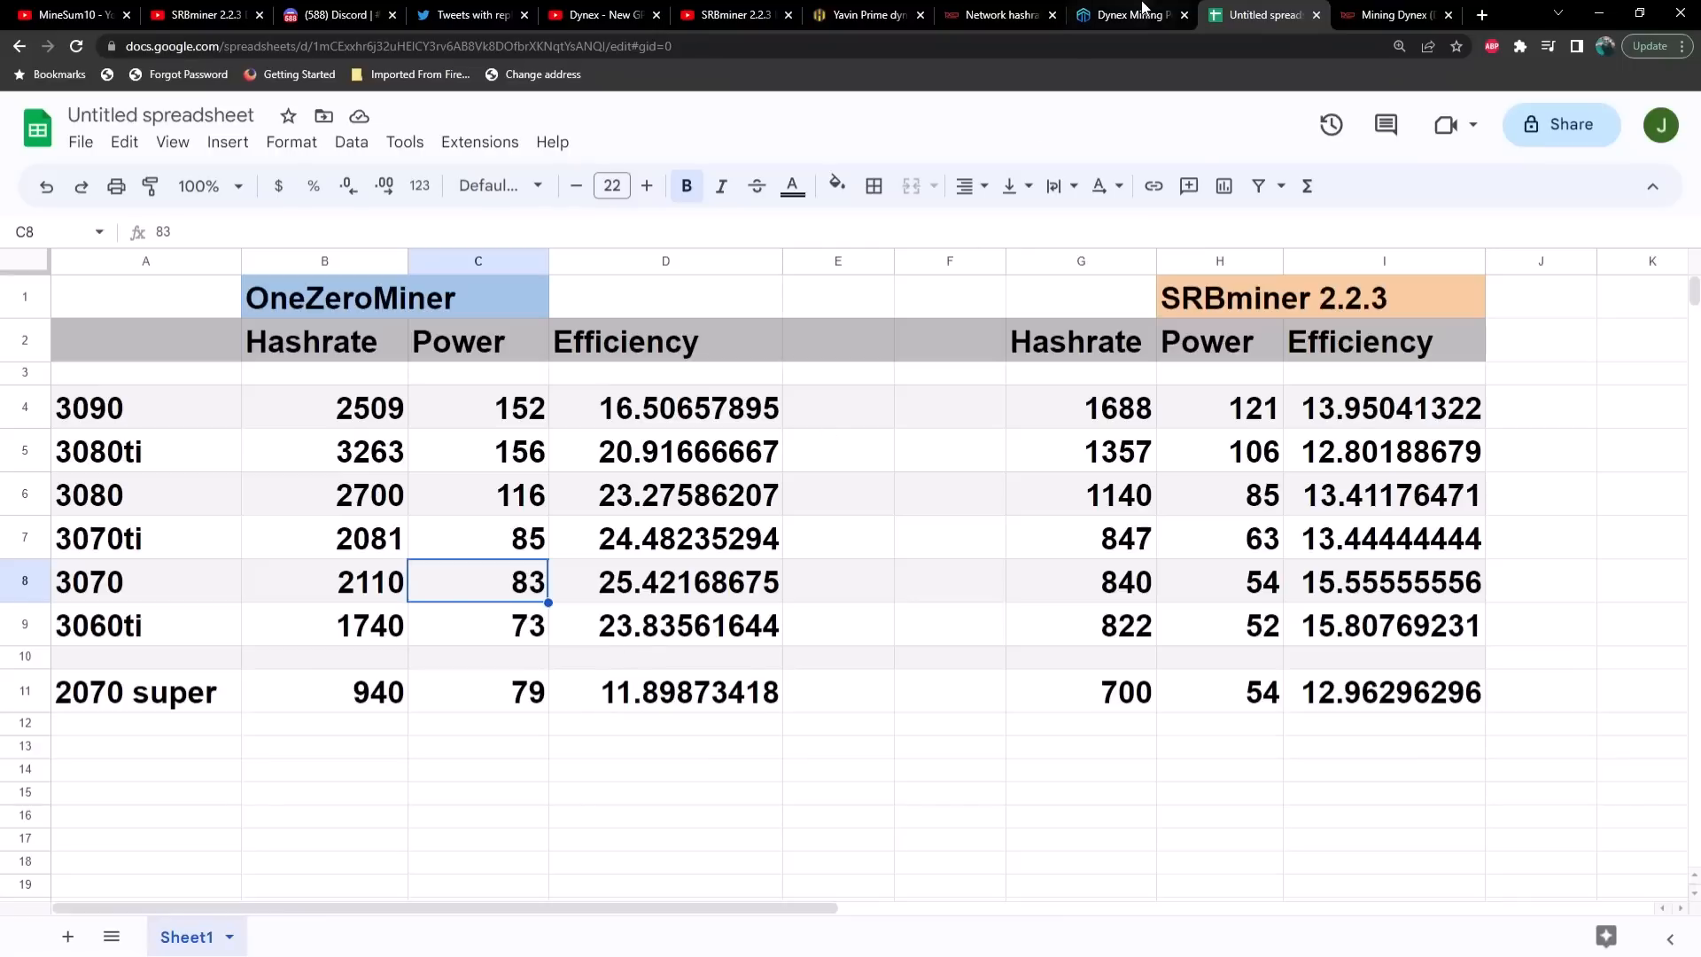
Step: Switch to the Dynex Mining tab to view Ekapool's worker statistics
left_click(1131, 14)
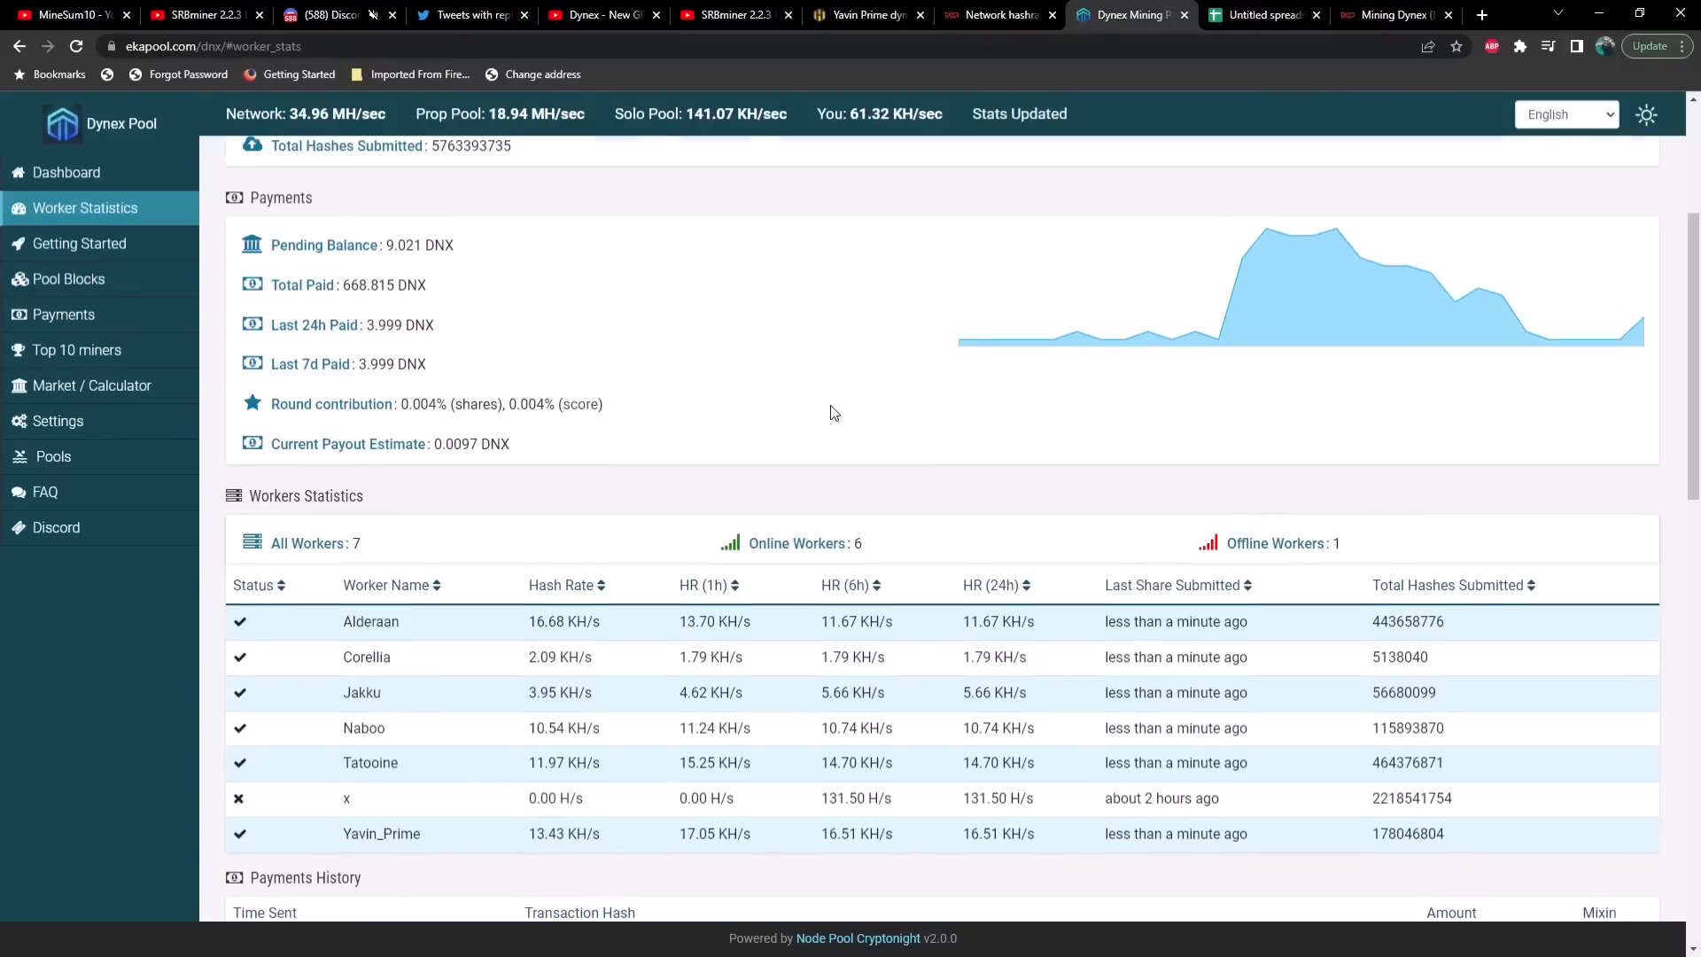
scroll("up", 3)
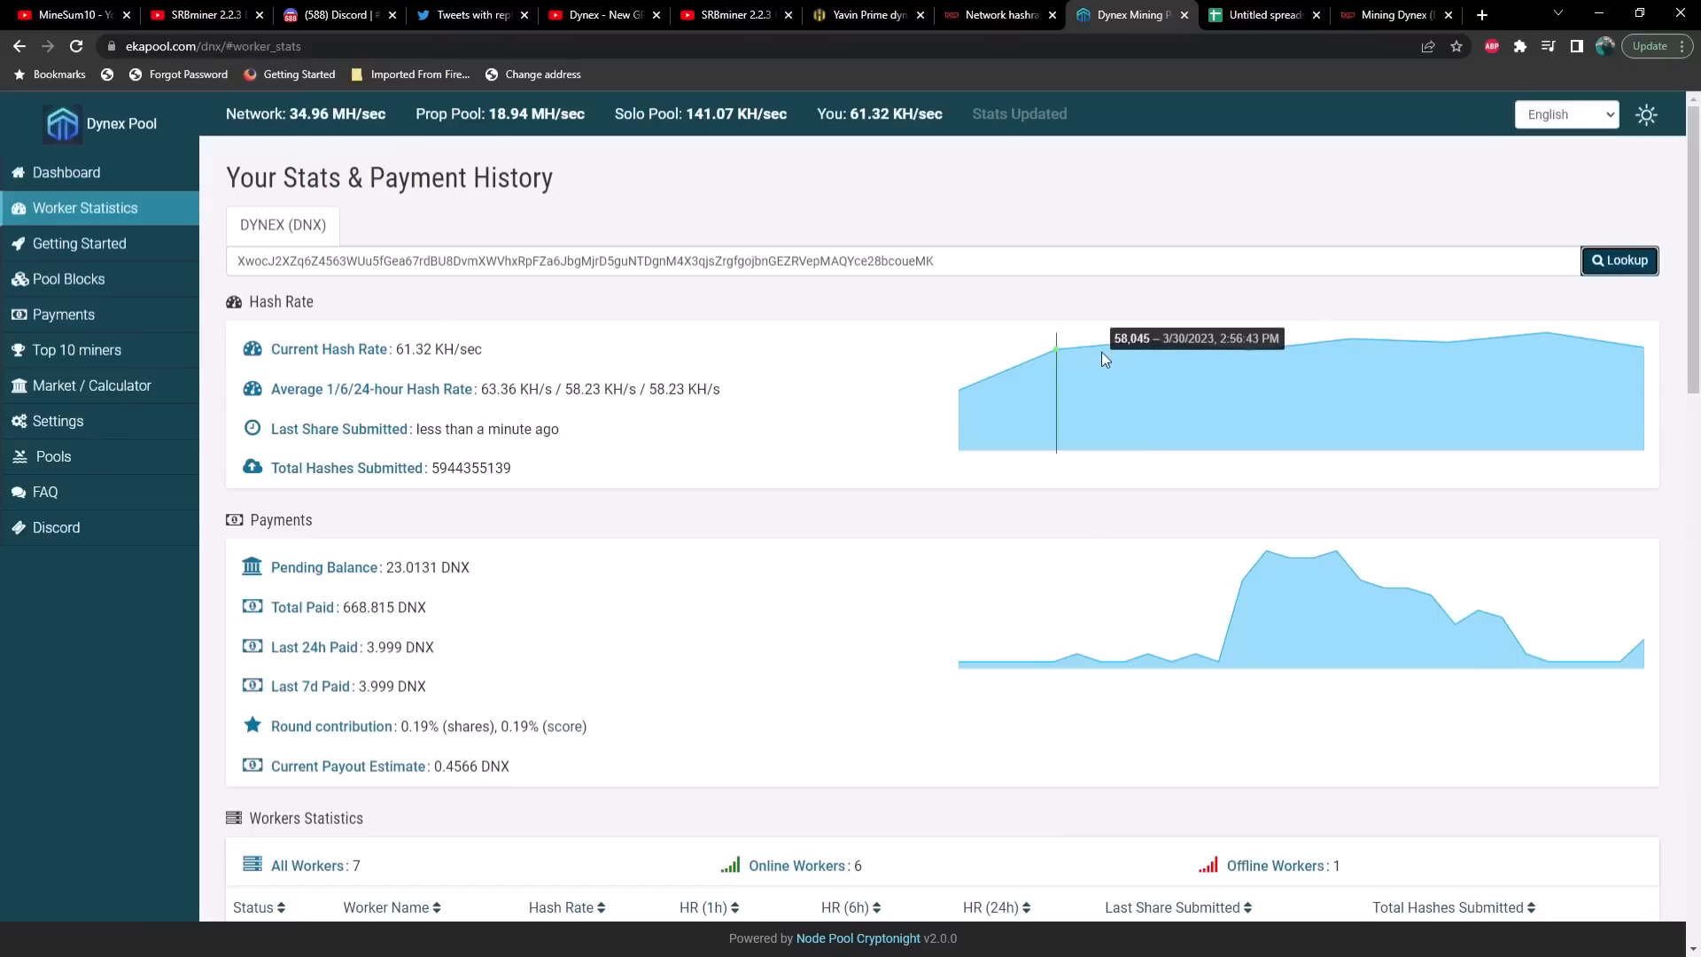
mouse_move(425, 369)
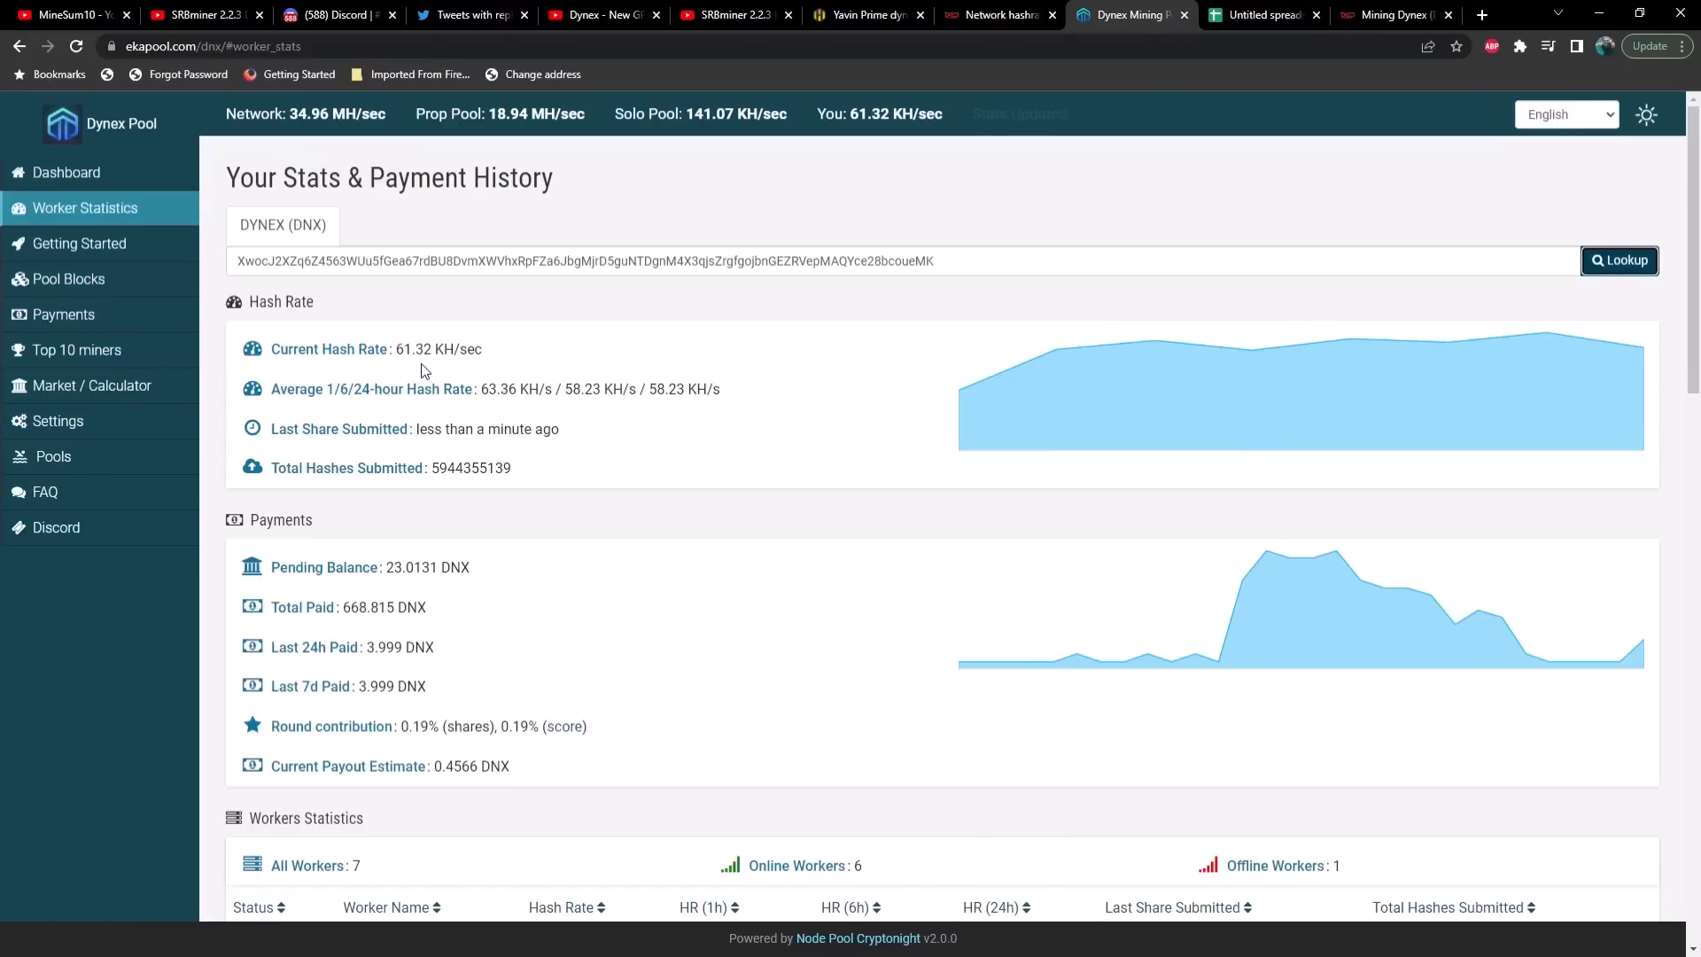
scroll("down", 3)
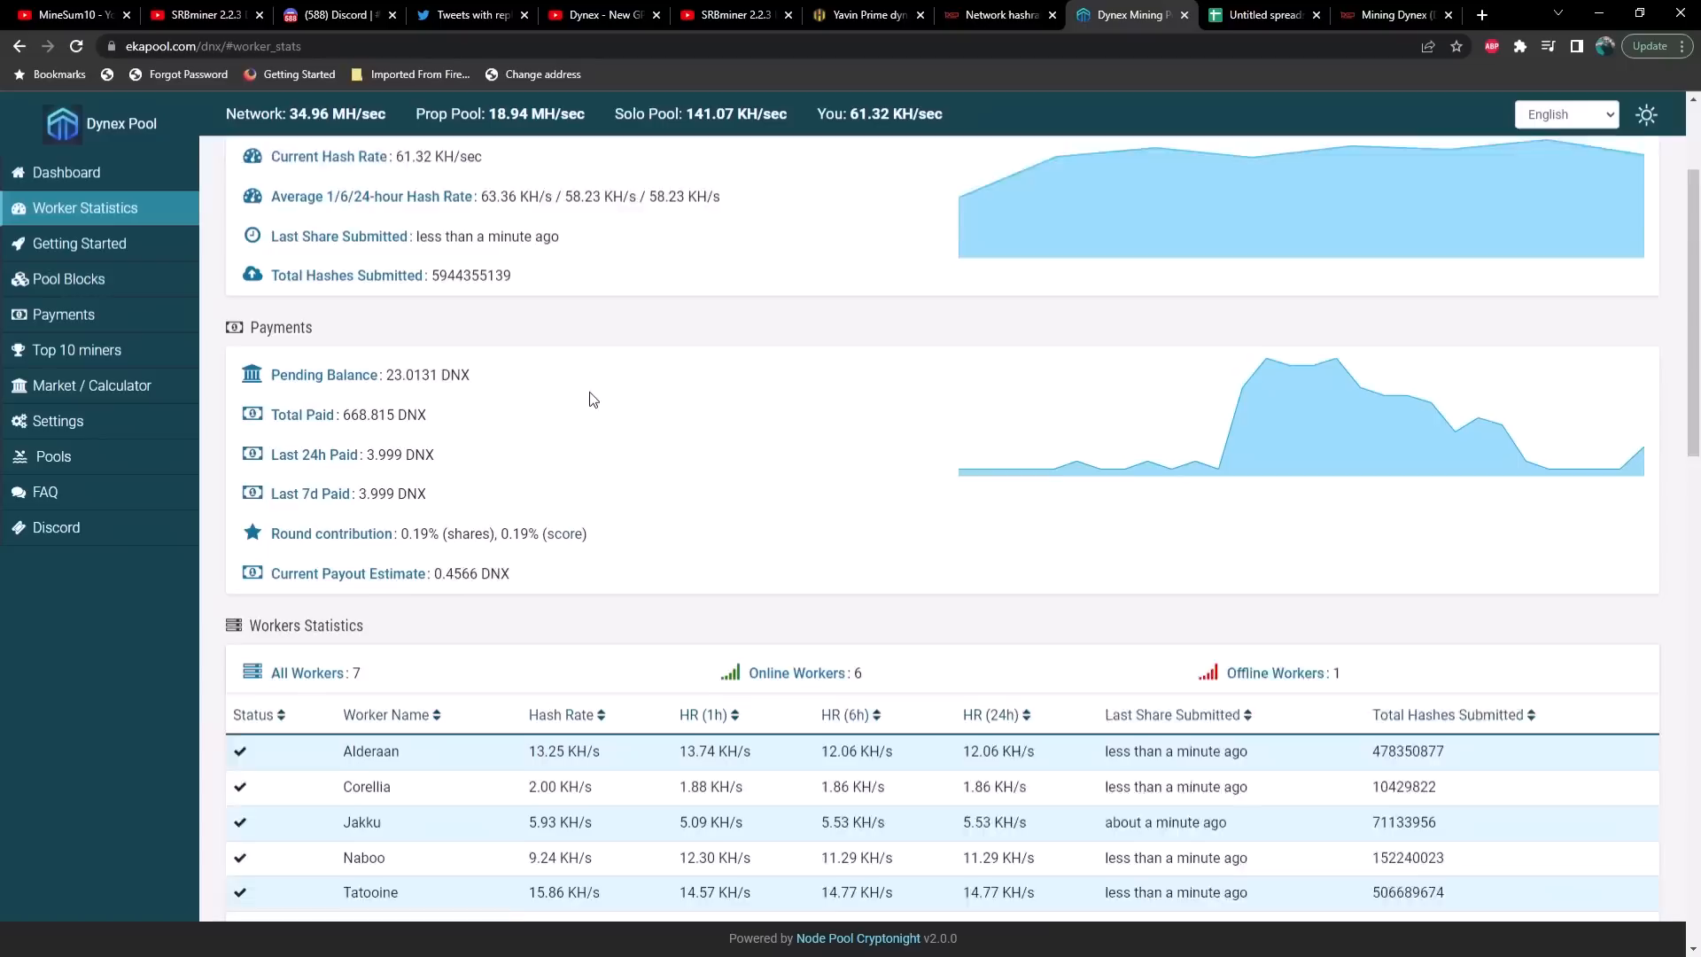
scroll("down", 3)
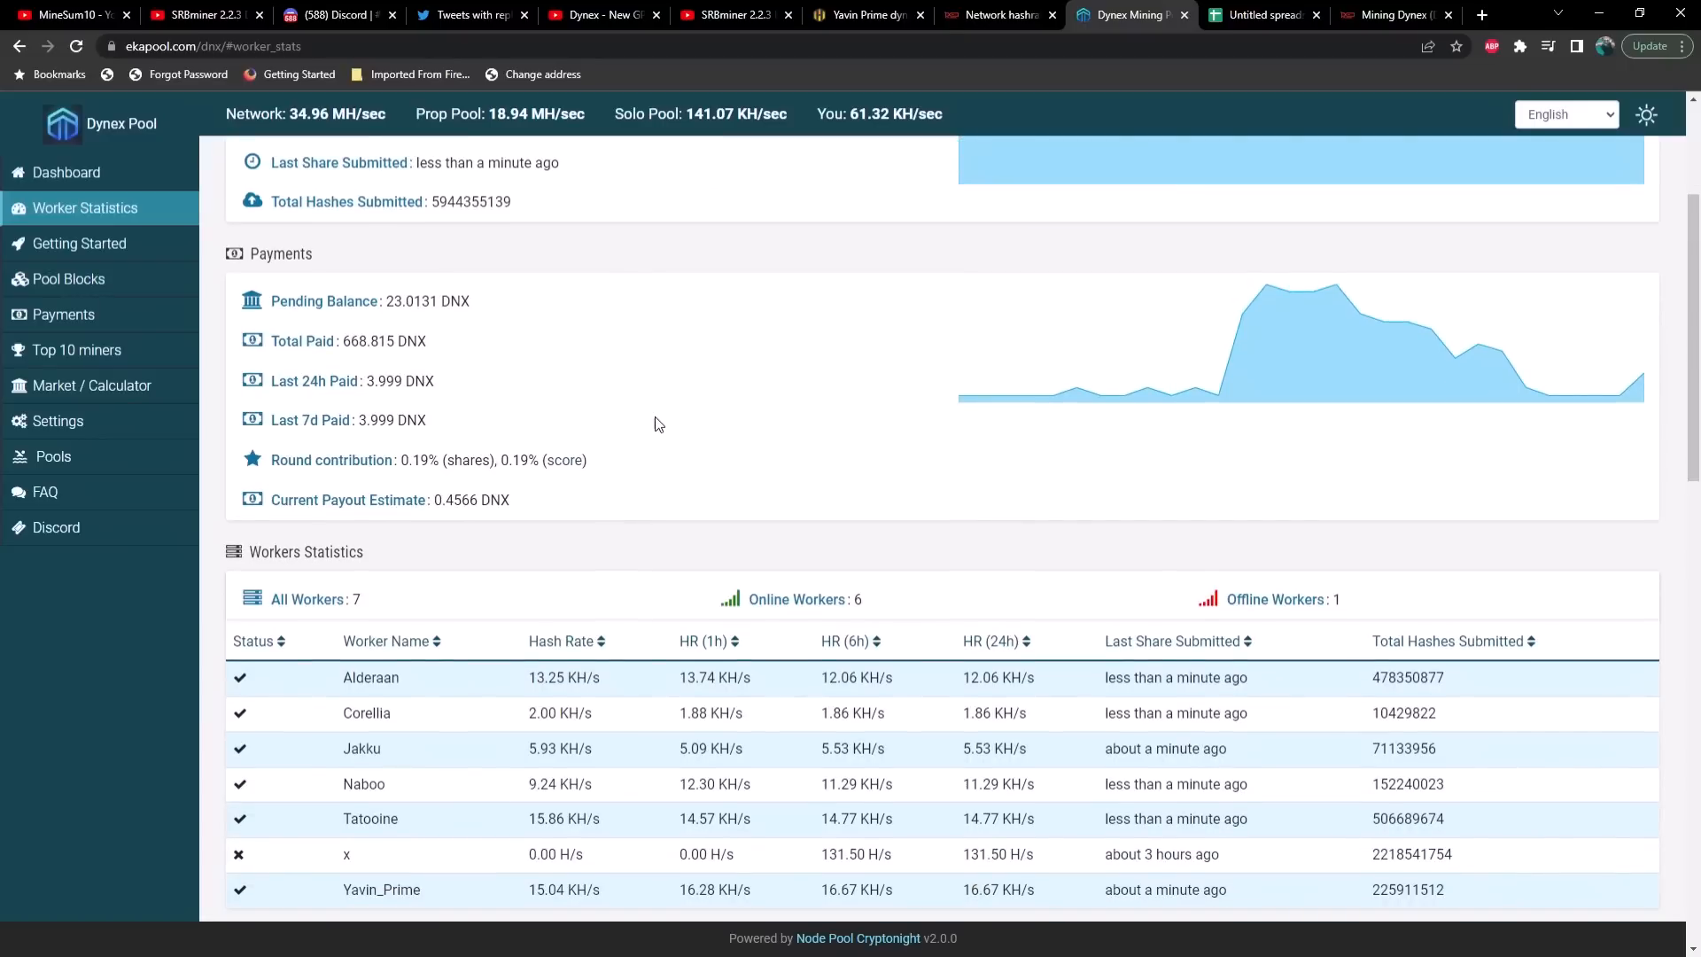
left_click(865, 14)
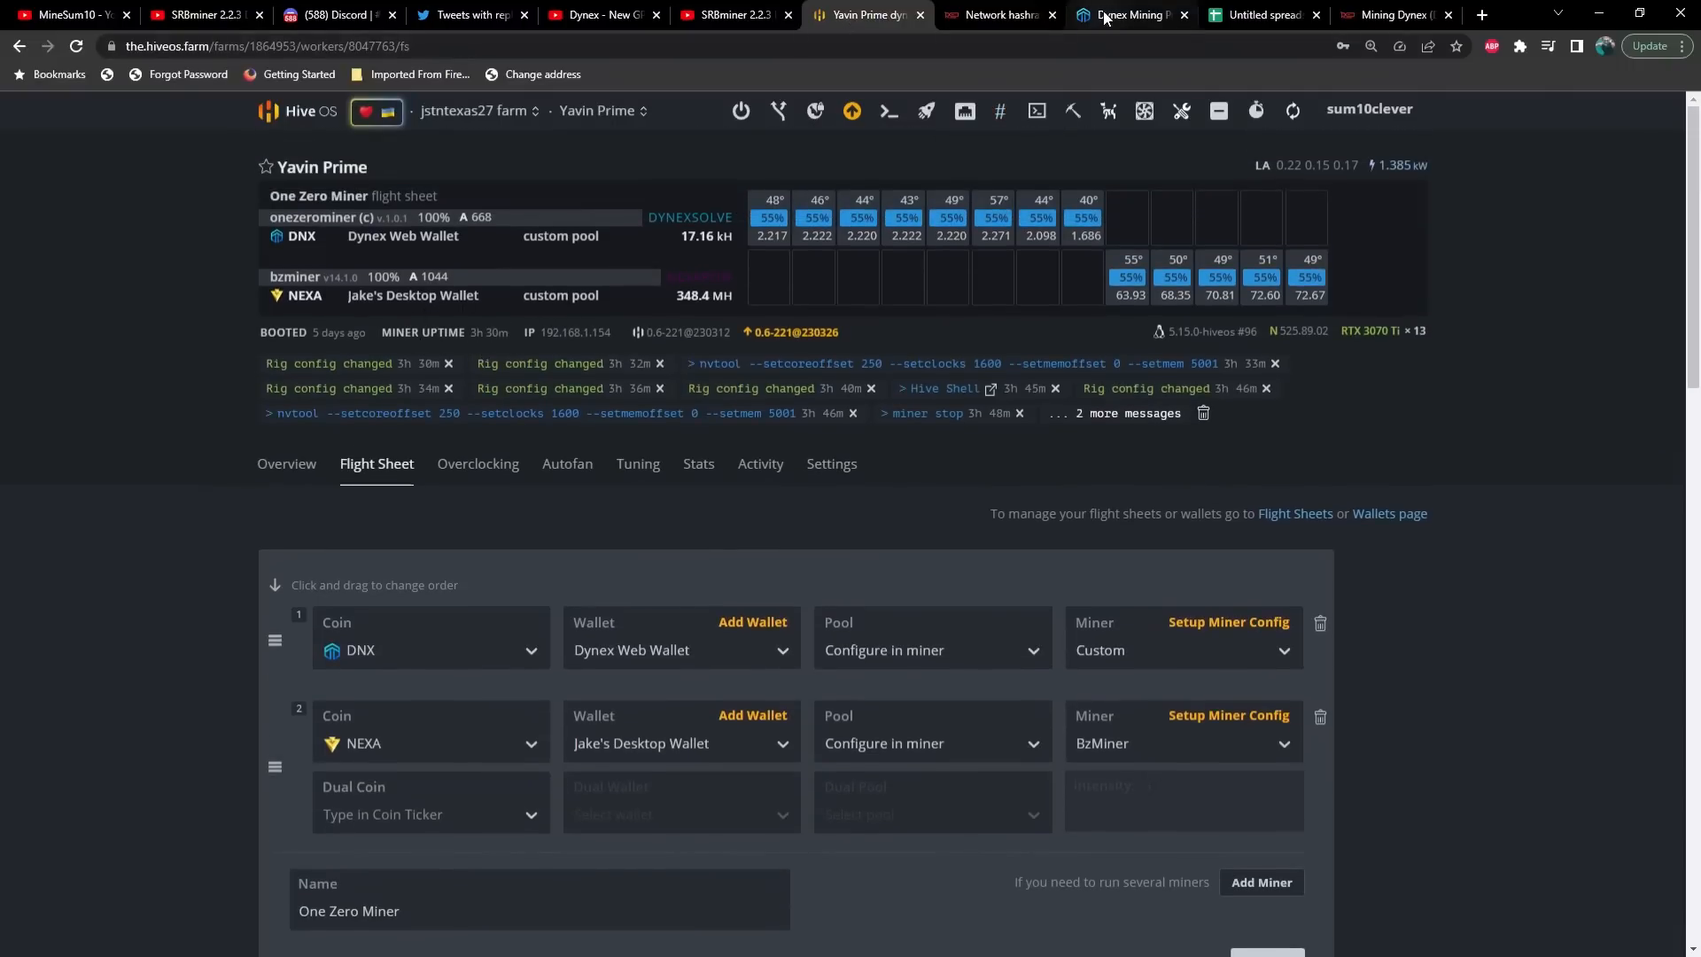
left_click(1130, 14)
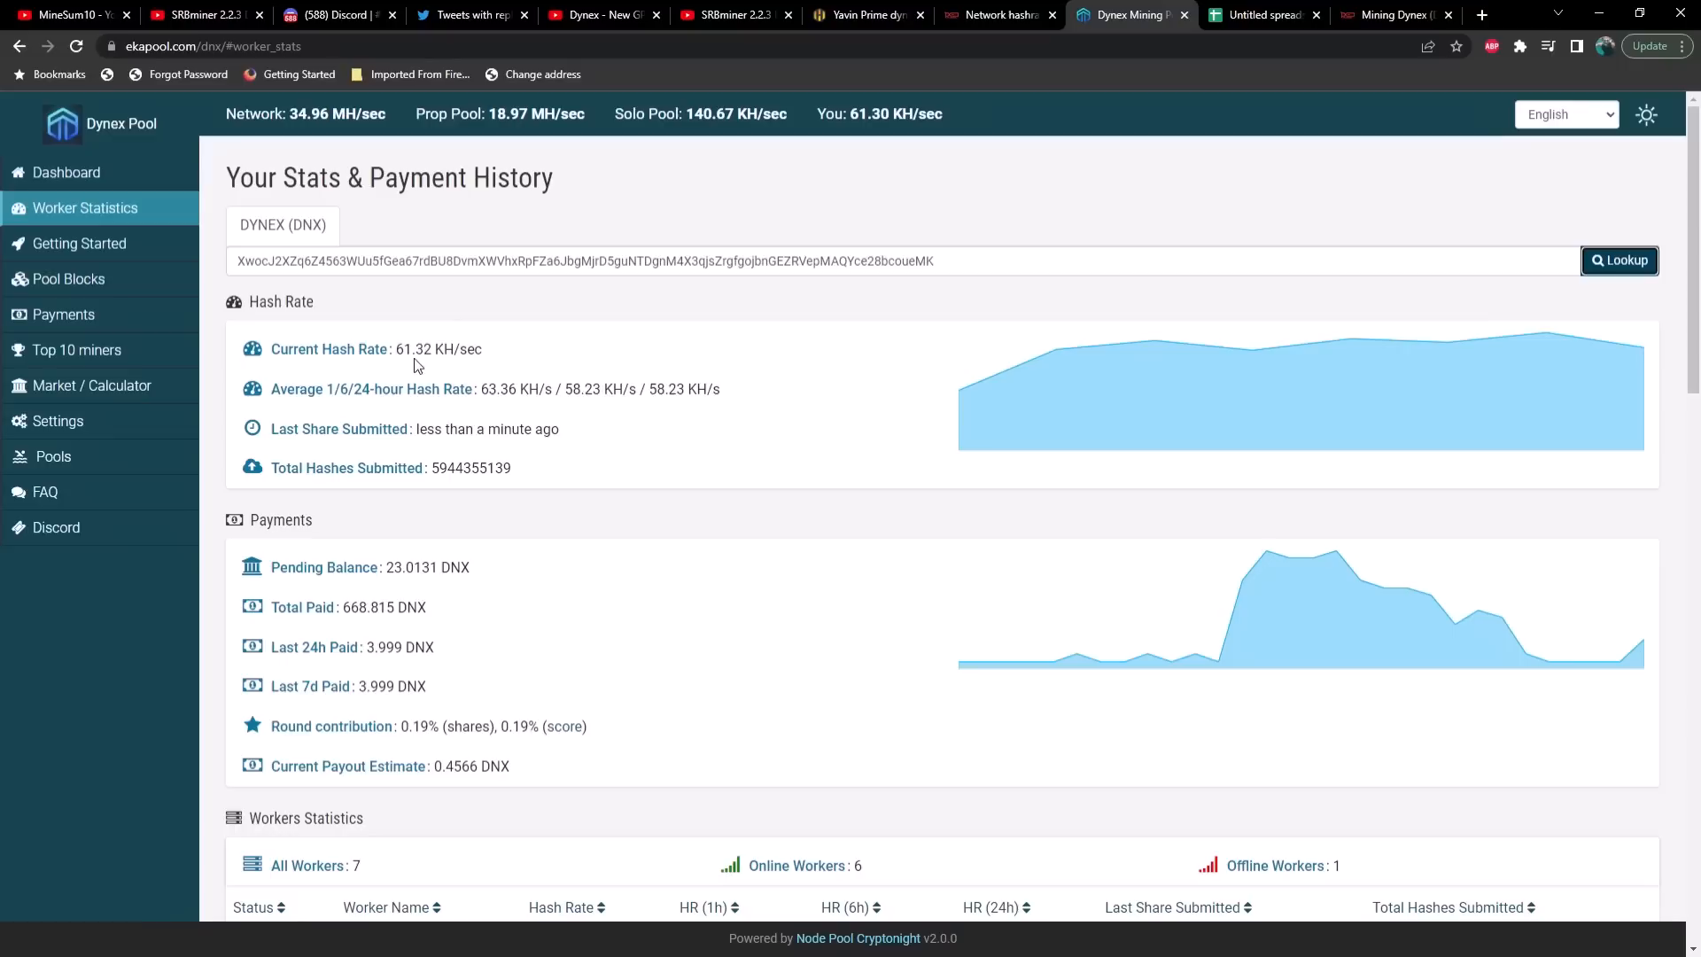
mouse_move(617, 396)
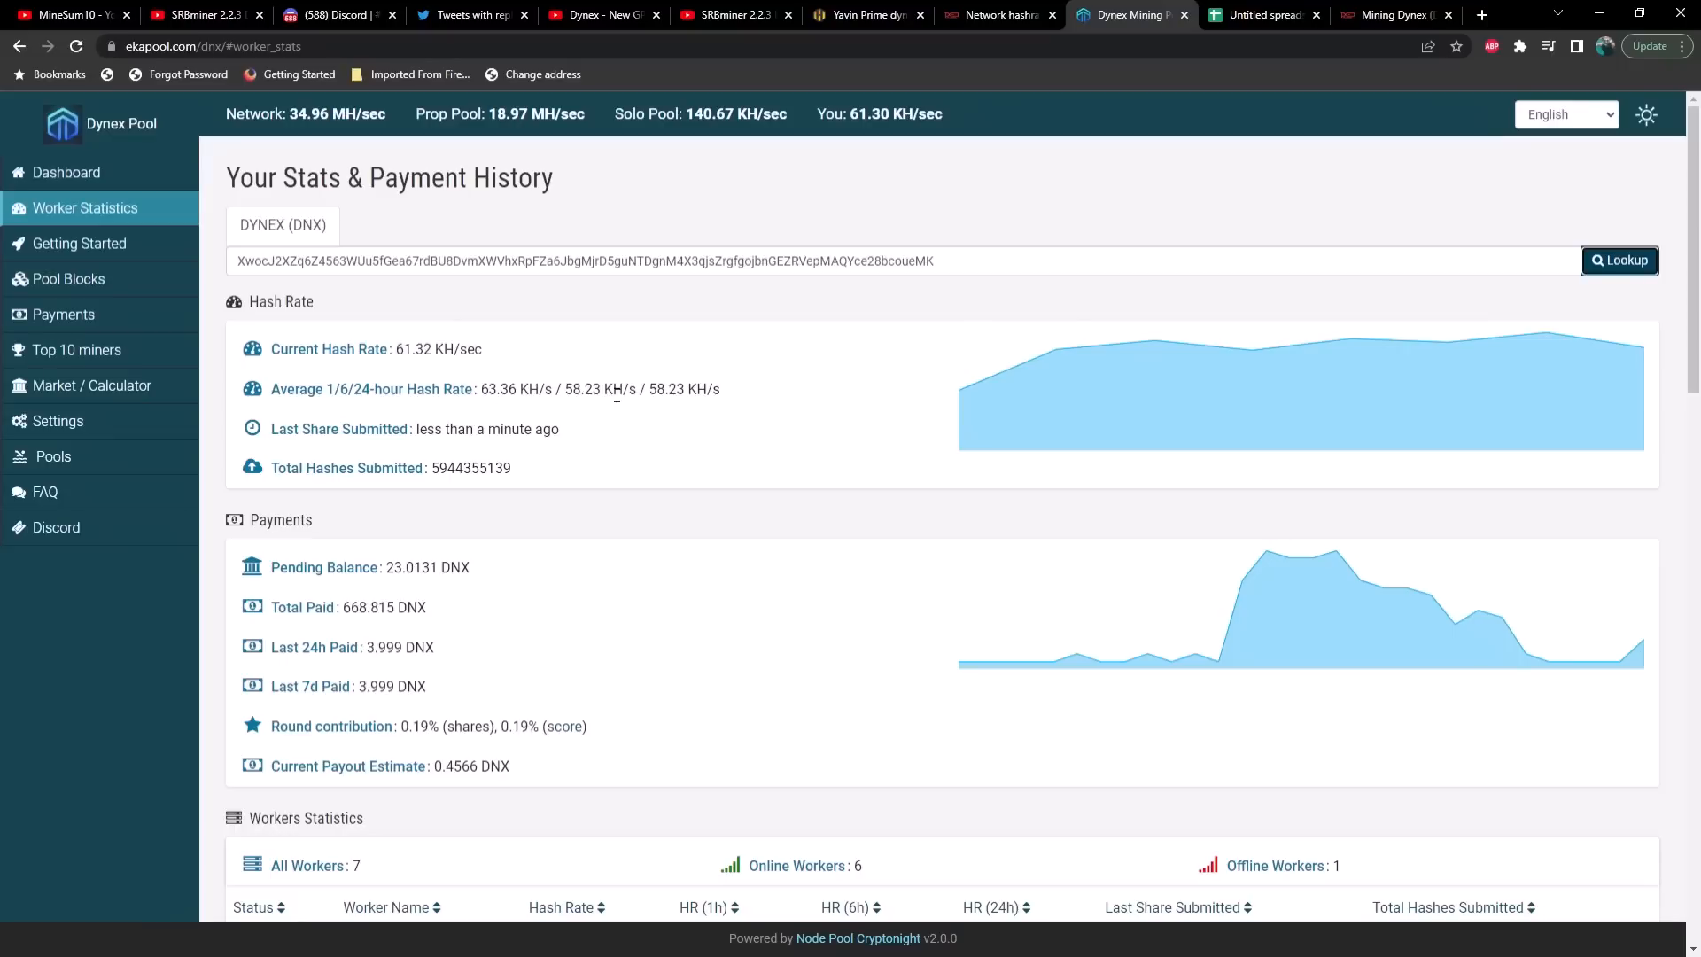
mouse_move(464, 365)
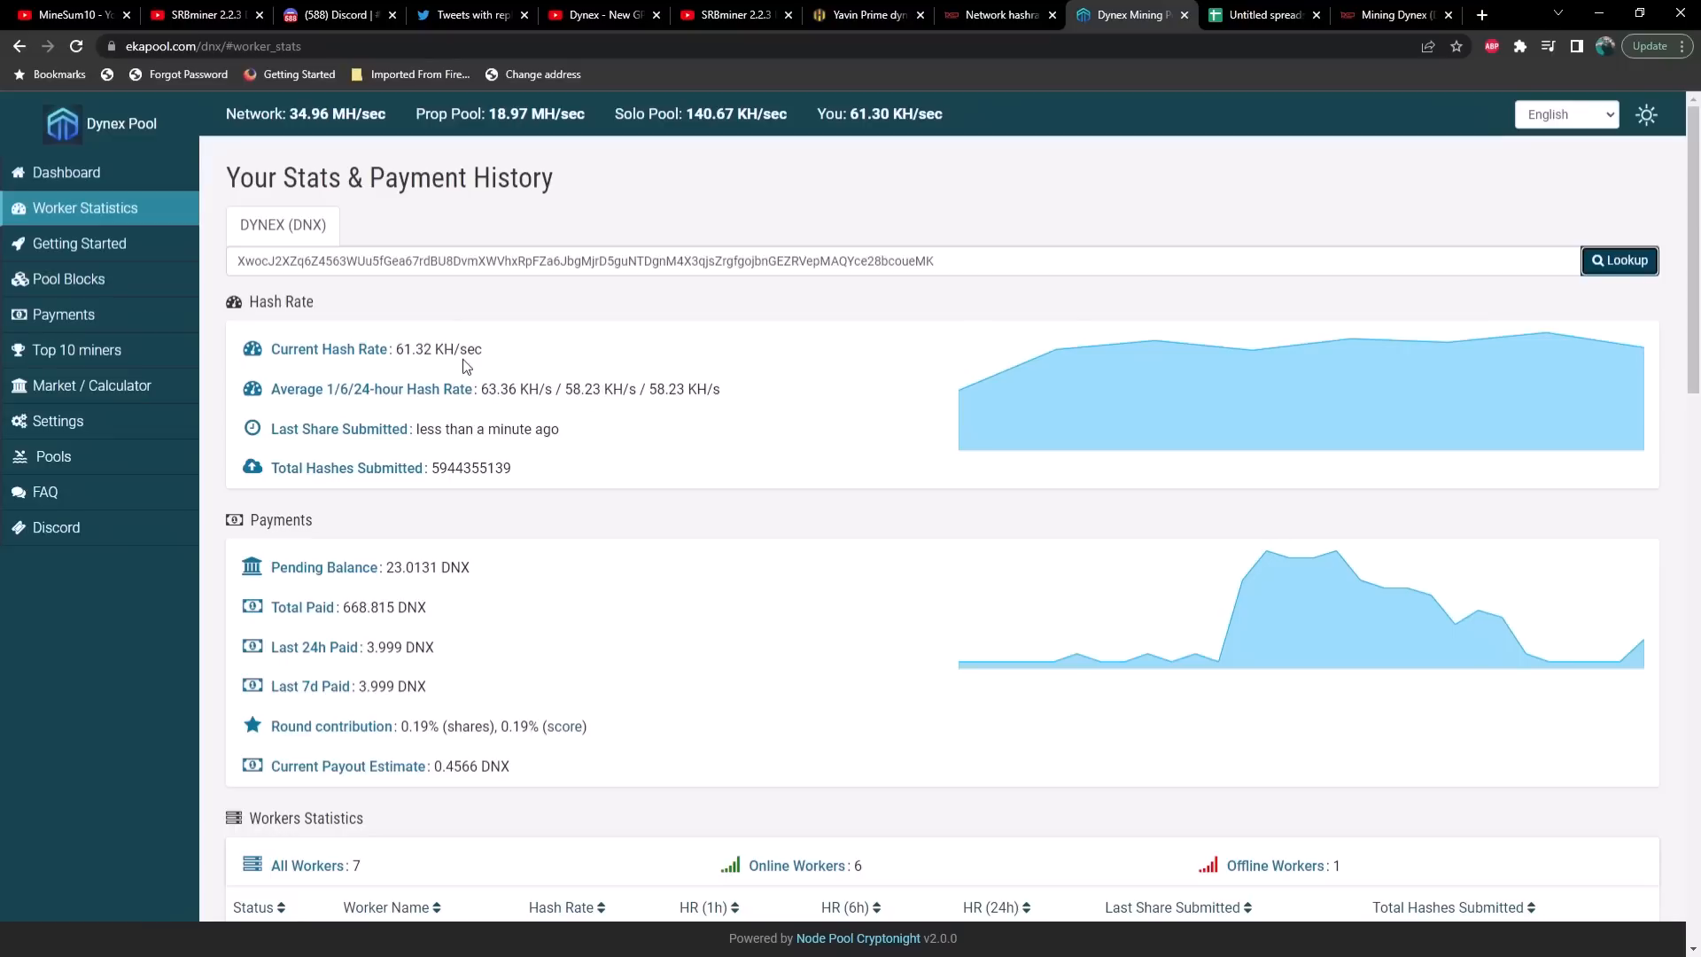
scroll("down", 3)
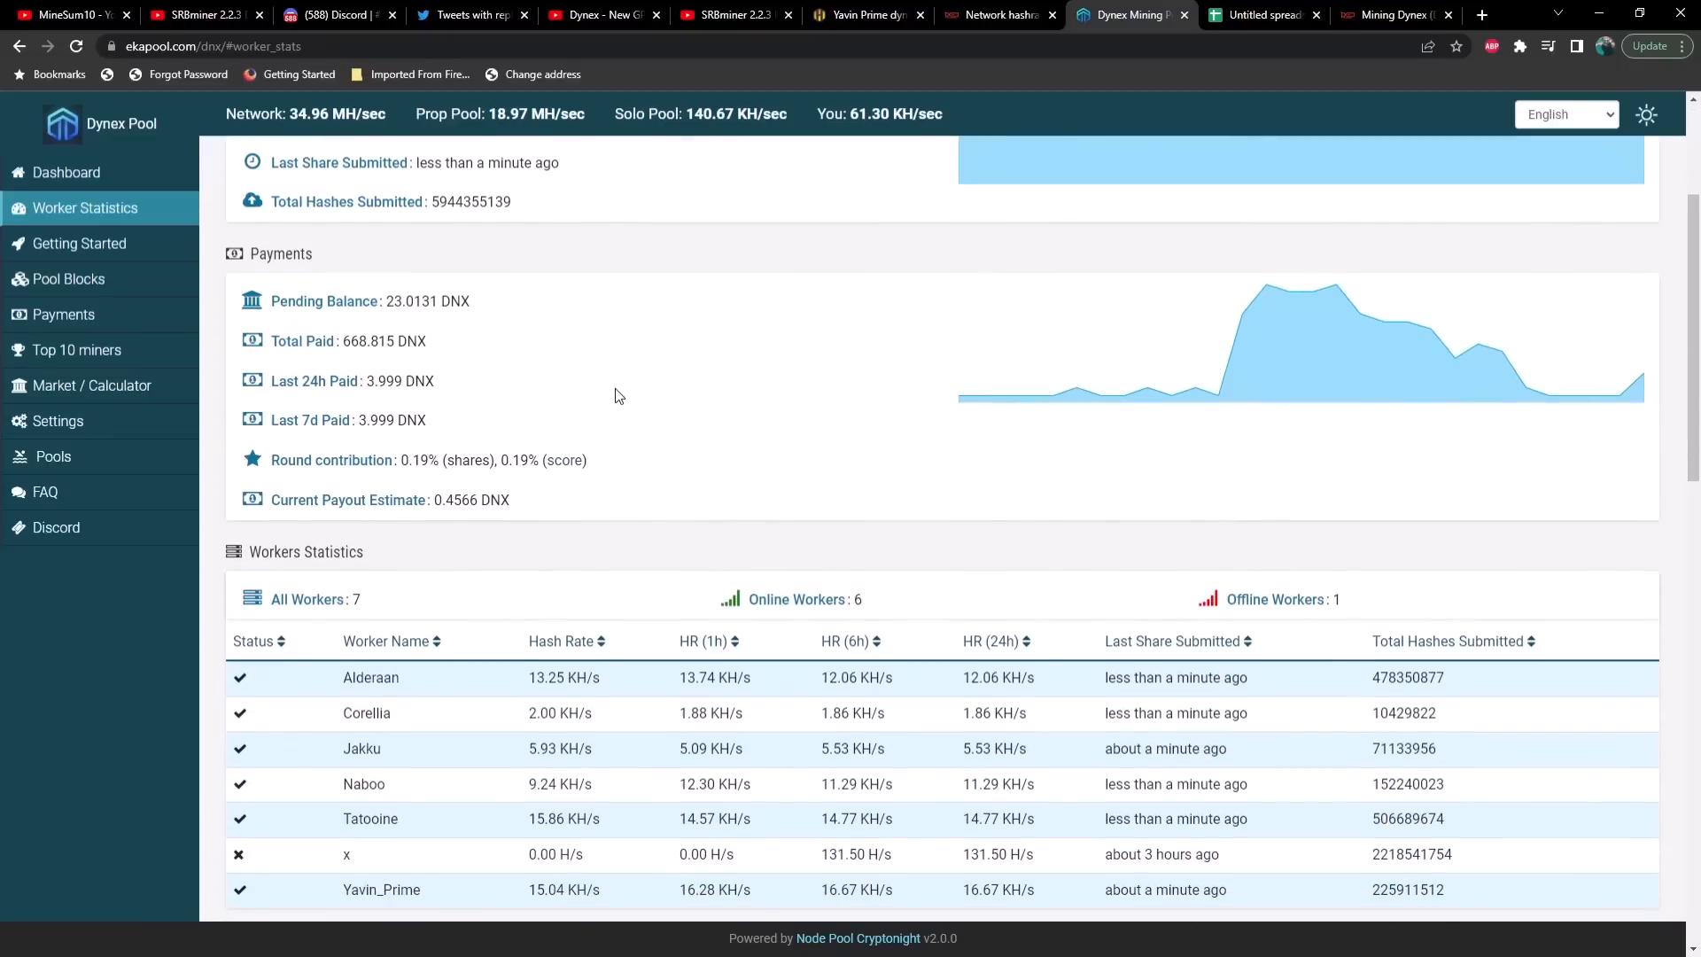